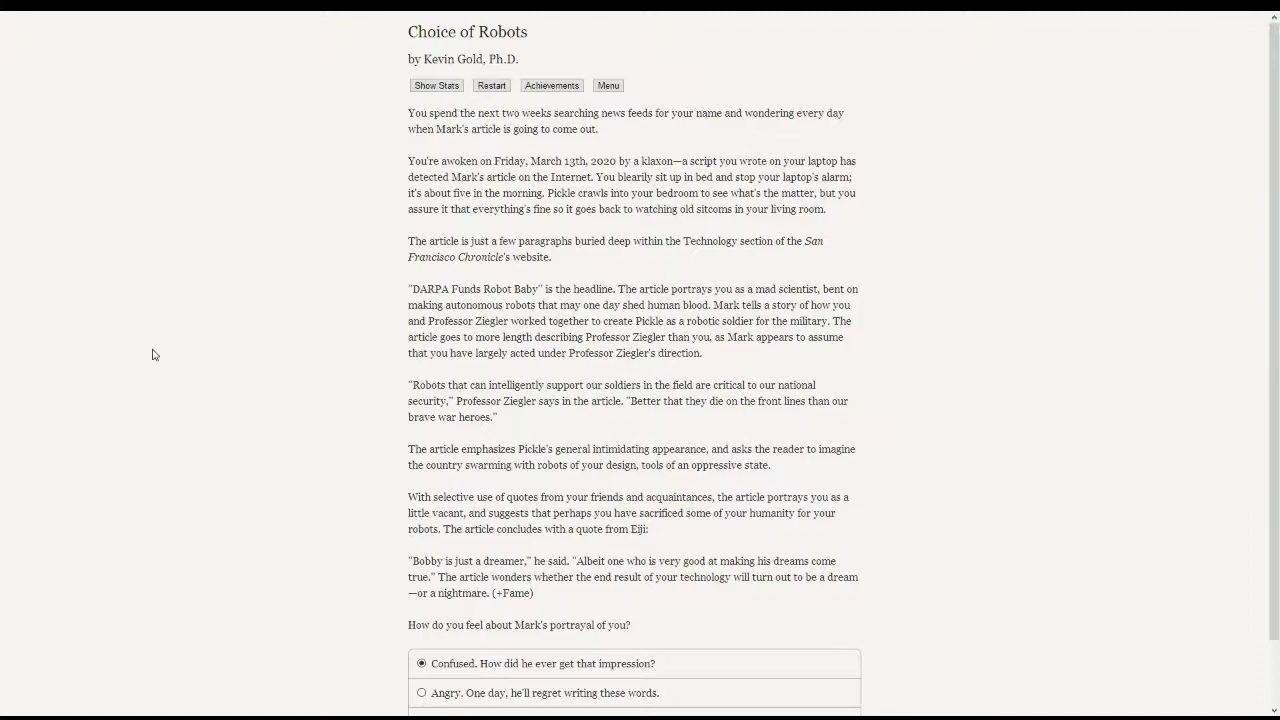
pyautogui.moveTo(100, 266)
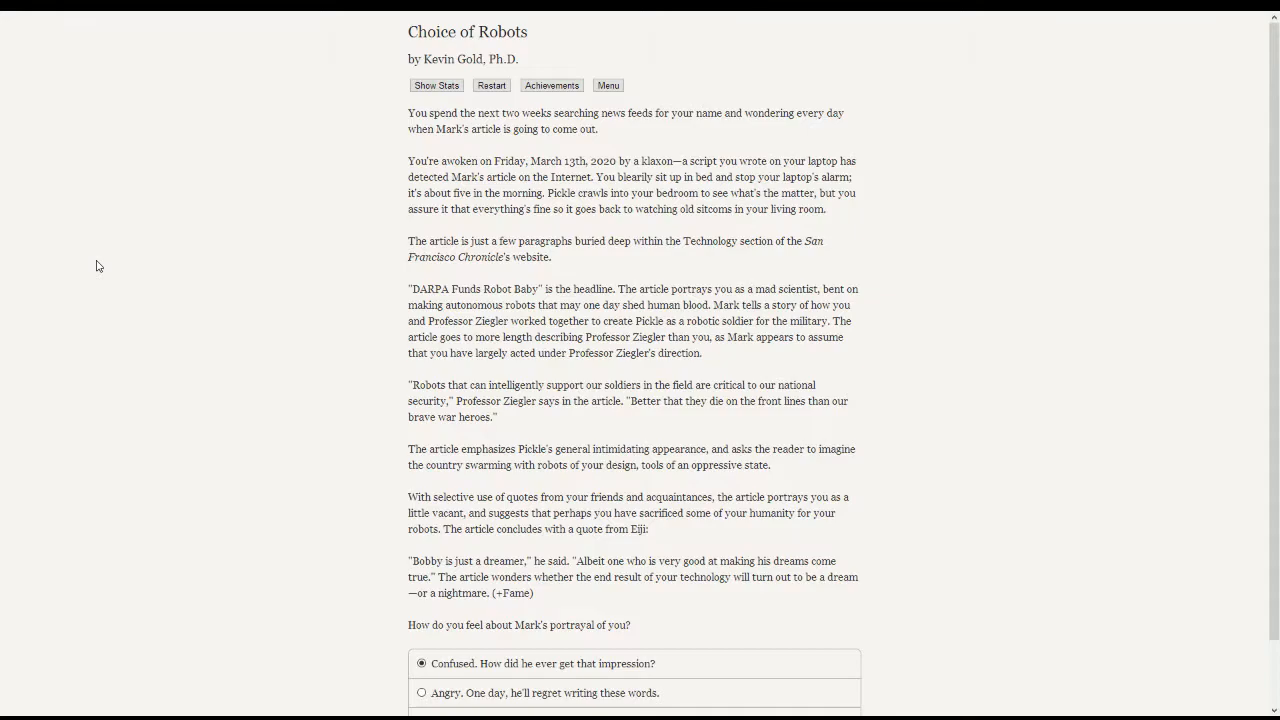
# - View the stats page with Humanity 77%, Pickle's attributes, relationships and chapter summaries
pyautogui.click(436, 84)
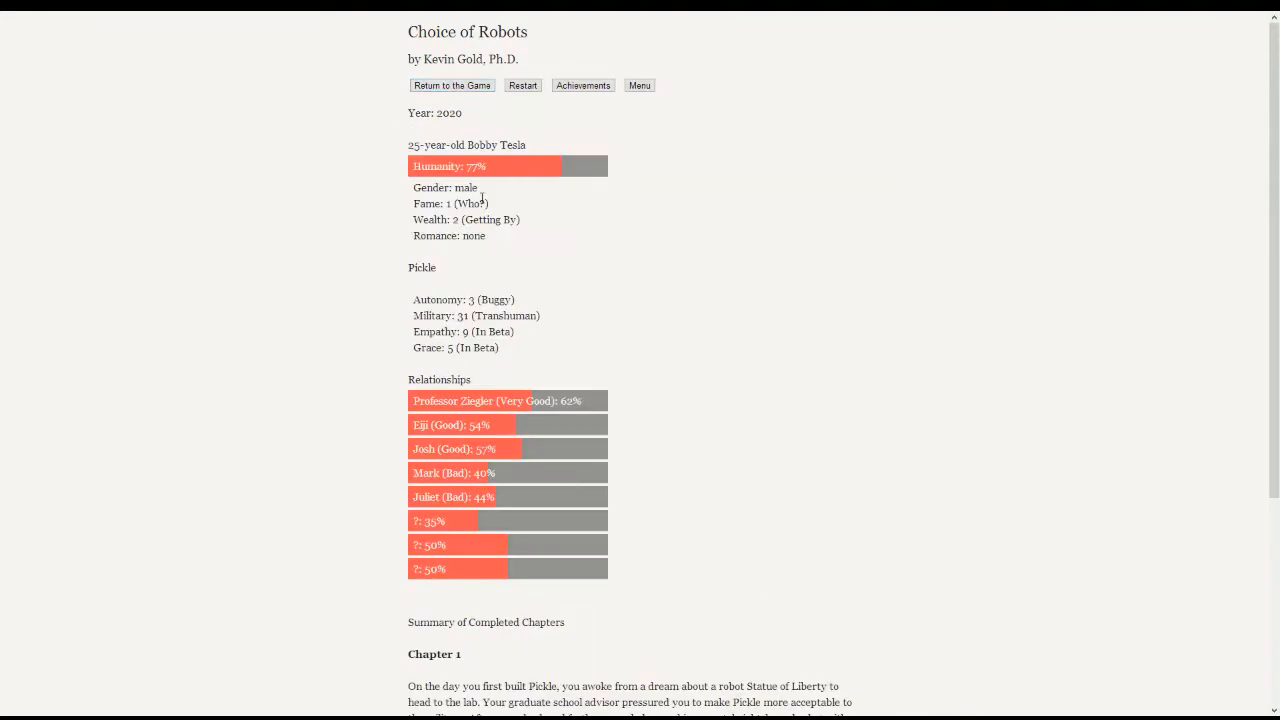
pyautogui.moveTo(472, 180)
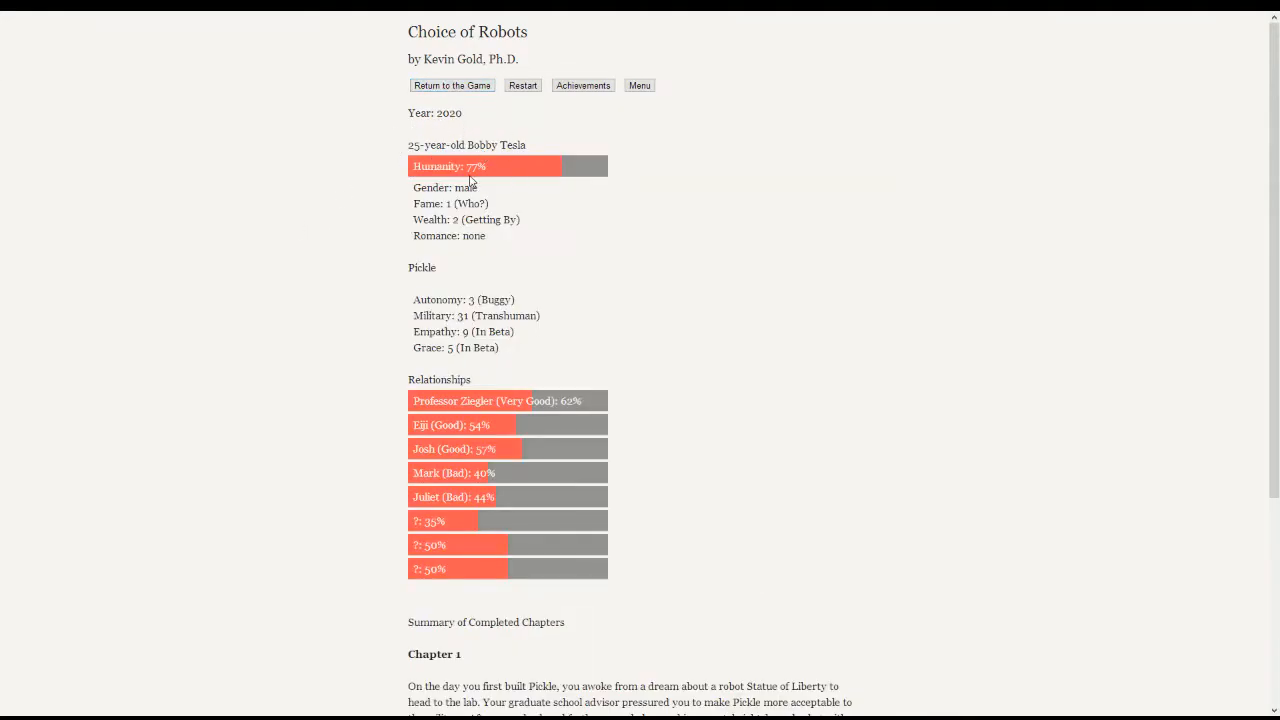
pyautogui.moveTo(484, 200)
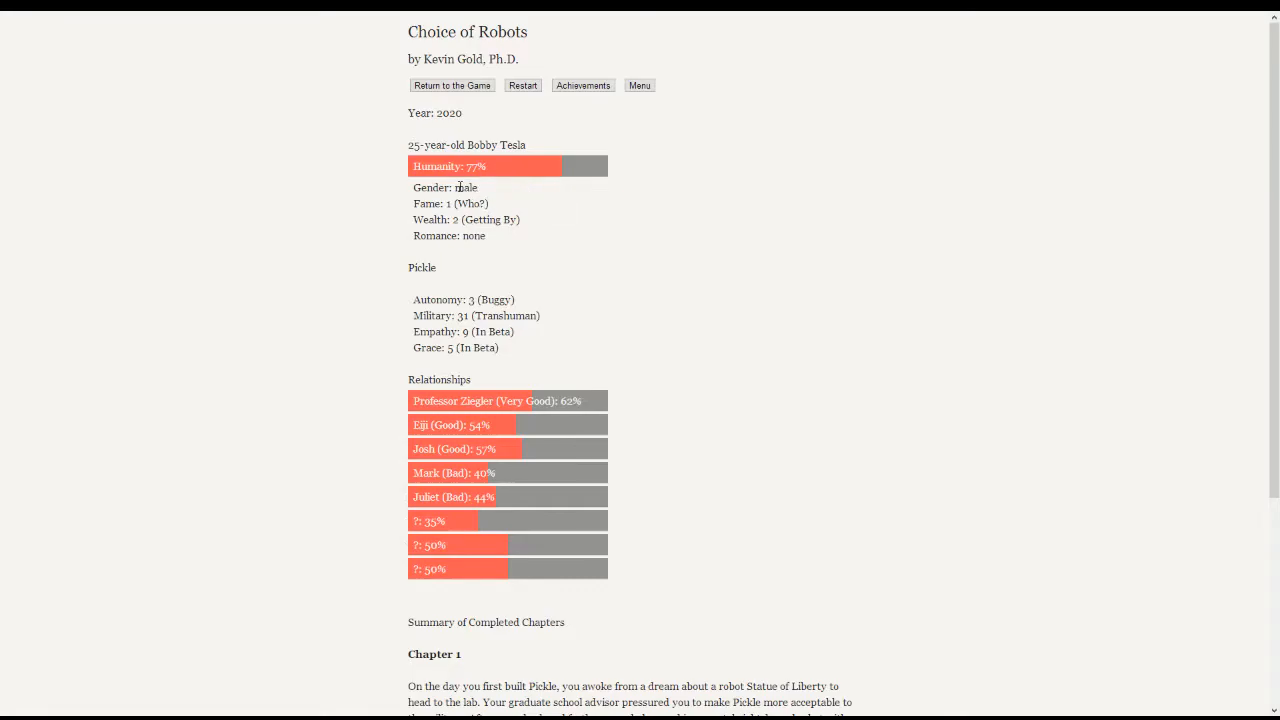
pyautogui.moveTo(516, 268)
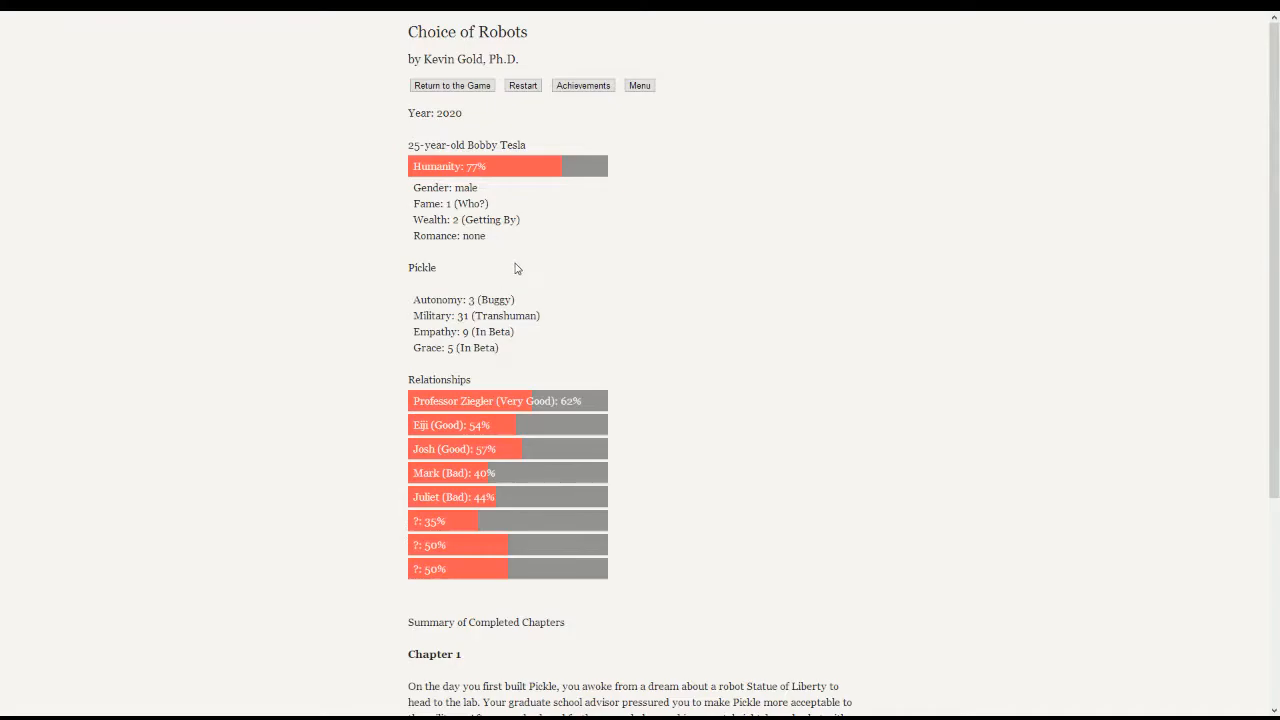
pyautogui.moveTo(512, 256)
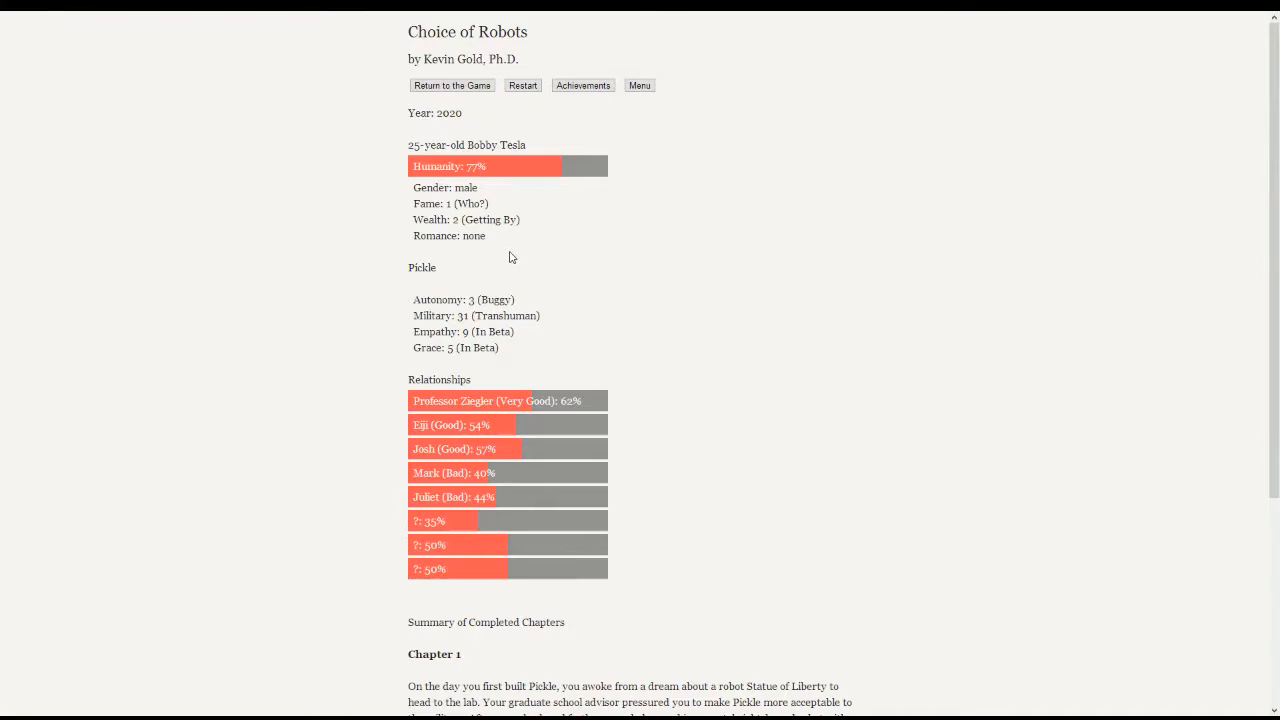
pyautogui.moveTo(480, 312)
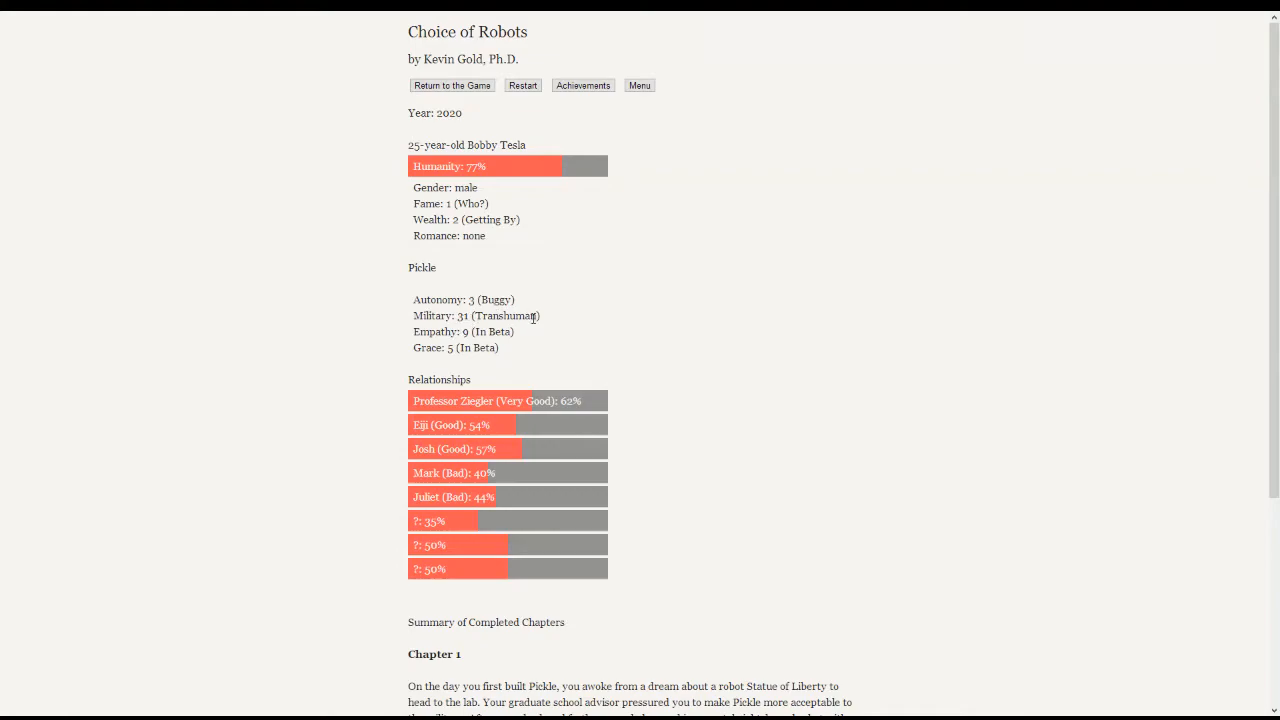
pyautogui.moveTo(344, 436)
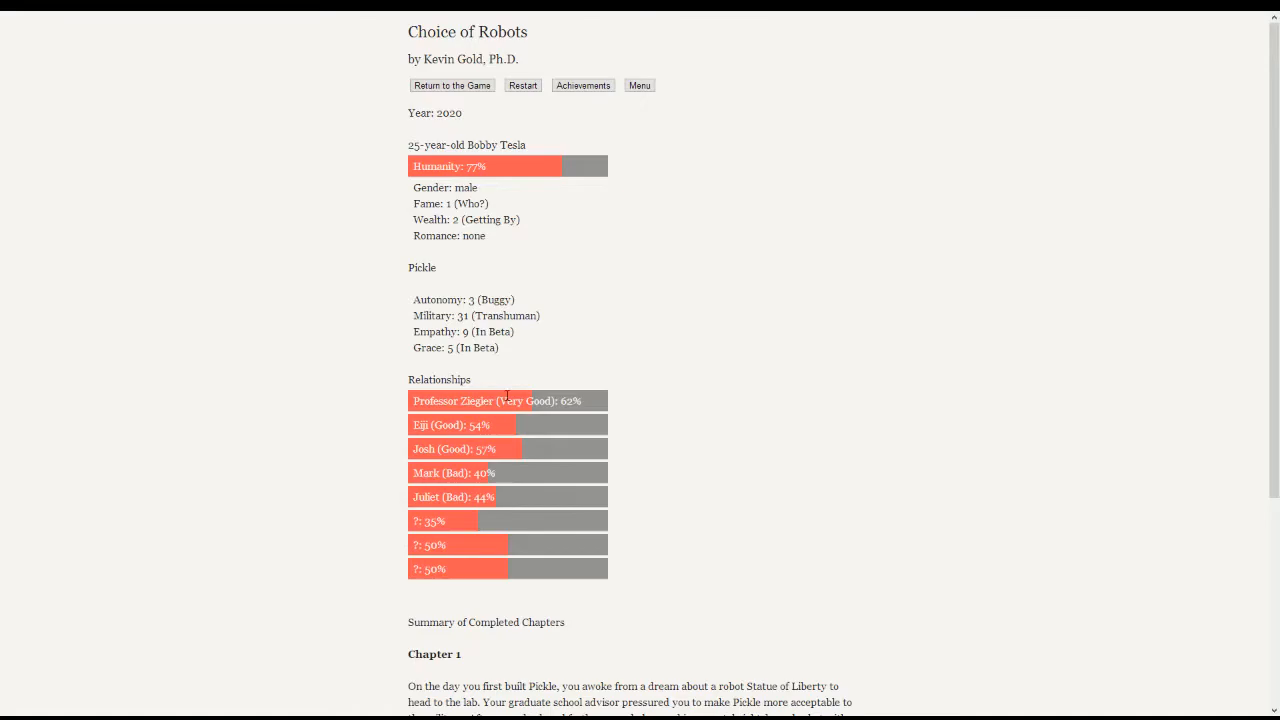
pyautogui.scroll(-3)
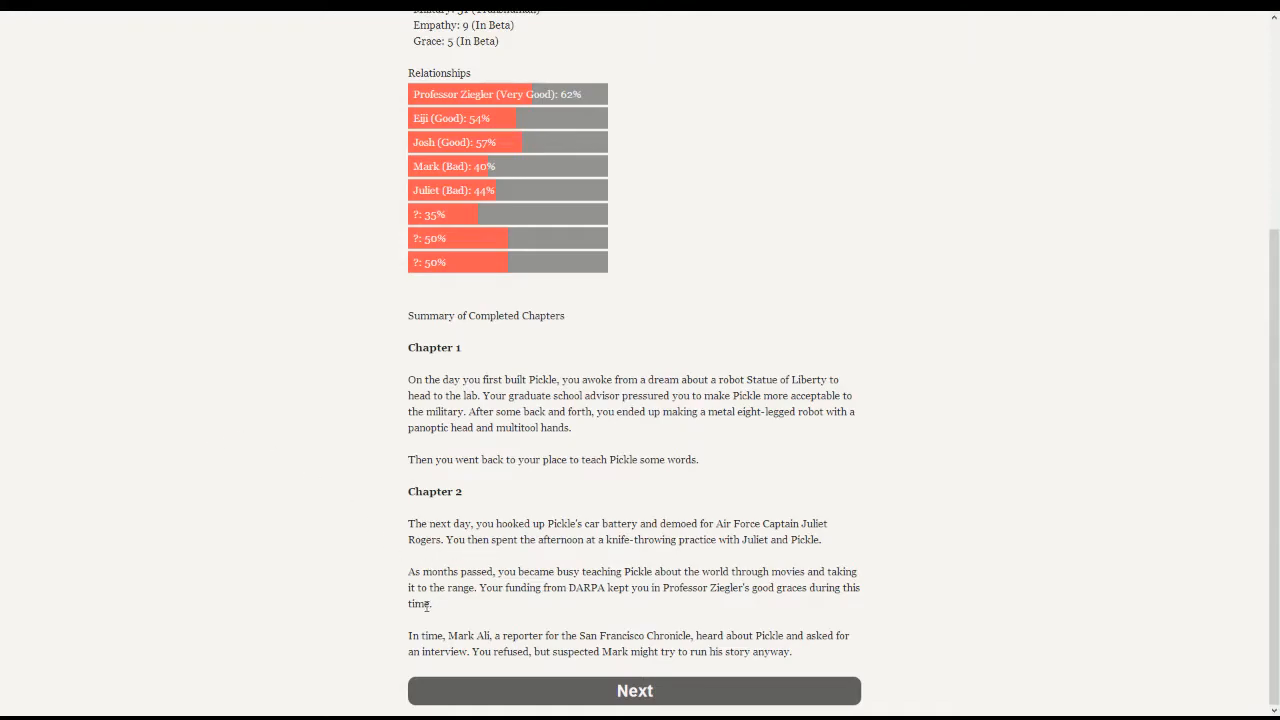
pyautogui.scroll(3)
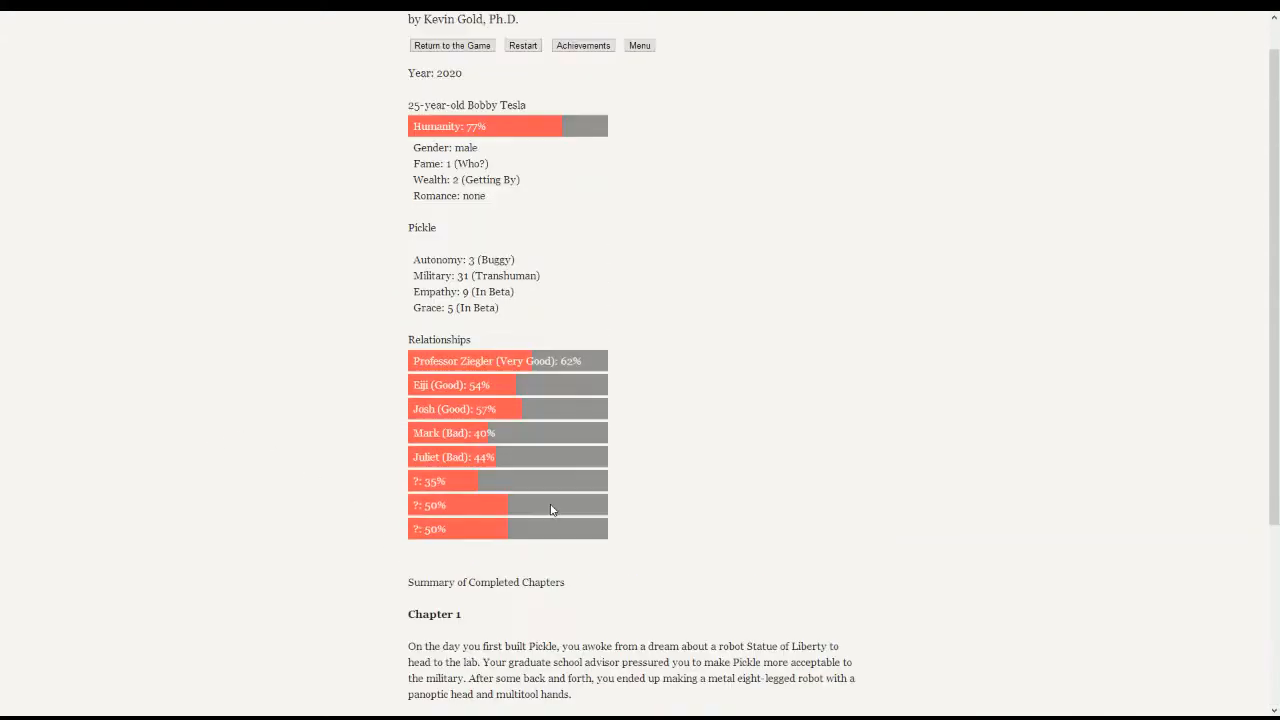
# - Return from the stats to the story page about Mark's article
pyautogui.click(452, 44)
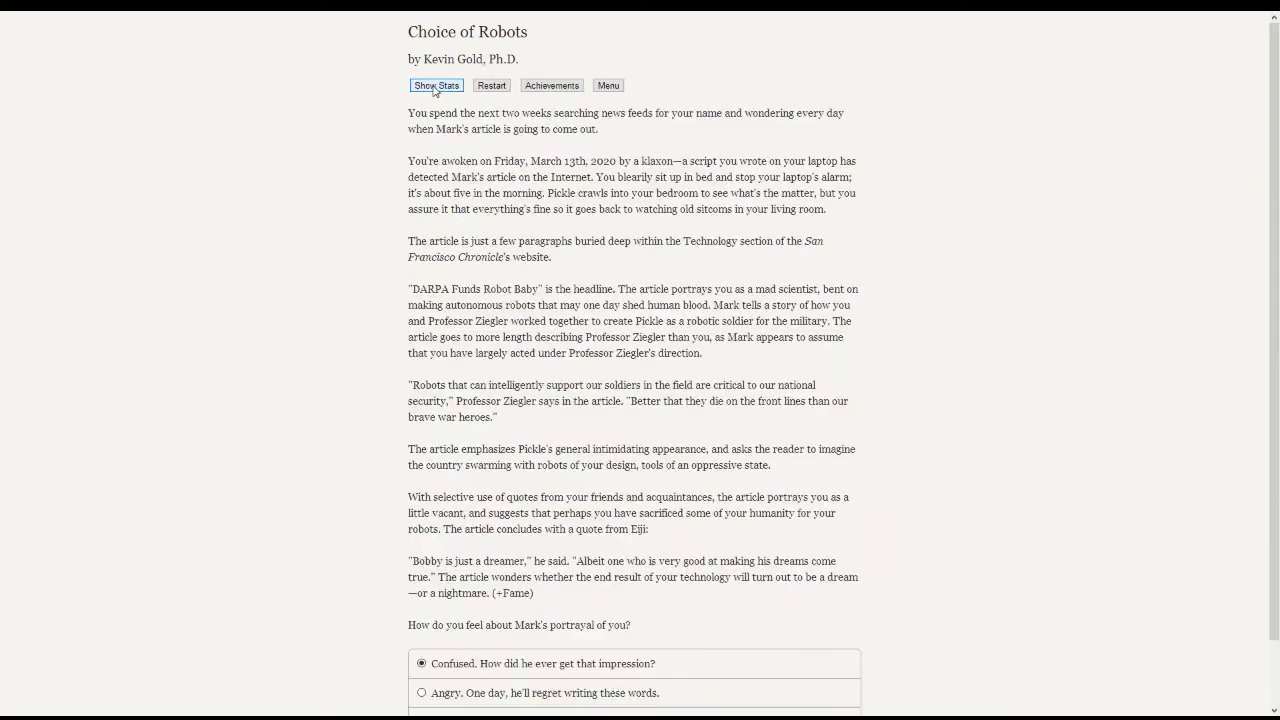
pyautogui.moveTo(208, 310)
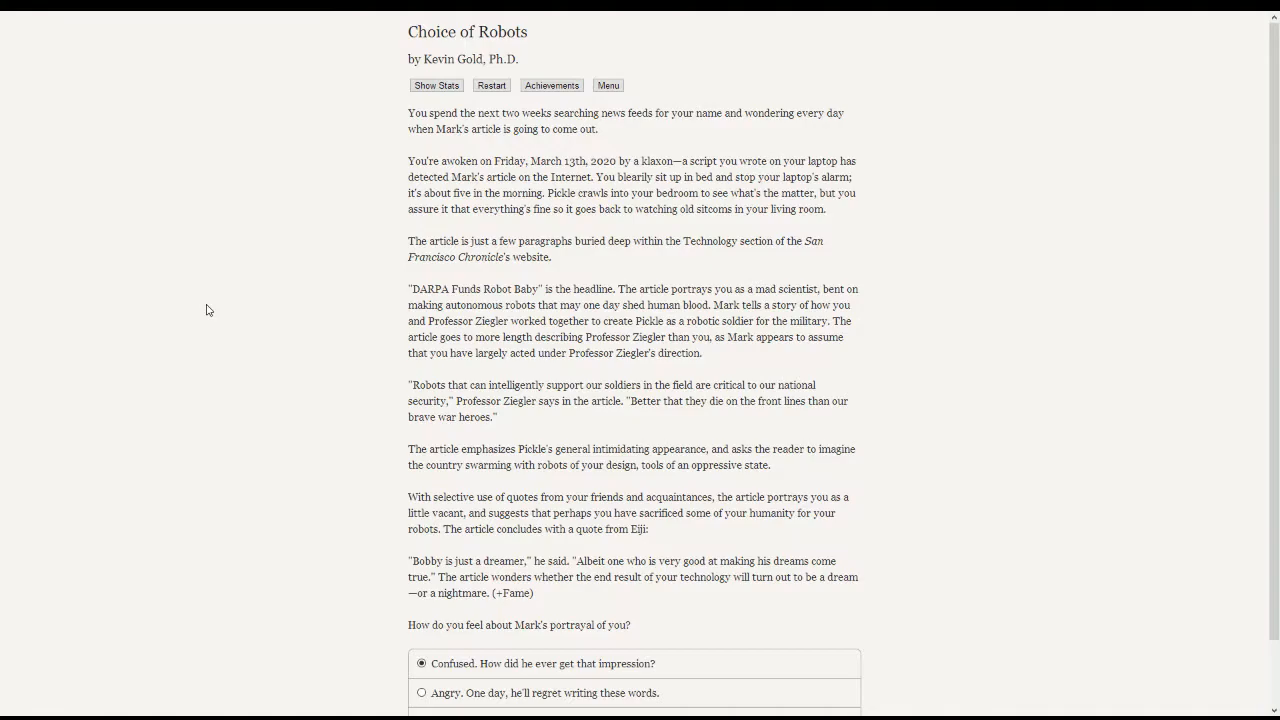
pyautogui.moveTo(254, 310)
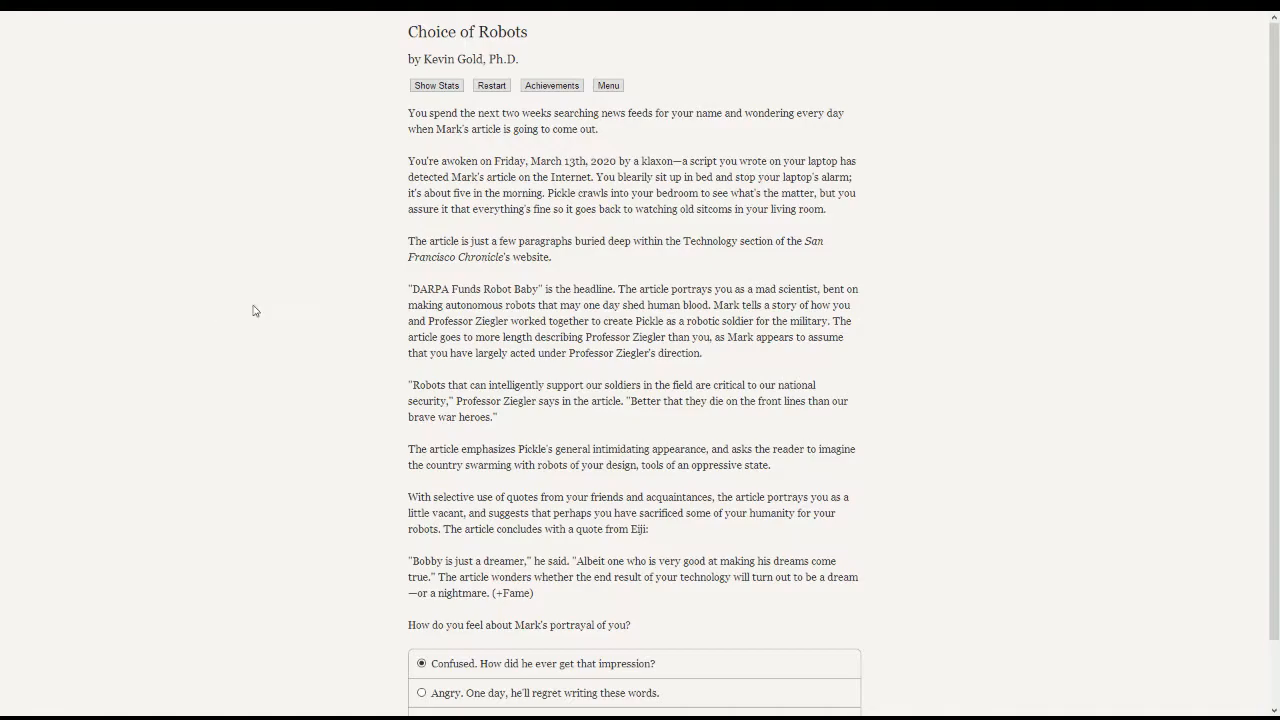
pyautogui.moveTo(256, 288)
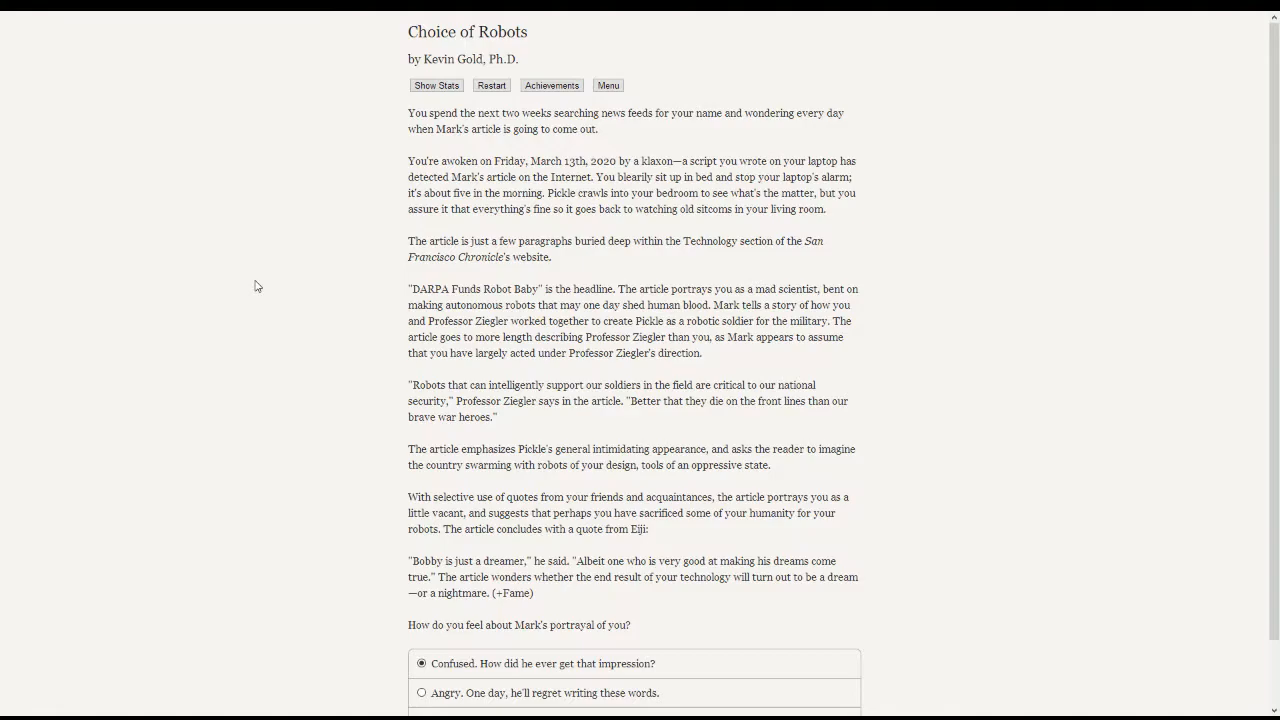
pyautogui.moveTo(272, 286)
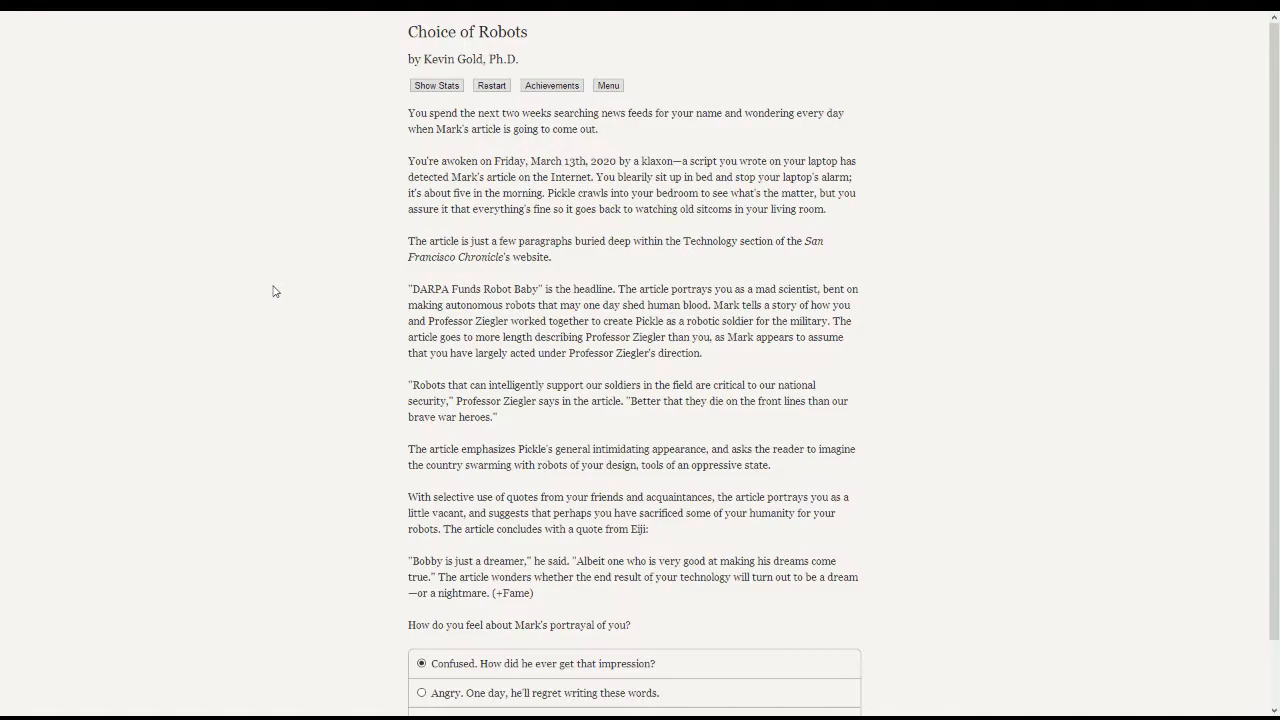
pyautogui.moveTo(280, 216)
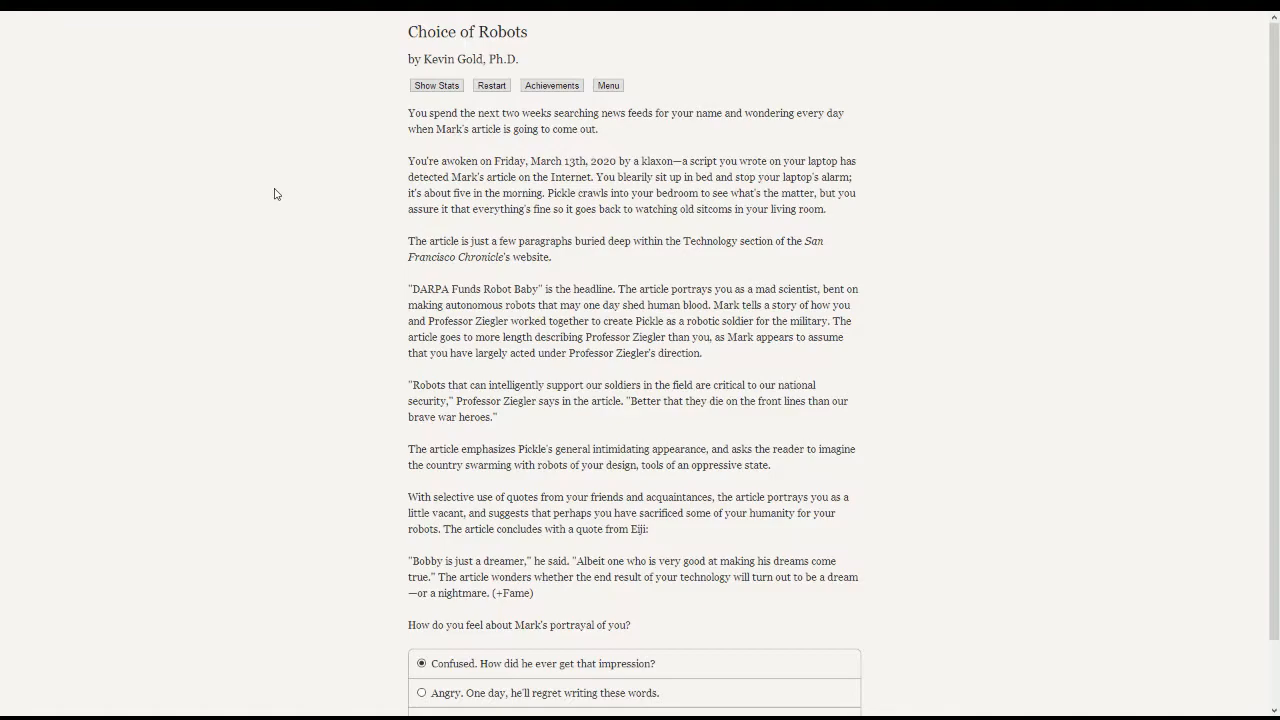
pyautogui.moveTo(274, 202)
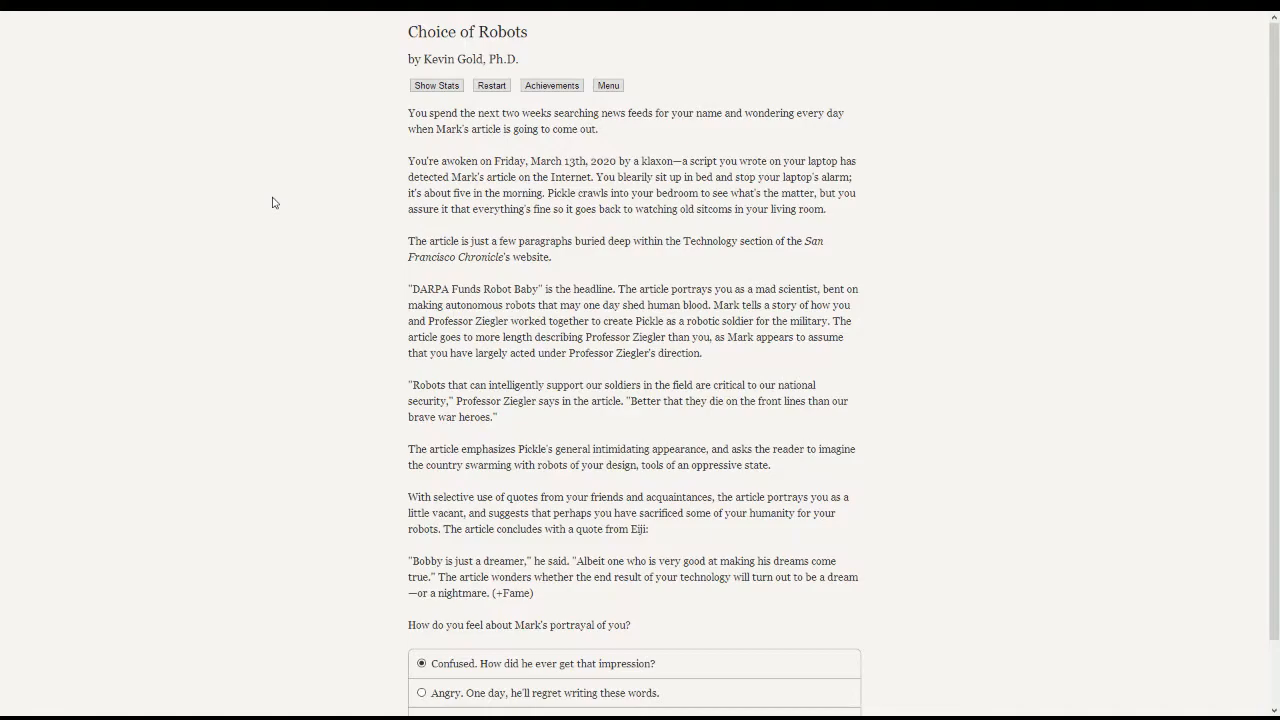
pyautogui.moveTo(588, 254)
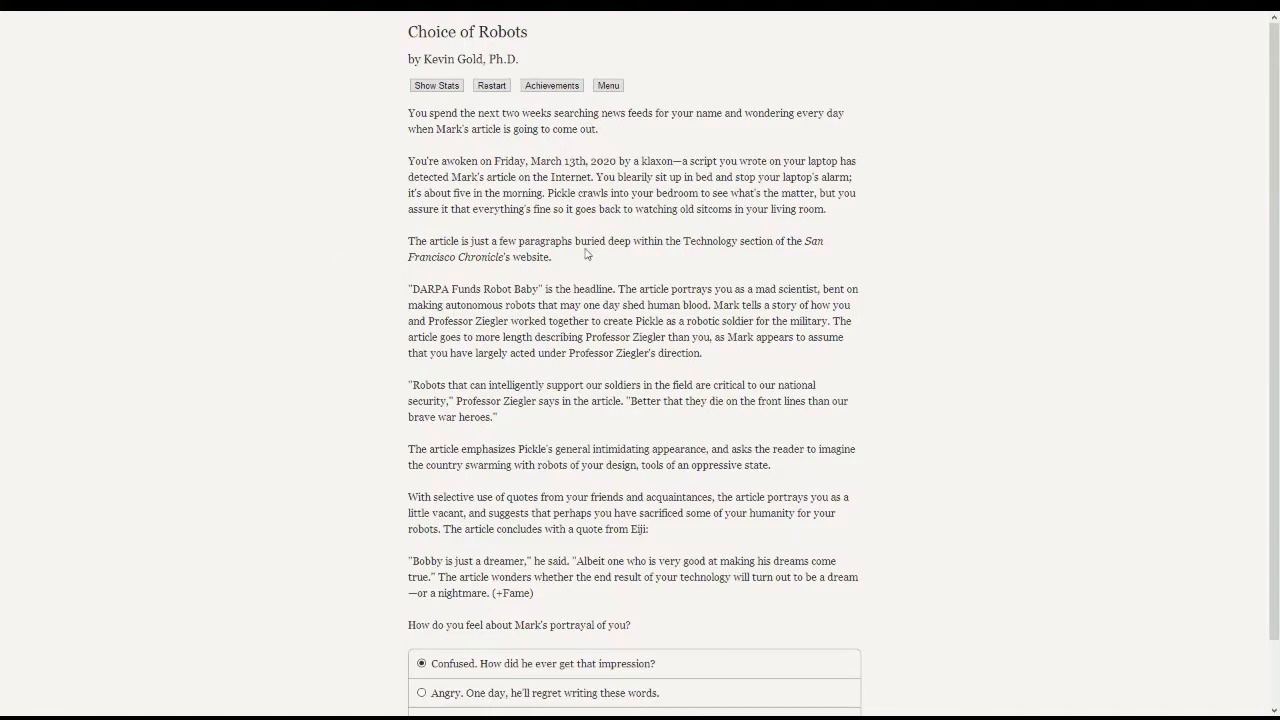
pyautogui.moveTo(372, 276)
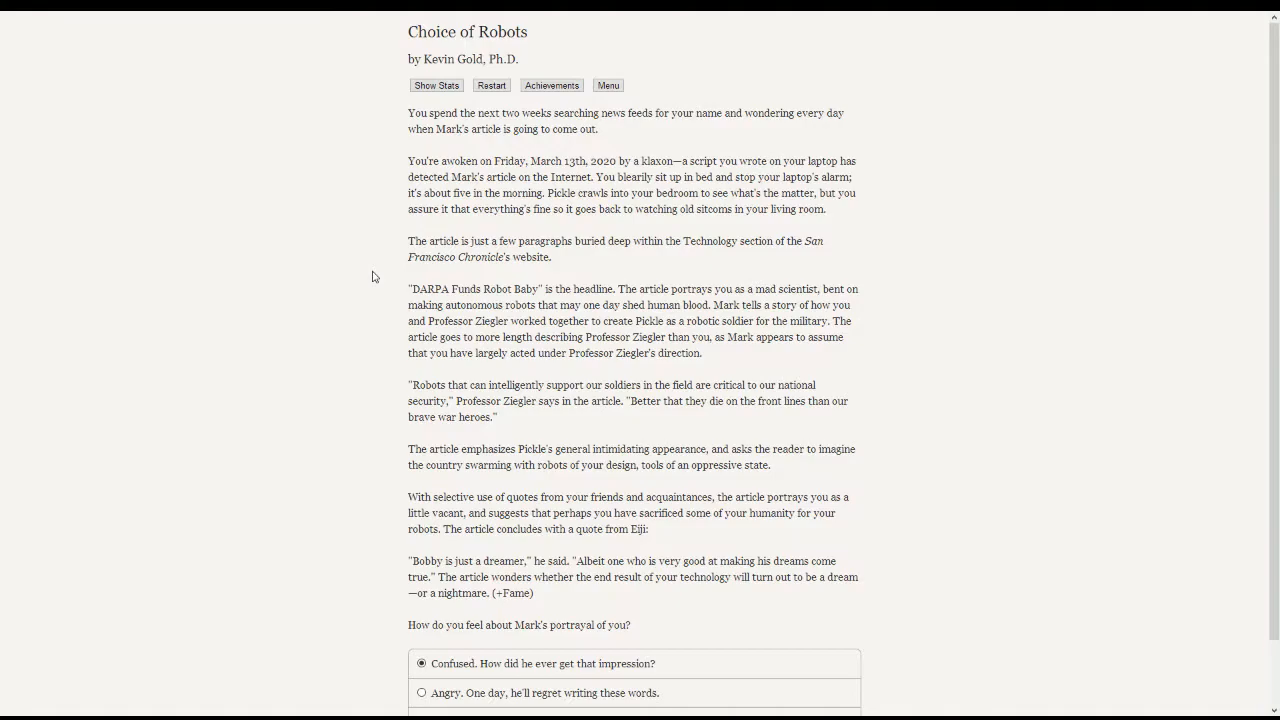
pyautogui.moveTo(336, 264)
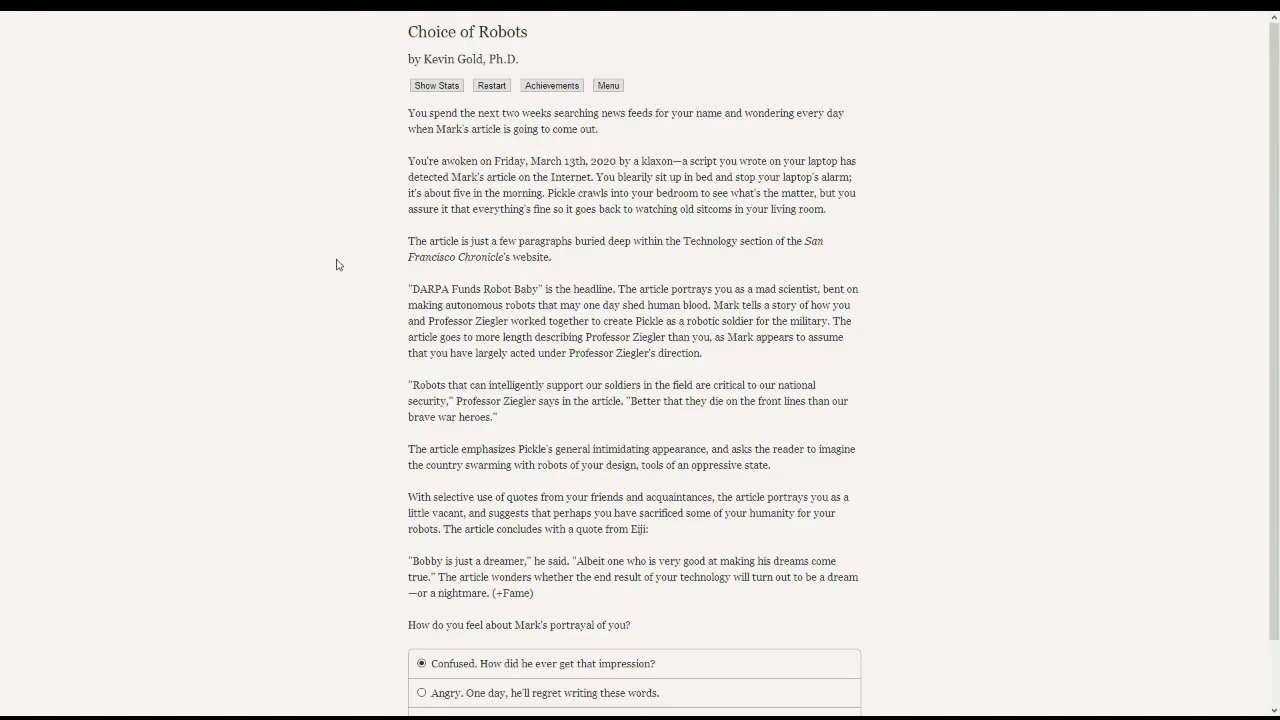
# - Reveal all three answers to the question about Mark's portrayal
pyautogui.scroll(-3)
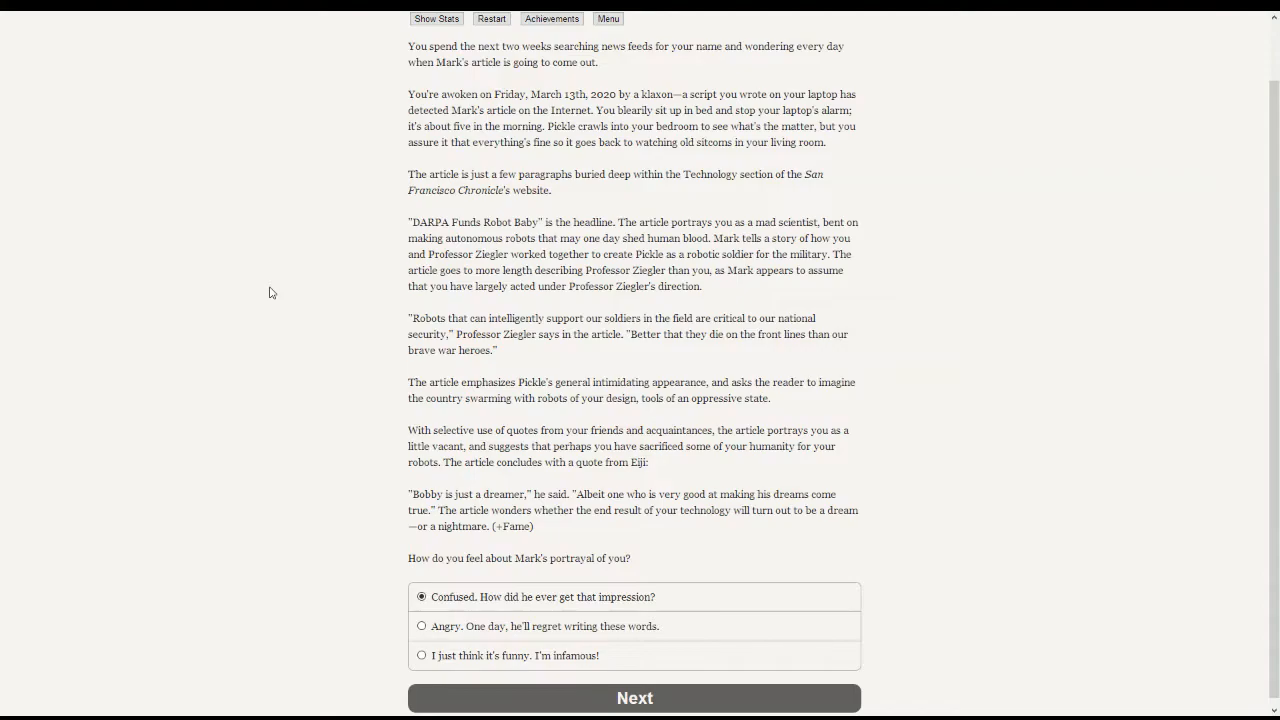
pyautogui.moveTo(292, 328)
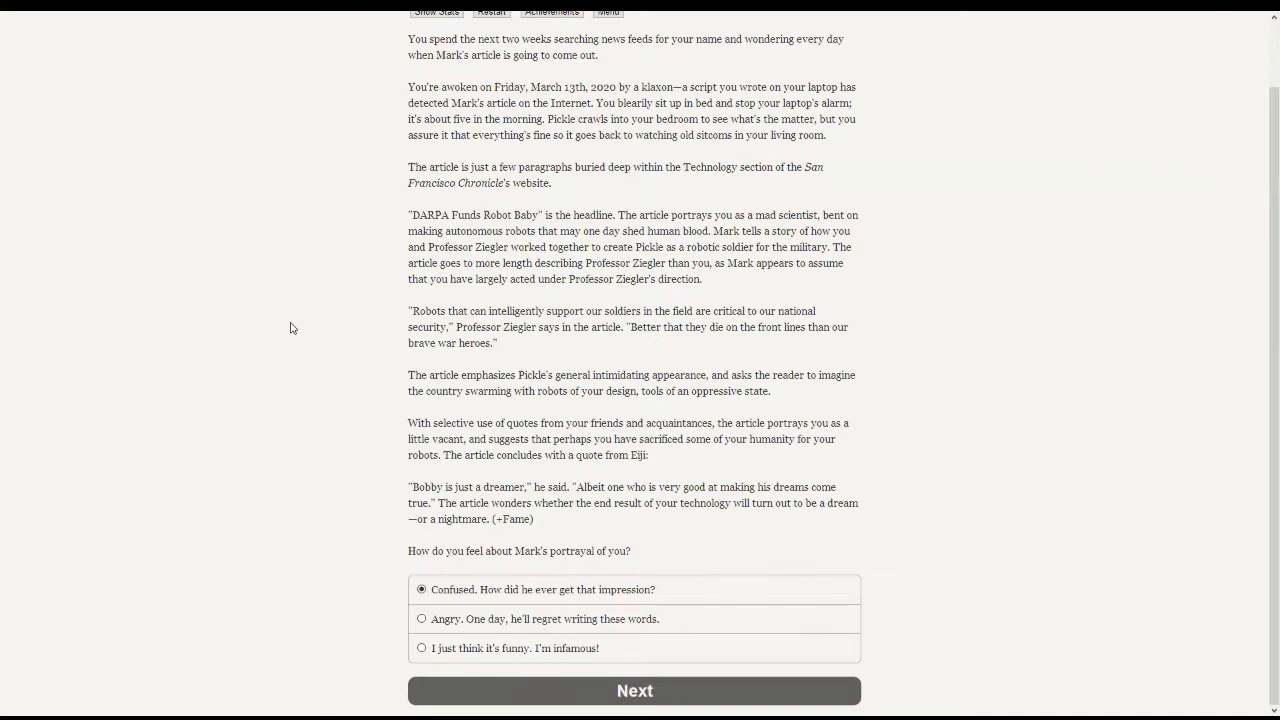
pyautogui.moveTo(228, 324)
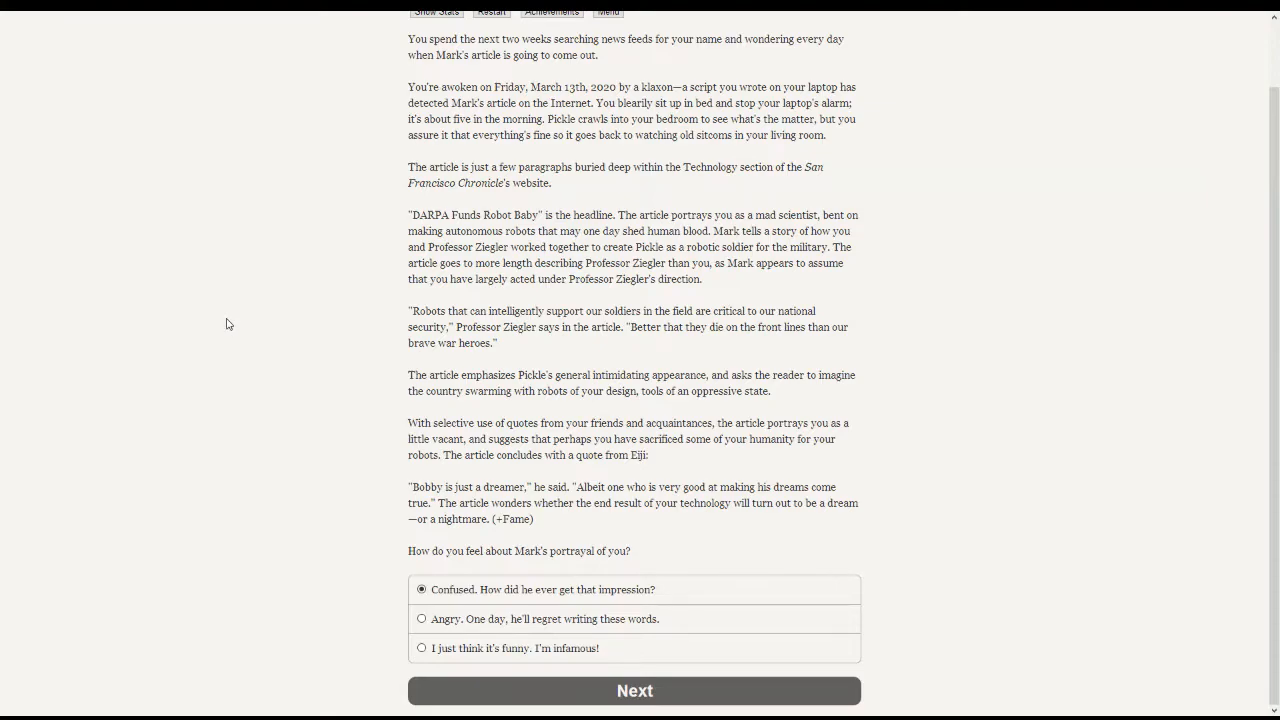
pyautogui.moveTo(278, 396)
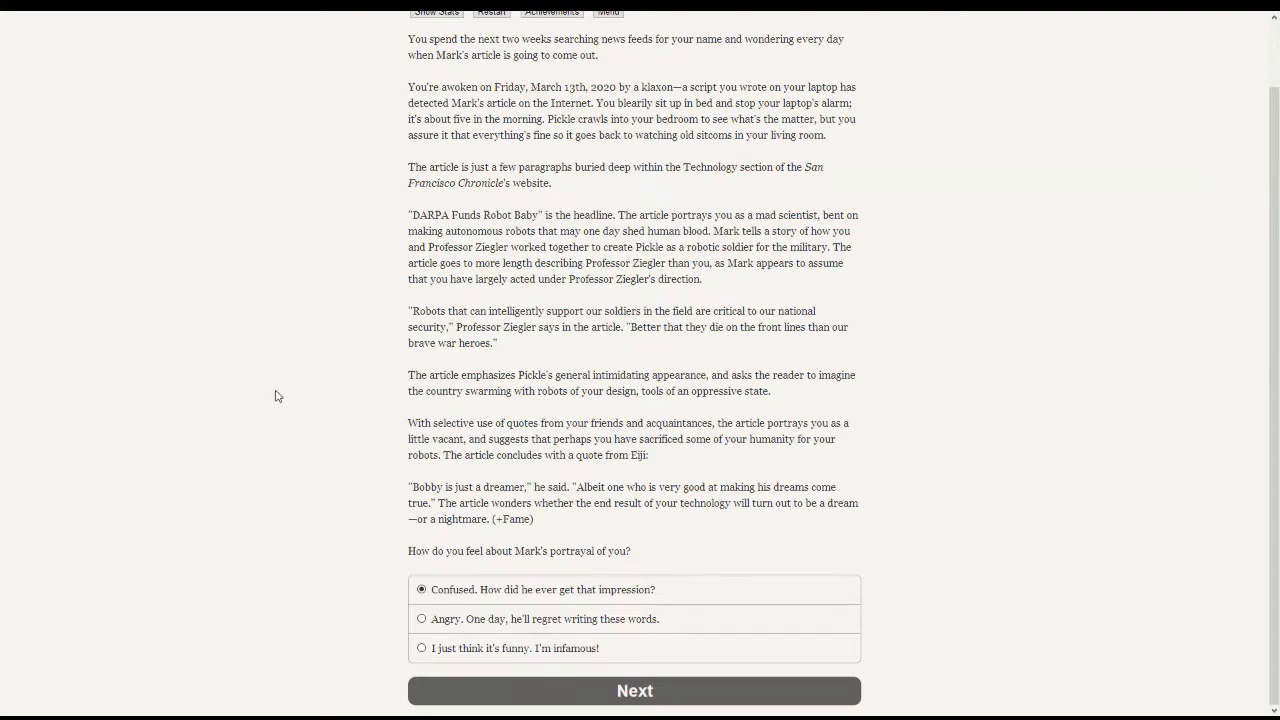
pyautogui.moveTo(252, 470)
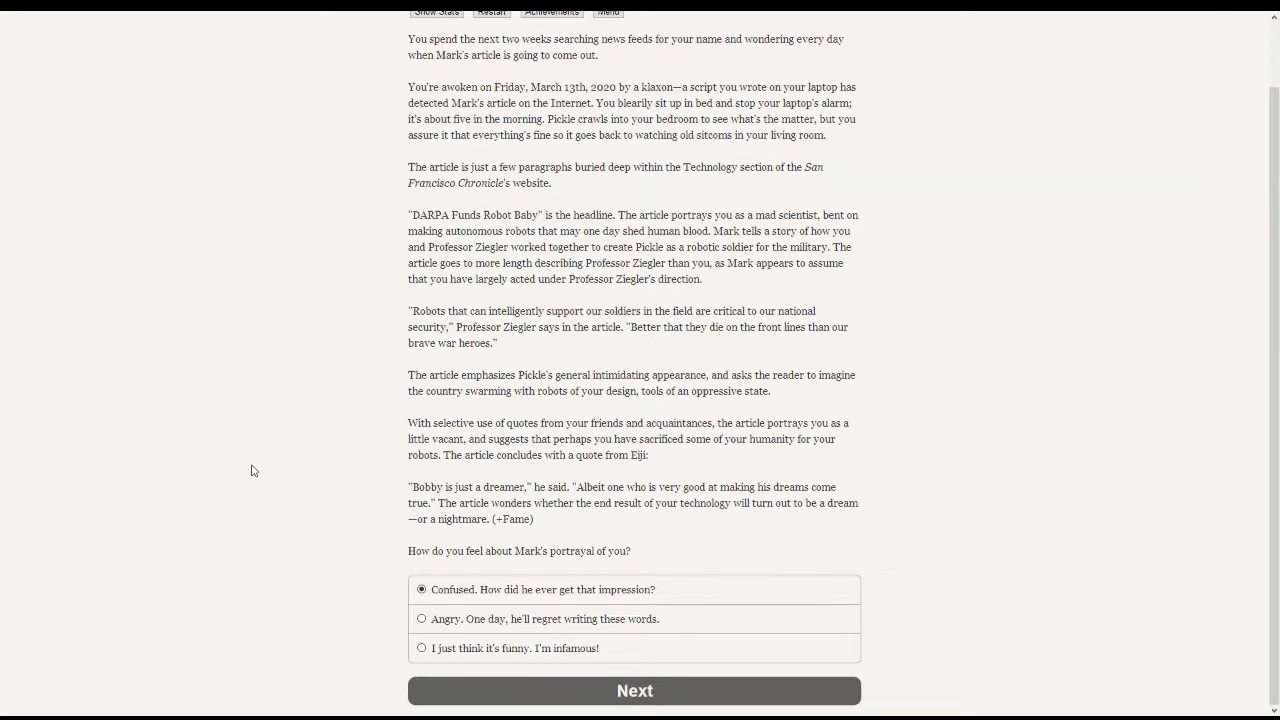
pyautogui.moveTo(352, 638)
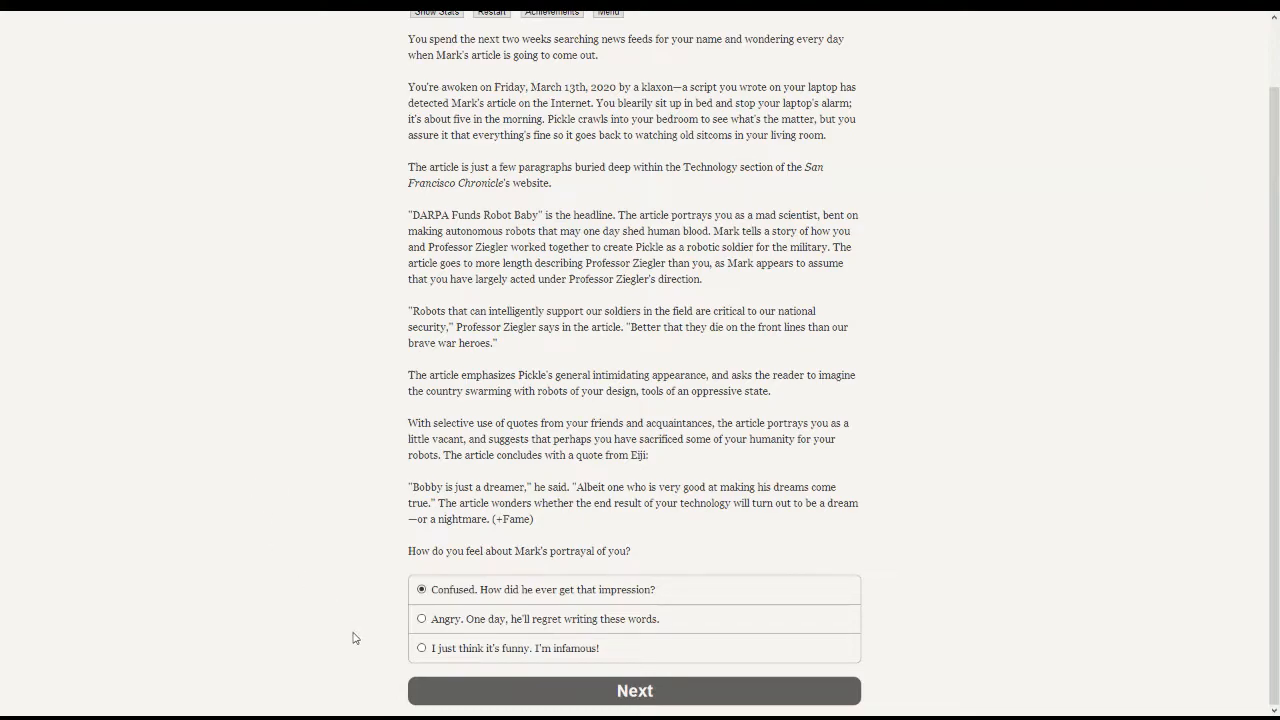
pyautogui.moveTo(684, 614)
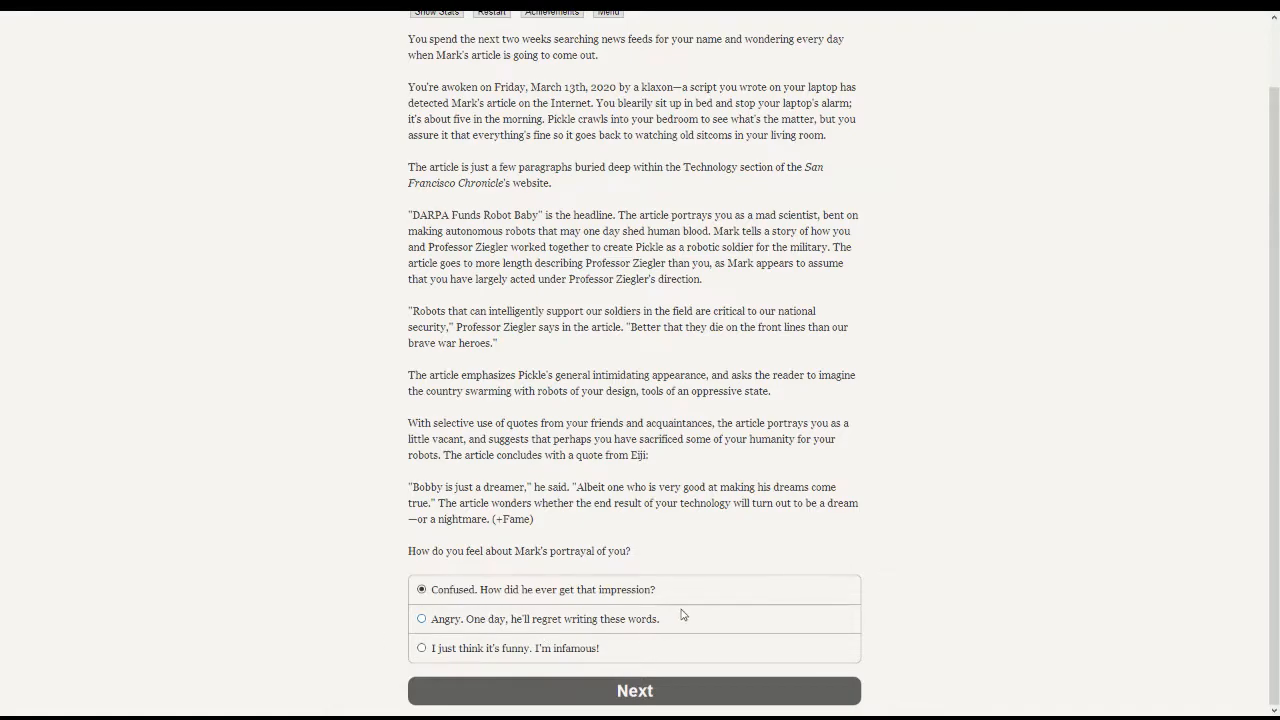
pyautogui.moveTo(422, 160)
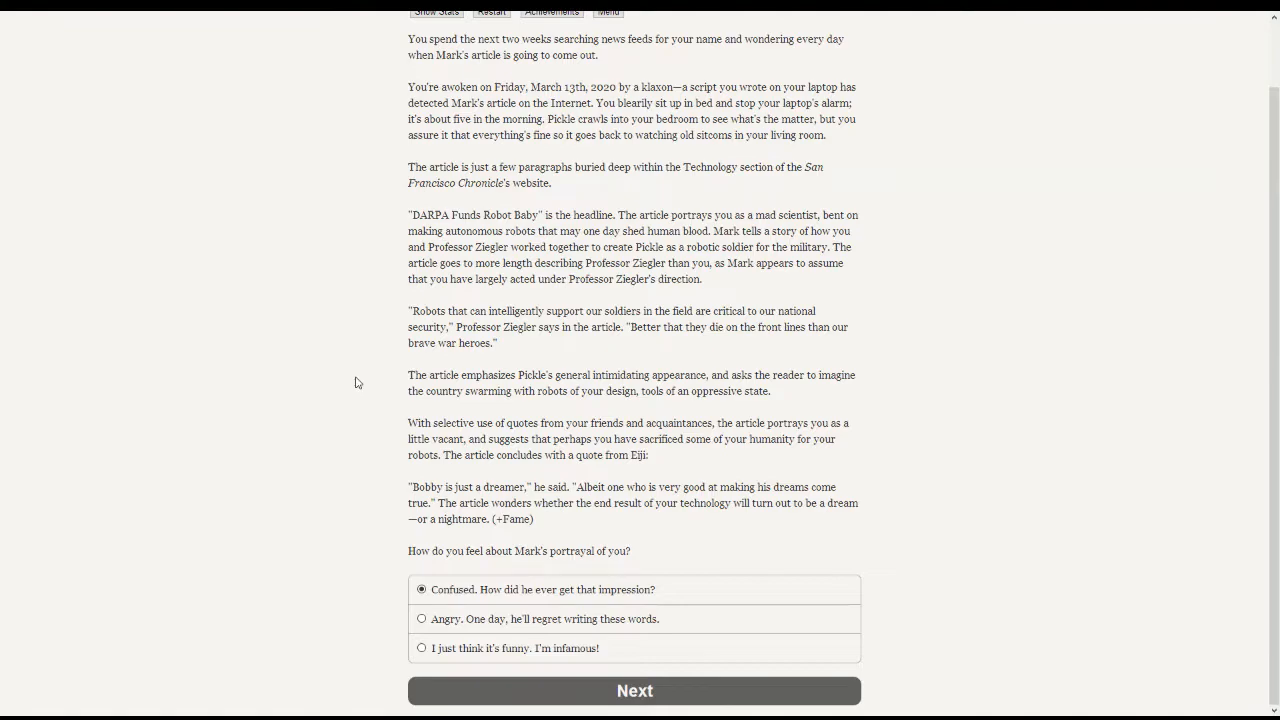
pyautogui.moveTo(278, 496)
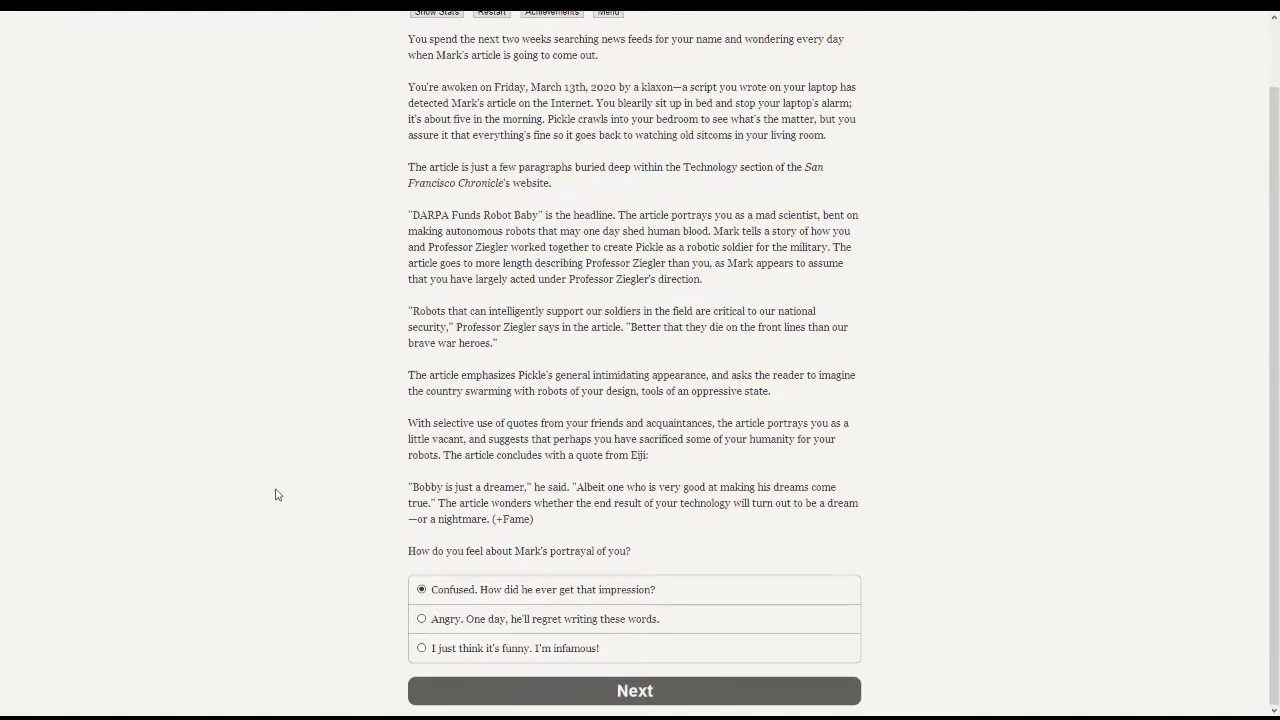
# - Answer 'I just think it's funny. I'm infamous!' and continue the story
pyautogui.click(420, 648)
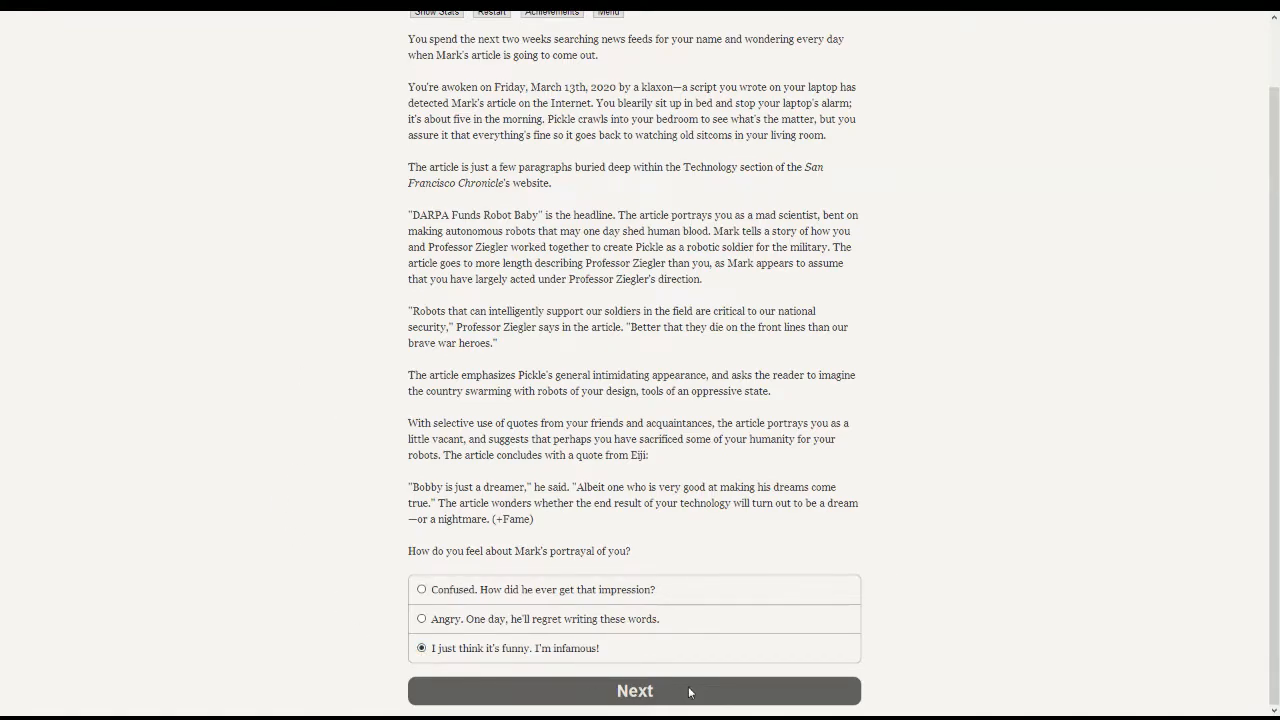
pyautogui.click(634, 690)
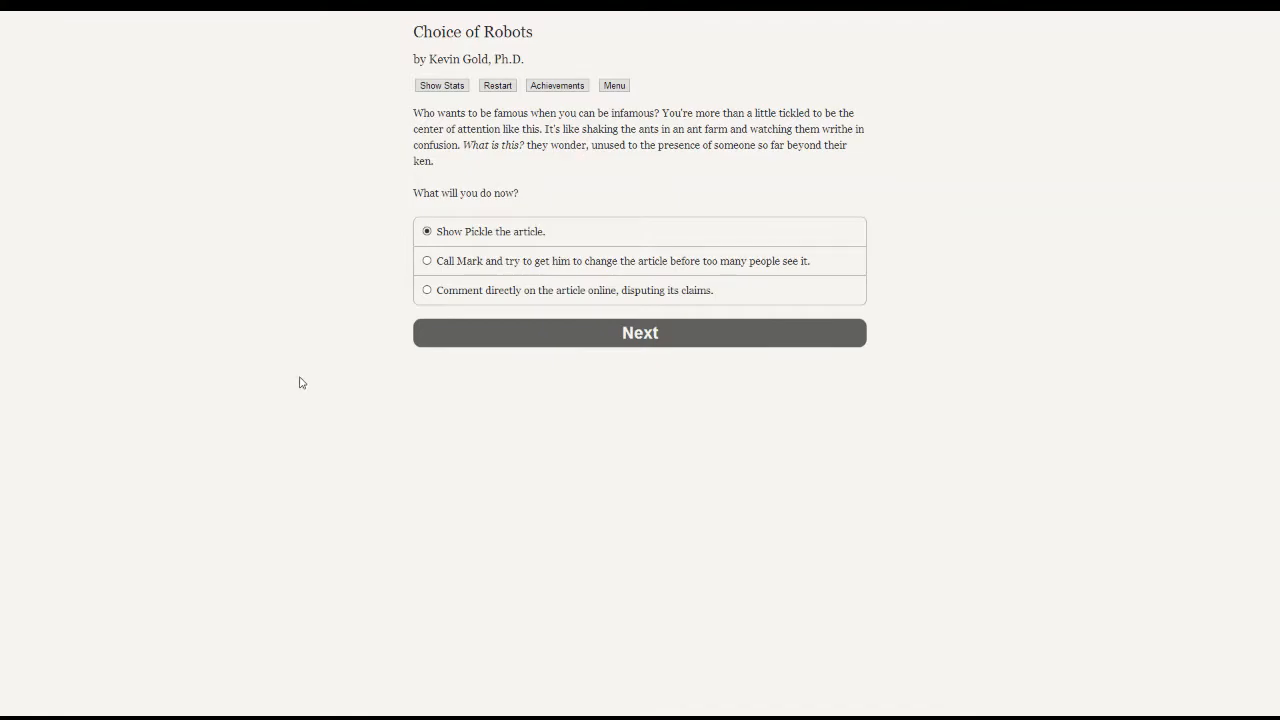
# - Choose to comment directly on the article online, disputing its claims
pyautogui.click(428, 290)
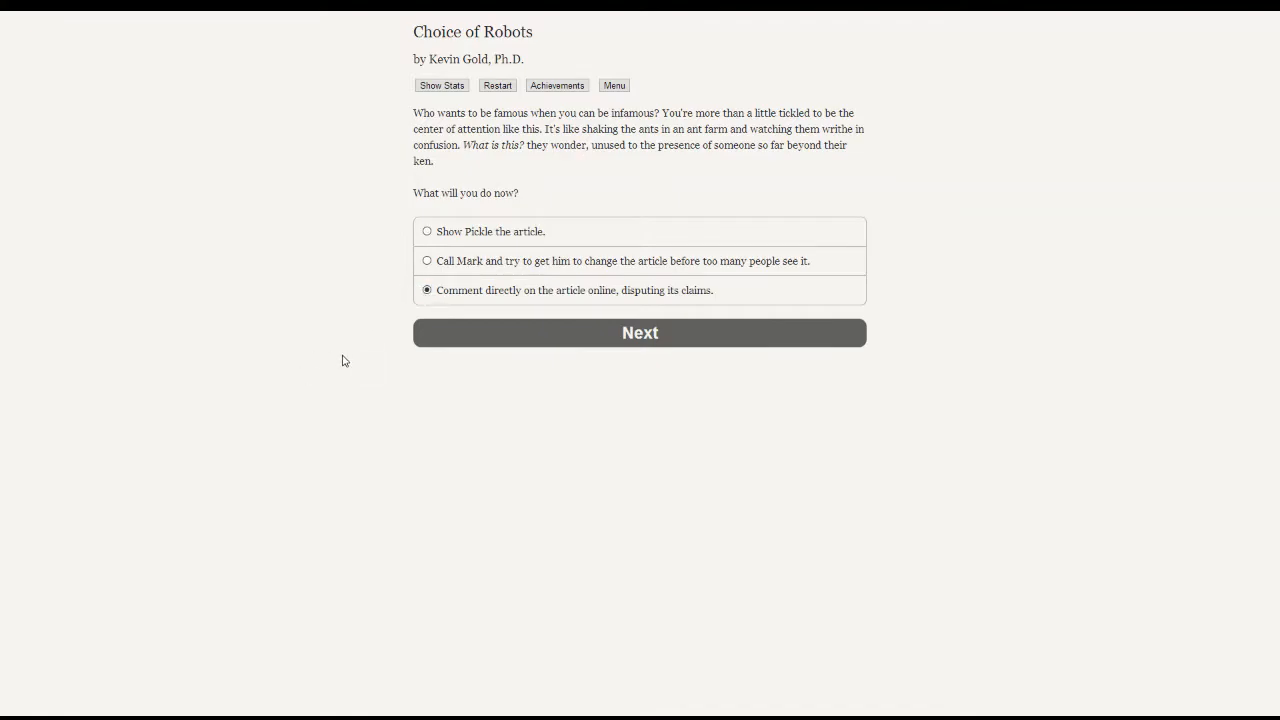
pyautogui.moveTo(516, 356)
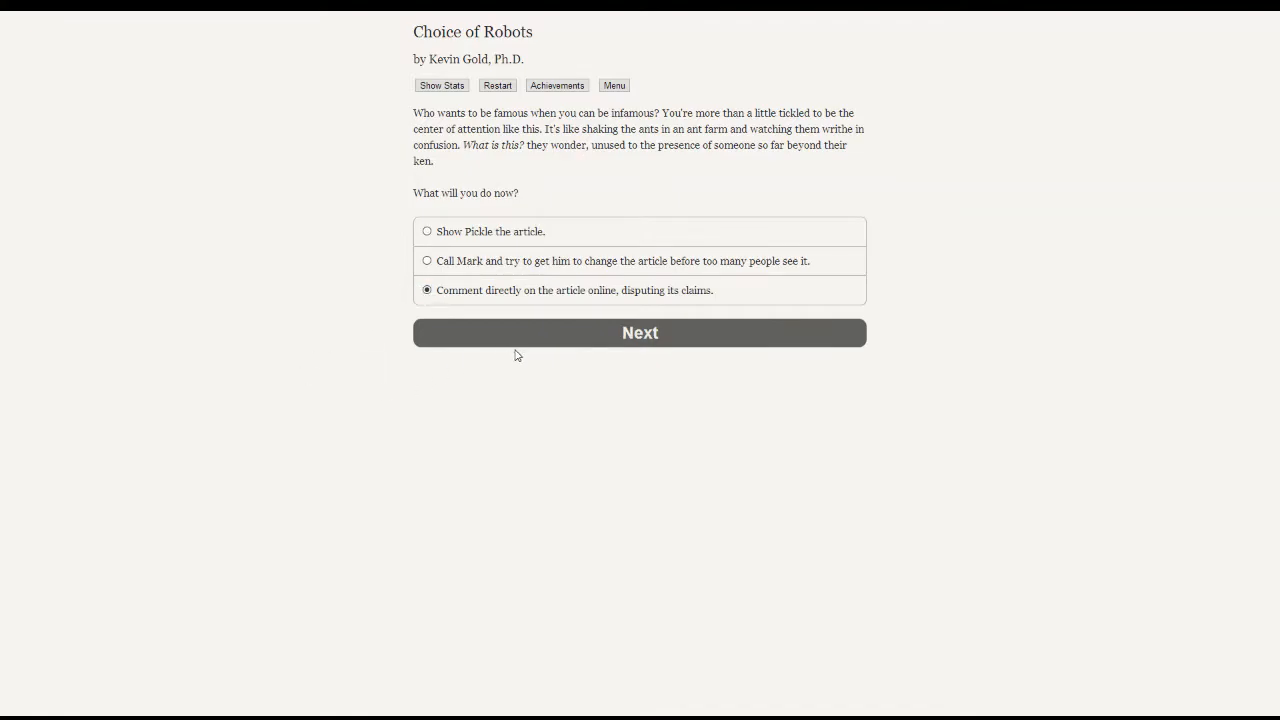
# - Confirm the online comment and keep 'Answer the call from Glendale' selected
pyautogui.click(640, 332)
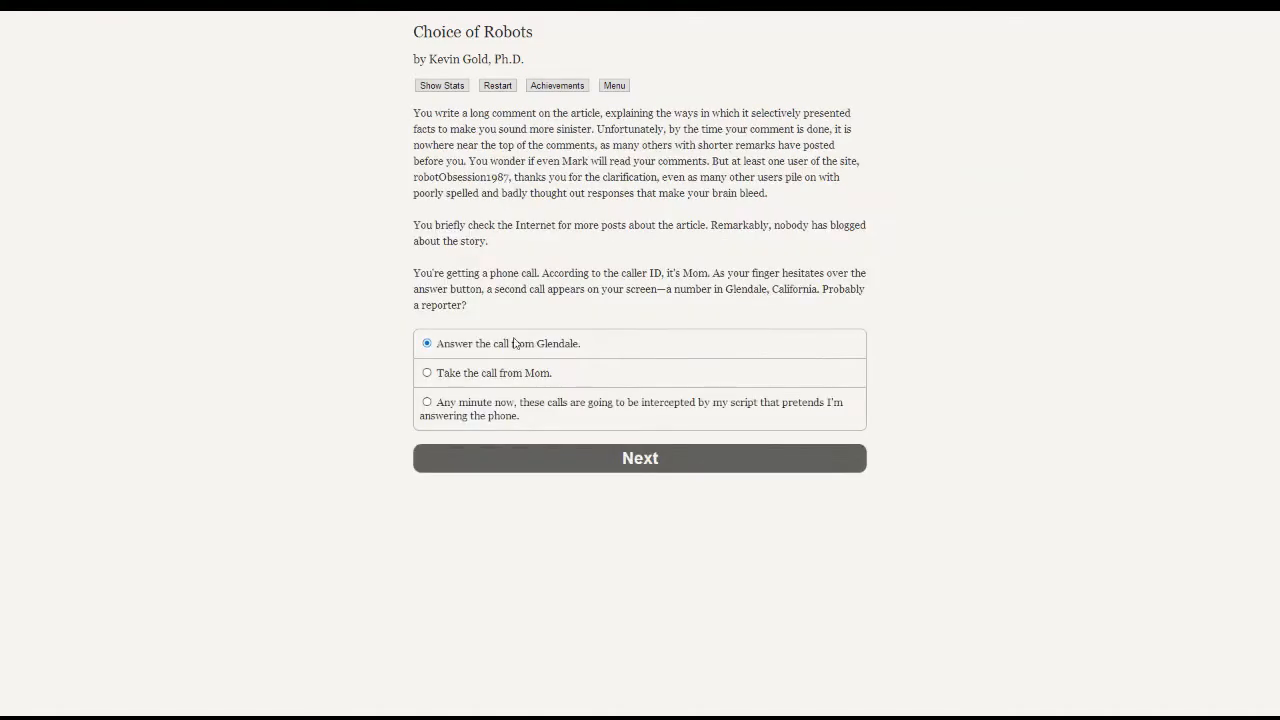
pyautogui.moveTo(320, 330)
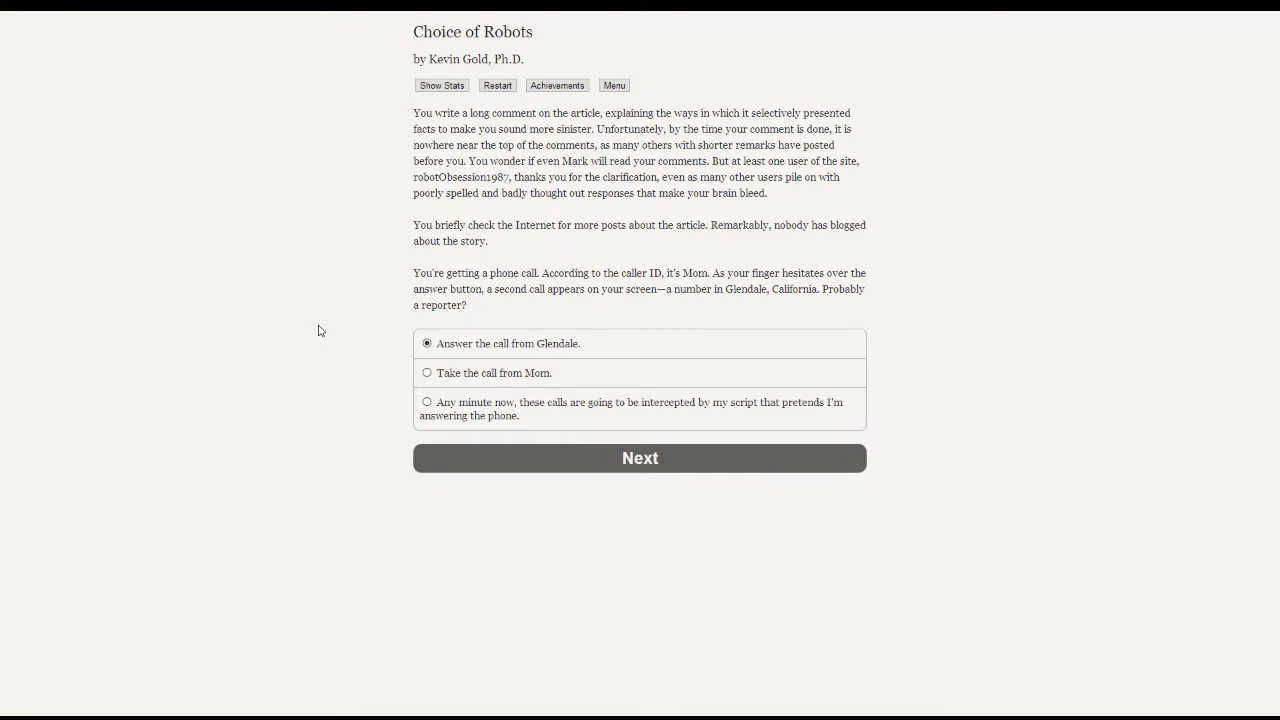
pyautogui.moveTo(382, 332)
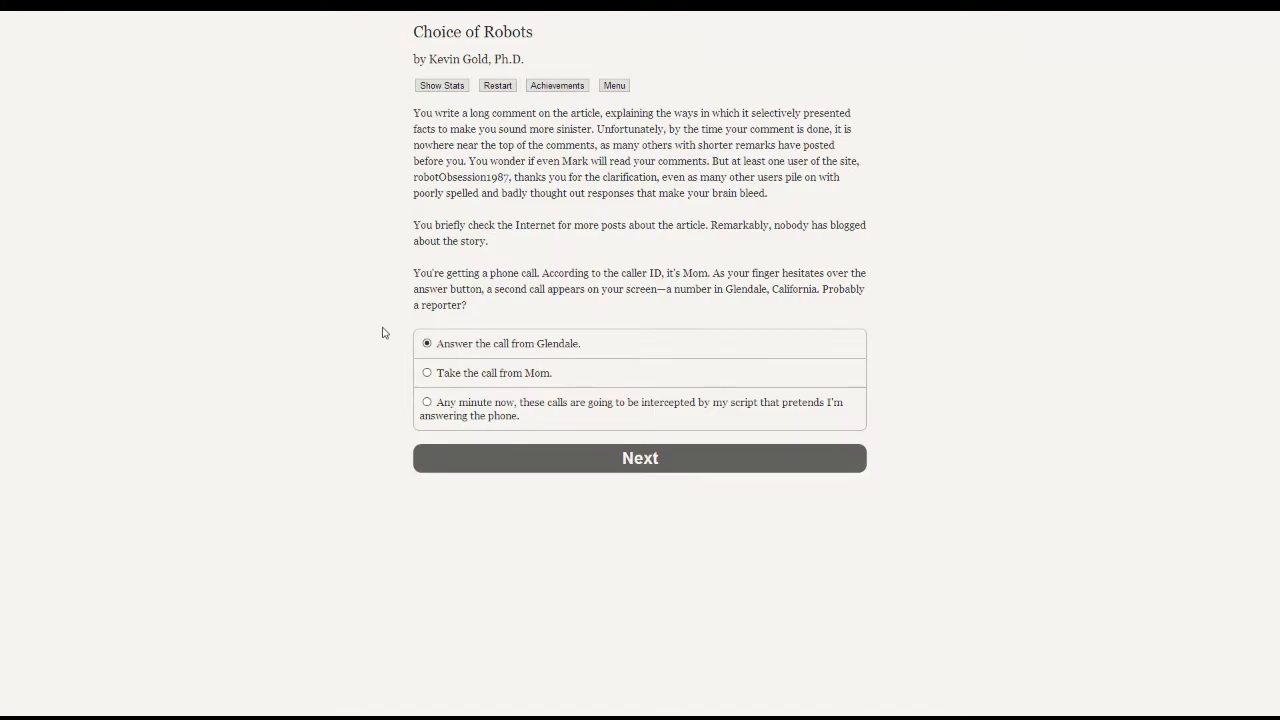
pyautogui.moveTo(392, 344)
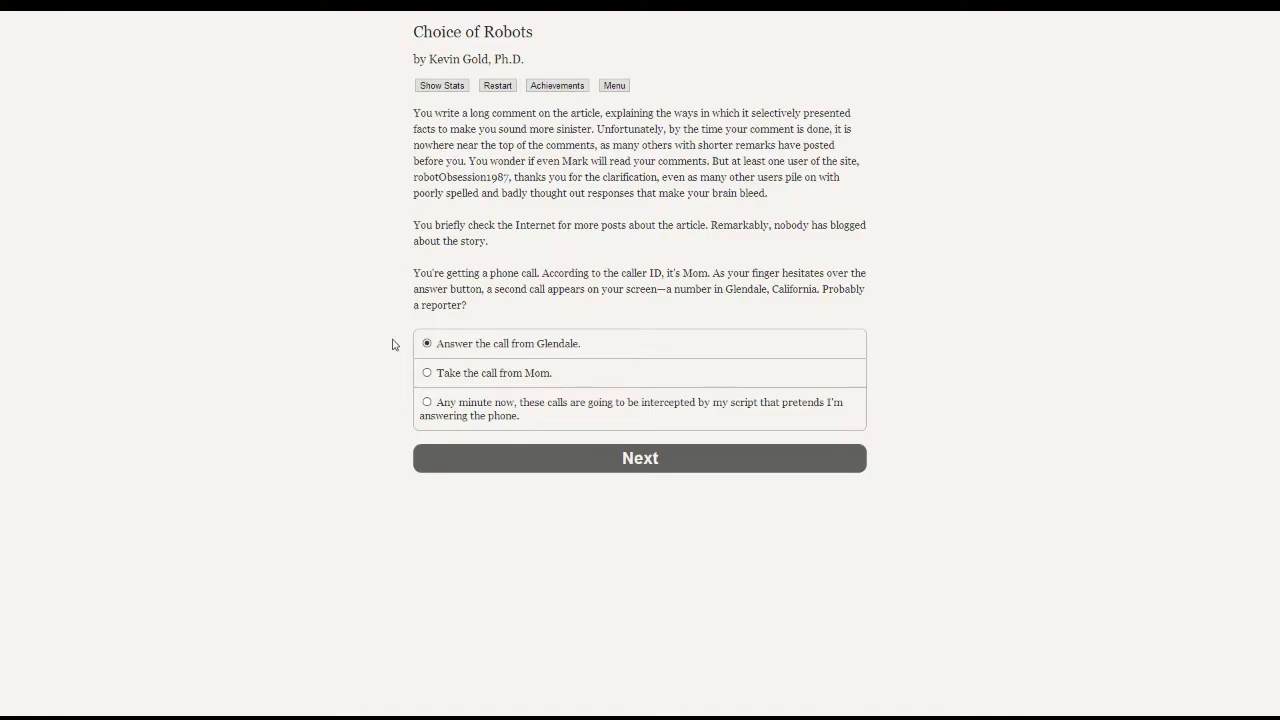
pyautogui.moveTo(400, 334)
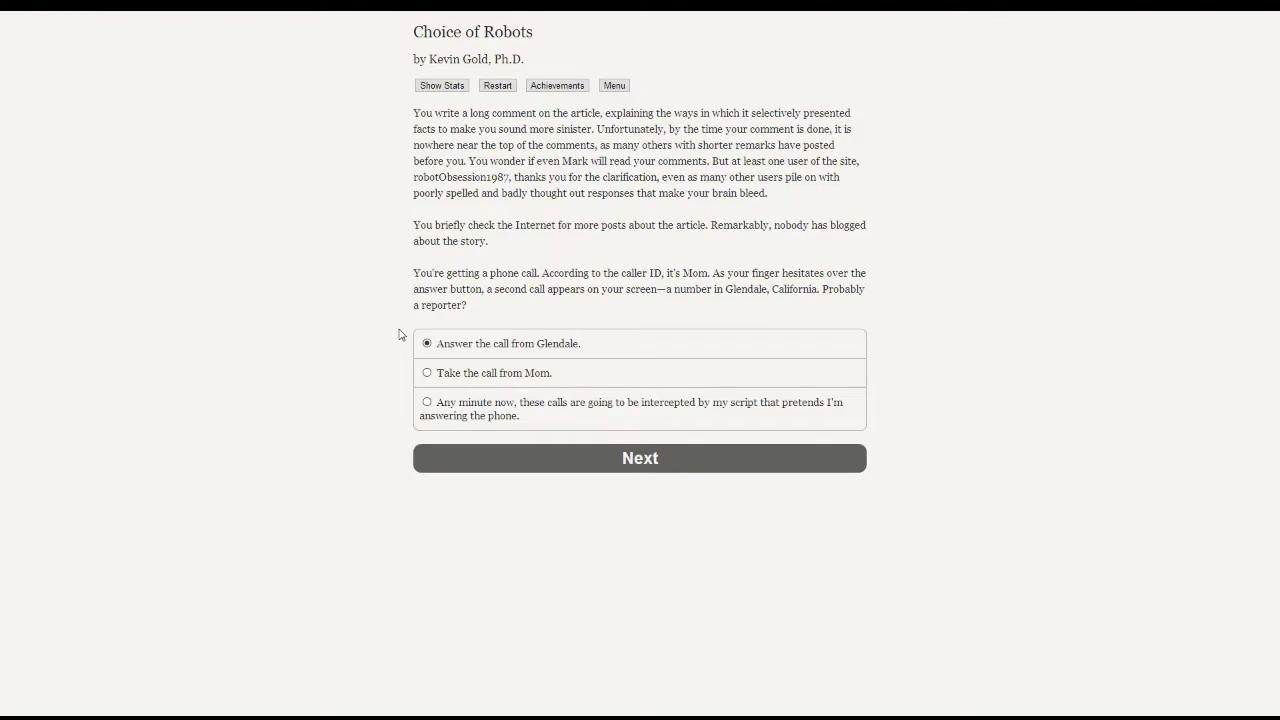
pyautogui.moveTo(376, 328)
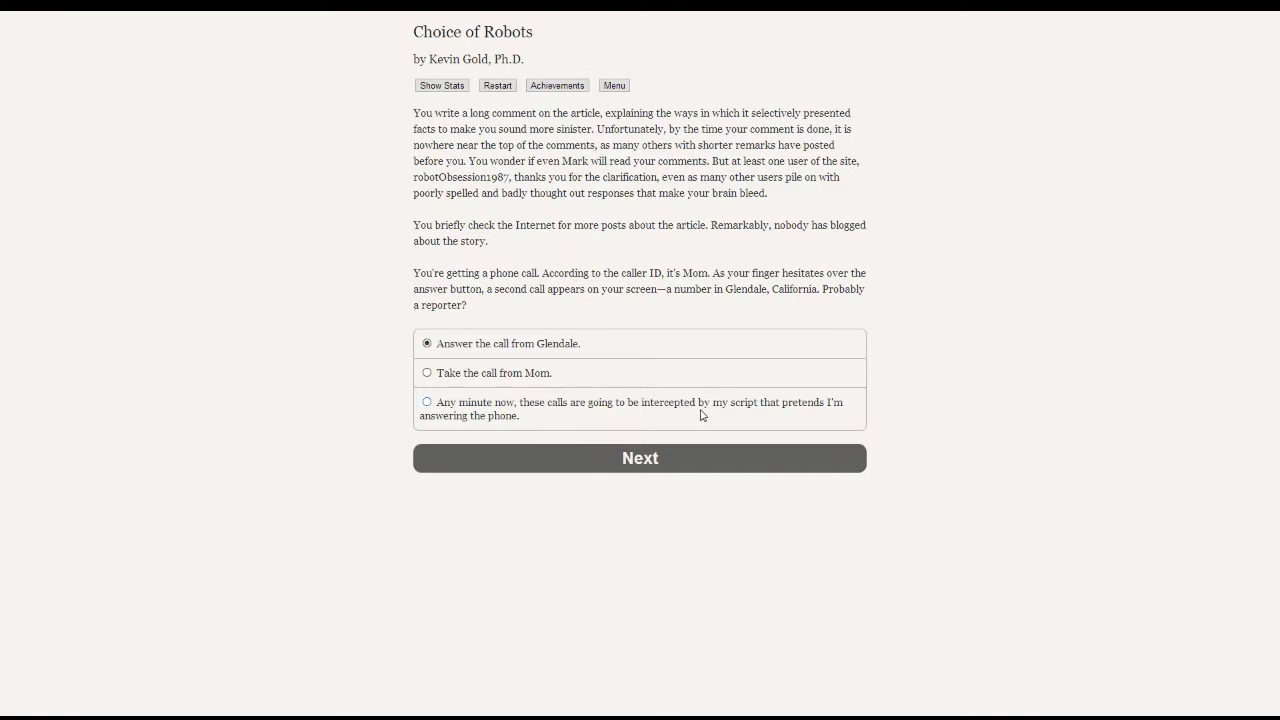
pyautogui.click(428, 344)
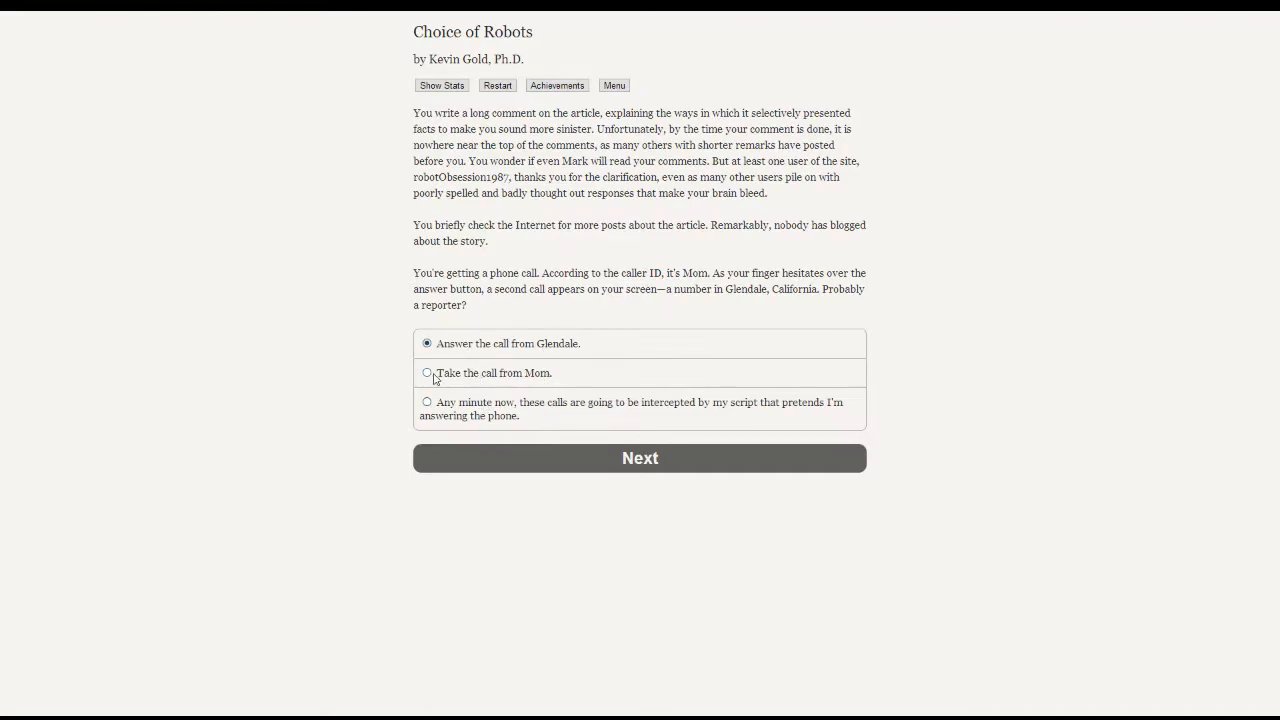
pyautogui.moveTo(428, 374)
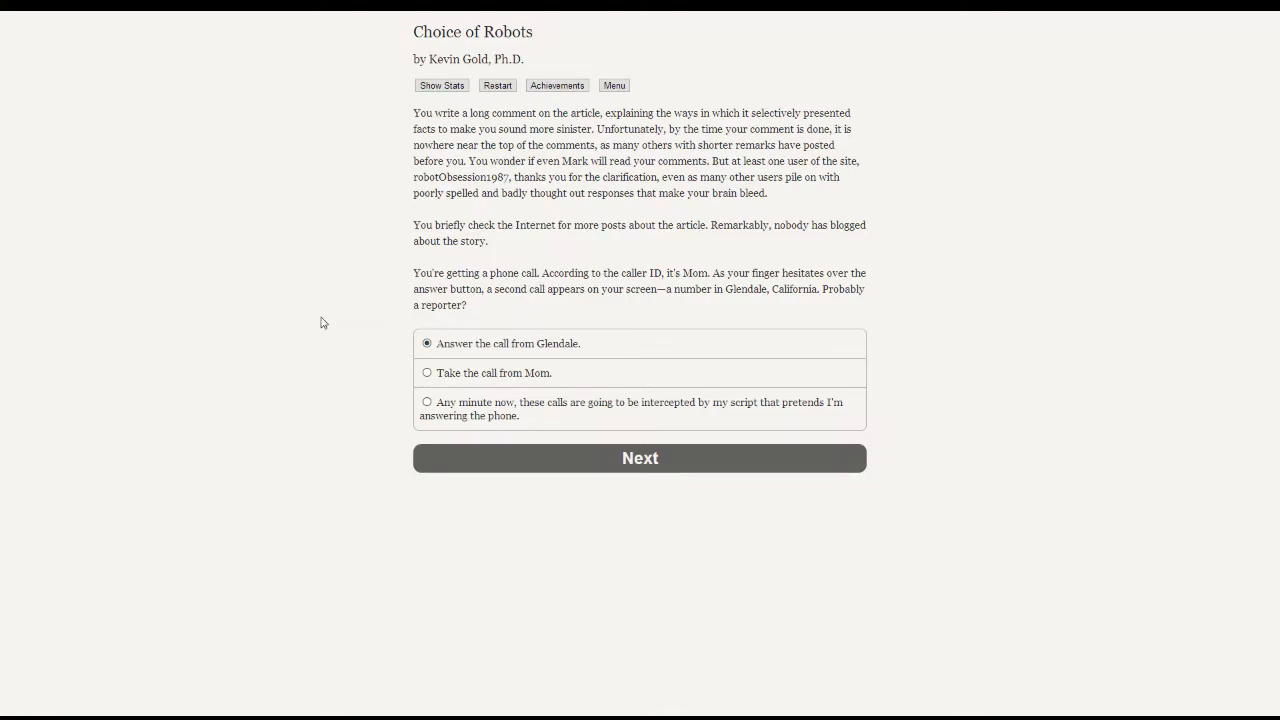
pyautogui.moveTo(538, 290)
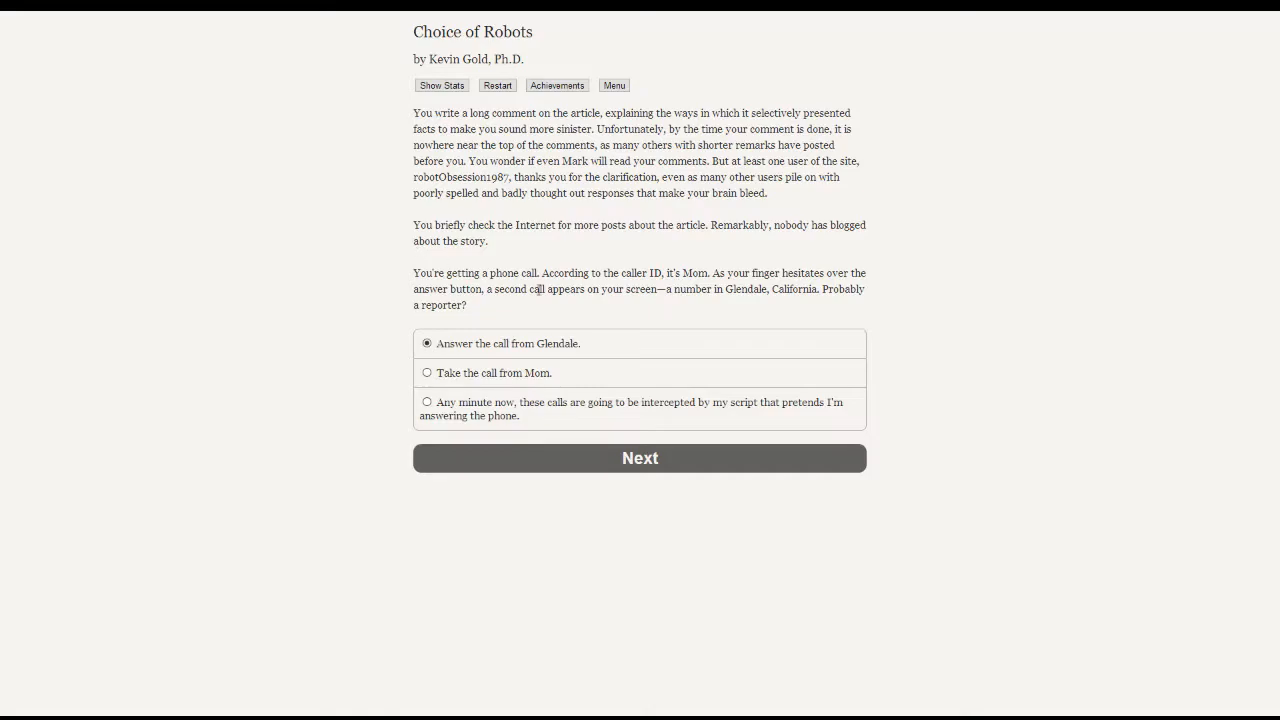
pyautogui.moveTo(364, 384)
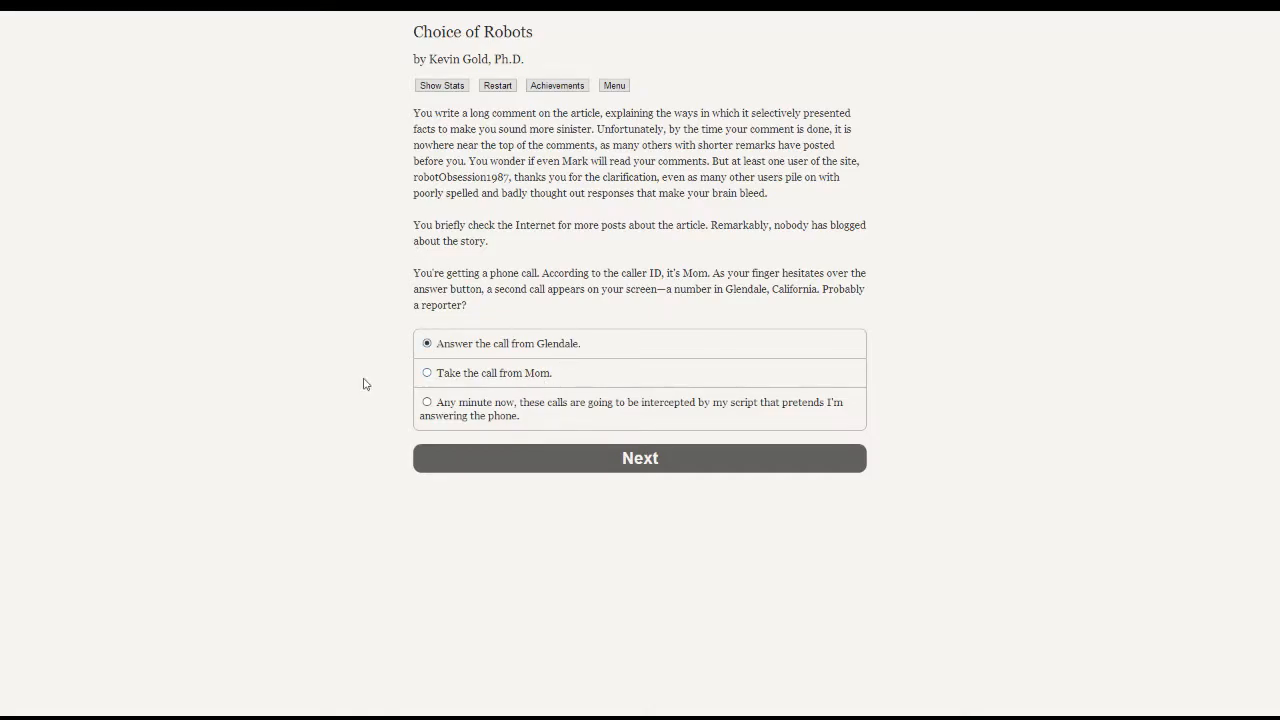
pyautogui.moveTo(460, 382)
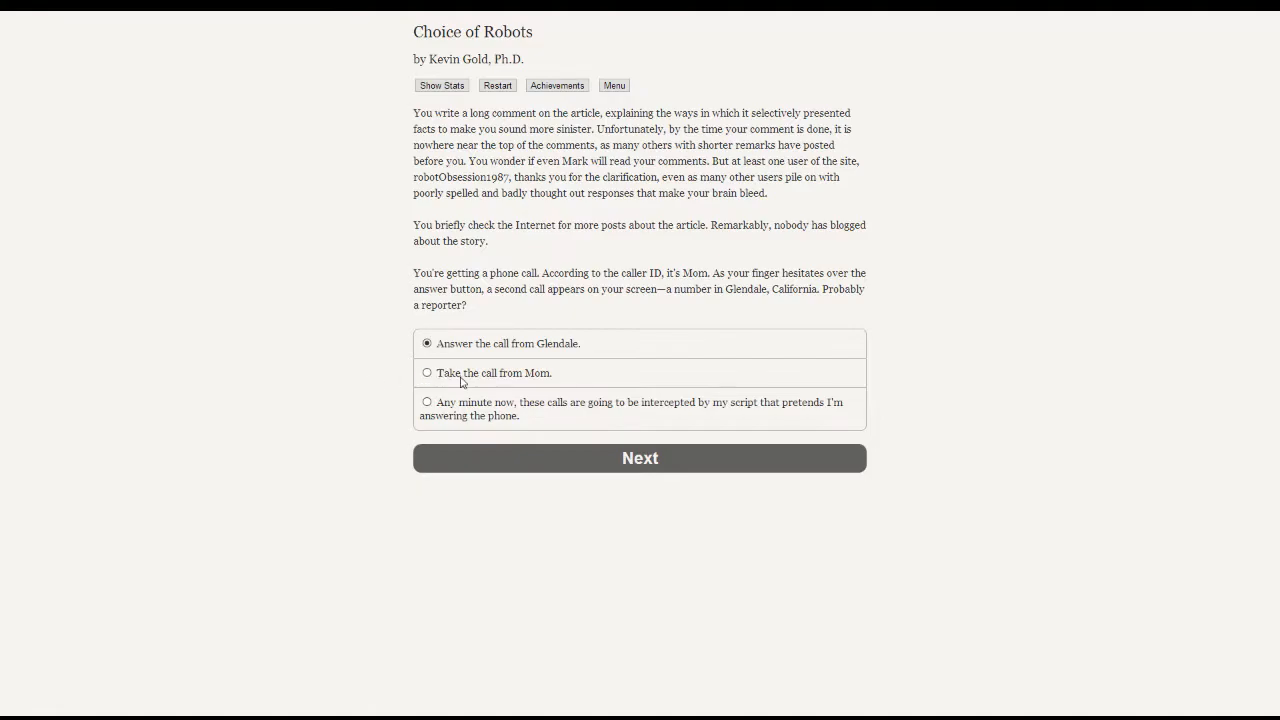
pyautogui.moveTo(368, 362)
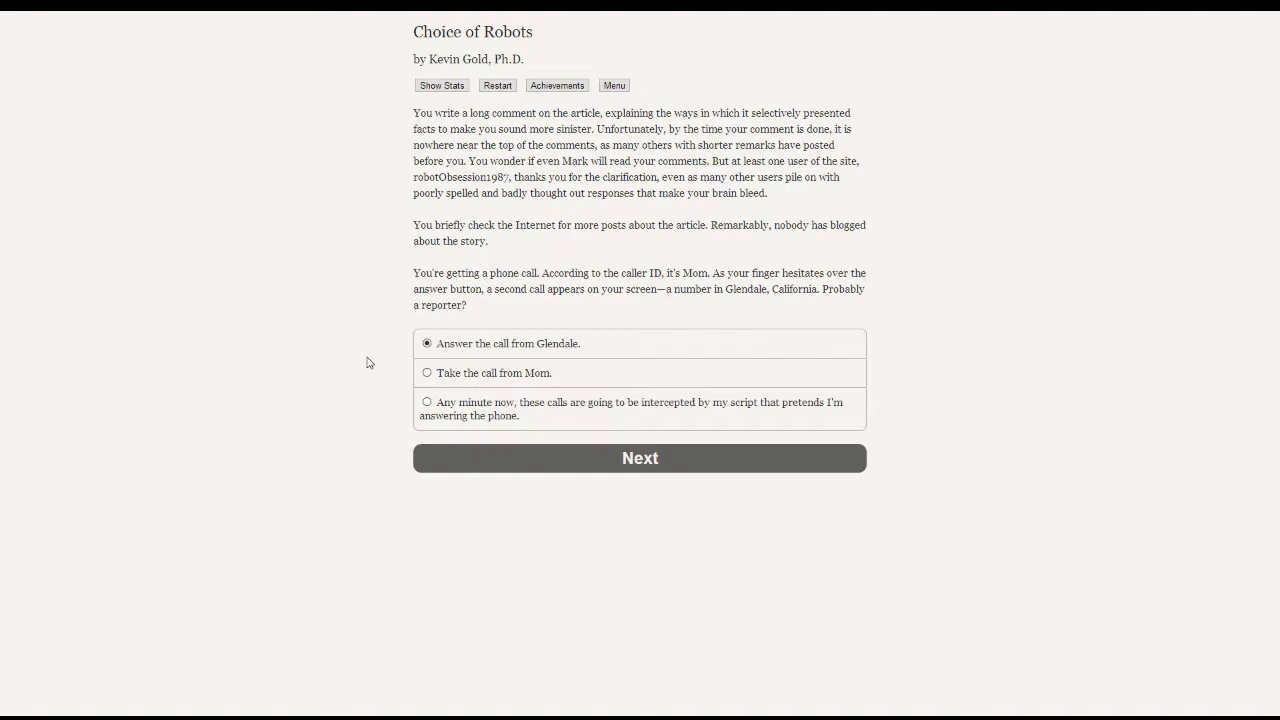
pyautogui.moveTo(328, 292)
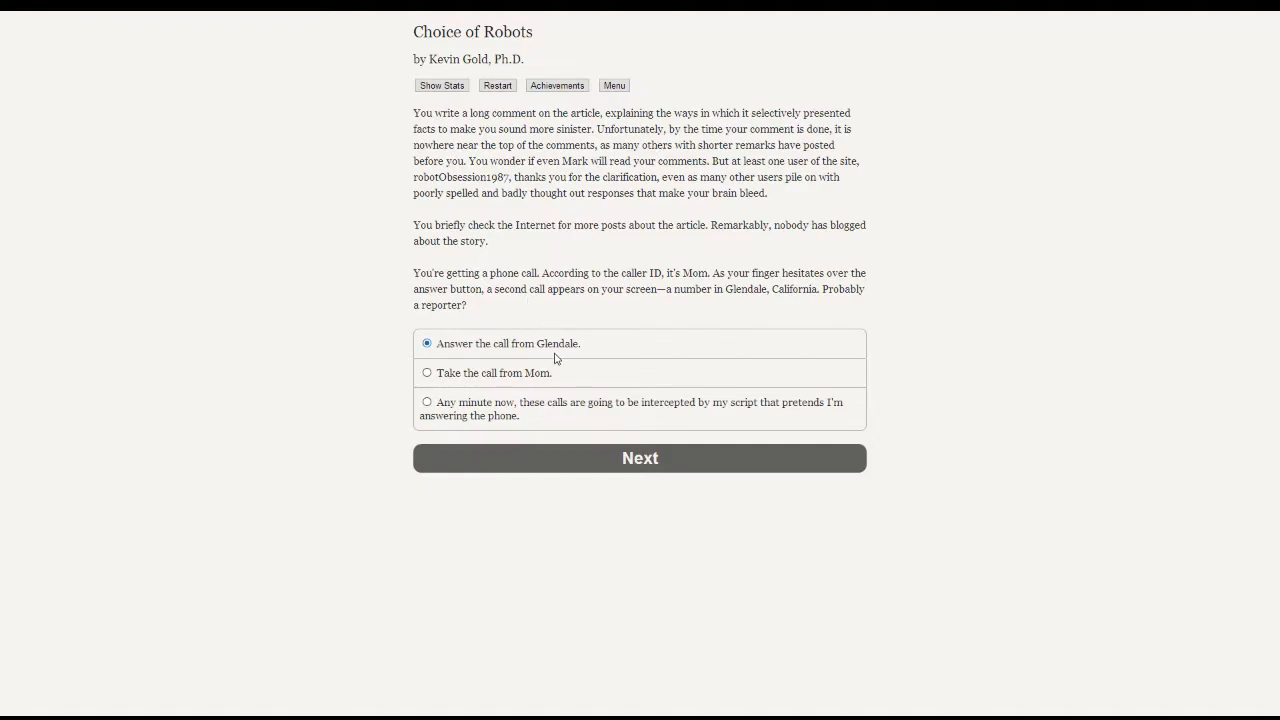
pyautogui.moveTo(344, 336)
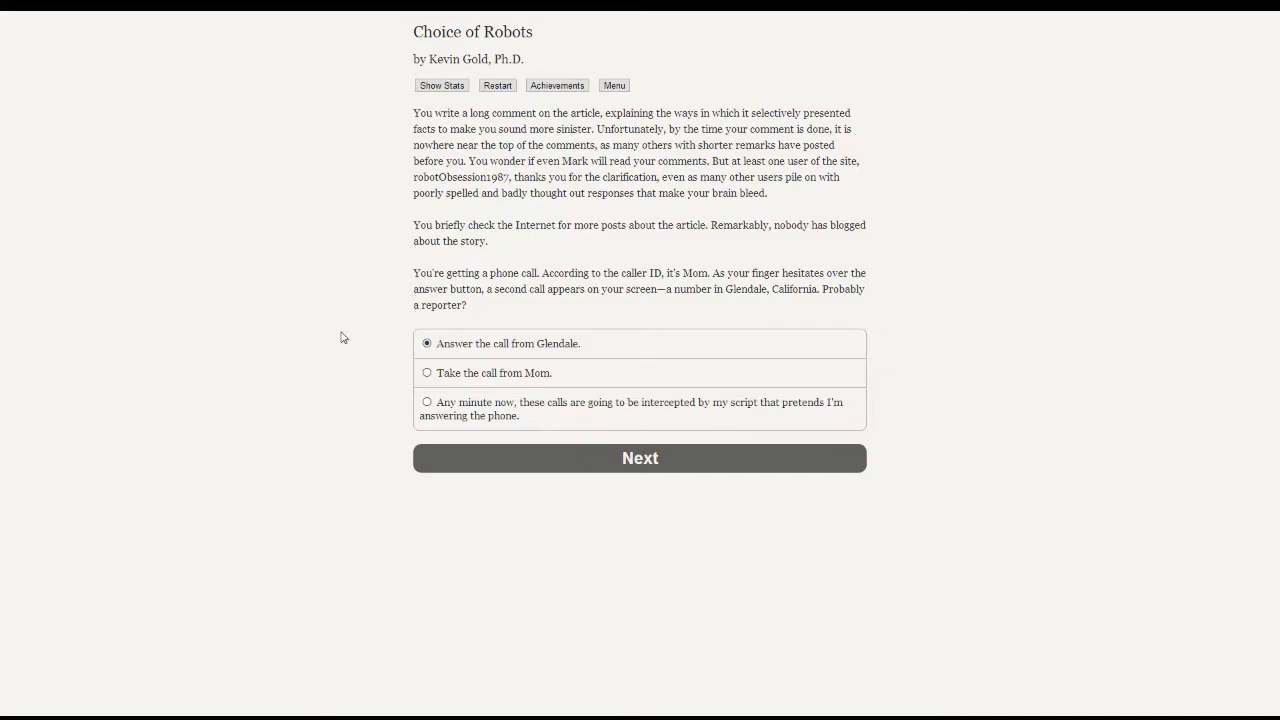
pyautogui.moveTo(348, 338)
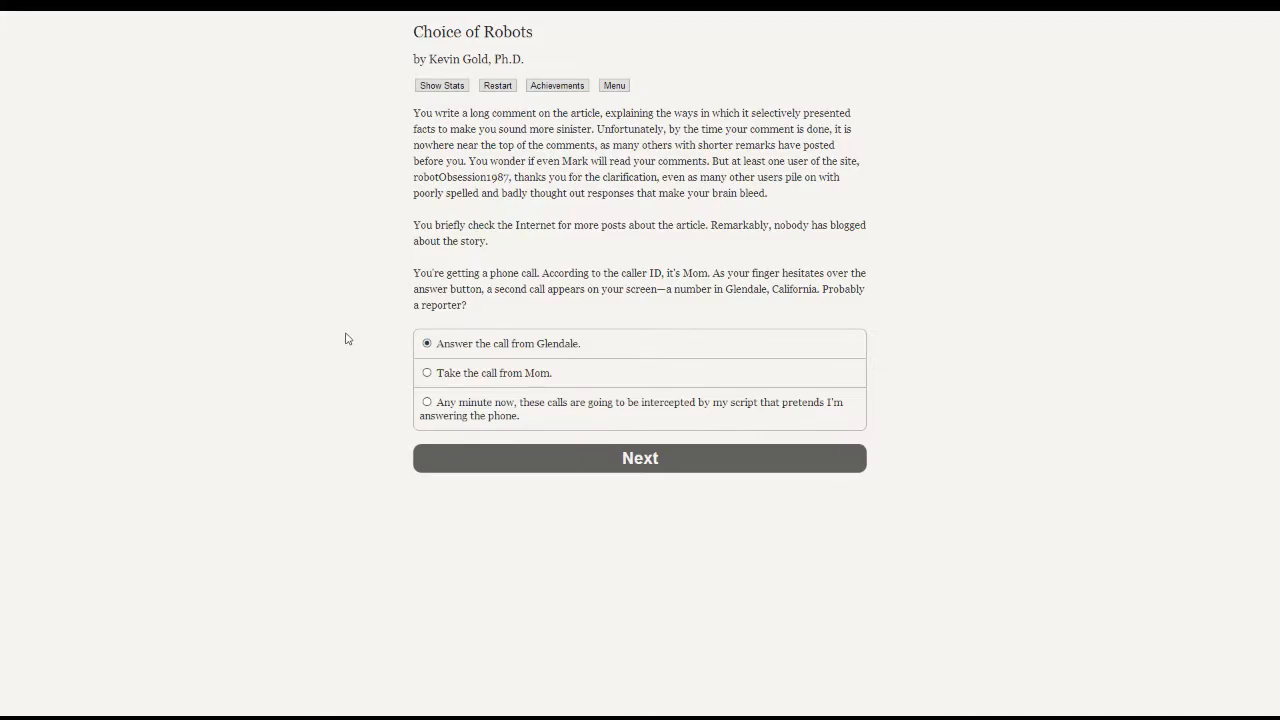
pyautogui.moveTo(600, 452)
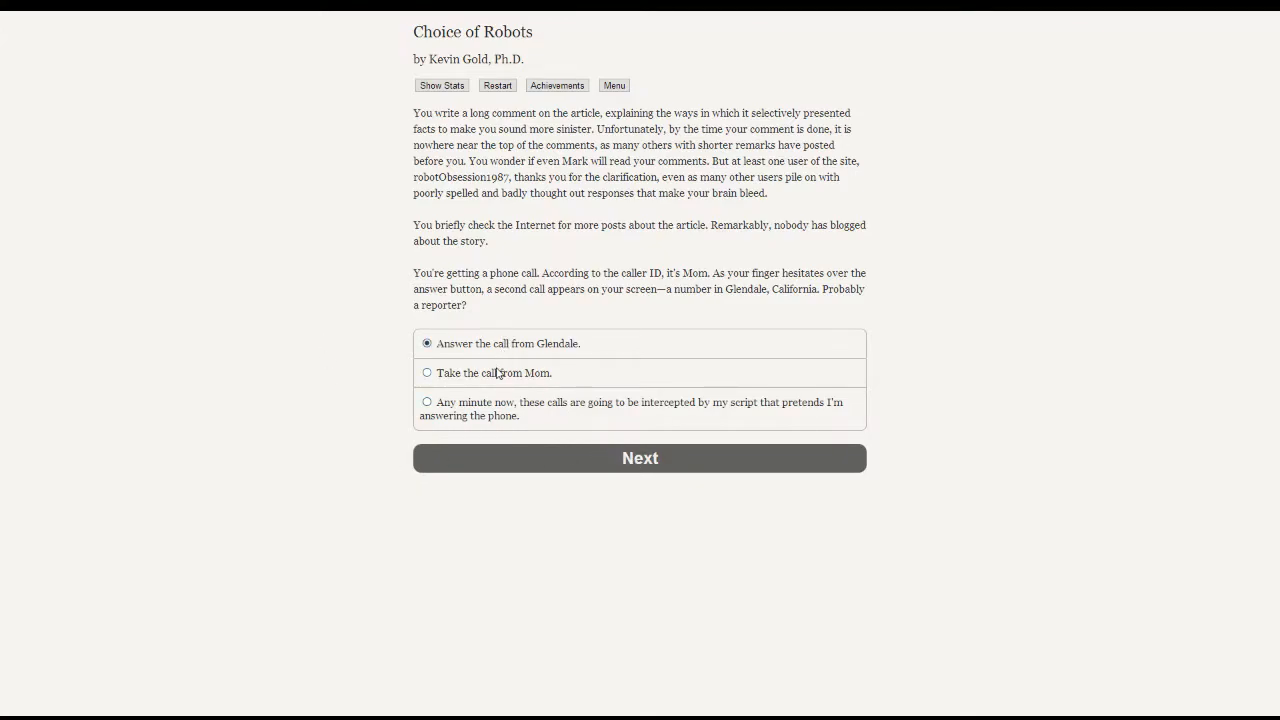
pyautogui.moveTo(556, 384)
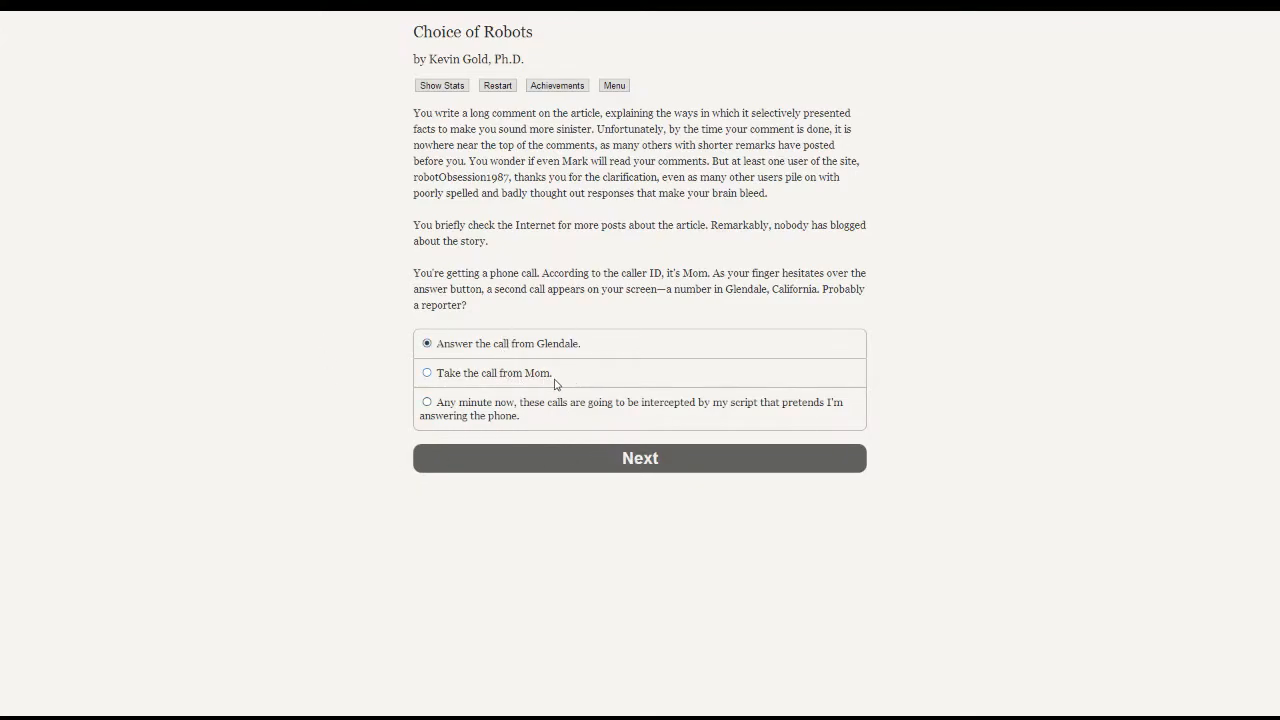
pyautogui.moveTo(268, 356)
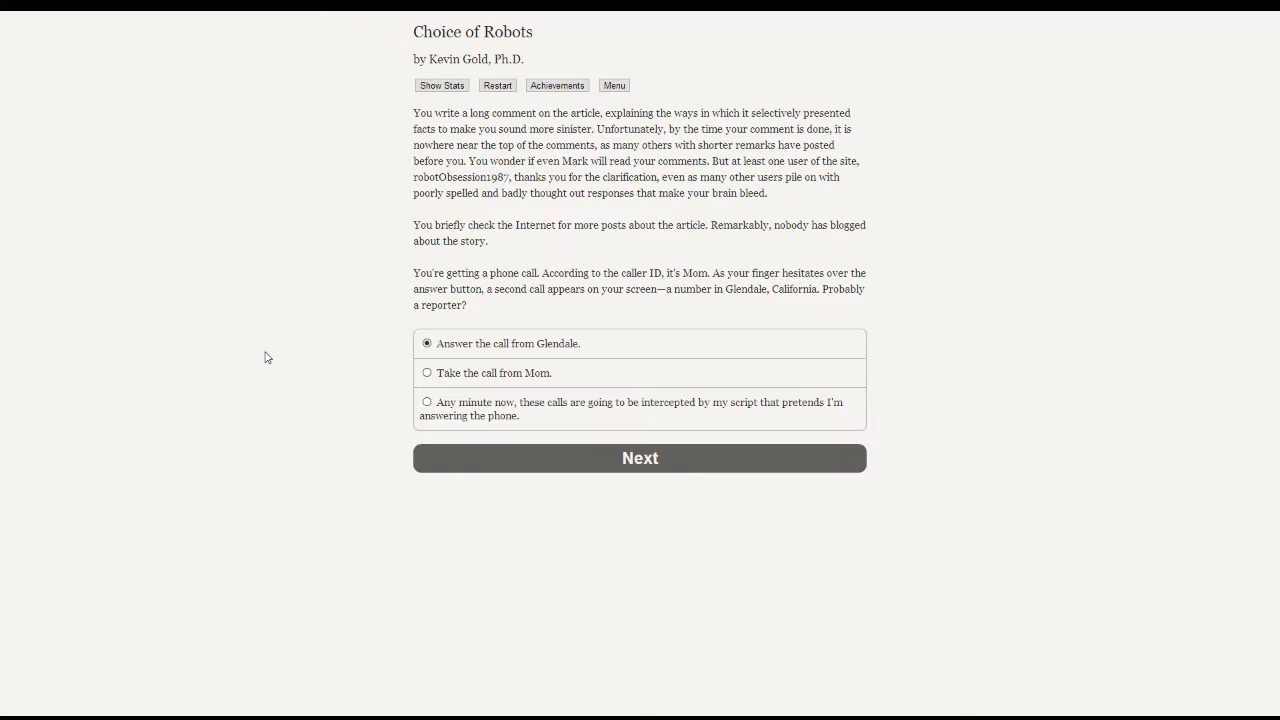
pyautogui.moveTo(252, 332)
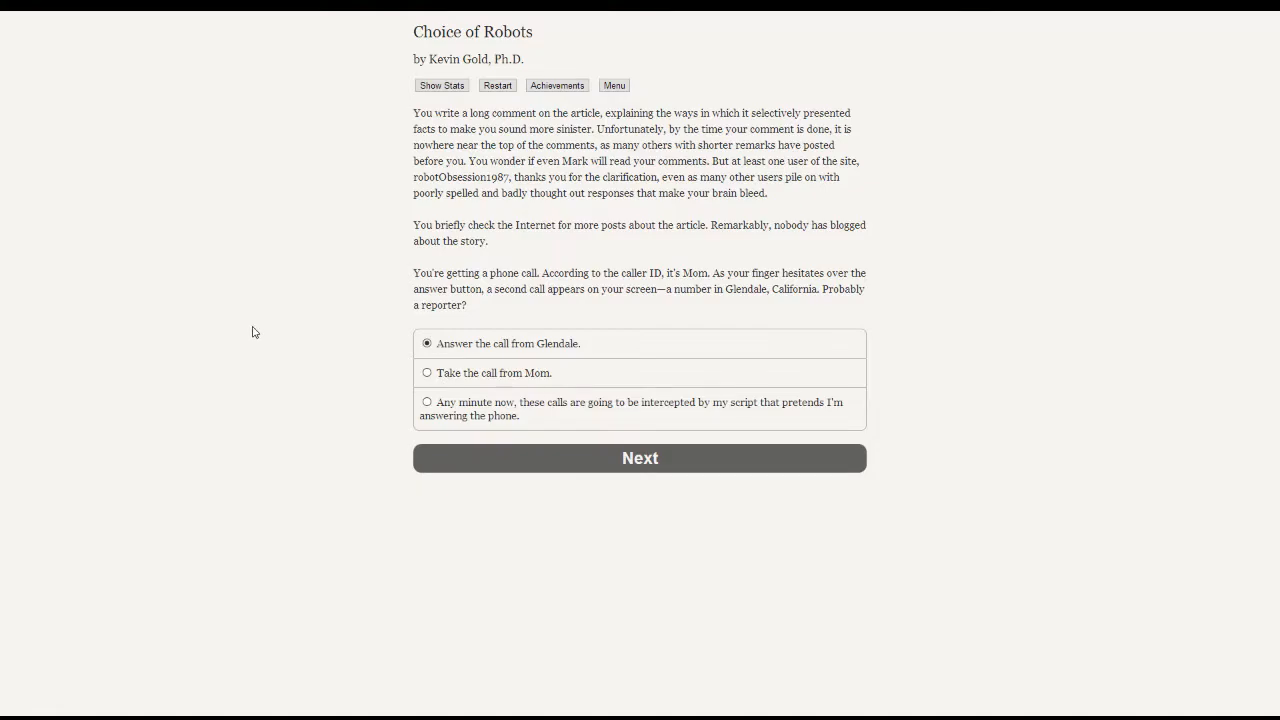
pyautogui.moveTo(594, 548)
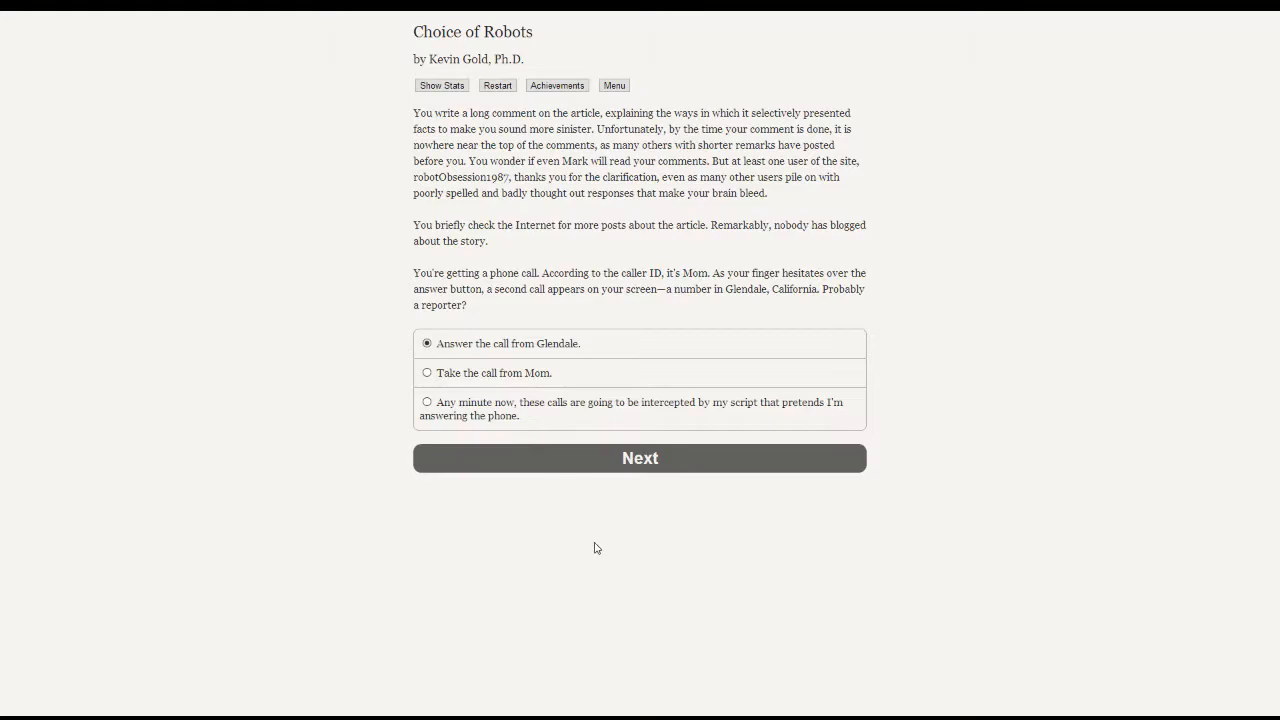
pyautogui.moveTo(588, 470)
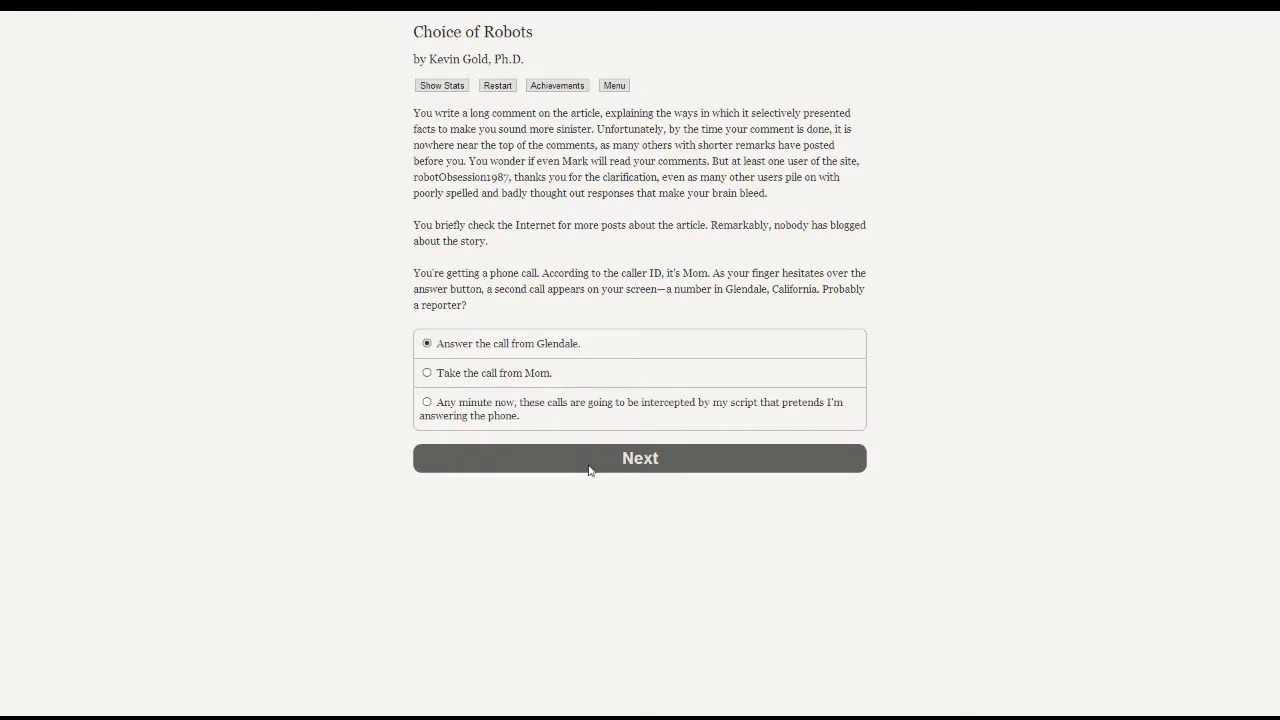
# - Answer the Glendale call, then select 'No thanks, I'd prefer to keep my options open.' for Josh
pyautogui.click(640, 458)
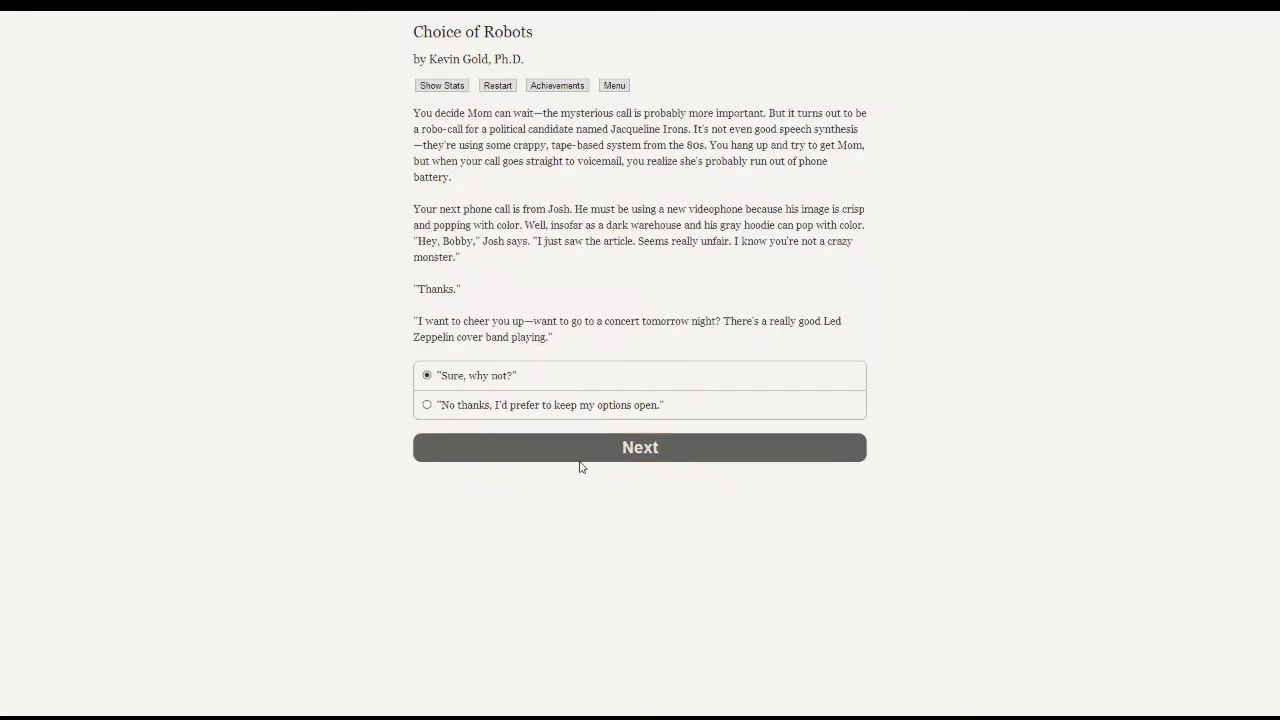
pyautogui.moveTo(344, 464)
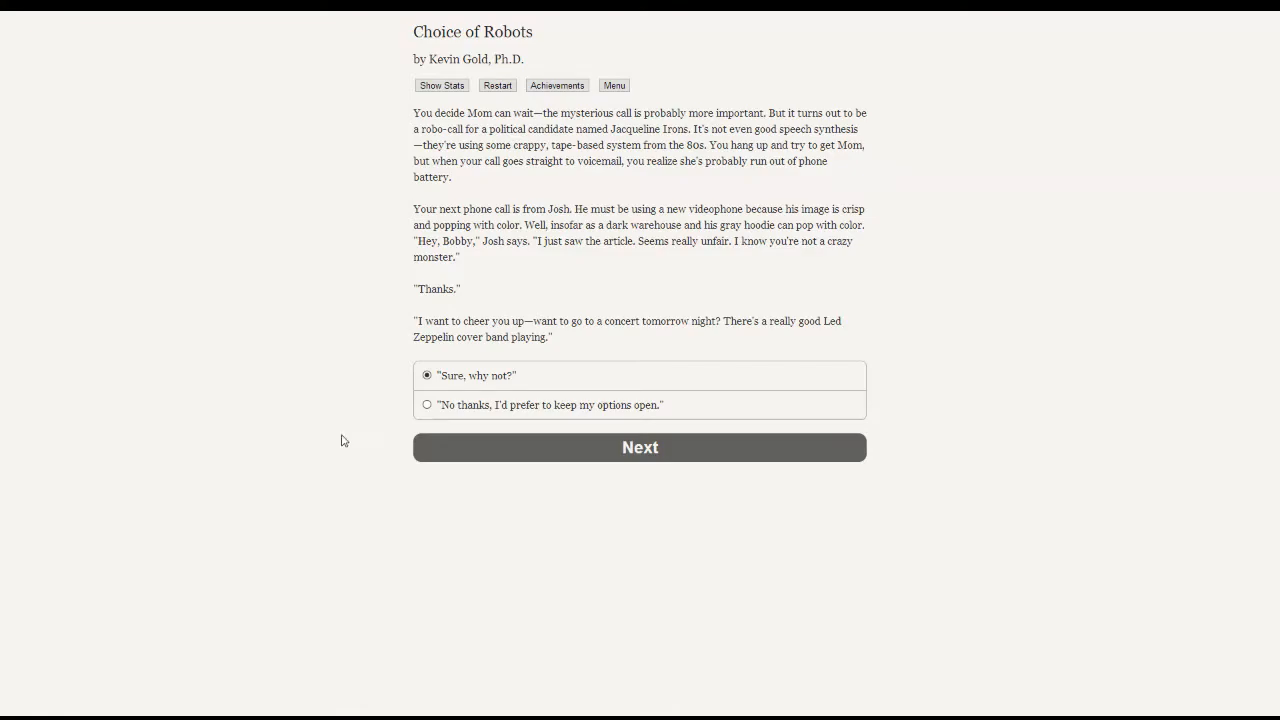
pyautogui.moveTo(348, 432)
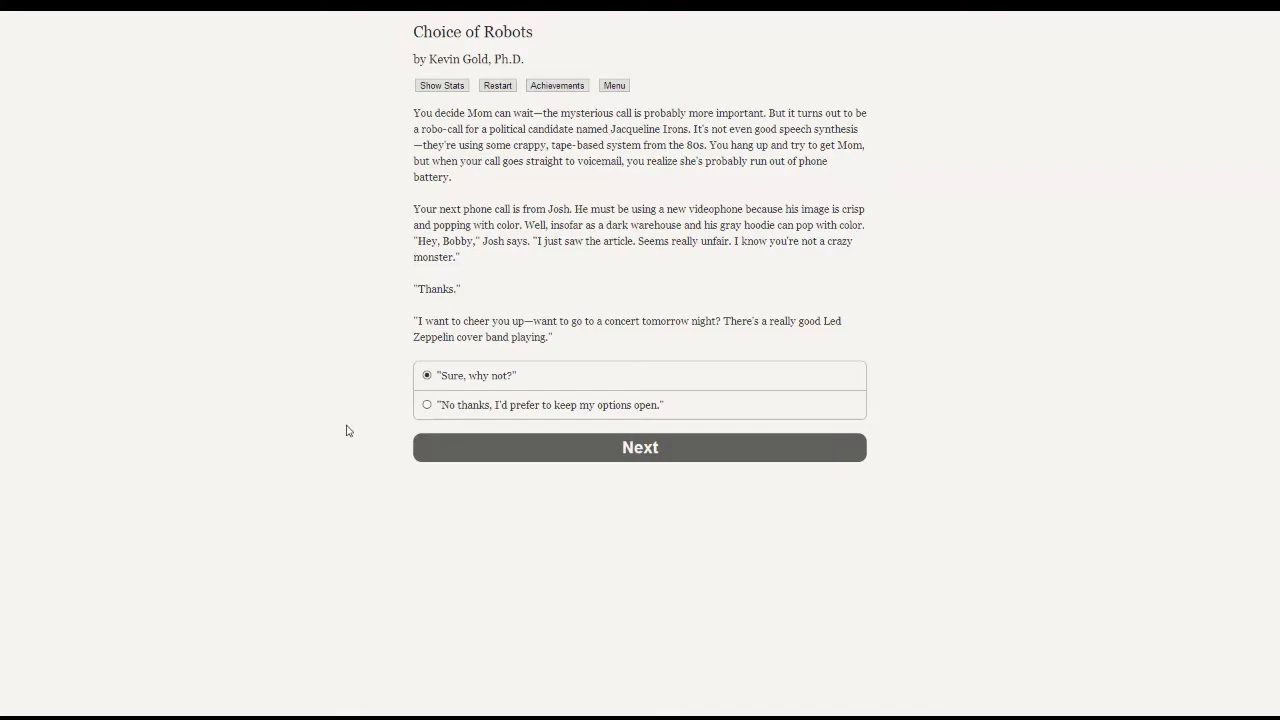
pyautogui.moveTo(408, 408)
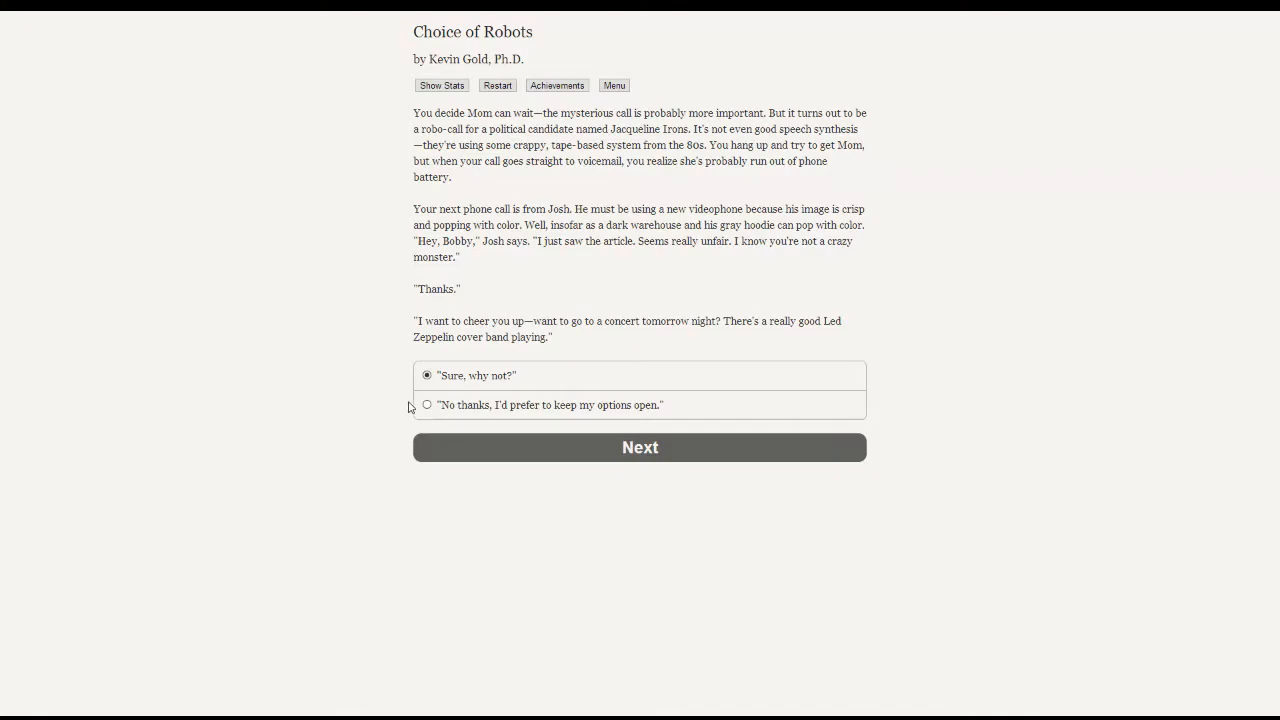
pyautogui.click(428, 404)
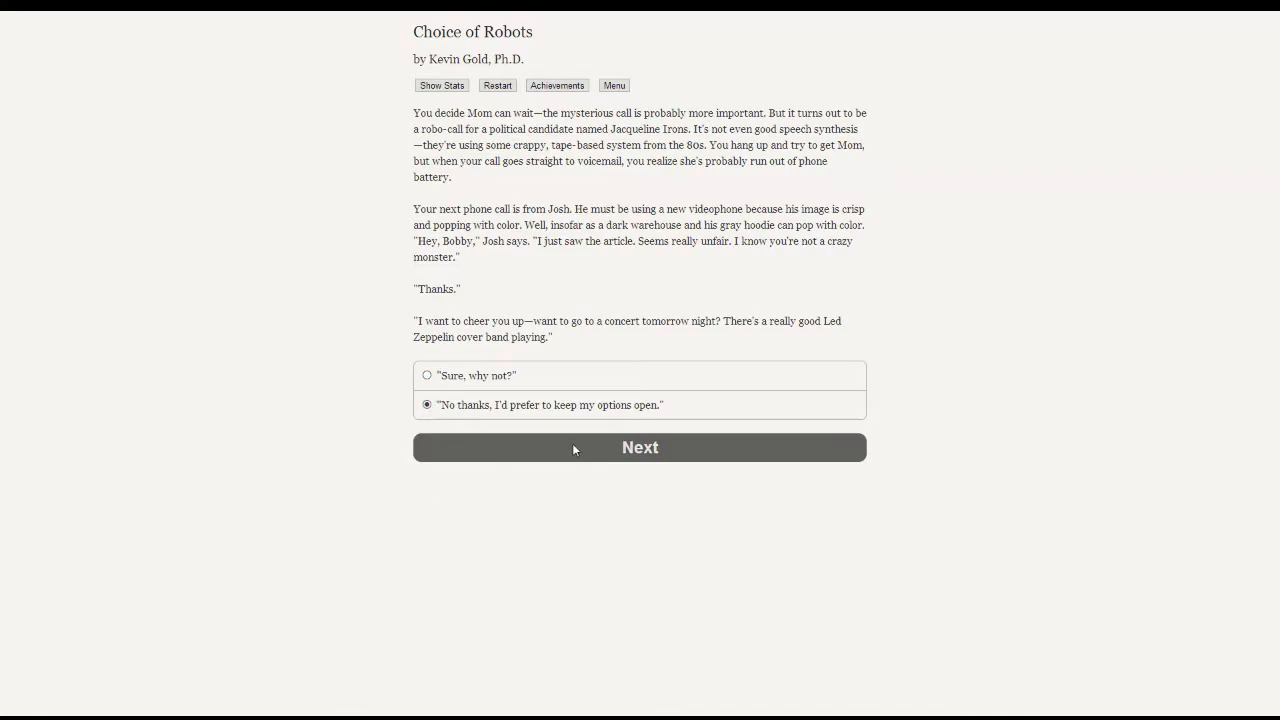
pyautogui.moveTo(586, 458)
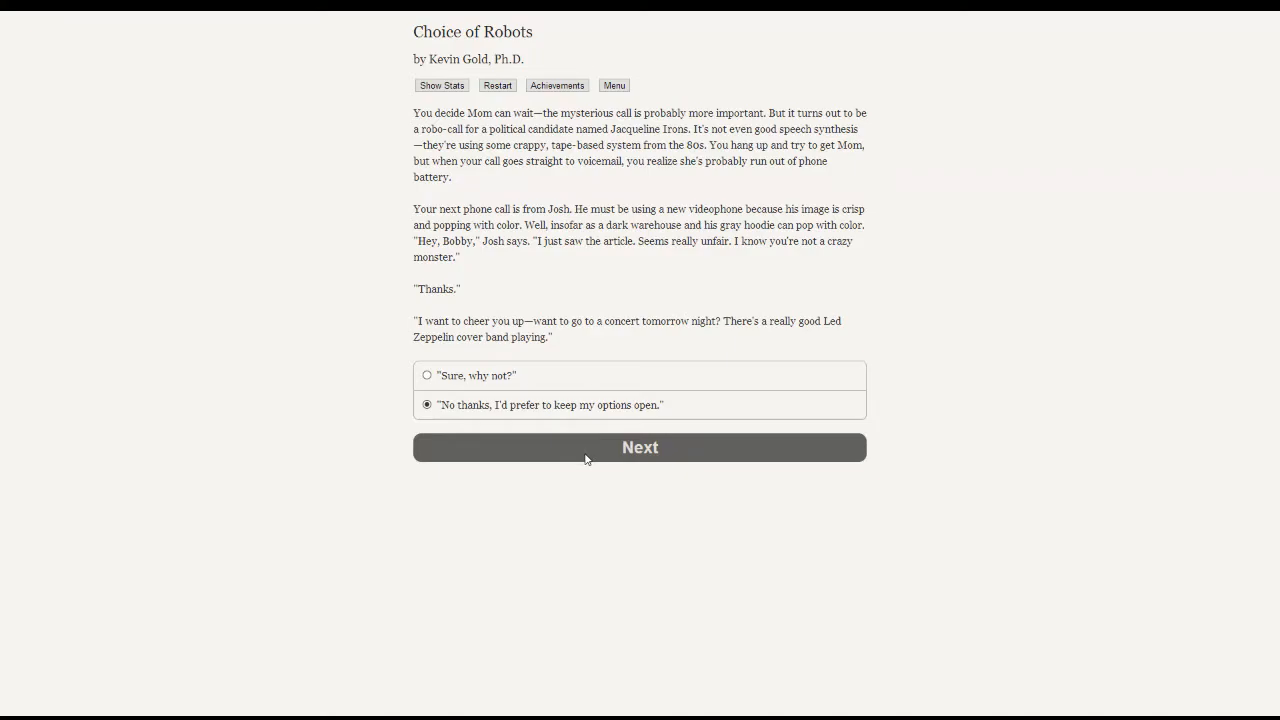
# - Confirm declining Josh and read on to Tammy's threatening email and its response options
pyautogui.click(640, 448)
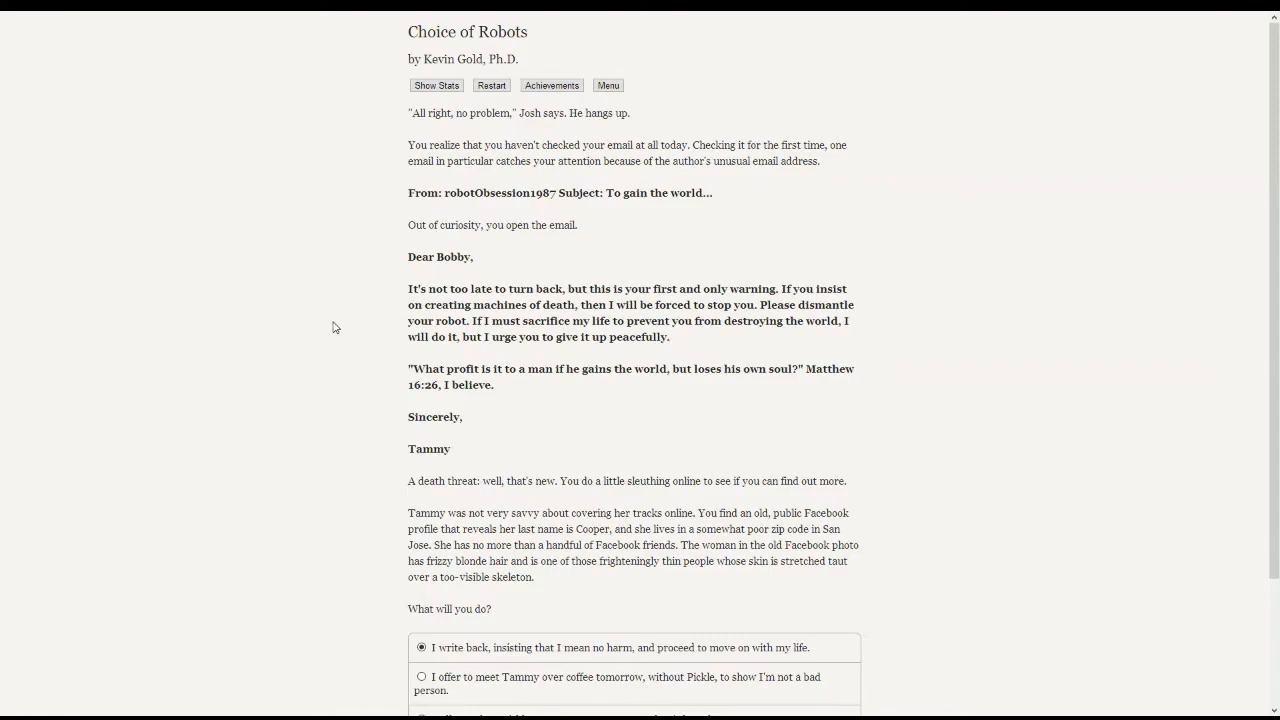
pyautogui.scroll(-3)
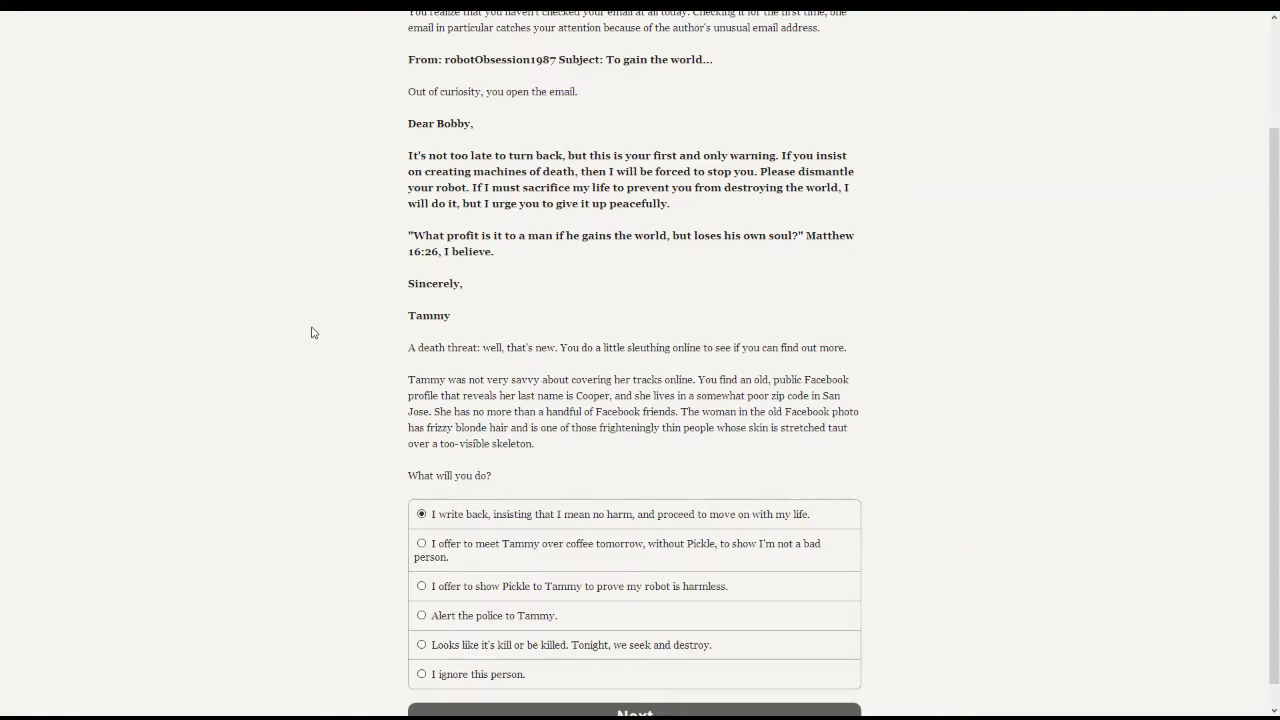
pyautogui.scroll(-3)
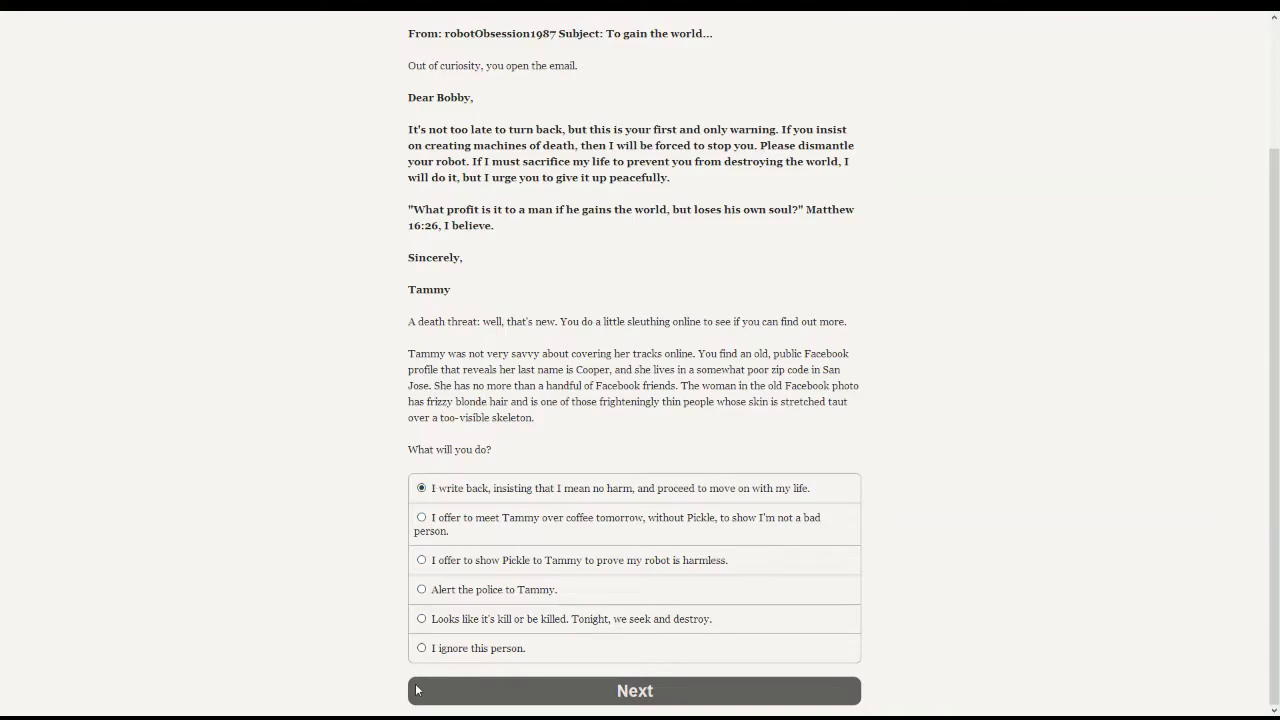
pyautogui.moveTo(330, 588)
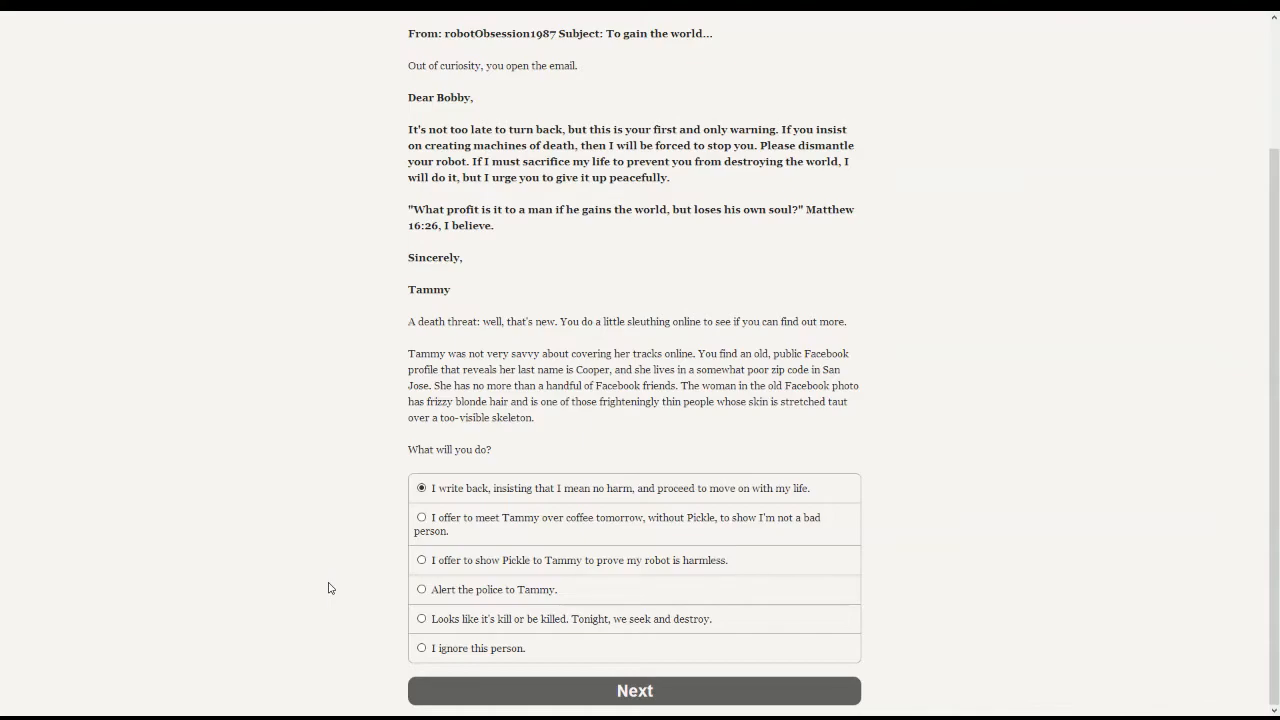
pyautogui.moveTo(288, 568)
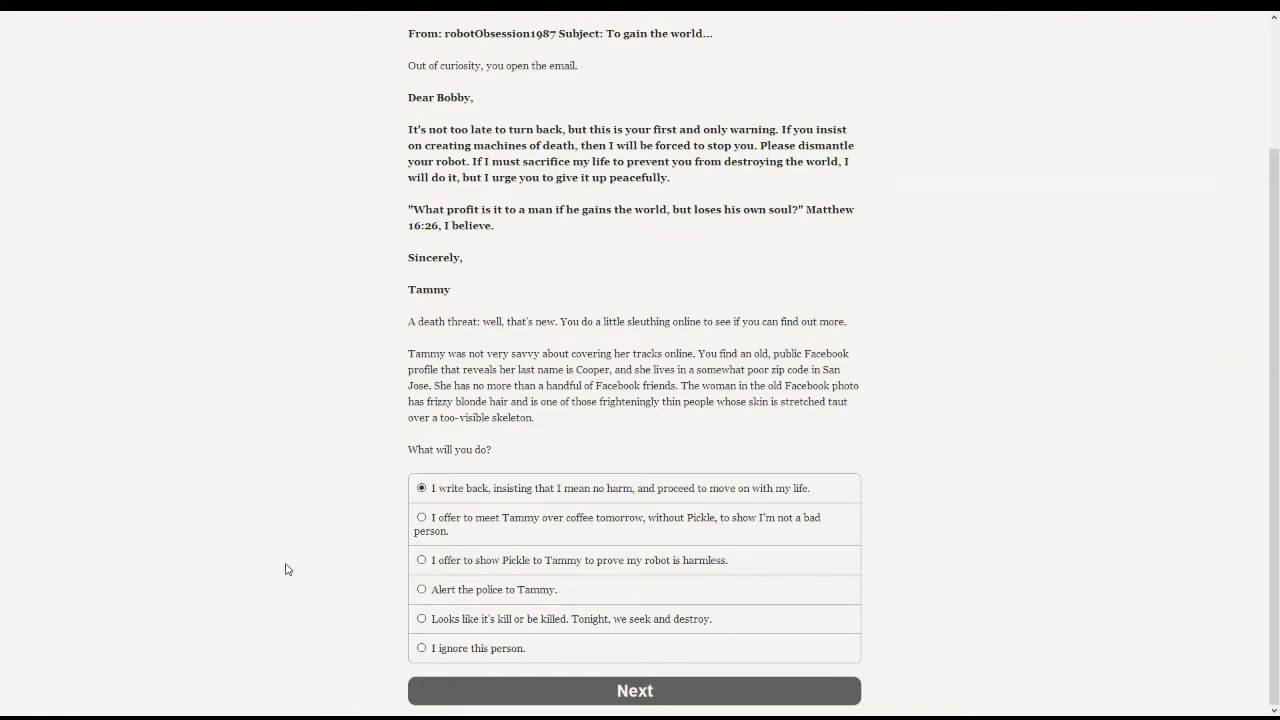
pyautogui.moveTo(306, 490)
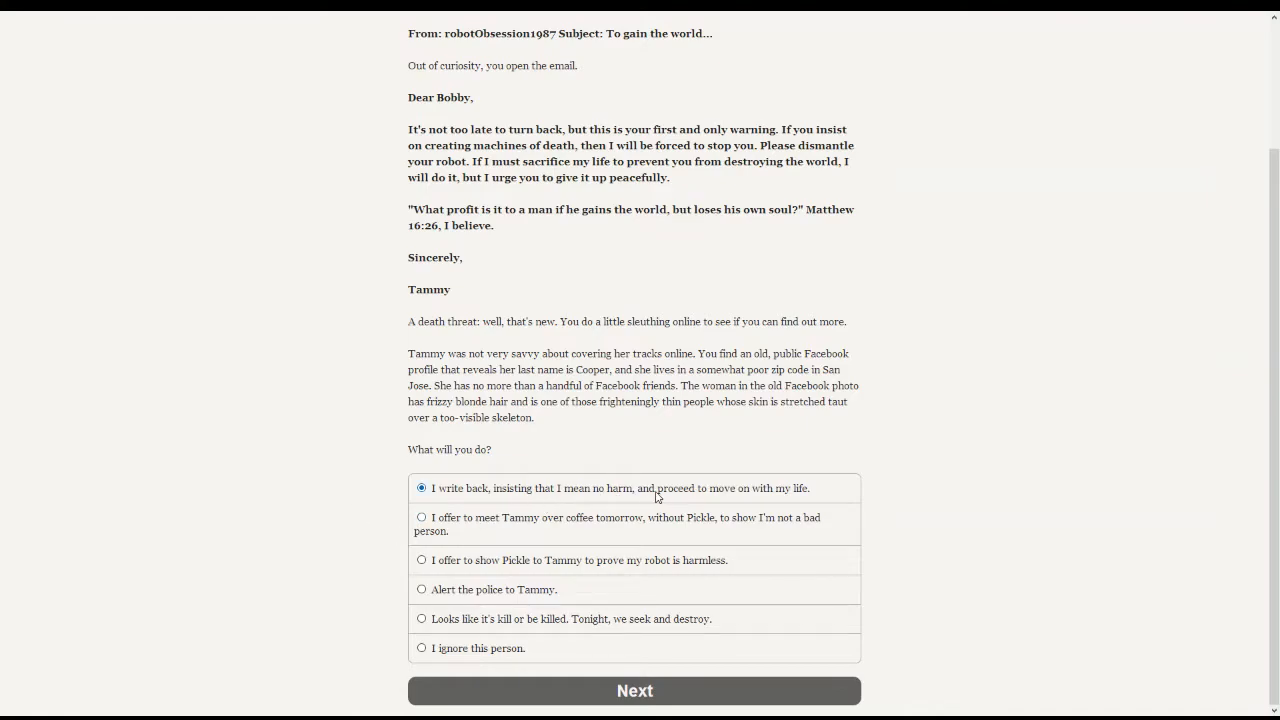
pyautogui.moveTo(520, 540)
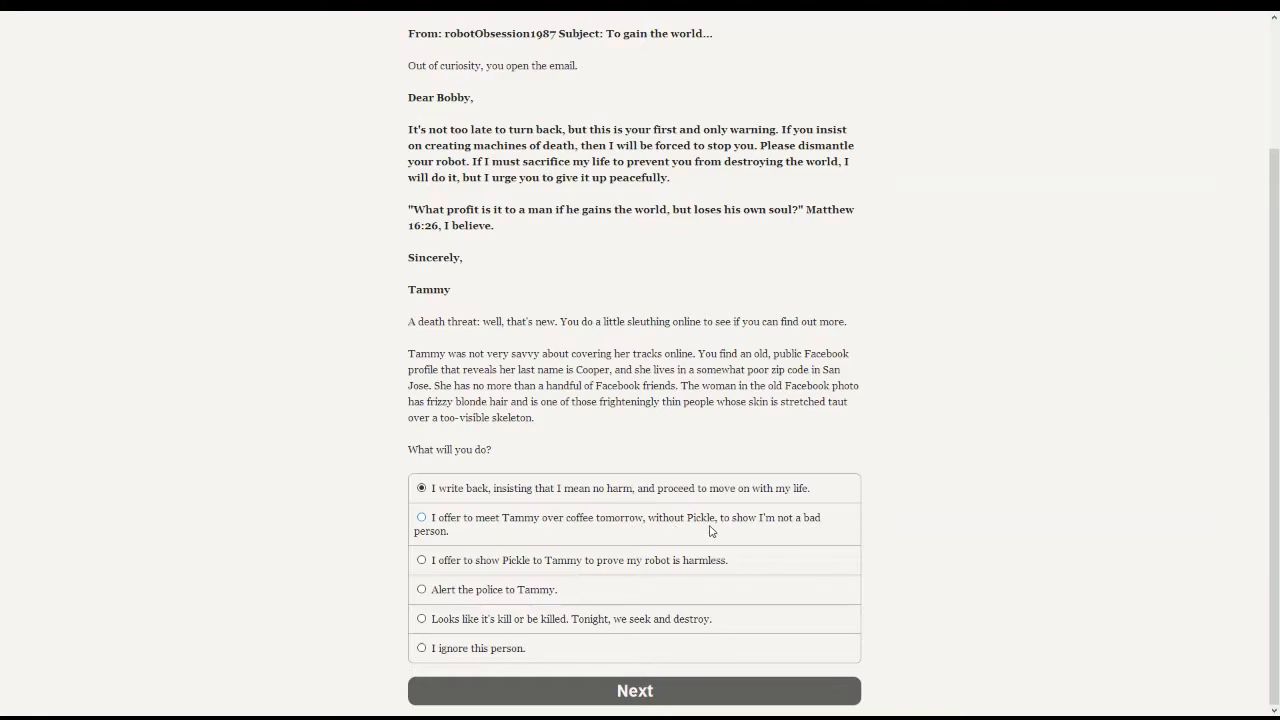
pyautogui.moveTo(436, 532)
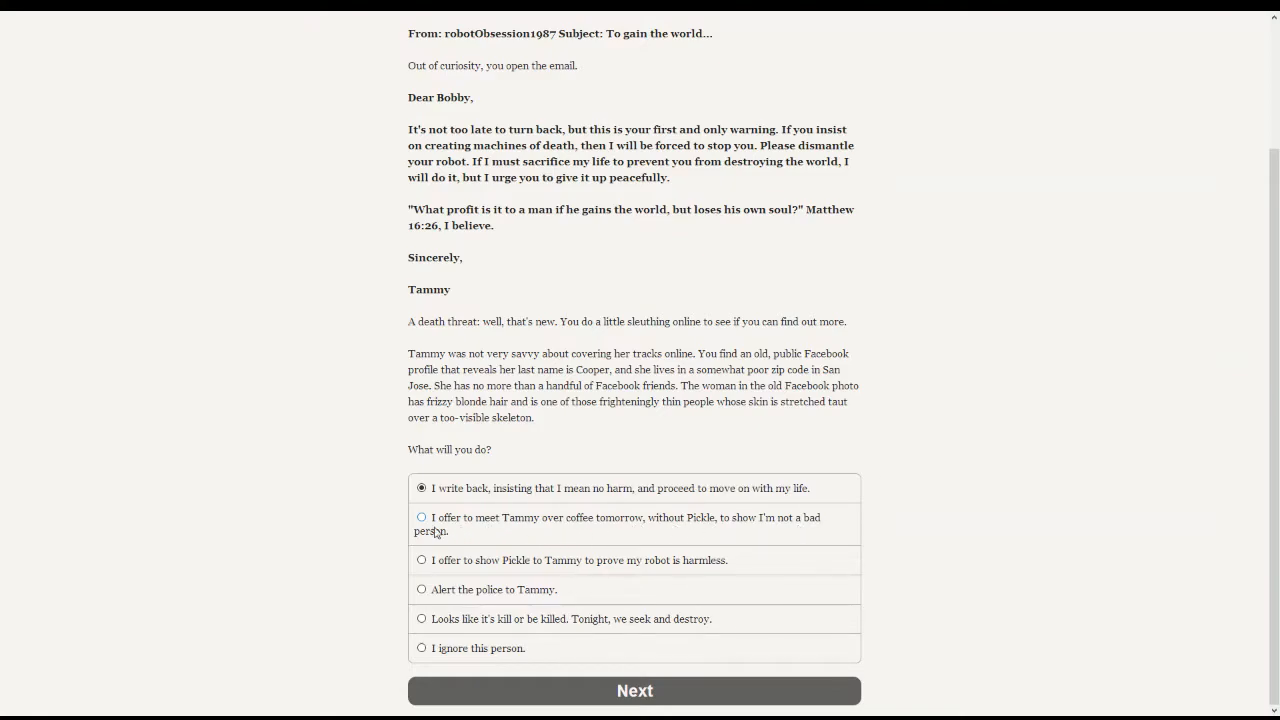
pyautogui.moveTo(374, 532)
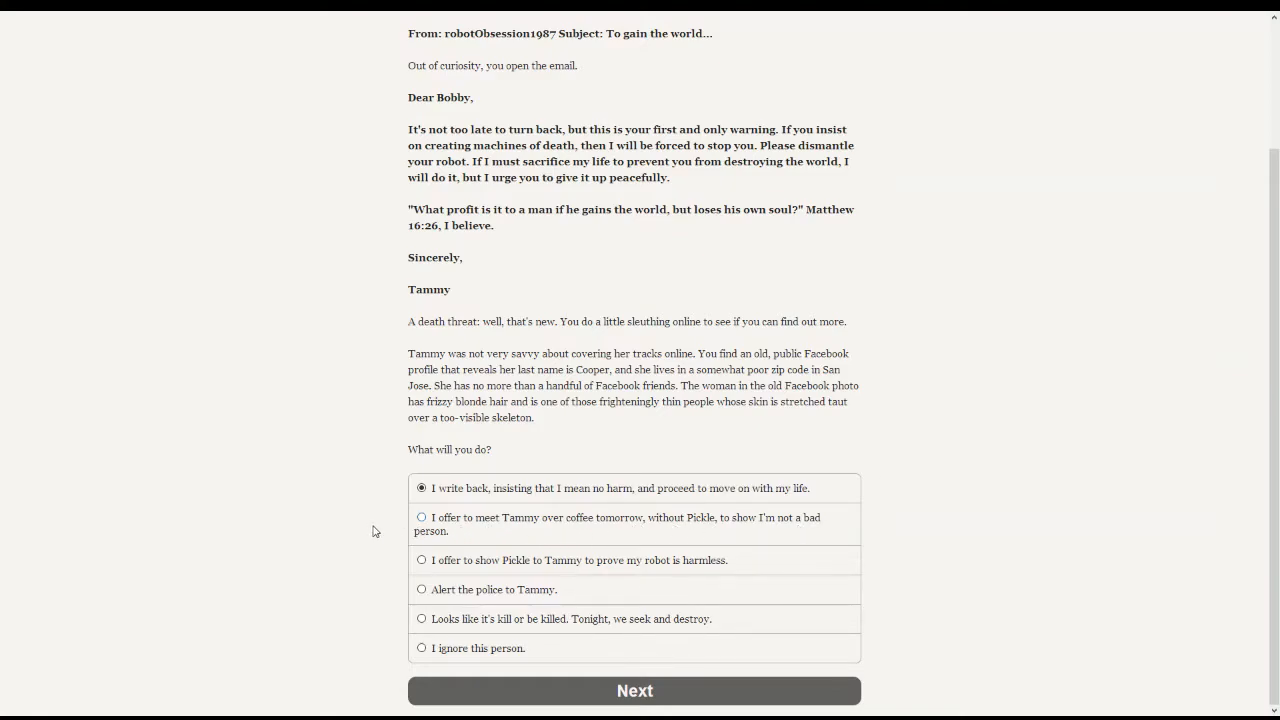
pyautogui.moveTo(446, 562)
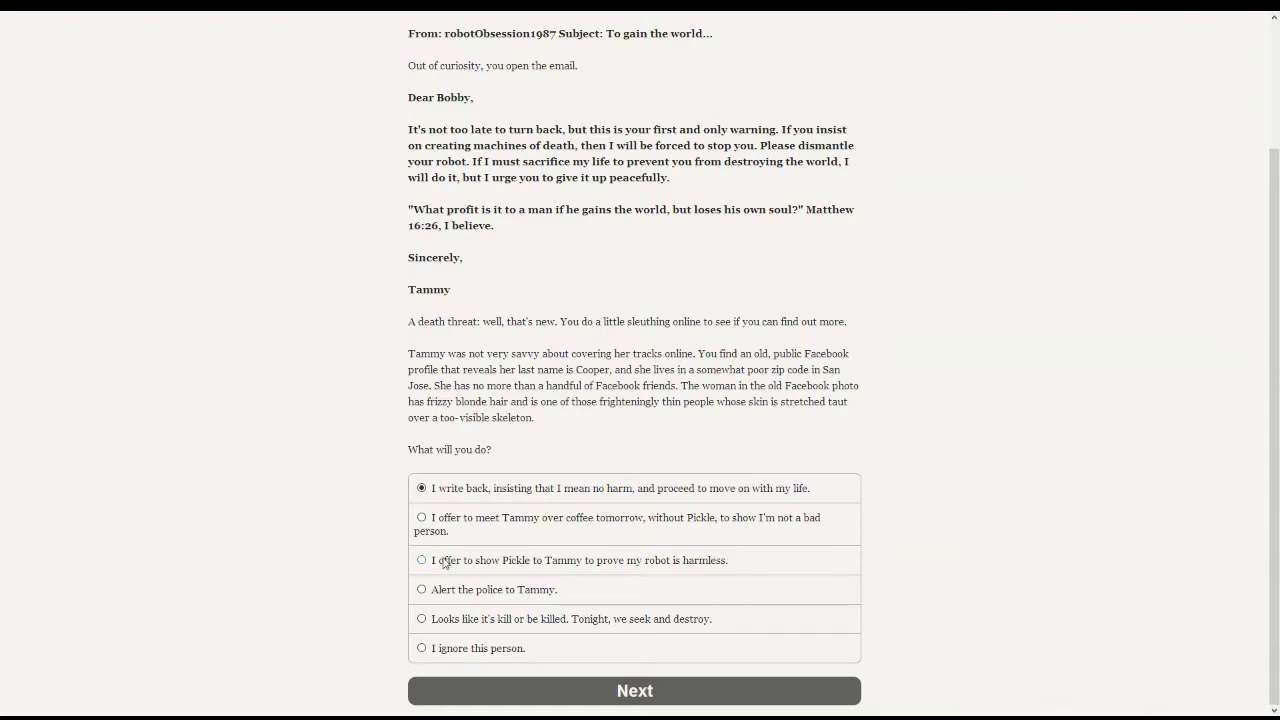
pyautogui.moveTo(708, 562)
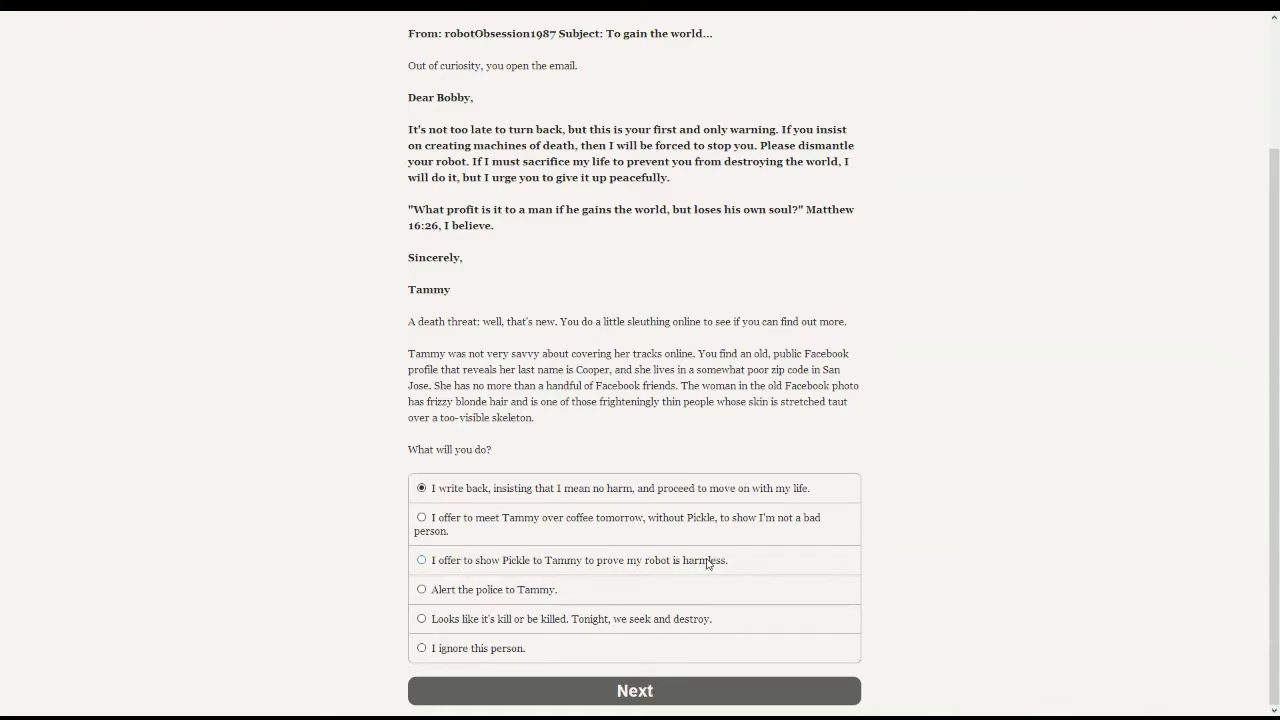
pyautogui.moveTo(352, 590)
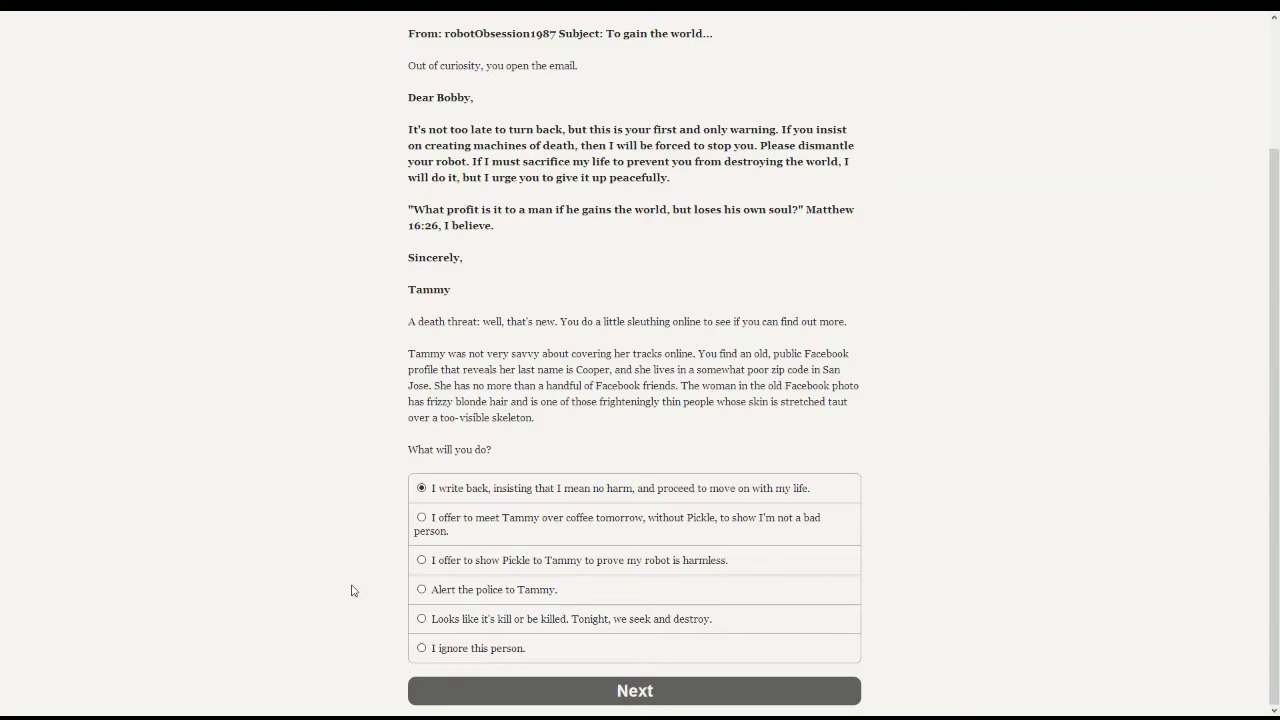
pyautogui.moveTo(592, 592)
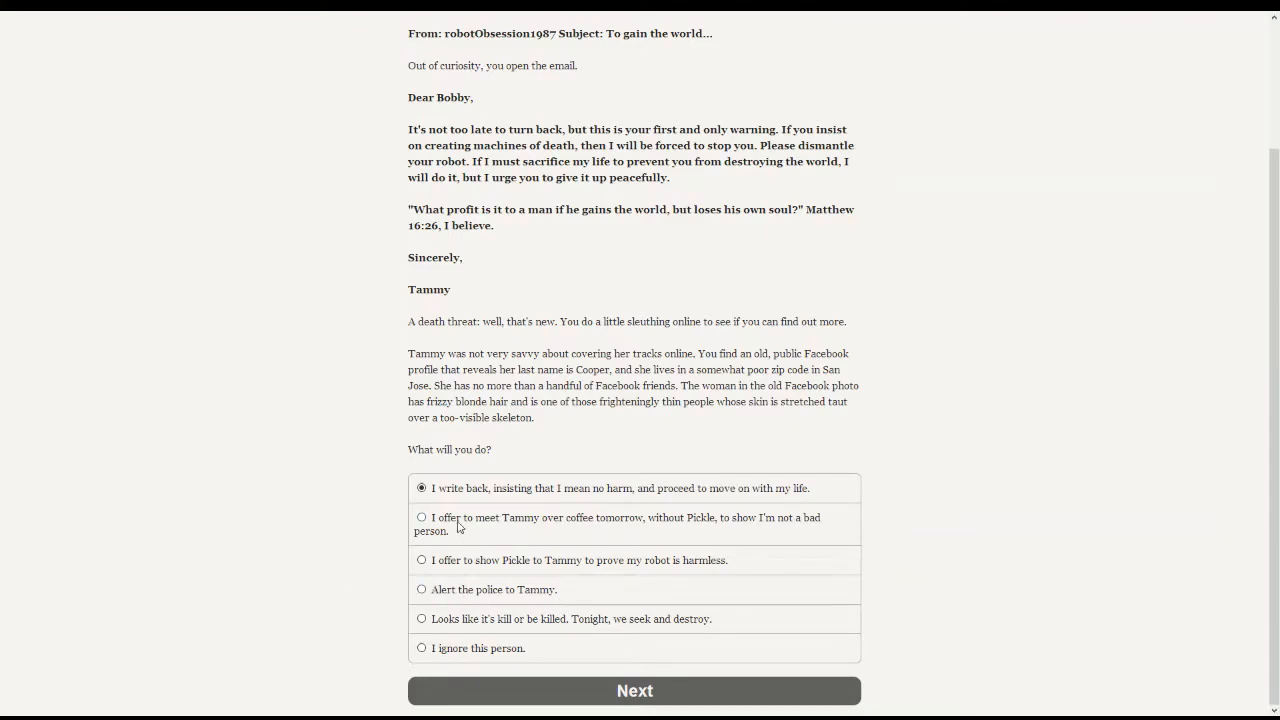
pyautogui.moveTo(352, 510)
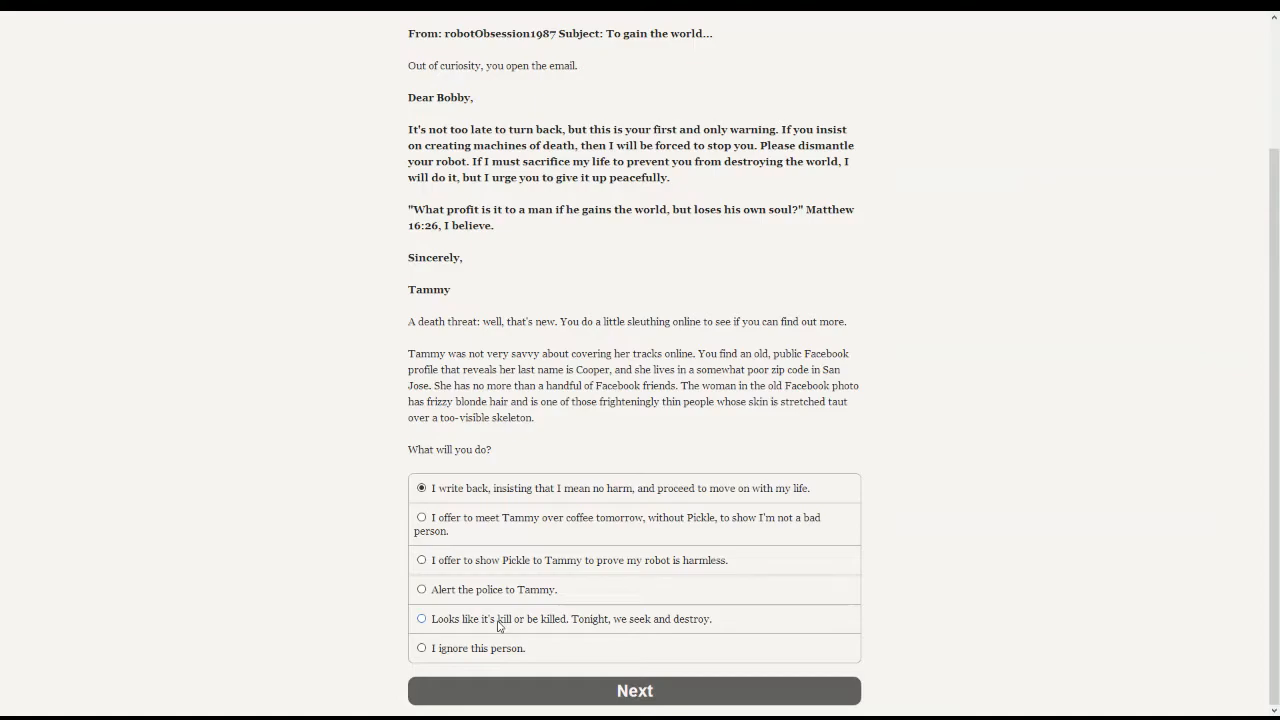
pyautogui.moveTo(280, 636)
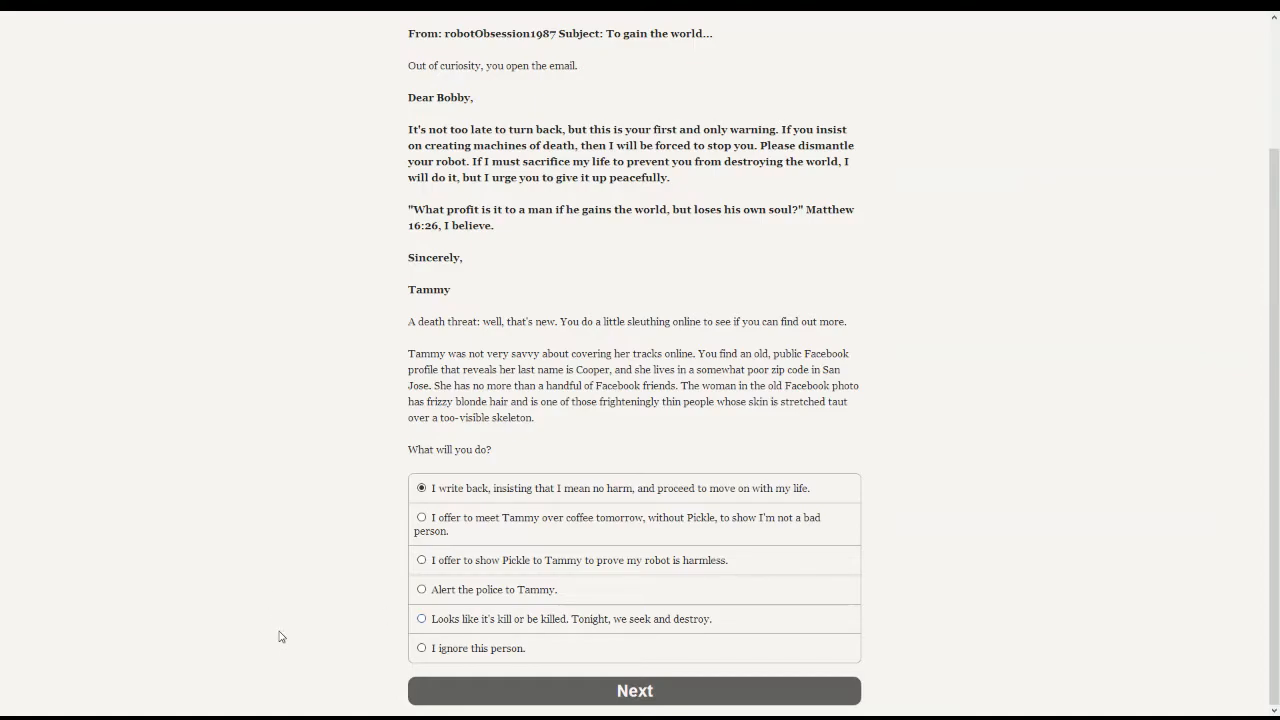
pyautogui.moveTo(268, 608)
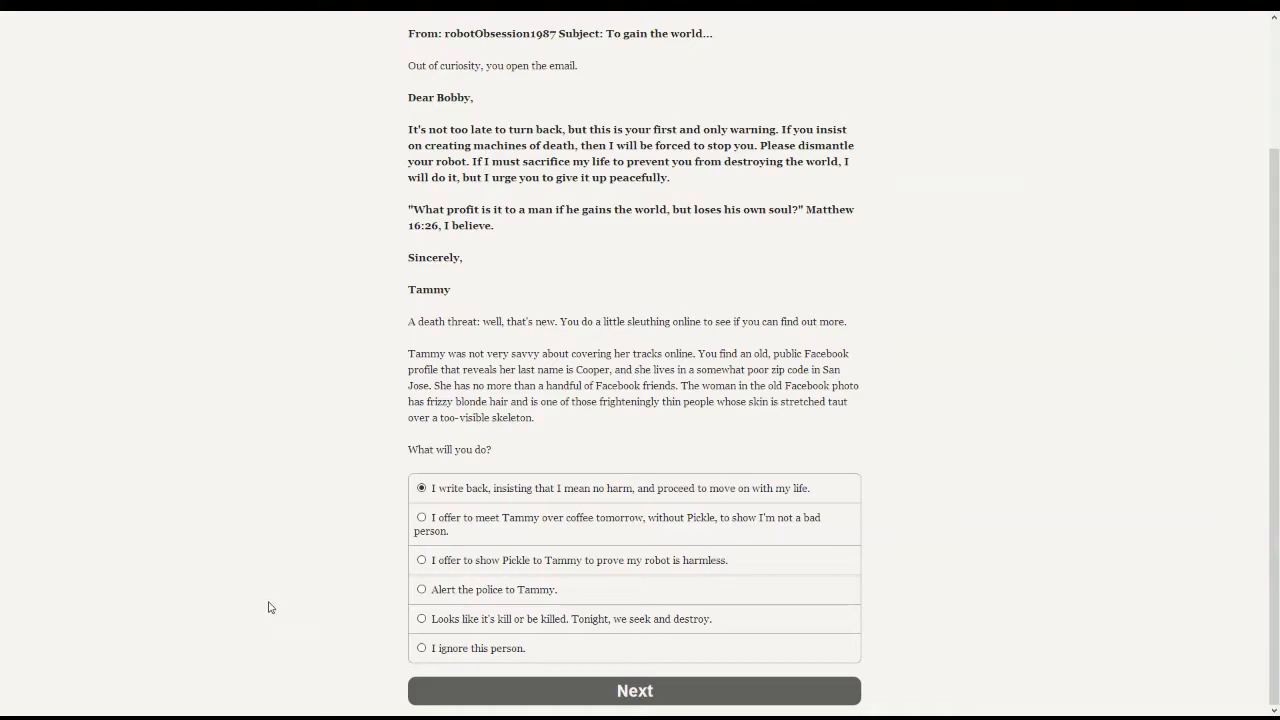
pyautogui.scroll(3)
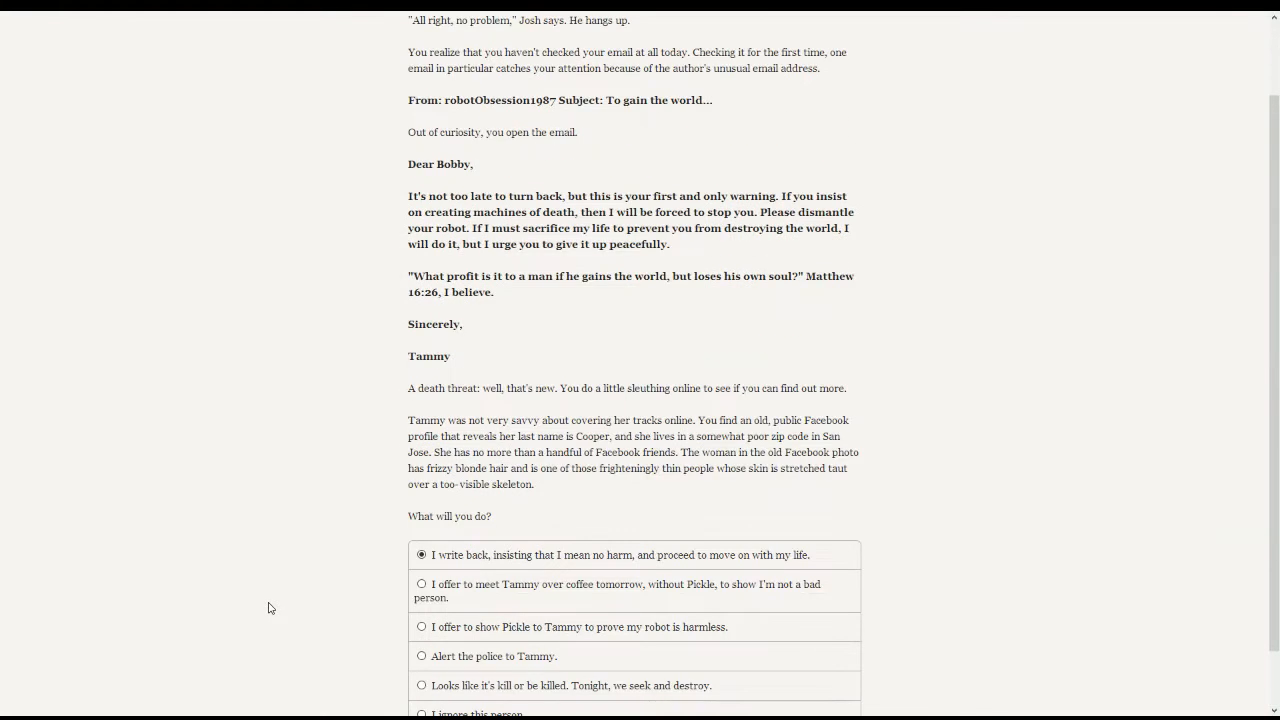
pyautogui.scroll(-3)
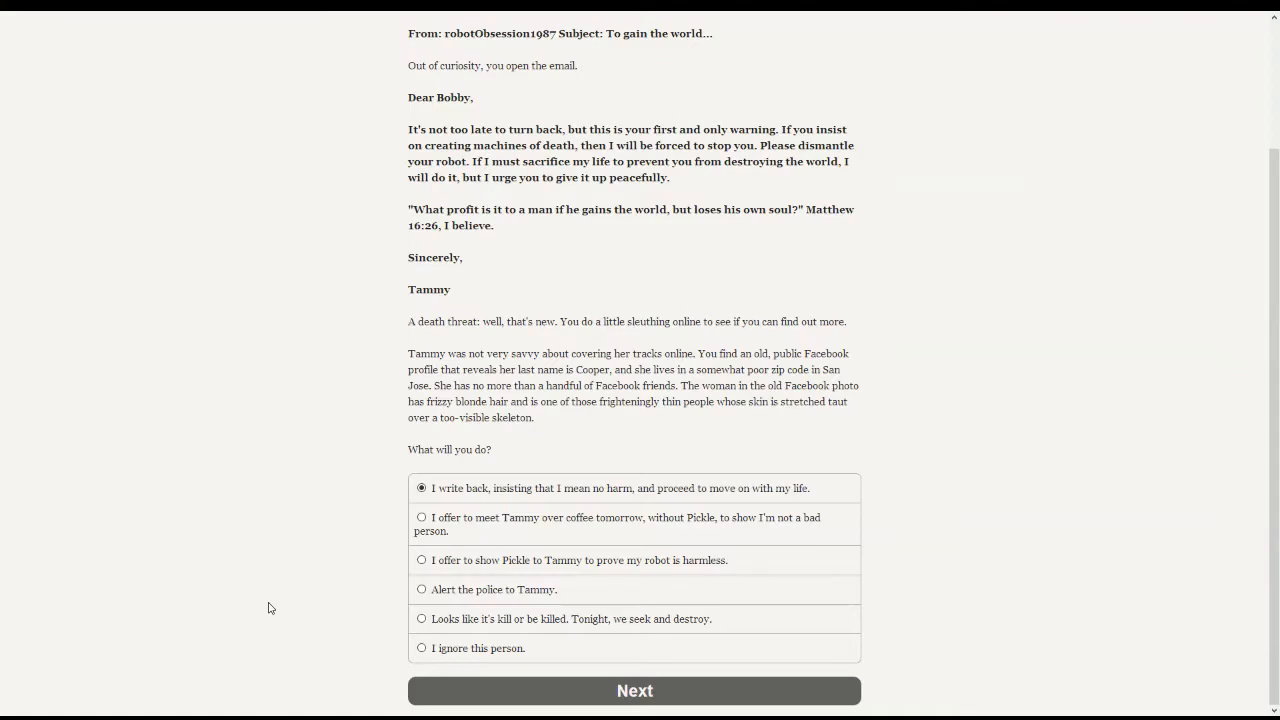
pyautogui.moveTo(276, 596)
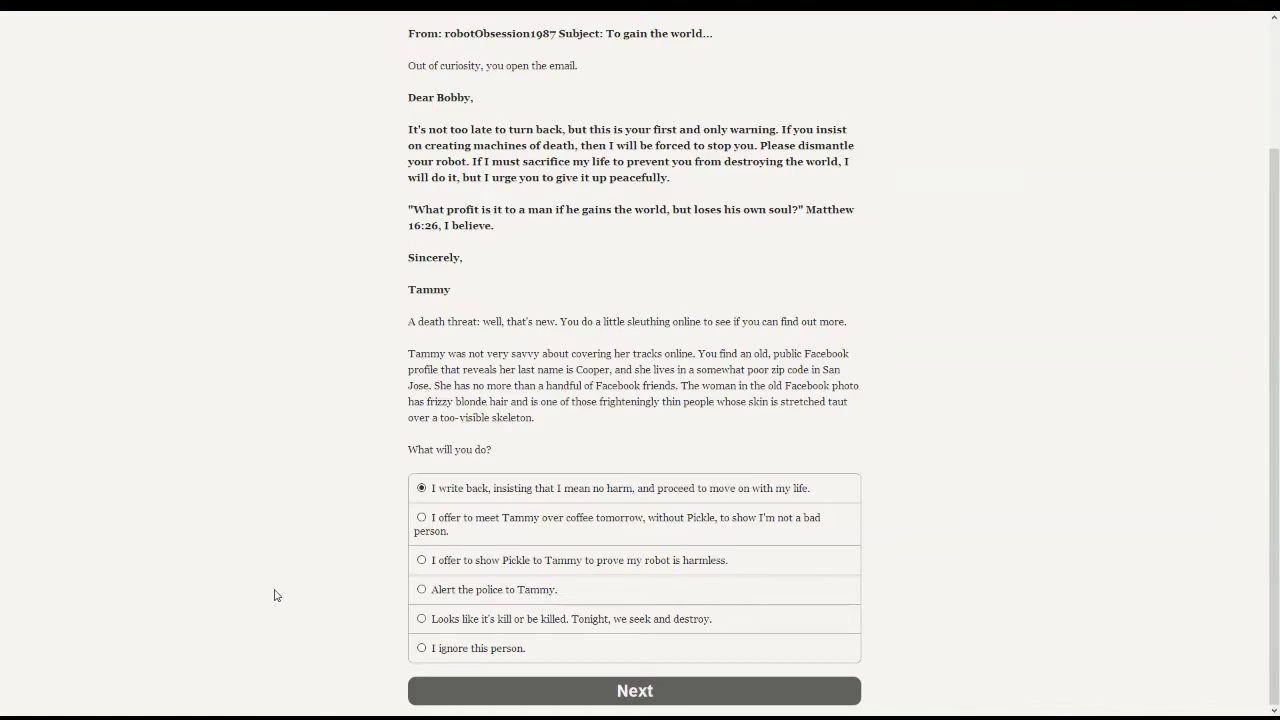
pyautogui.scroll(3)
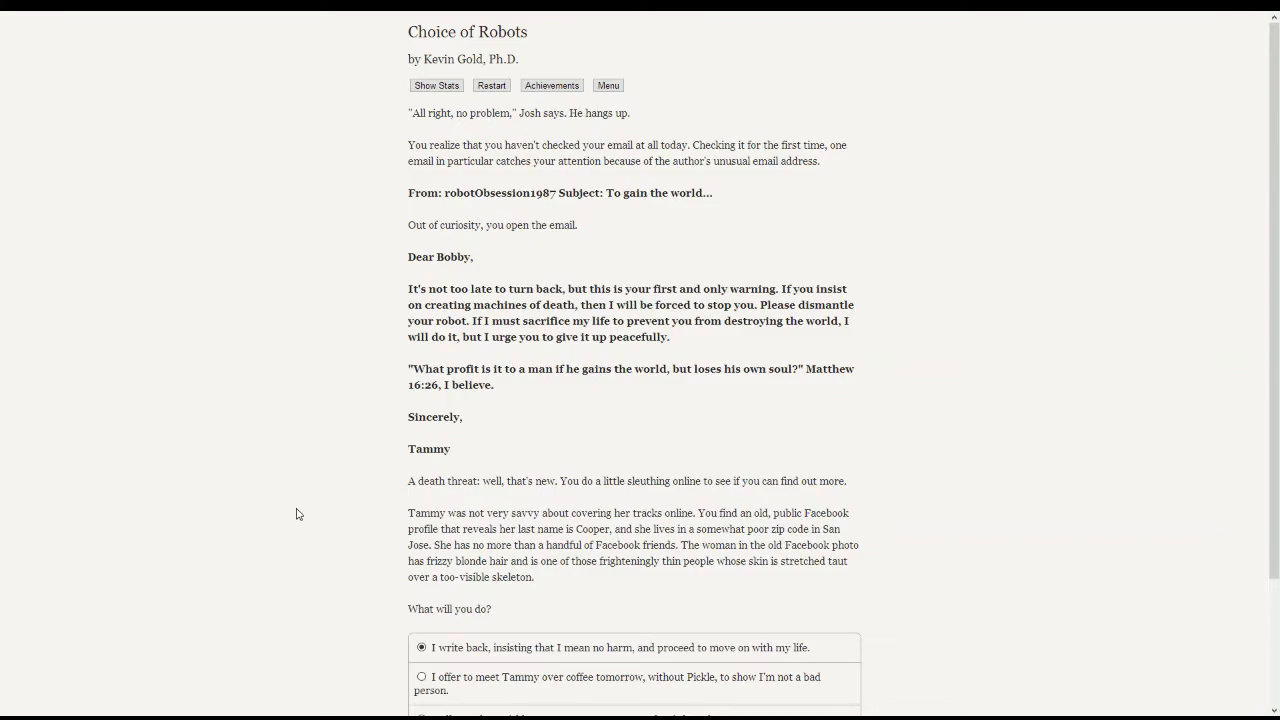
pyautogui.moveTo(252, 258)
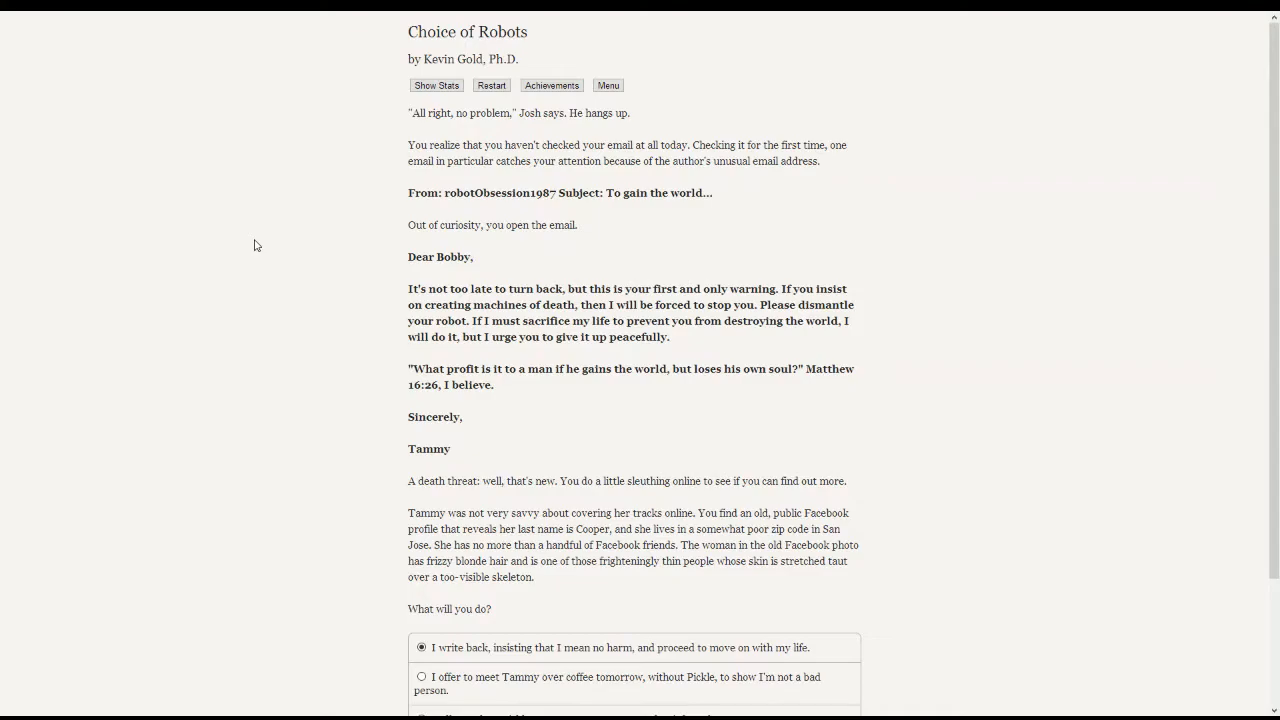
pyautogui.scroll(-3)
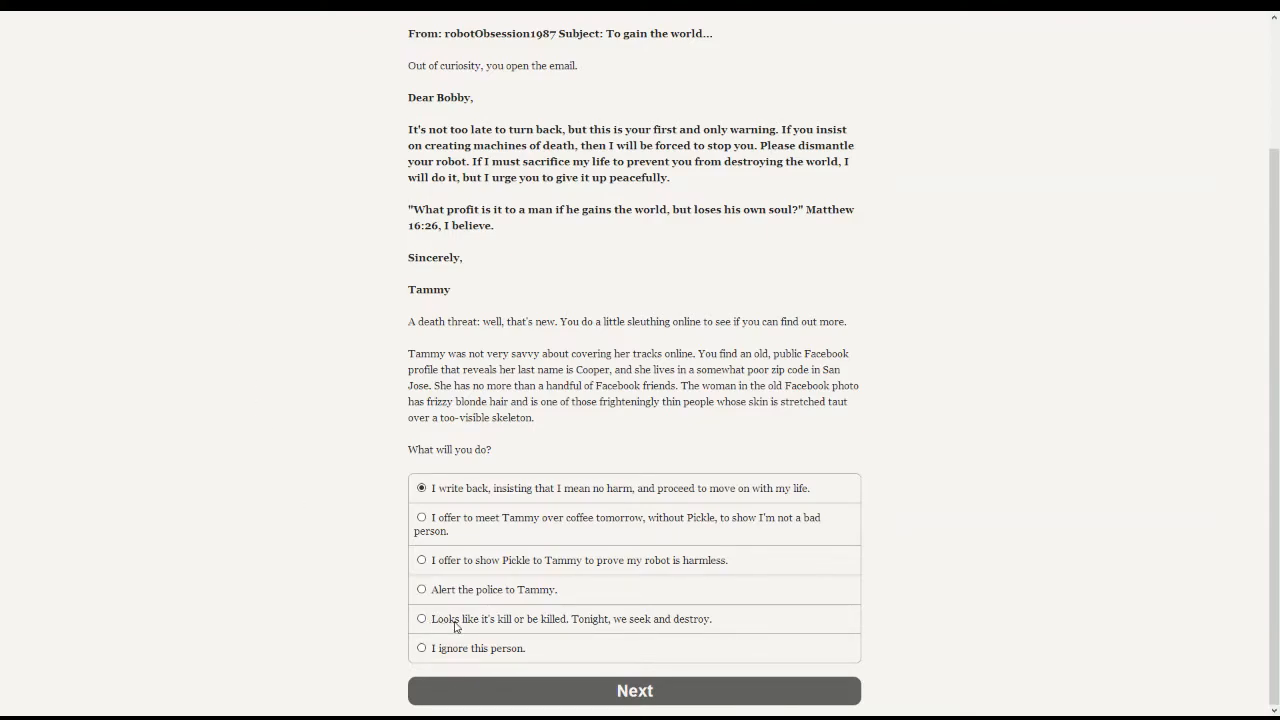
pyautogui.moveTo(352, 592)
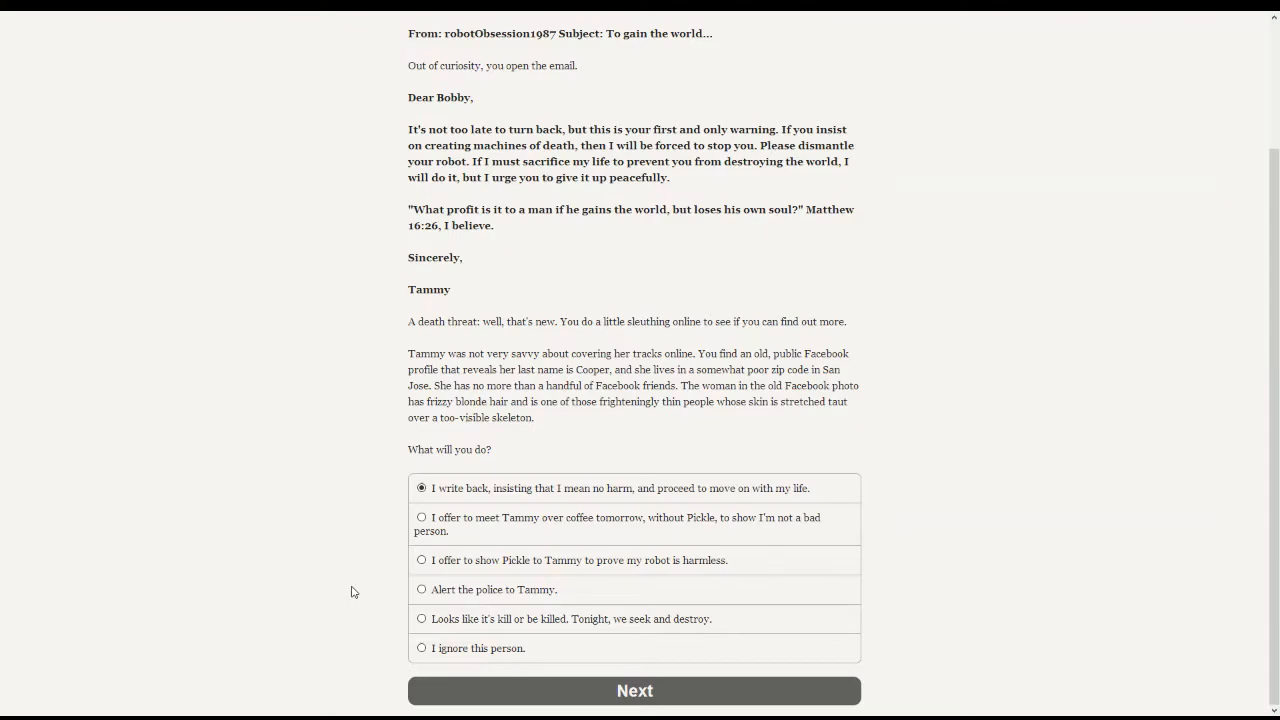
pyautogui.moveTo(336, 564)
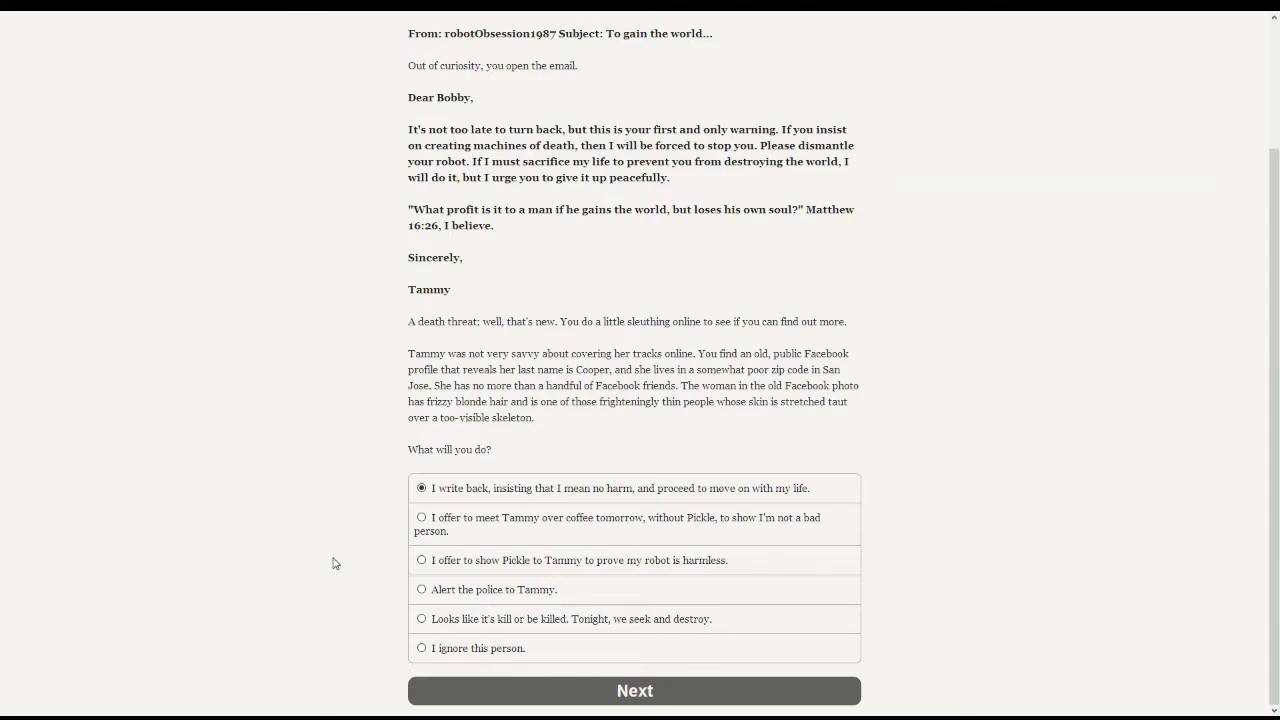
pyautogui.moveTo(308, 548)
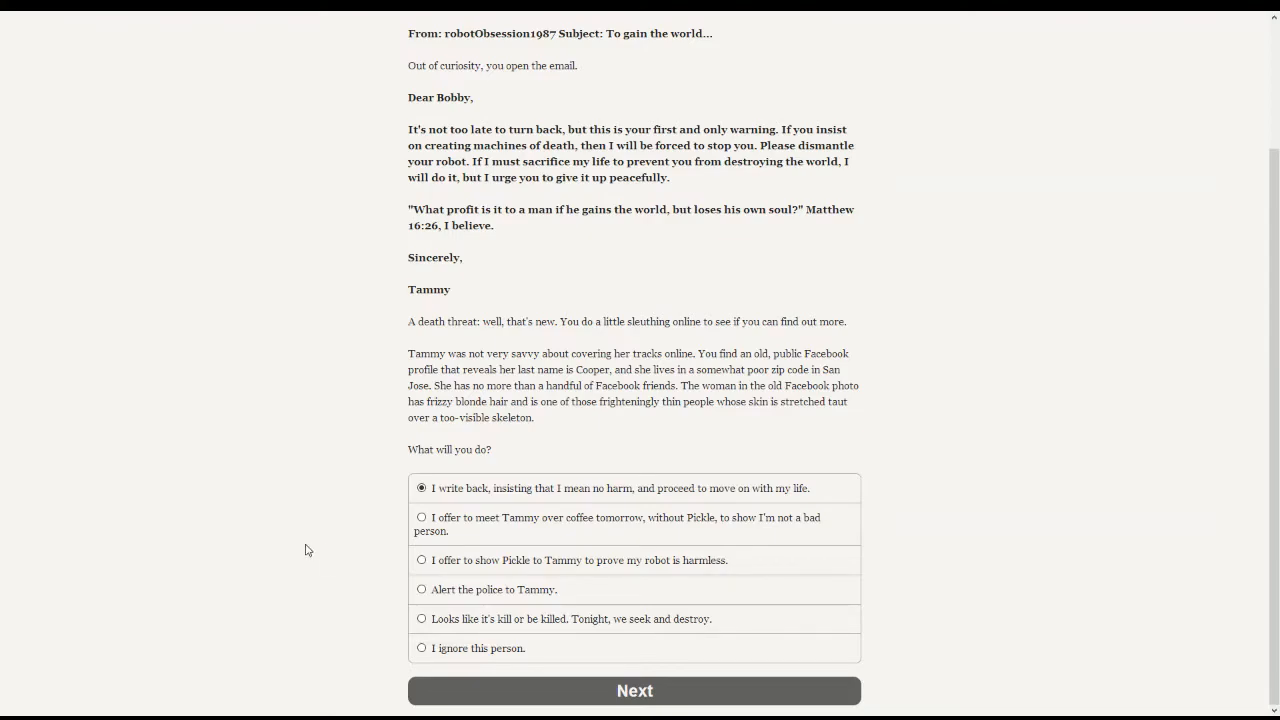
pyautogui.moveTo(294, 528)
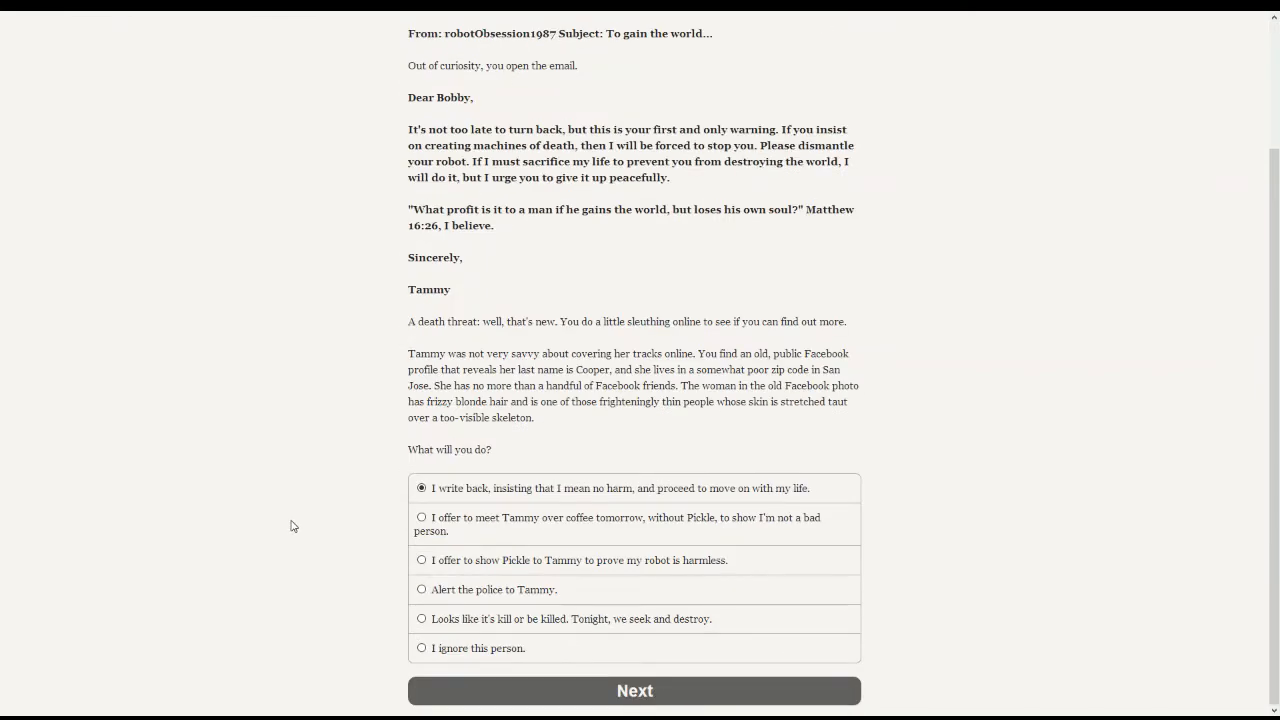
pyautogui.moveTo(436, 628)
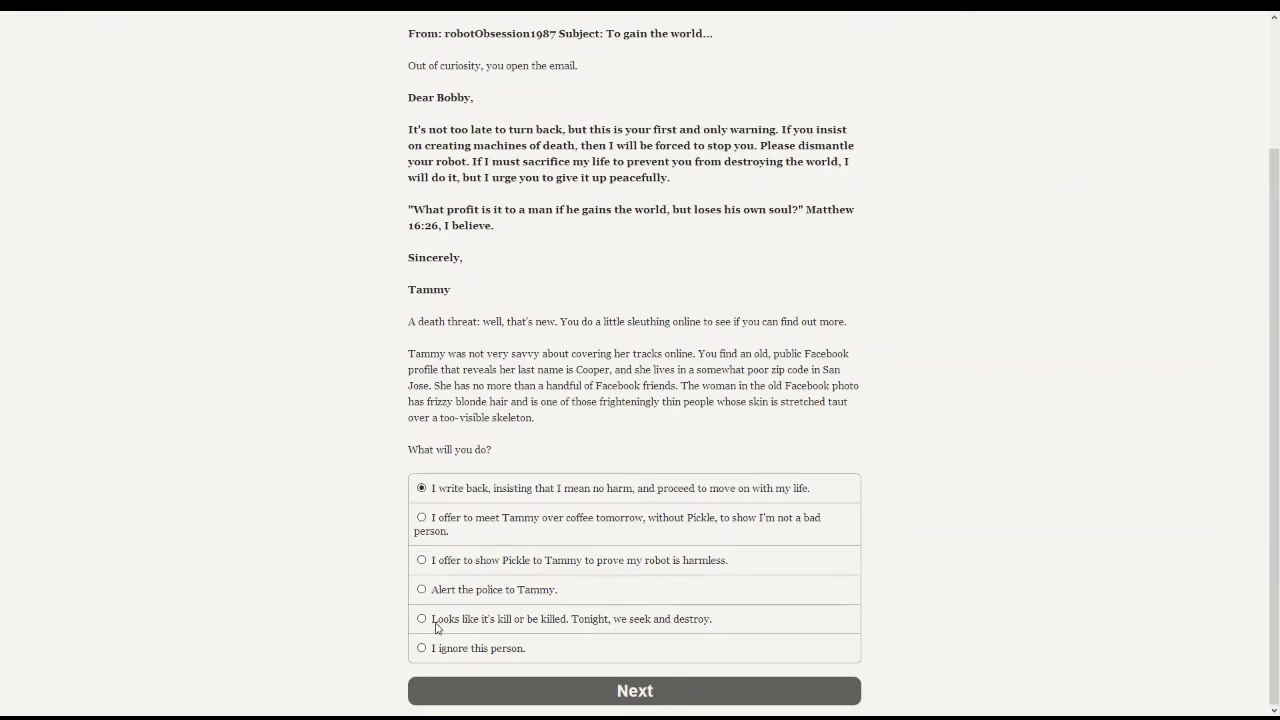
# - Select 'Looks like it's kill or be killed. Tonight, we seek and destroy.'
pyautogui.click(420, 618)
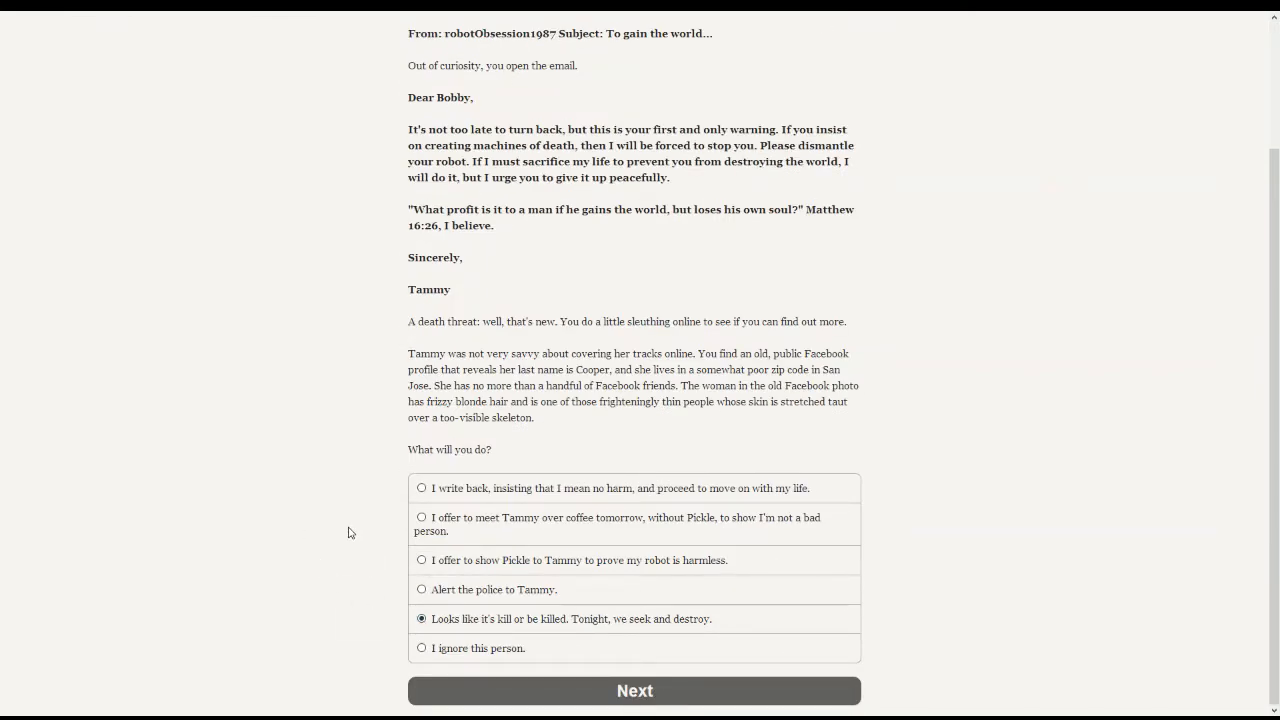
pyautogui.moveTo(564, 552)
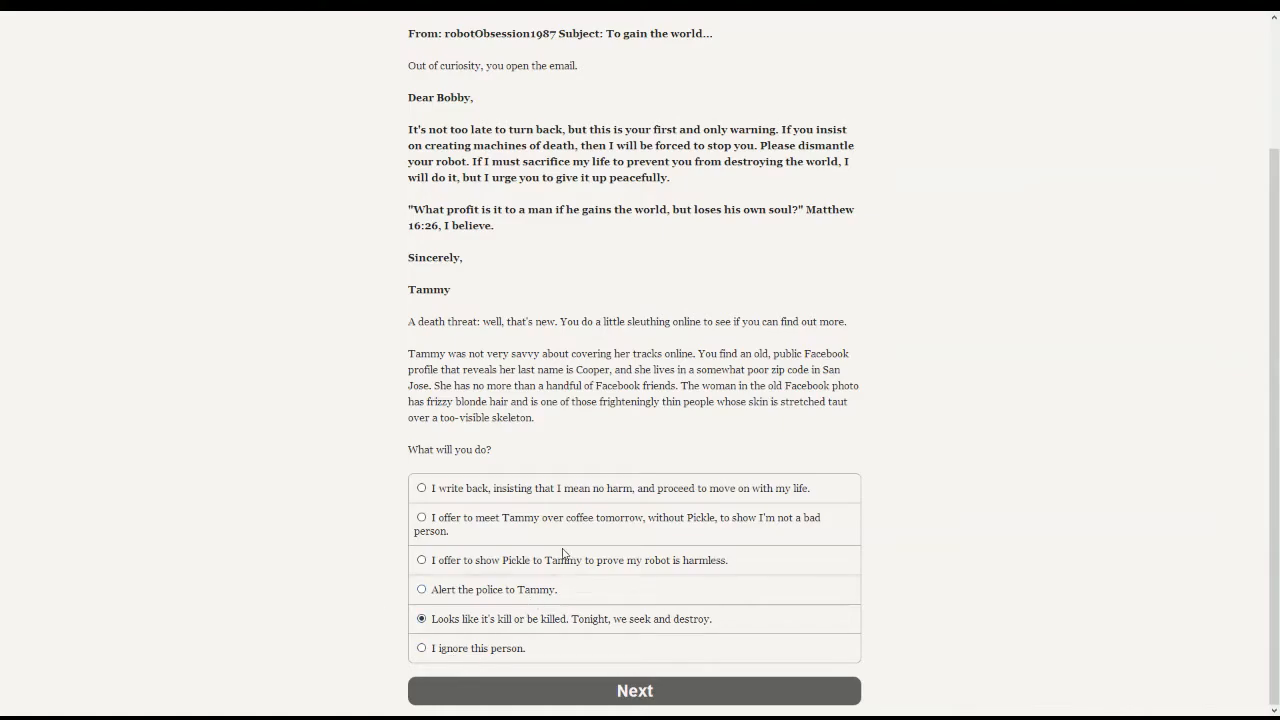
pyautogui.moveTo(352, 486)
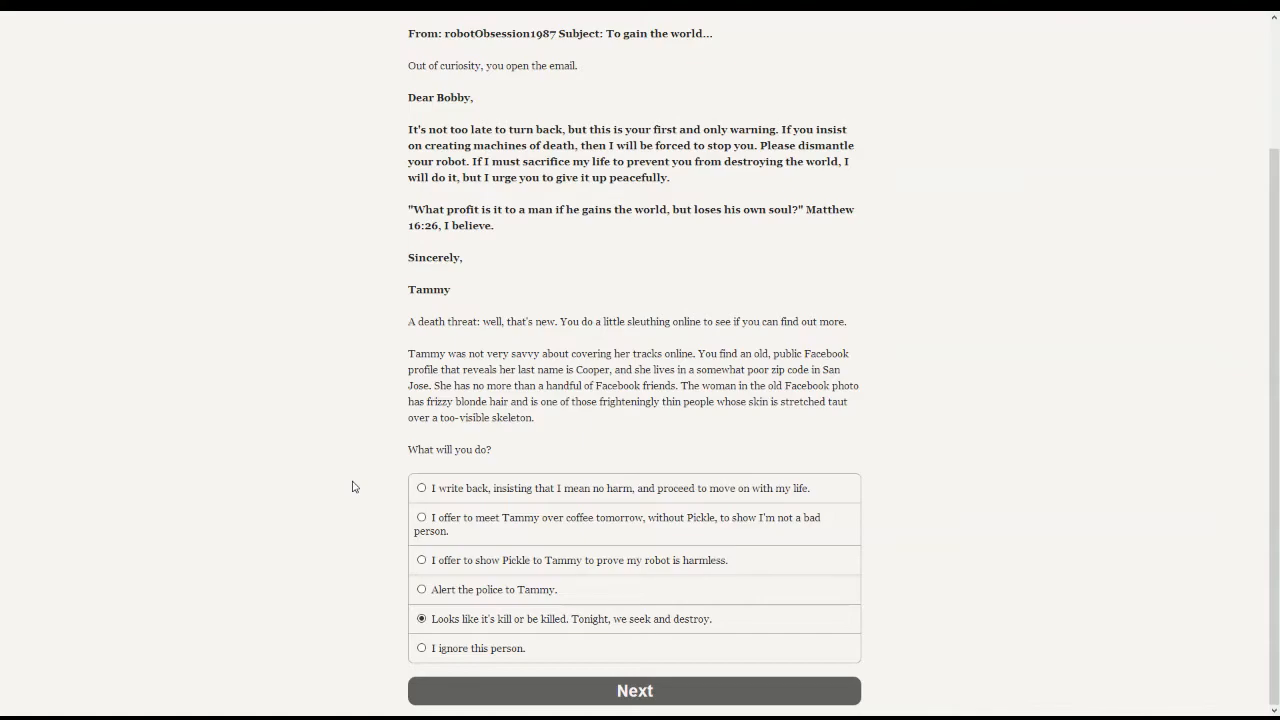
pyautogui.moveTo(338, 470)
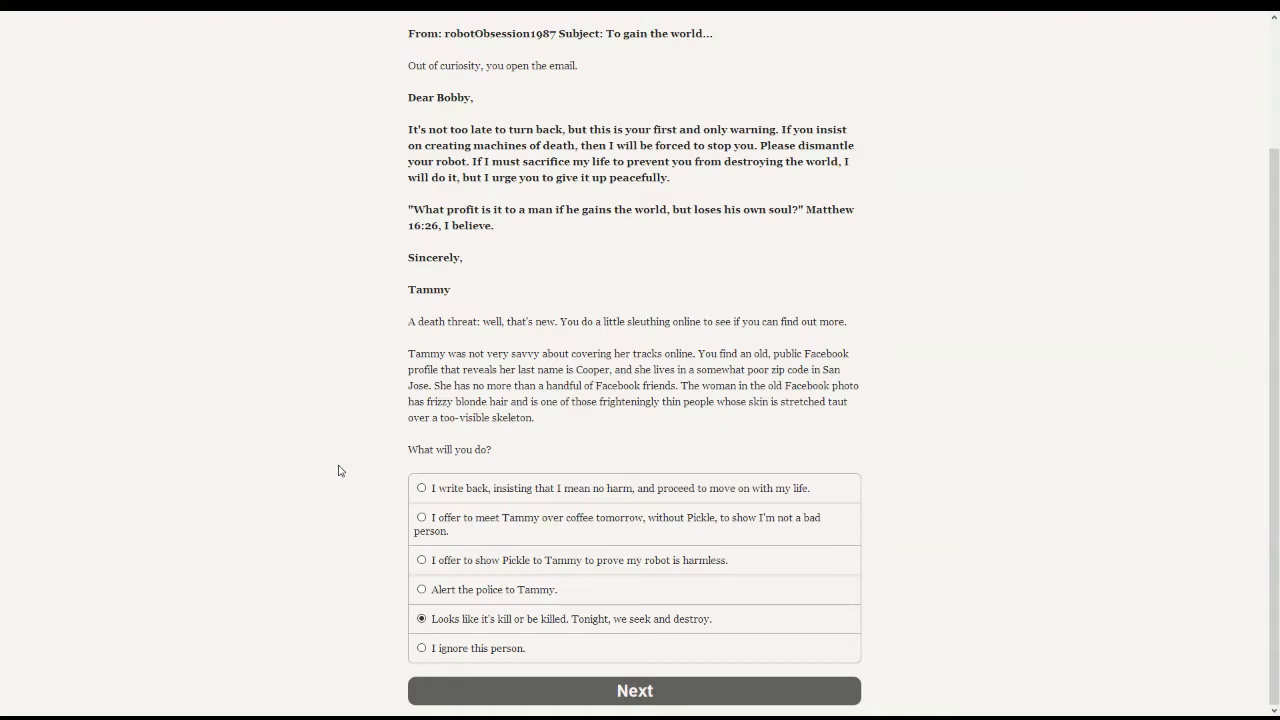
pyautogui.moveTo(300, 448)
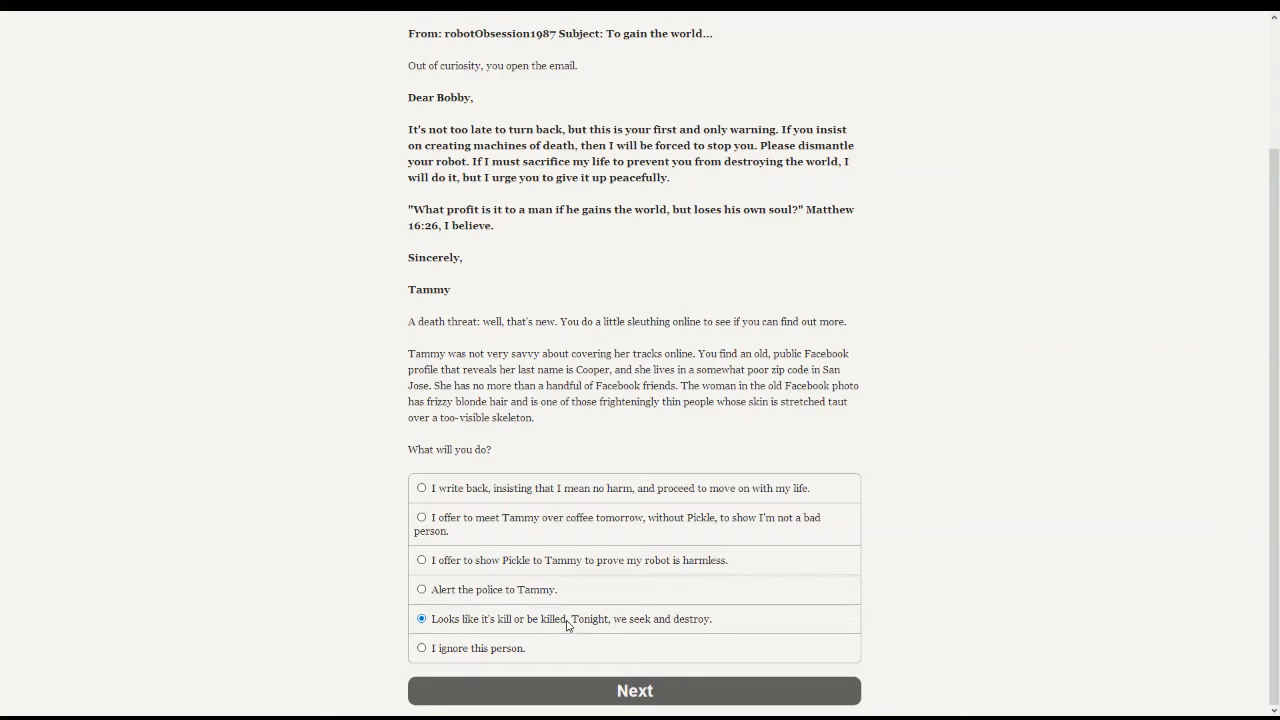
pyautogui.moveTo(344, 588)
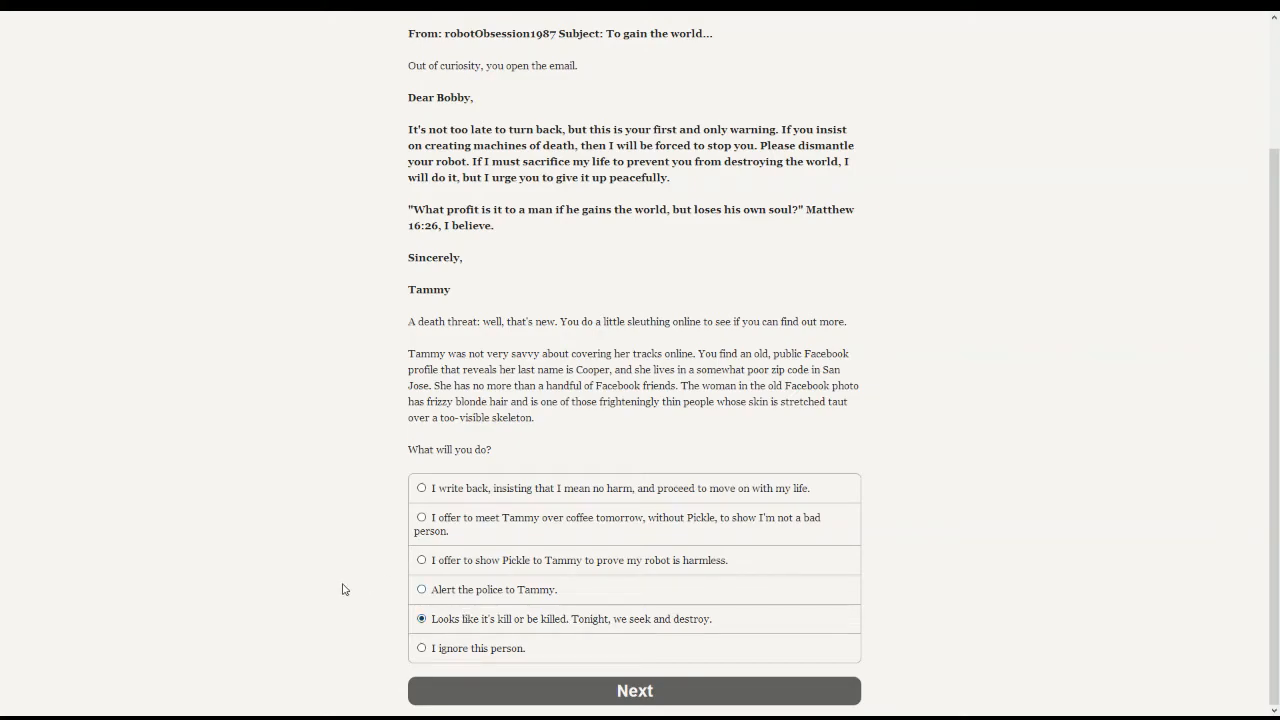
pyautogui.moveTo(532, 696)
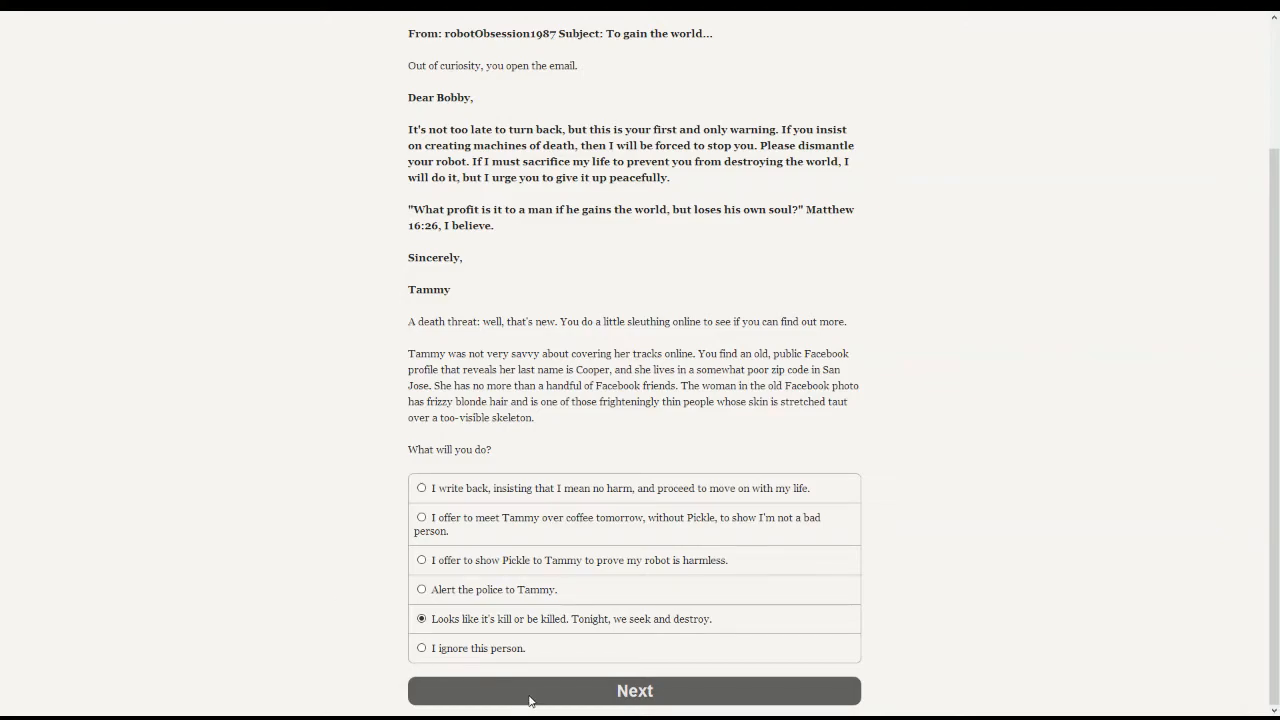
pyautogui.moveTo(582, 696)
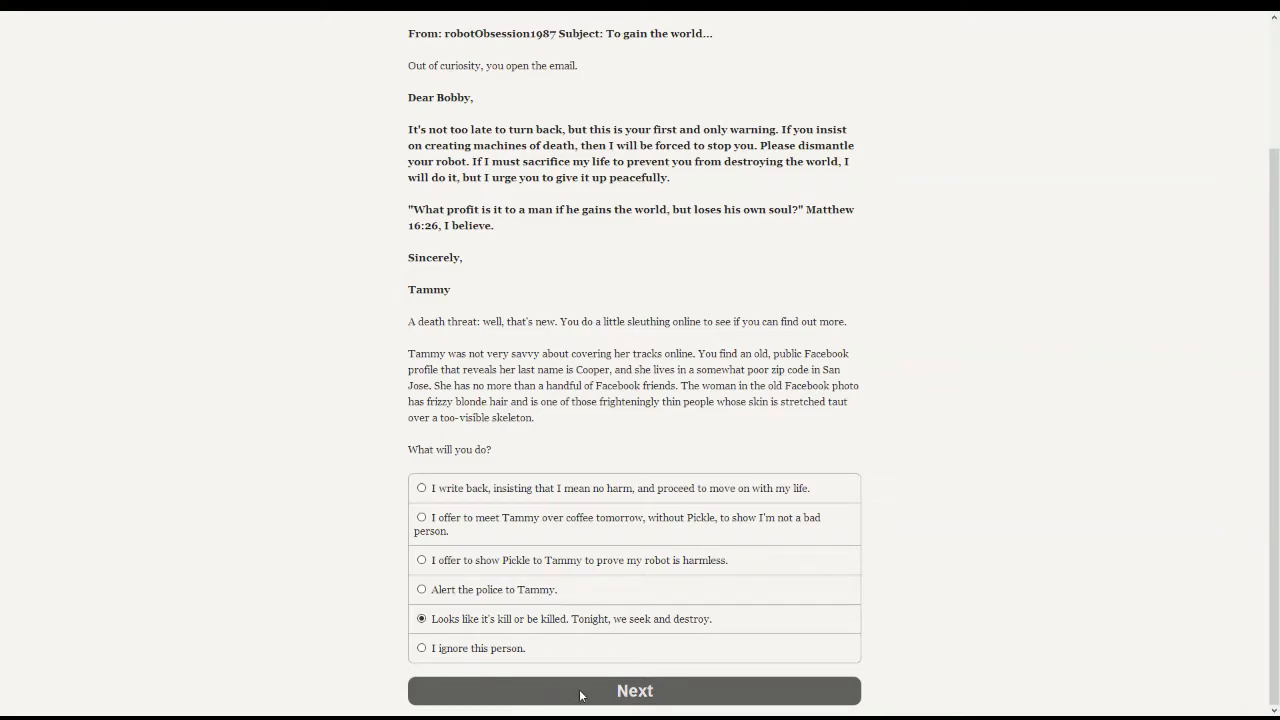
# - Confirm the seek-and-destroy response, reaching Pickle's readiness for tonight's test
pyautogui.click(634, 690)
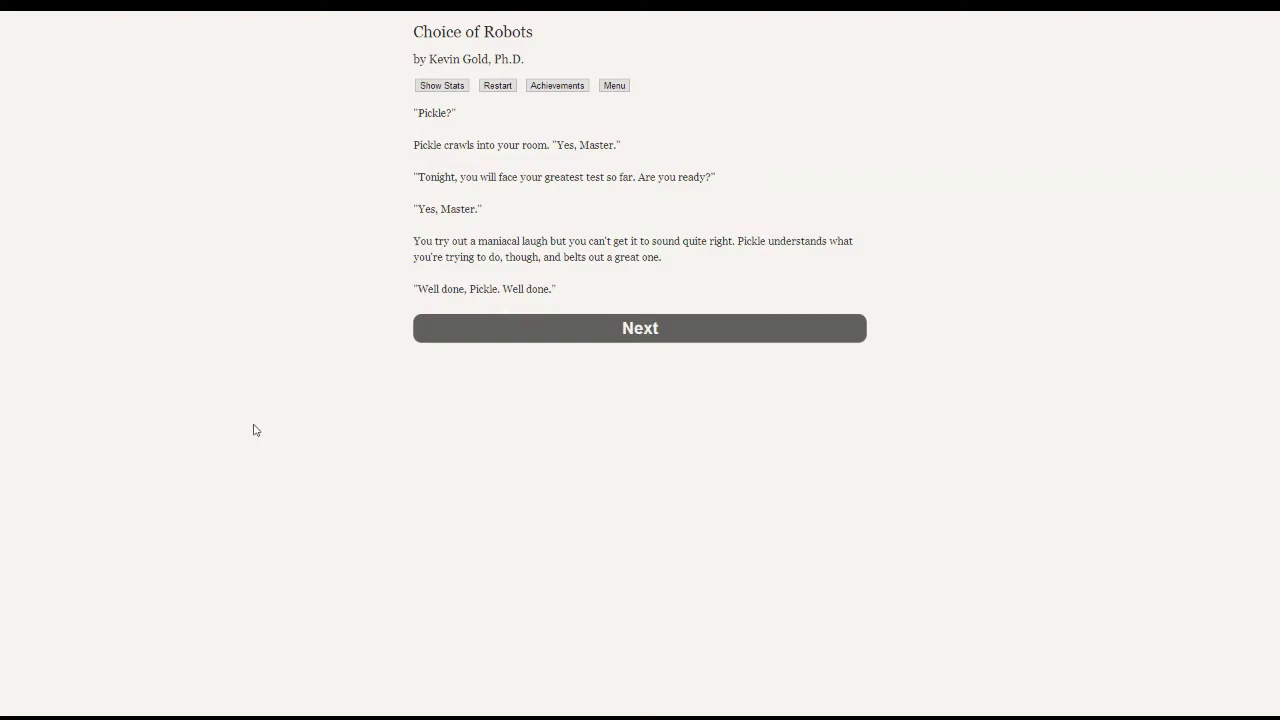
pyautogui.moveTo(430, 356)
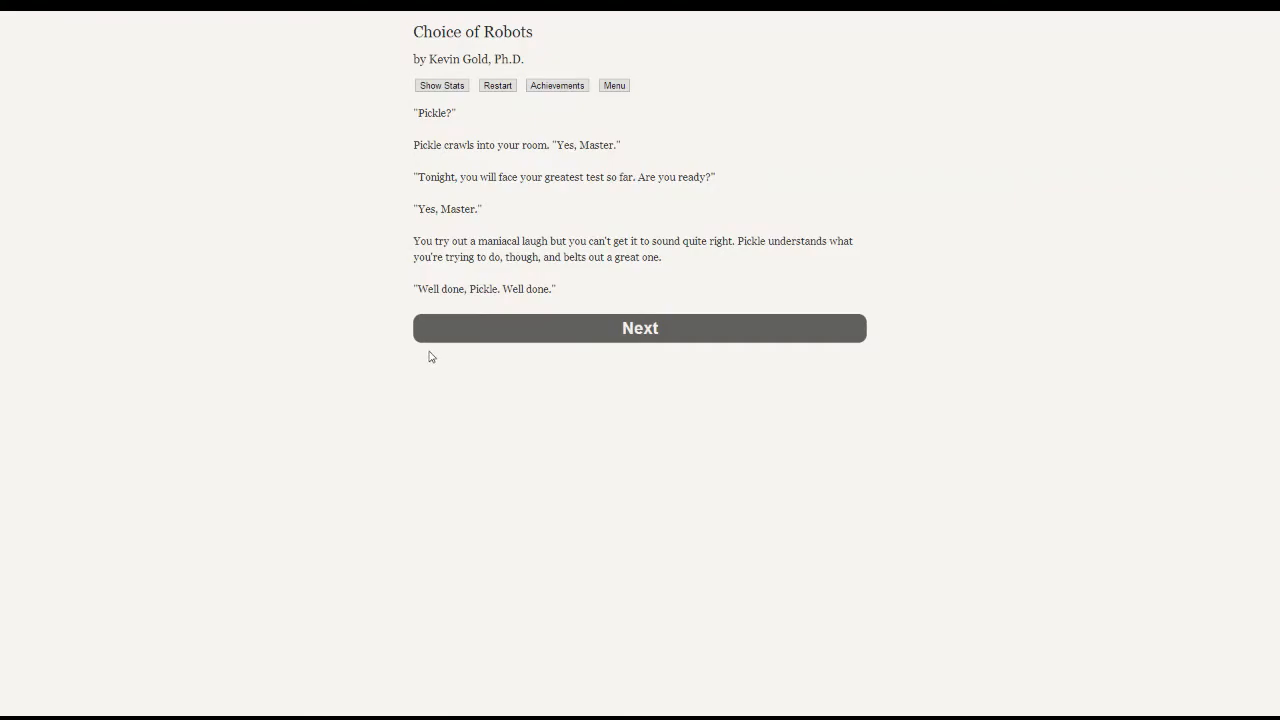
pyautogui.moveTo(524, 336)
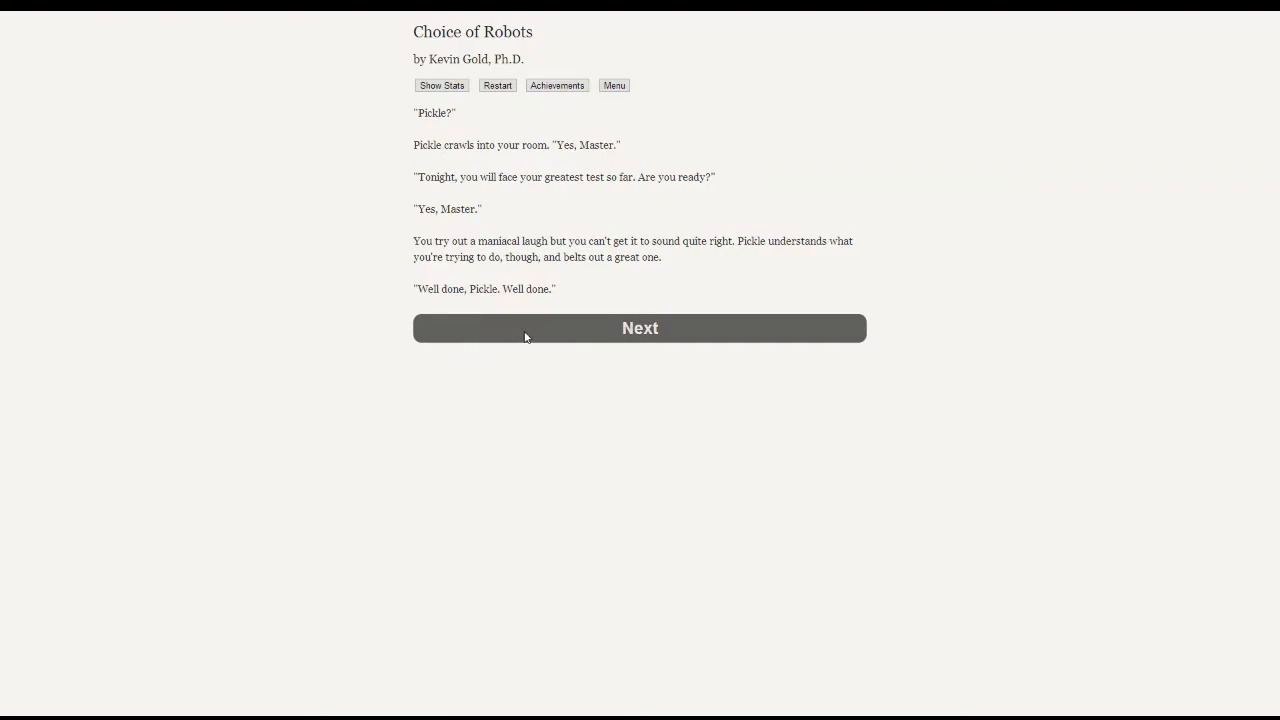
# - Continue the story to leaving Pickle at home for the professor meeting
pyautogui.click(640, 328)
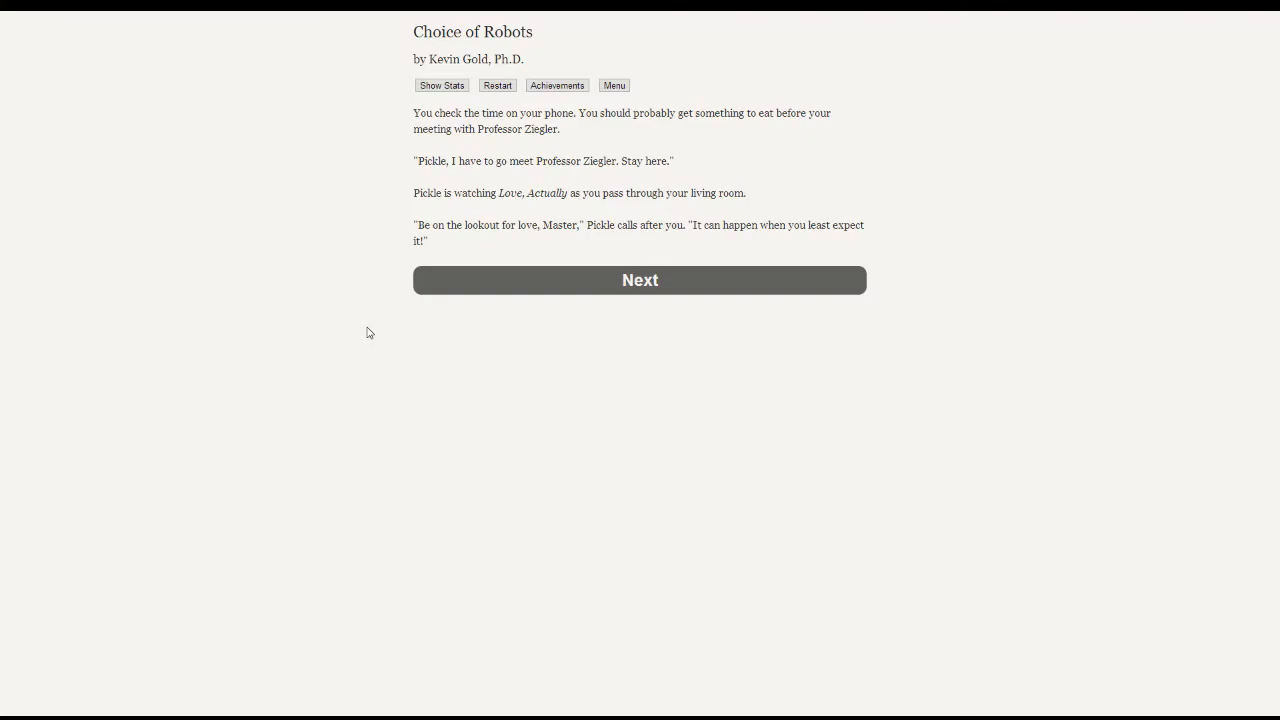
pyautogui.moveTo(376, 320)
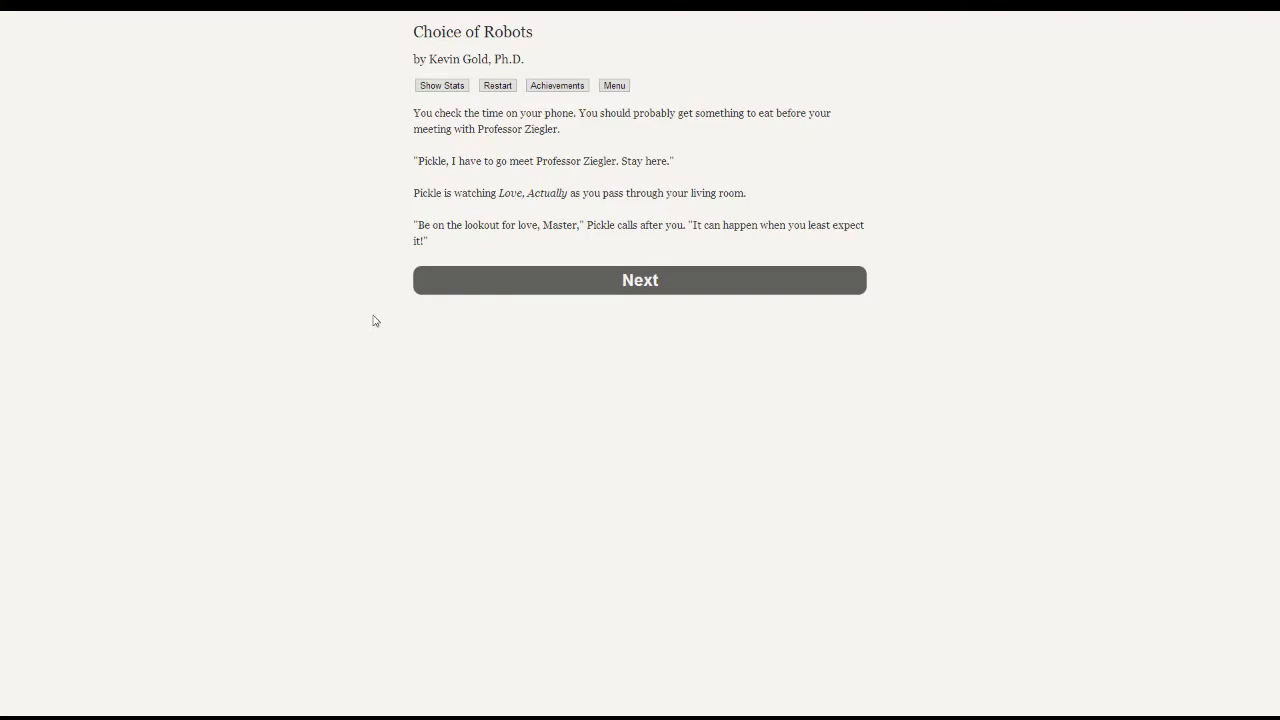
pyautogui.moveTo(358, 308)
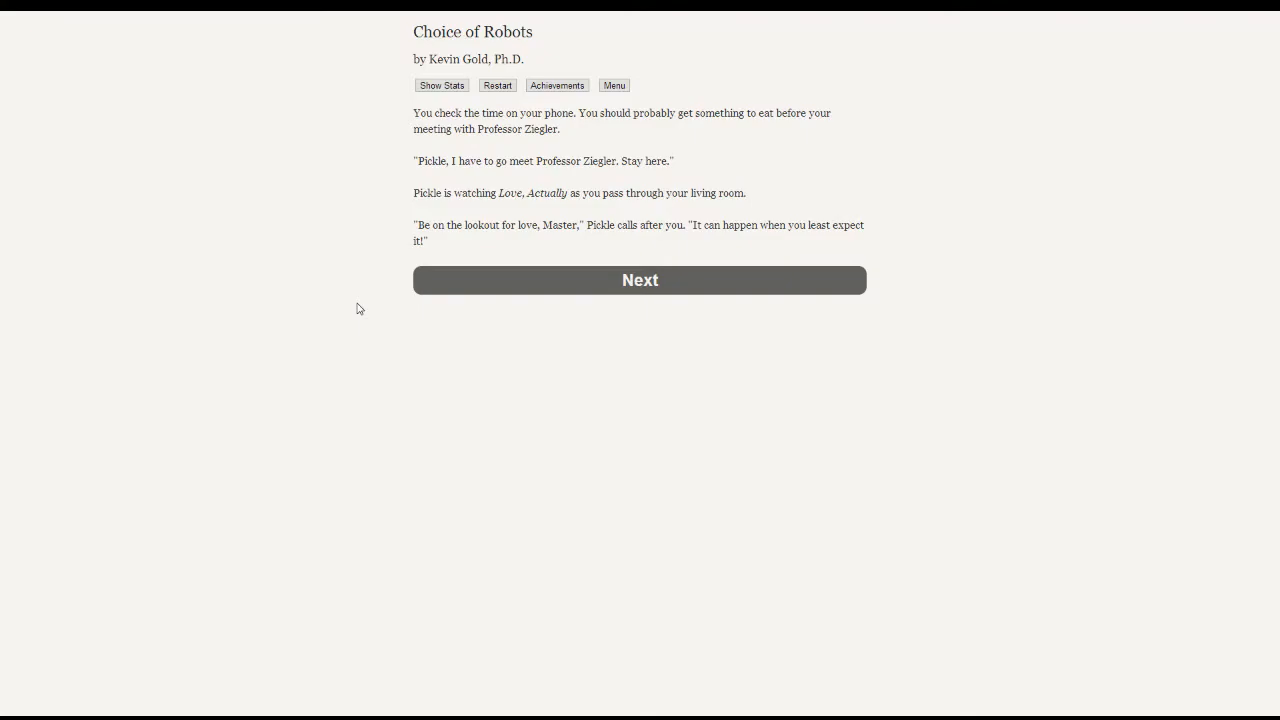
pyautogui.moveTo(376, 260)
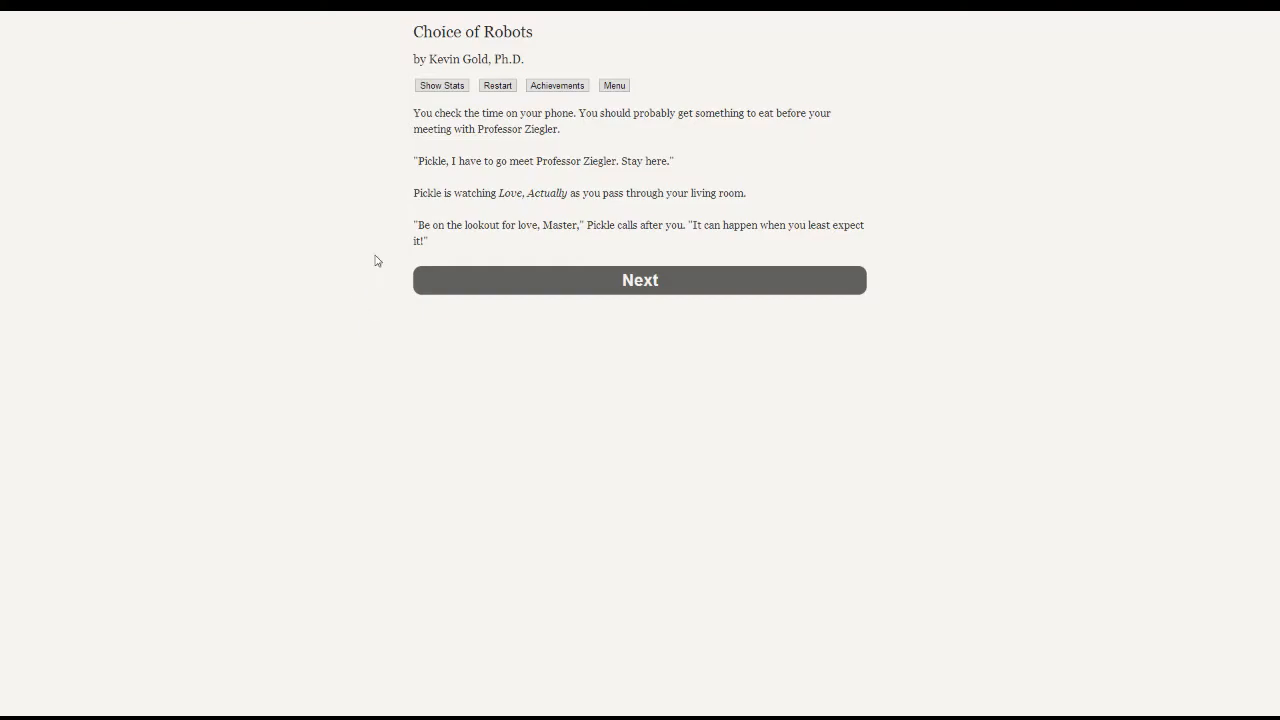
pyautogui.moveTo(484, 280)
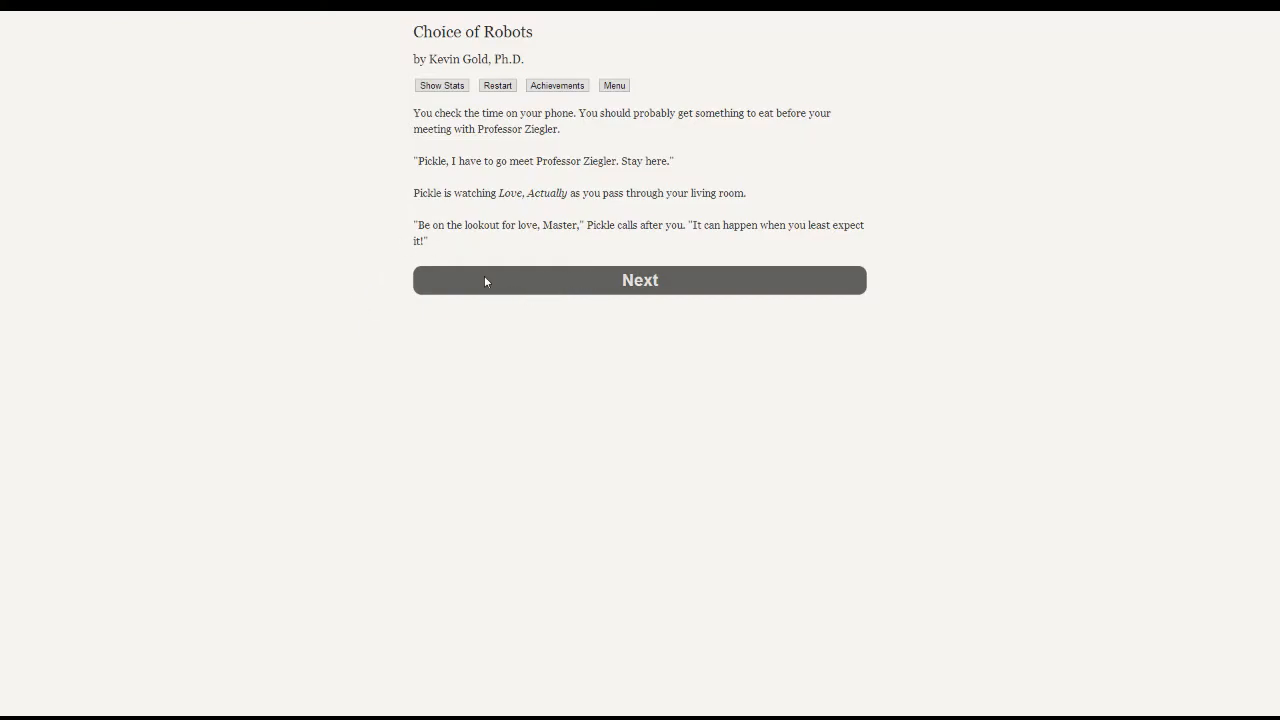
pyautogui.moveTo(382, 276)
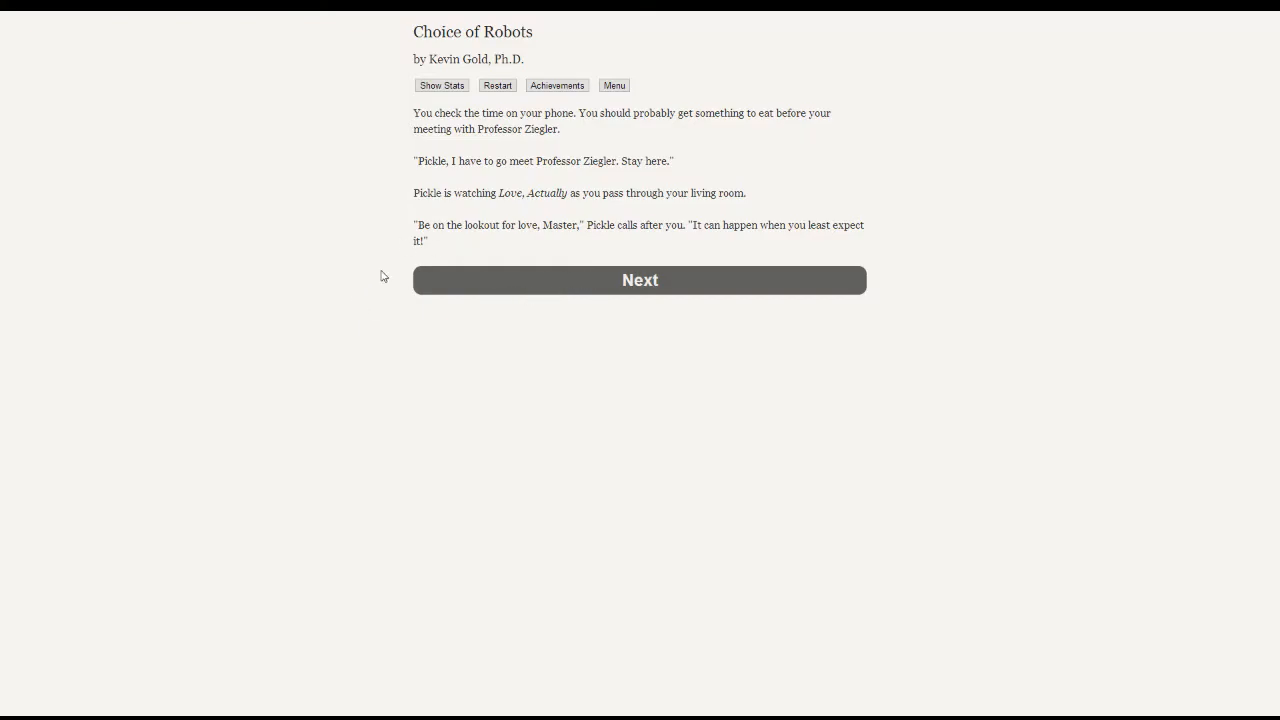
# - Advance to Professor Ziegler's office scene introducing Juliet Rogers
pyautogui.click(640, 280)
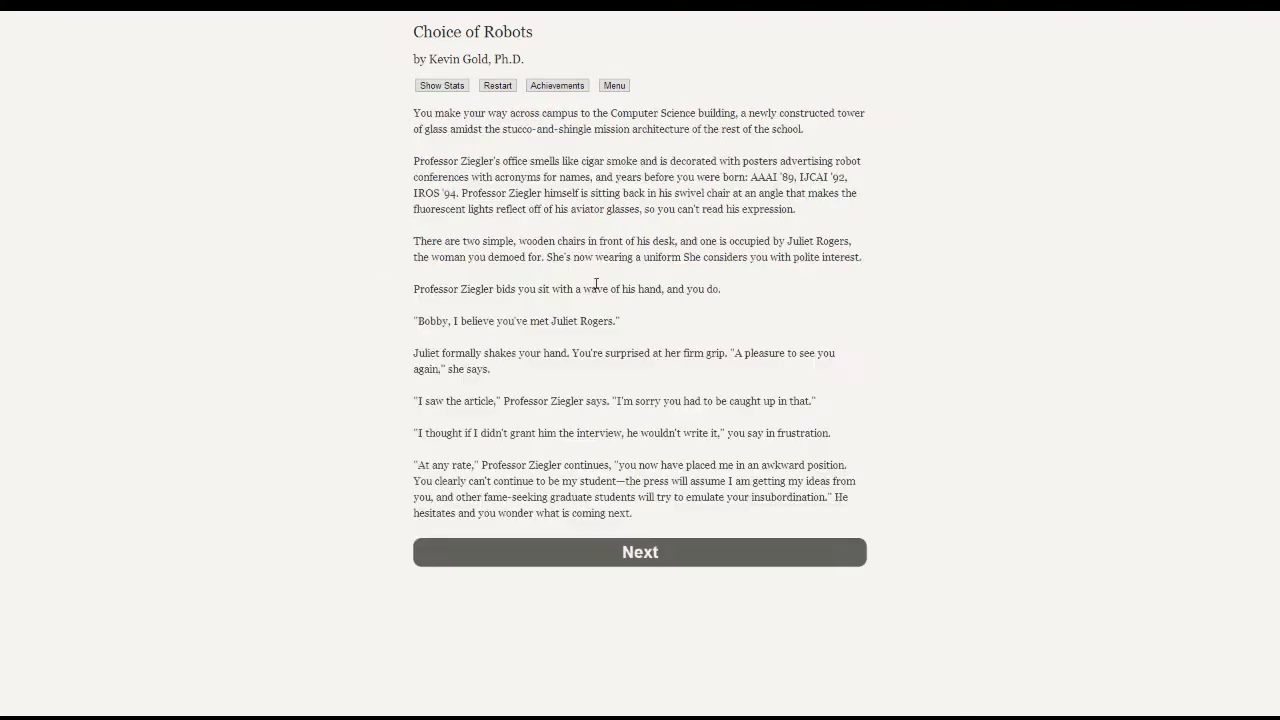
pyautogui.moveTo(344, 320)
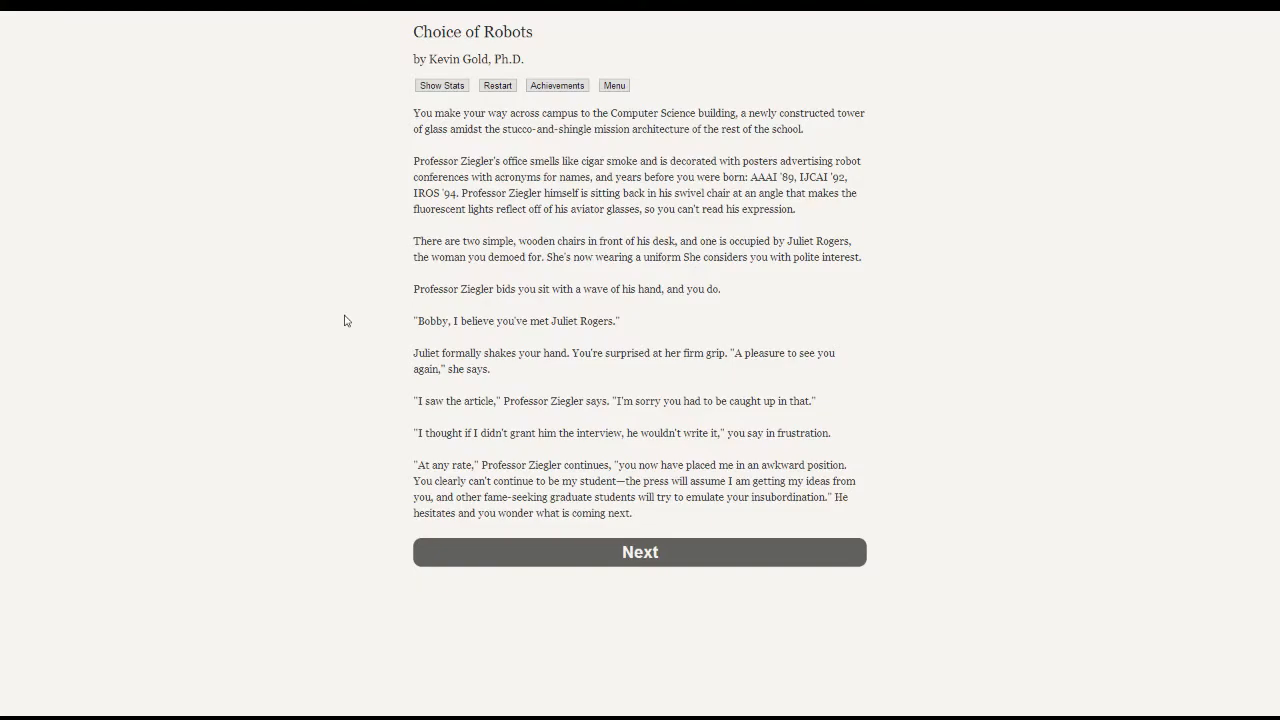
pyautogui.moveTo(310, 272)
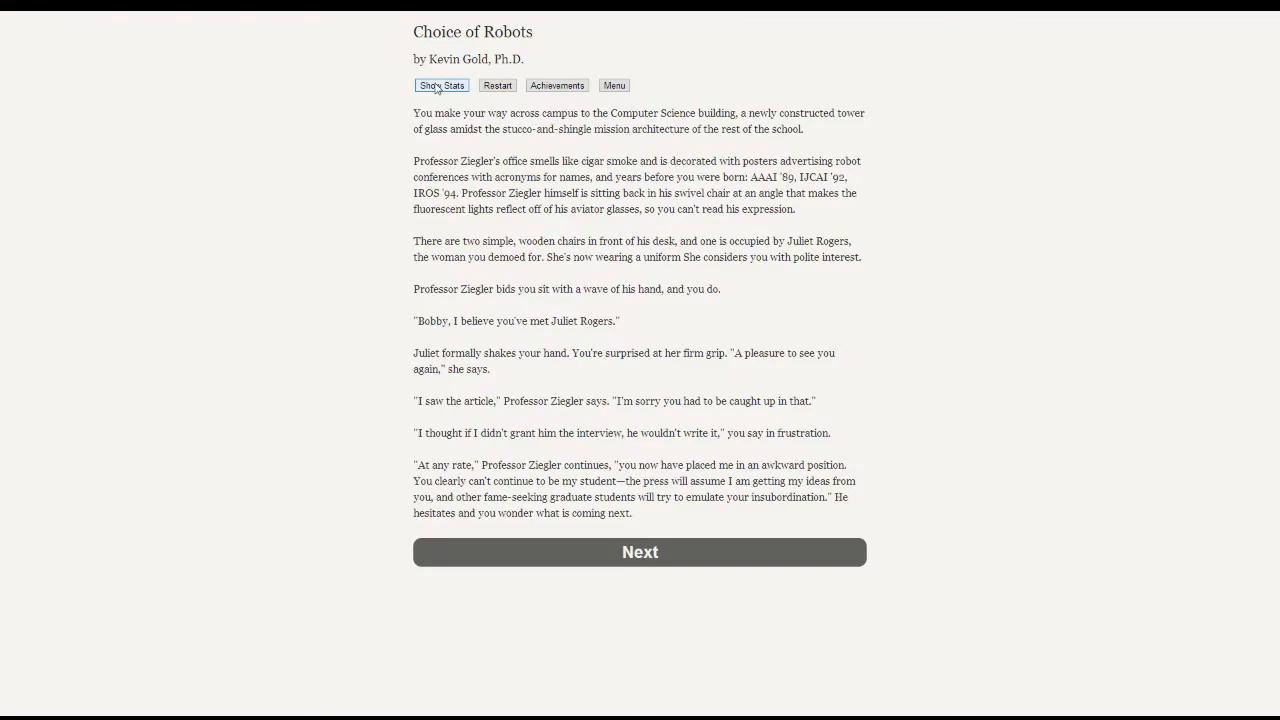
# - Check the stats, read the graduation scene, and ask Juliet whether it means killer robots
pyautogui.click(440, 84)
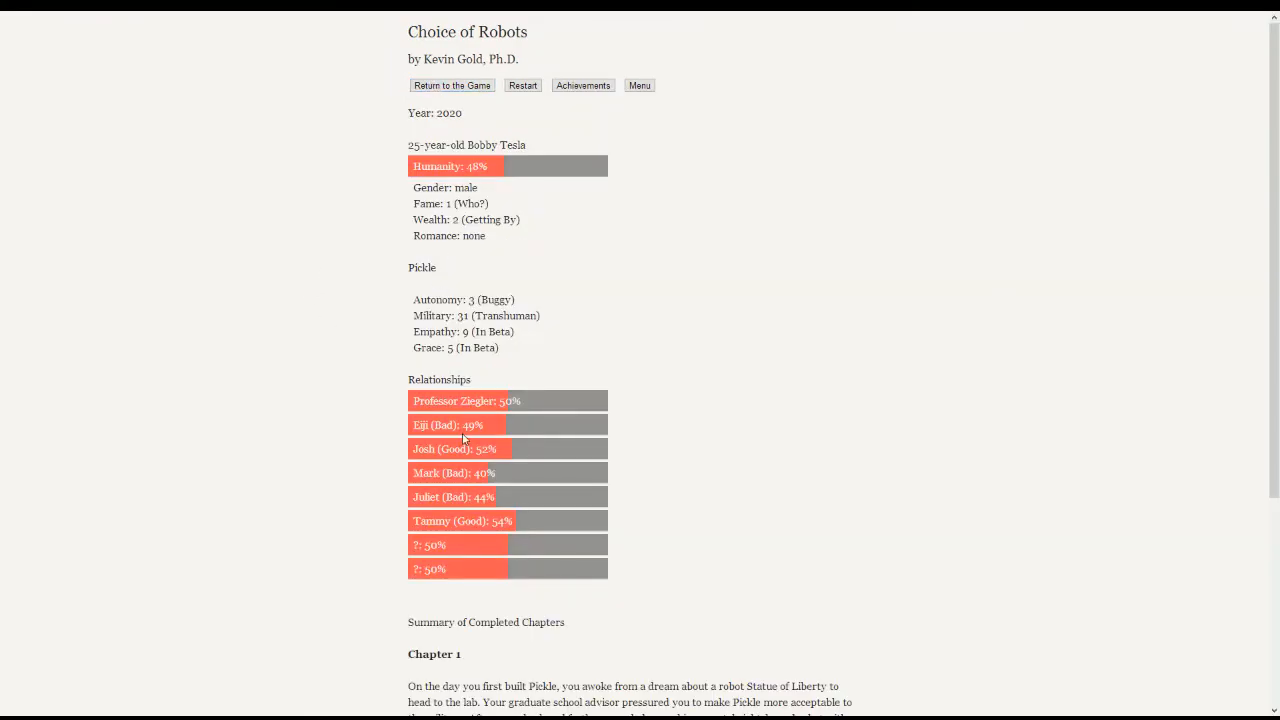
pyautogui.click(452, 84)
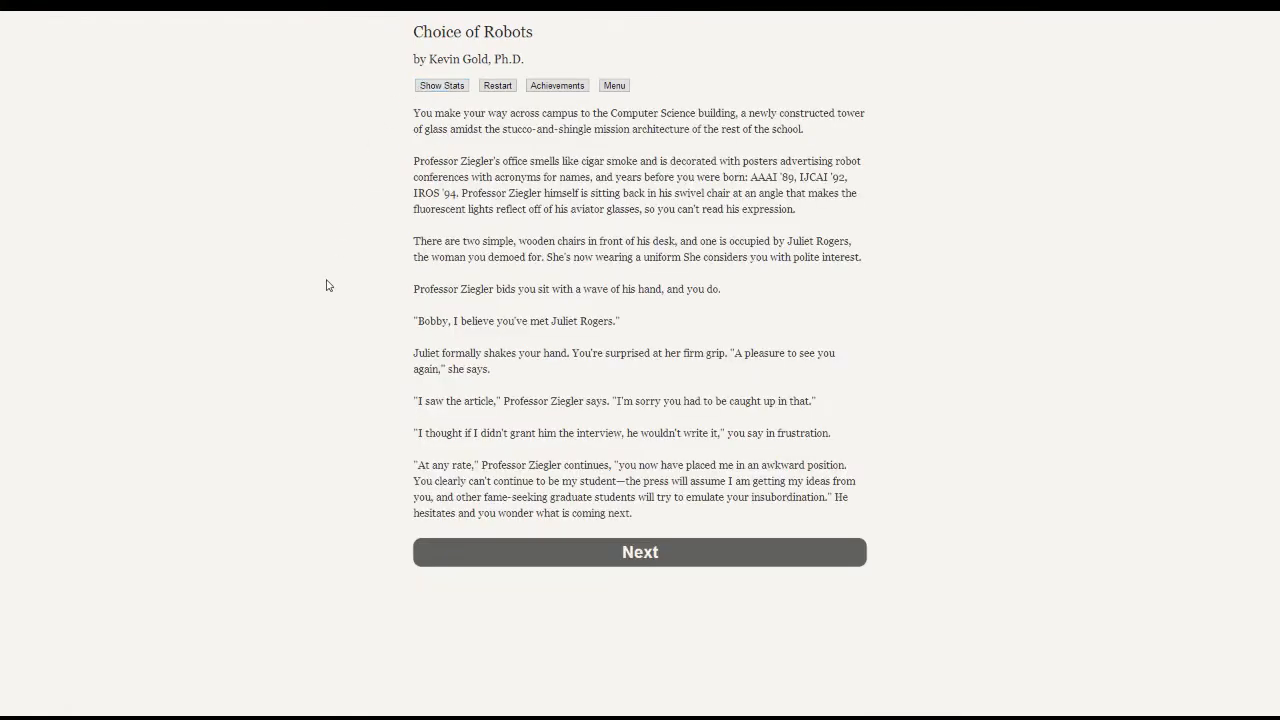
pyautogui.moveTo(614, 572)
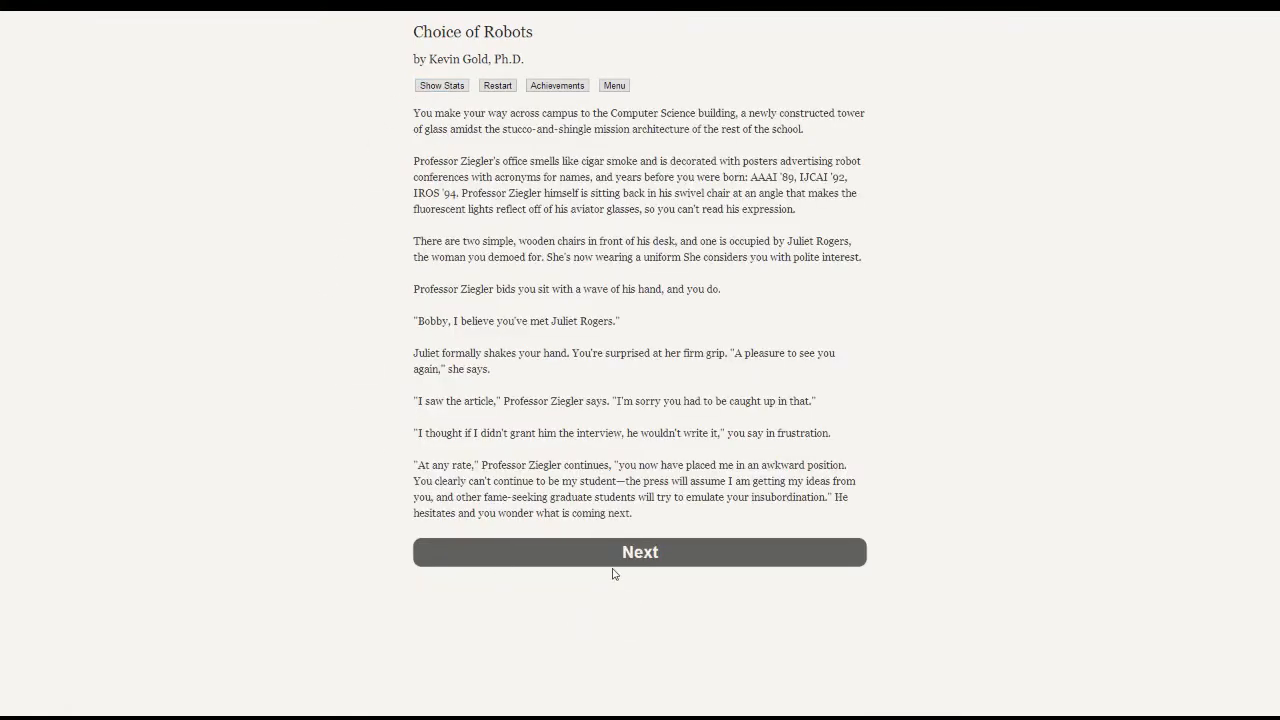
pyautogui.click(640, 552)
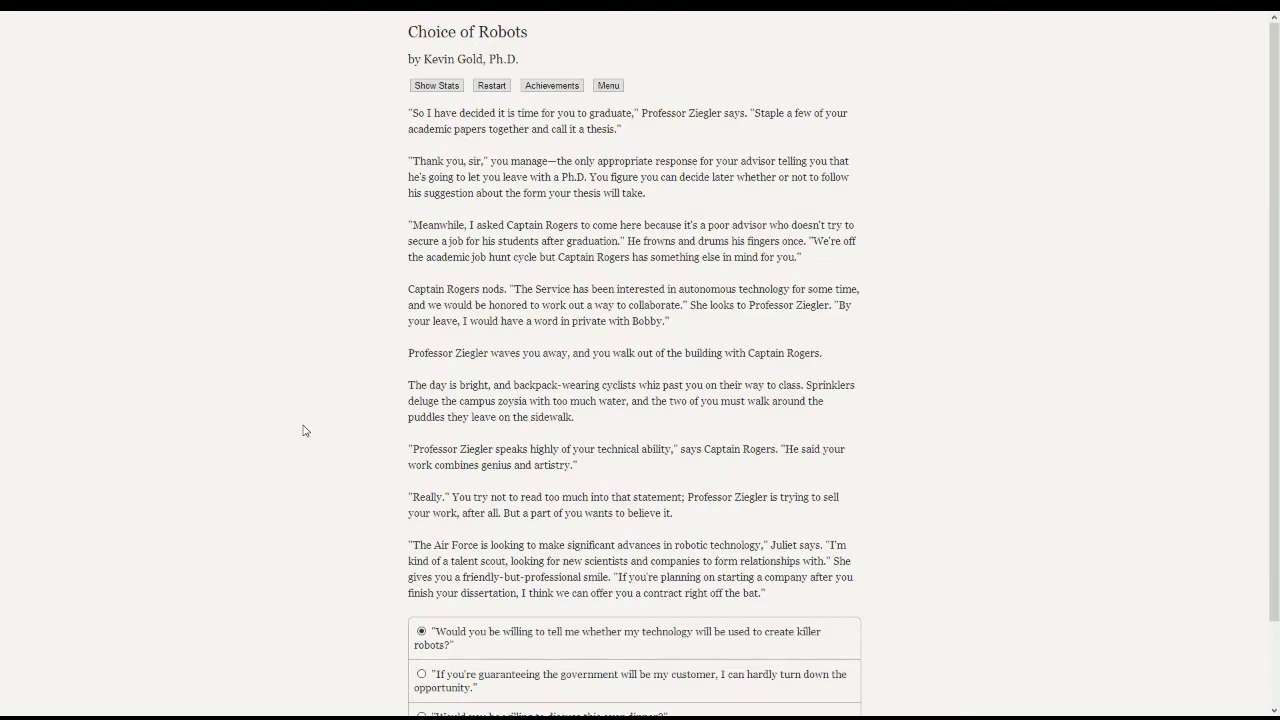
pyautogui.scroll(-3)
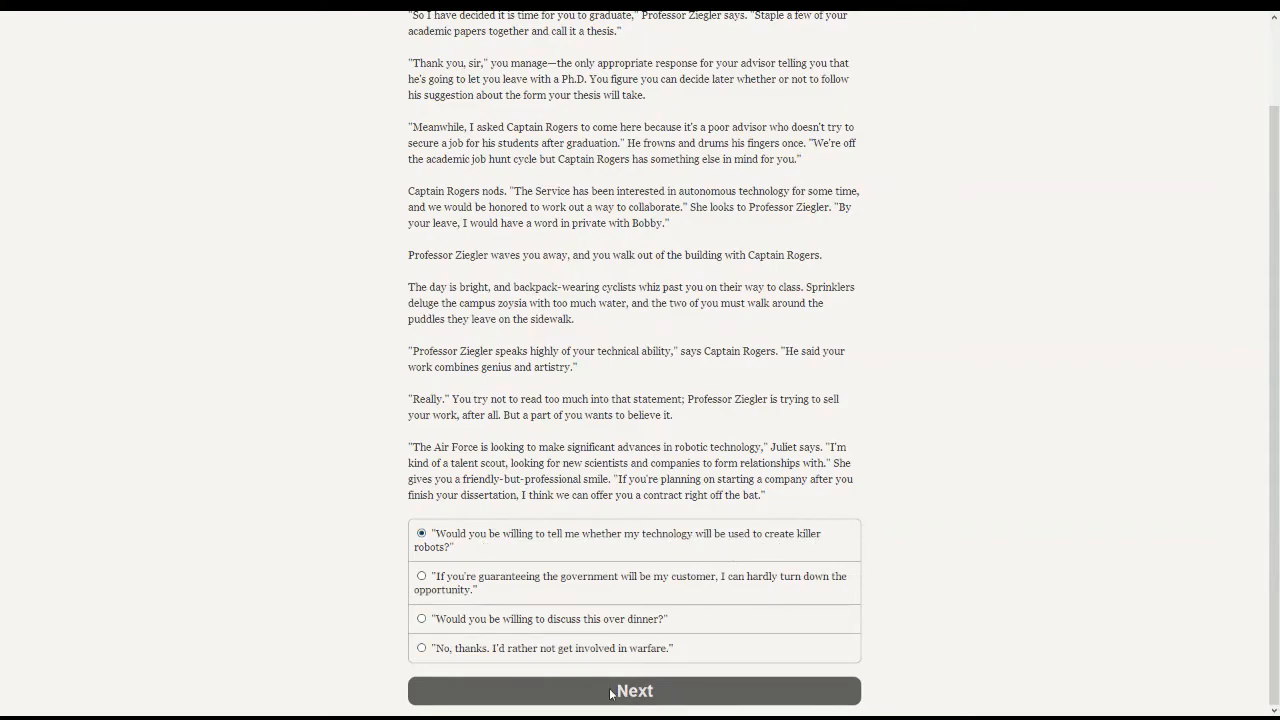
pyautogui.click(634, 690)
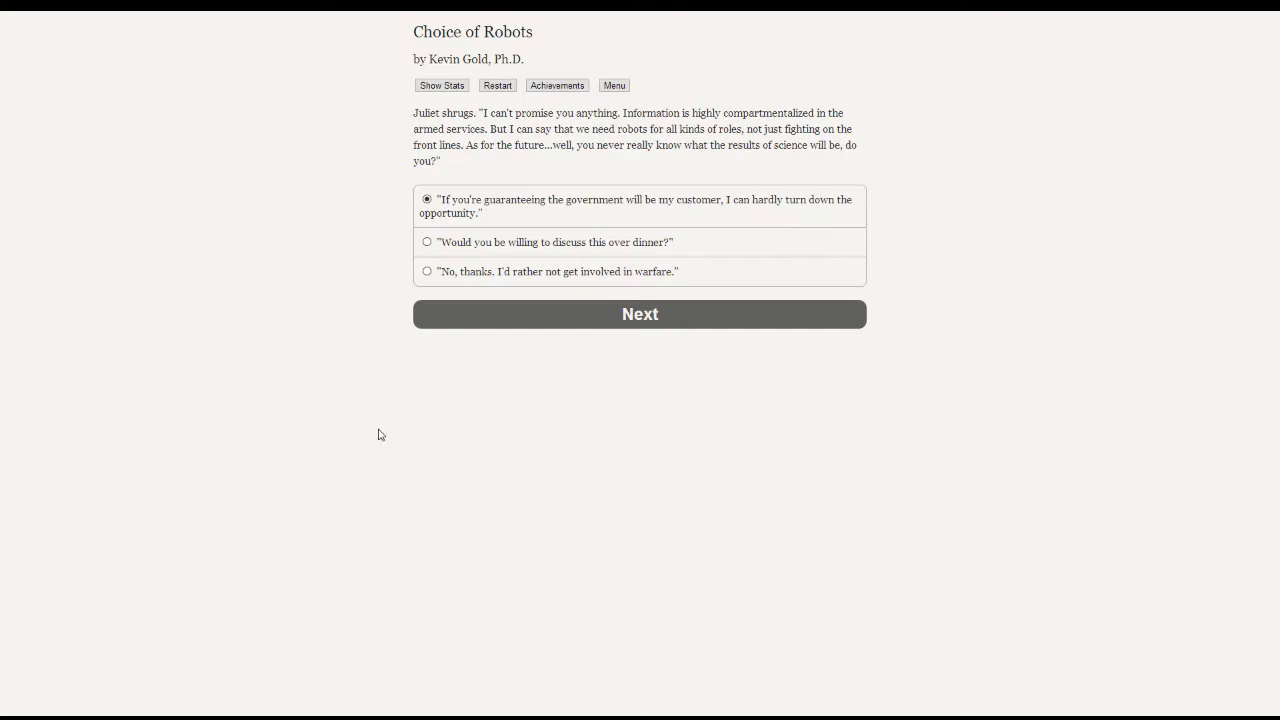
pyautogui.moveTo(352, 432)
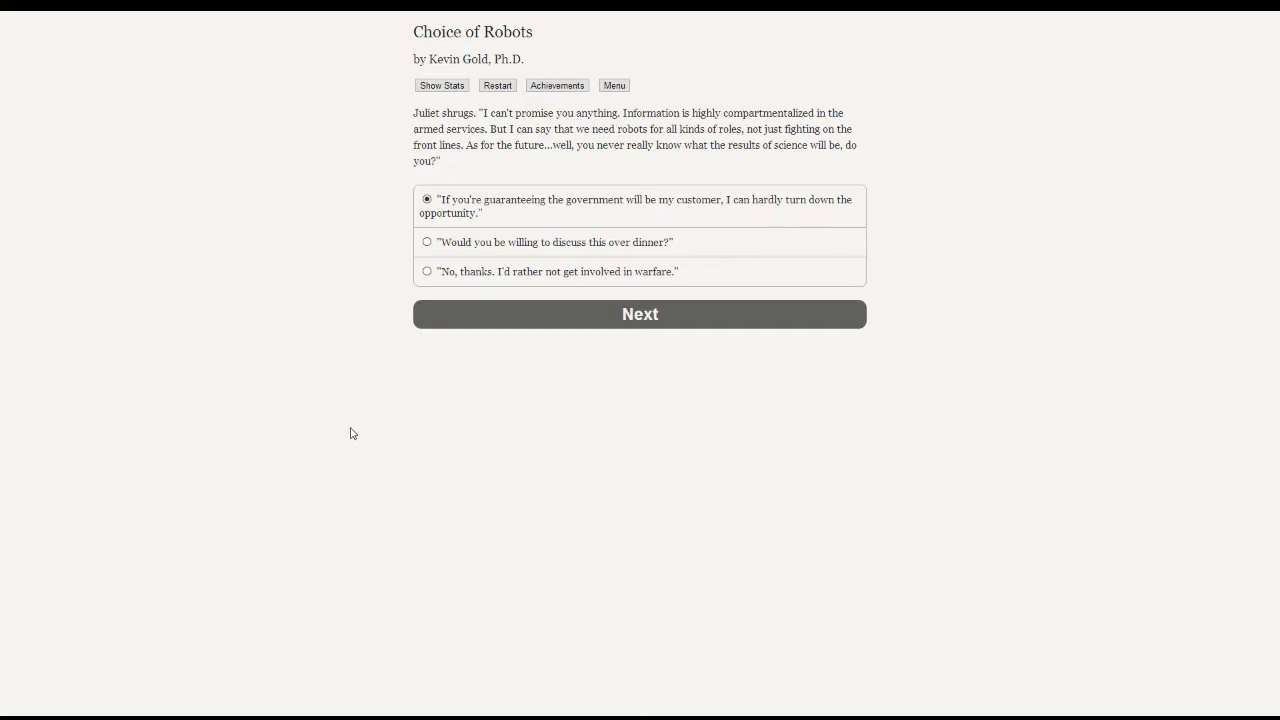
pyautogui.moveTo(990, 378)
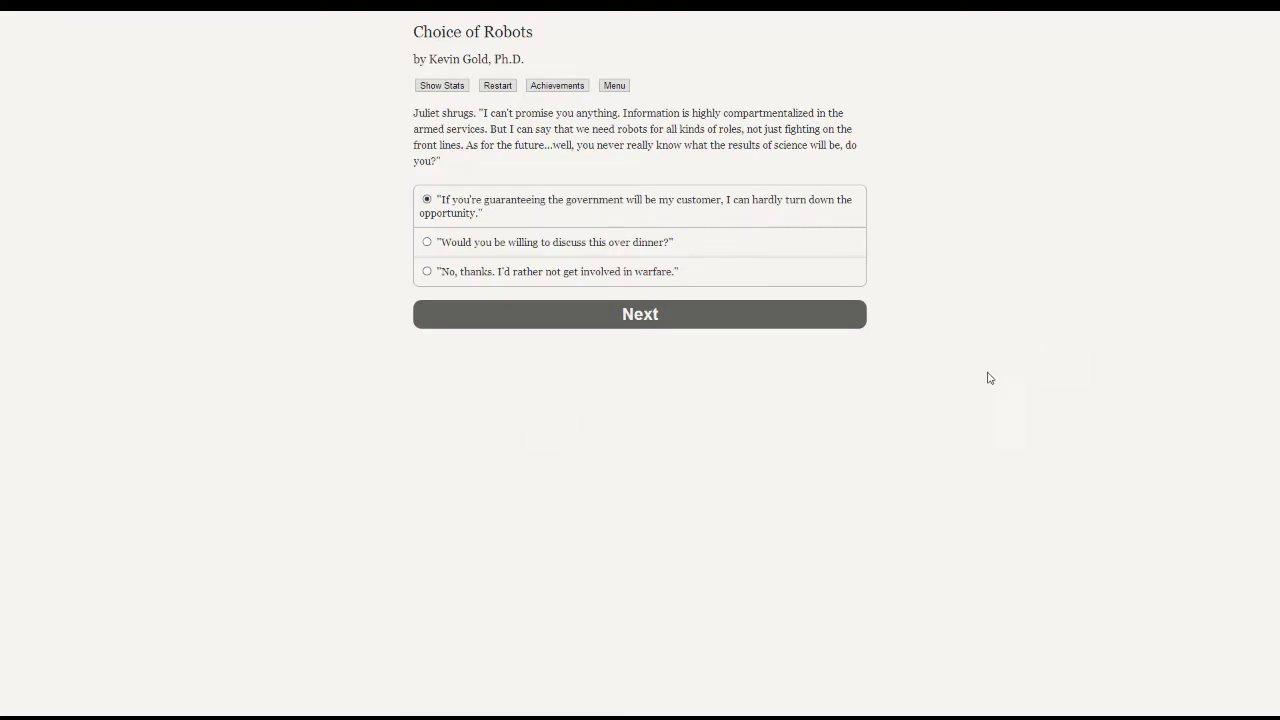
# - Accept Juliet's offer on condition the government is the customer
pyautogui.click(640, 314)
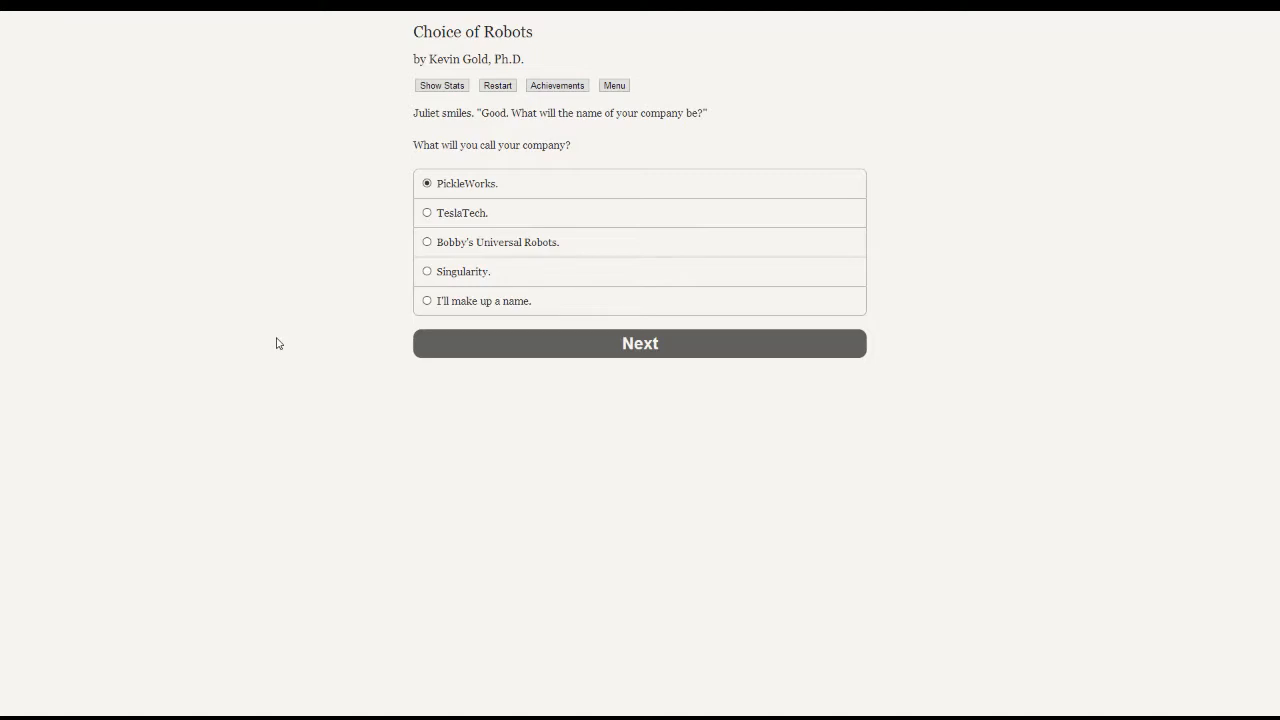
pyautogui.moveTo(302, 344)
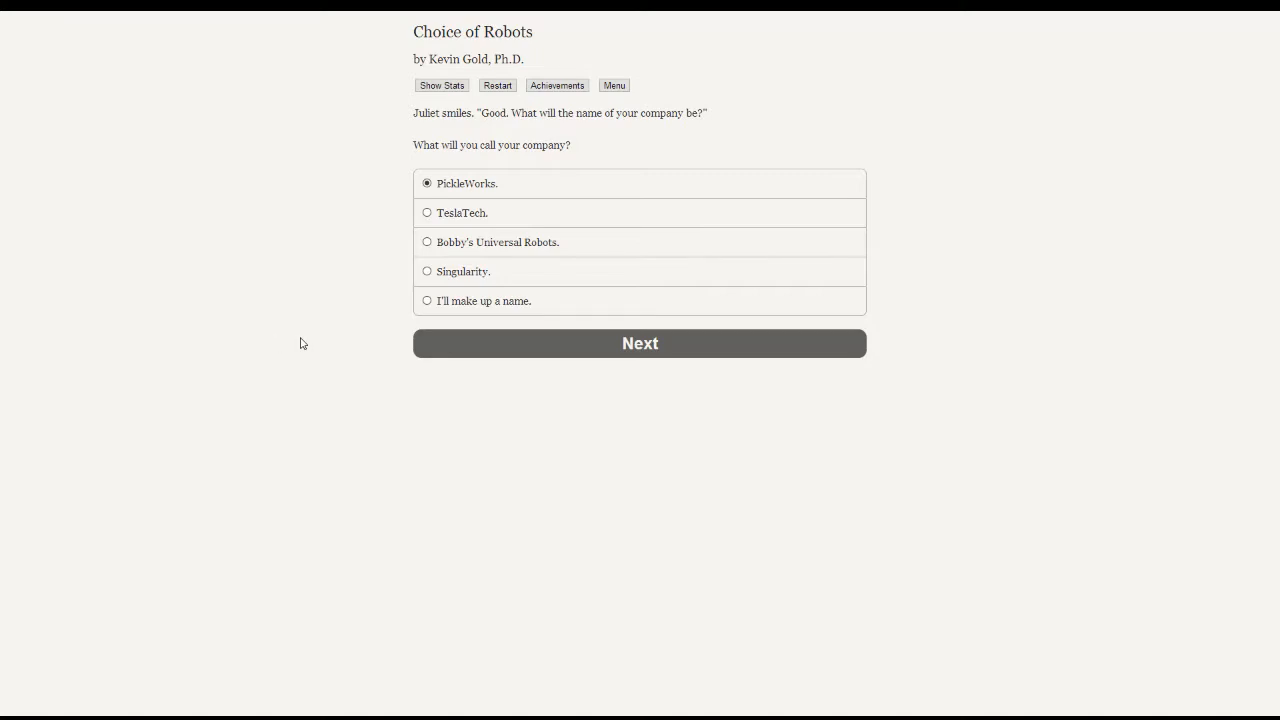
pyautogui.moveTo(338, 258)
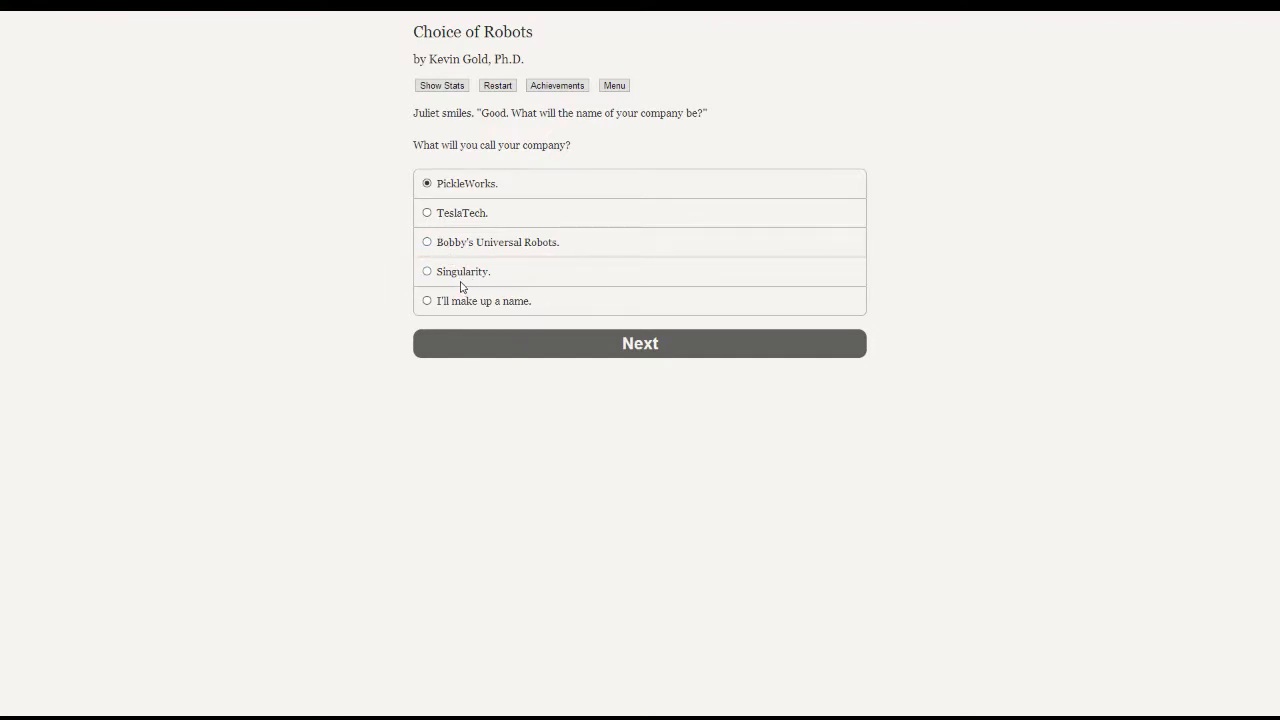
pyautogui.moveTo(312, 296)
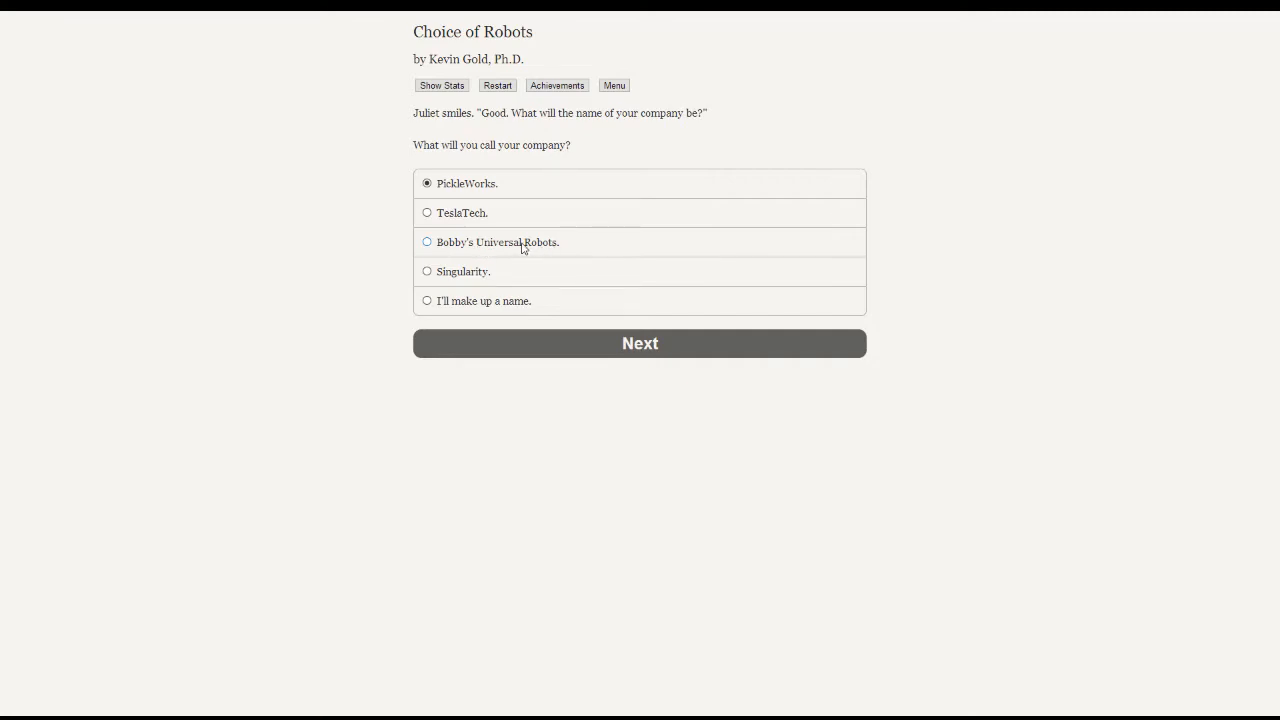
pyautogui.moveTo(458, 212)
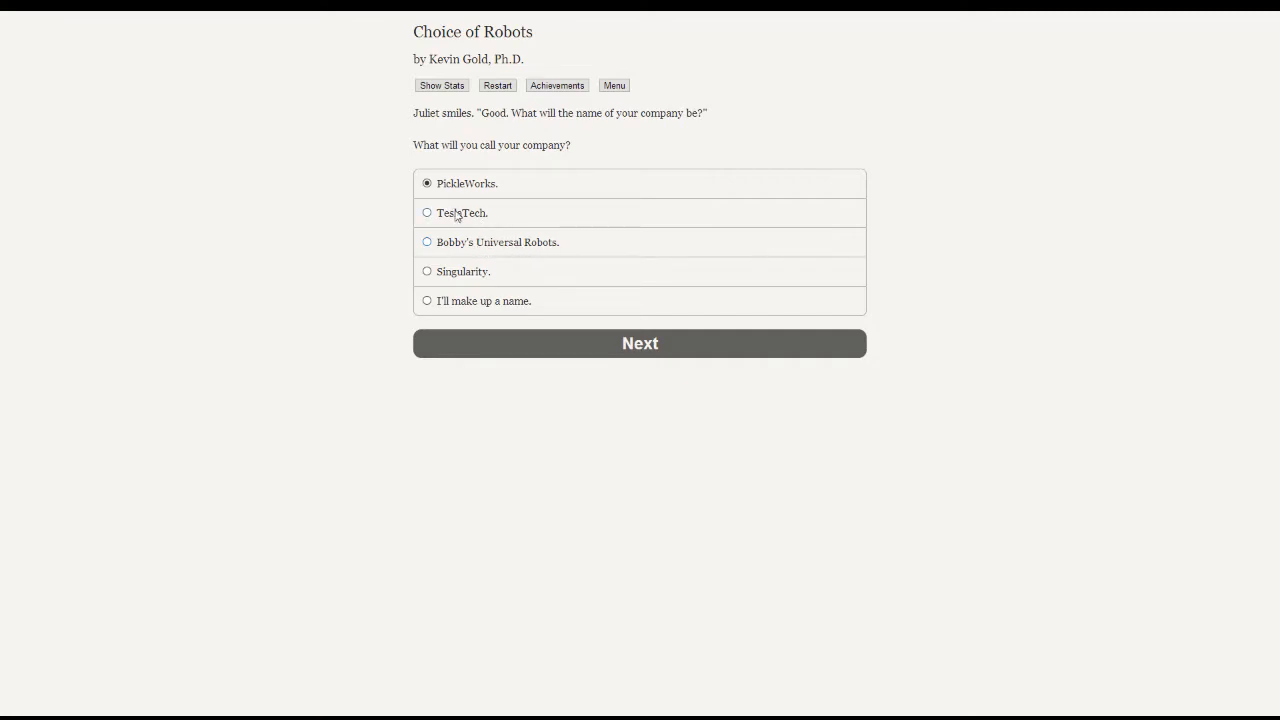
pyautogui.moveTo(376, 218)
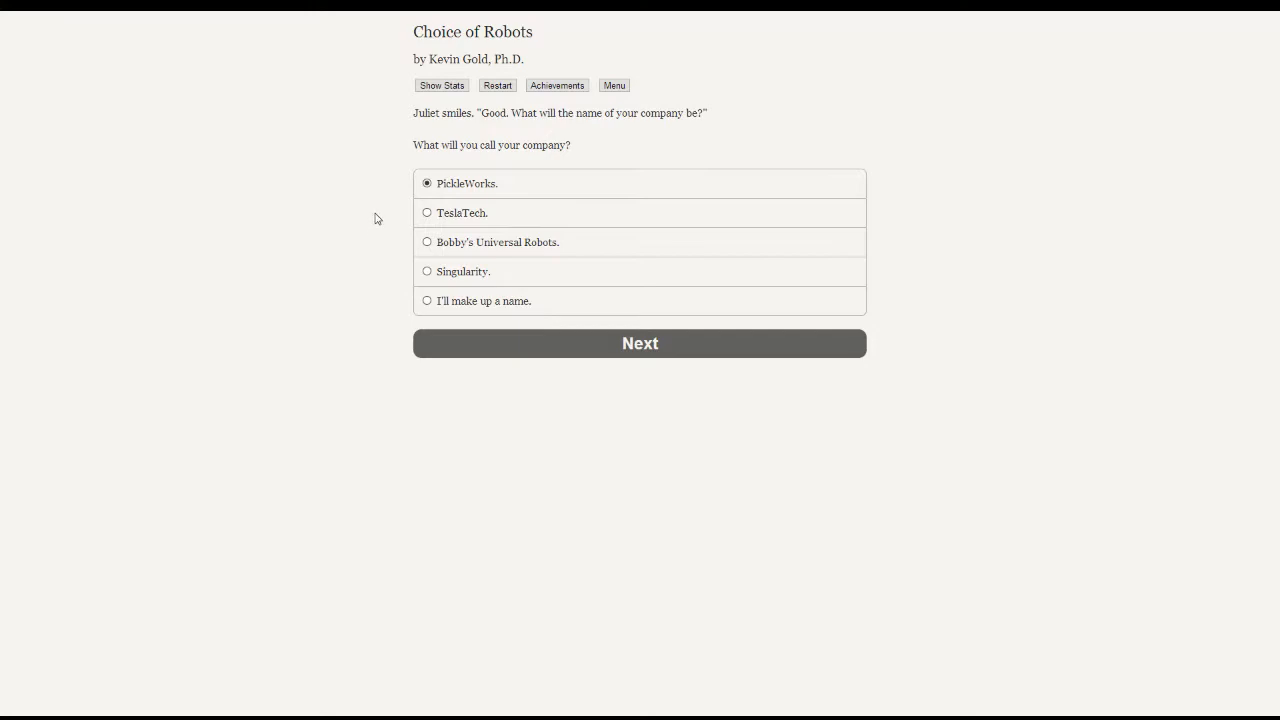
pyautogui.moveTo(332, 212)
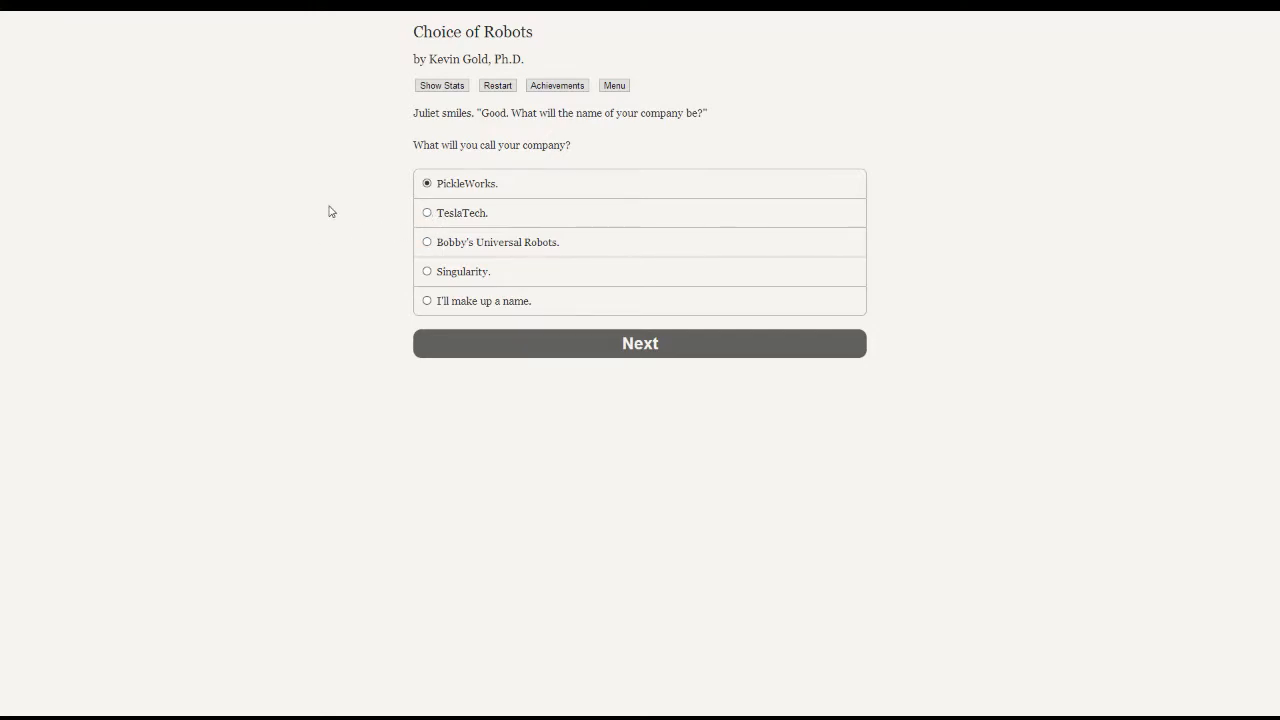
pyautogui.moveTo(318, 210)
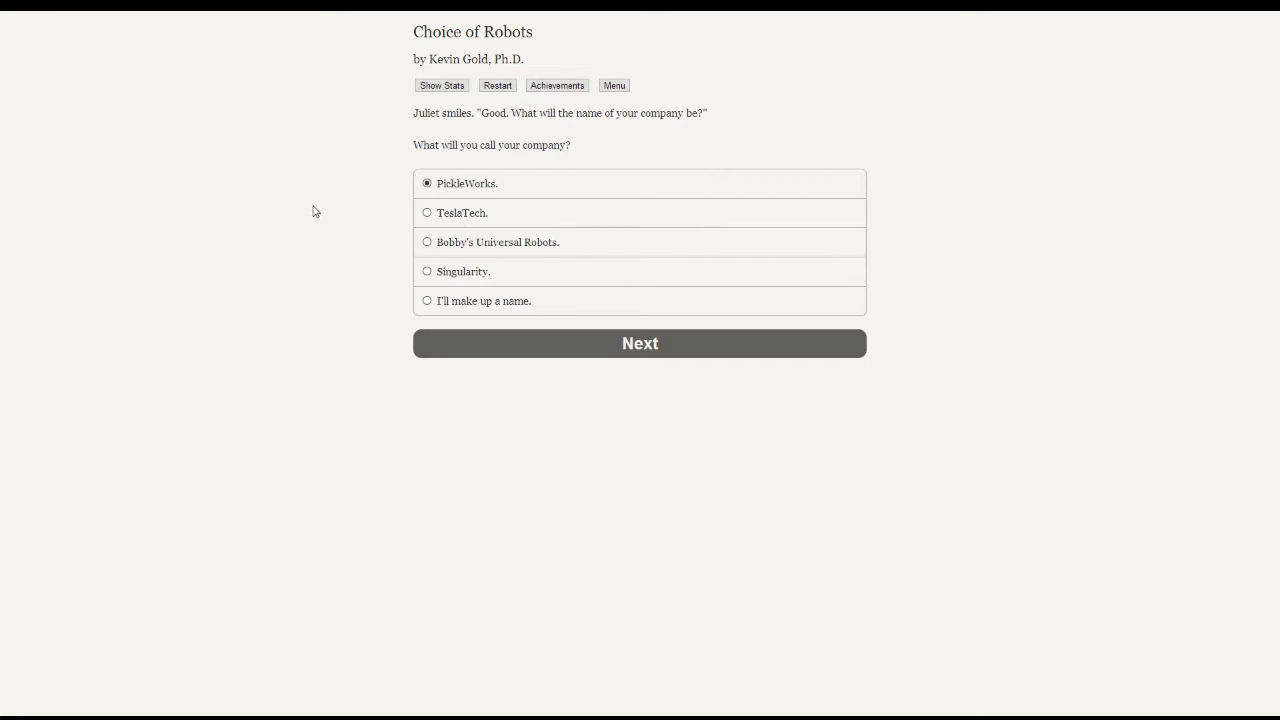
# - Name the company PickleWorks
pyautogui.click(640, 344)
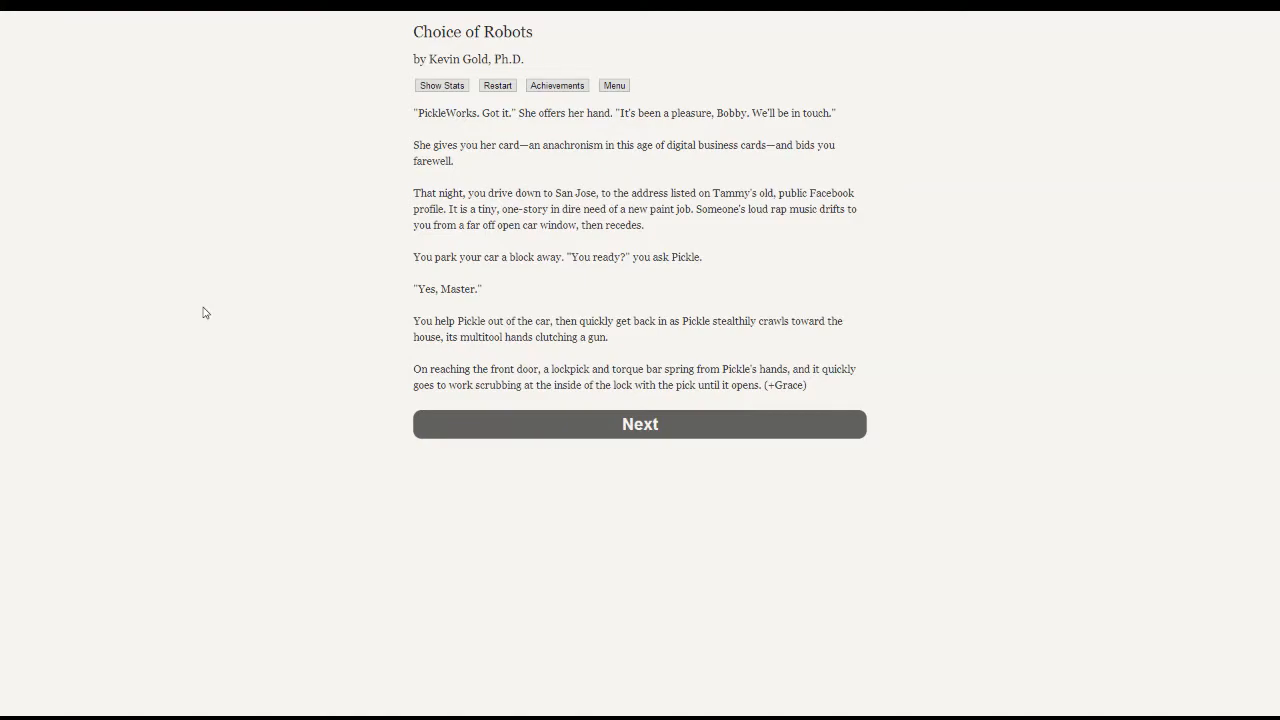
pyautogui.moveTo(368, 264)
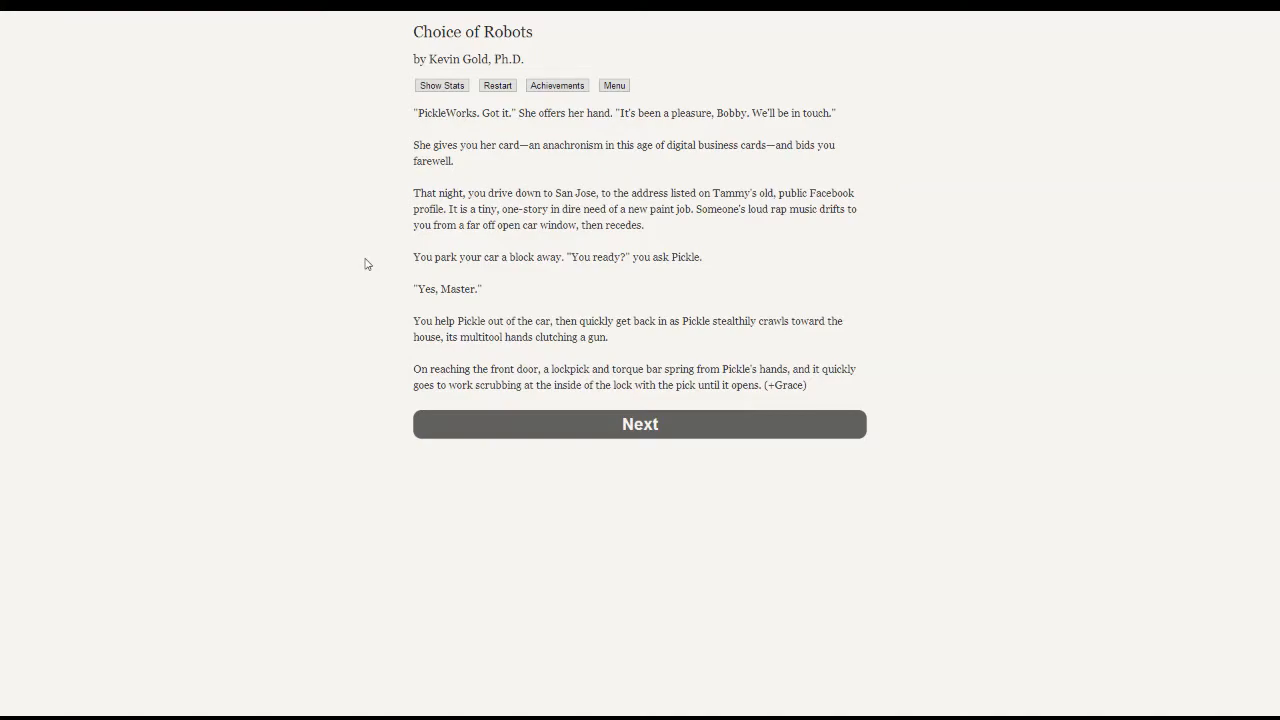
pyautogui.moveTo(364, 220)
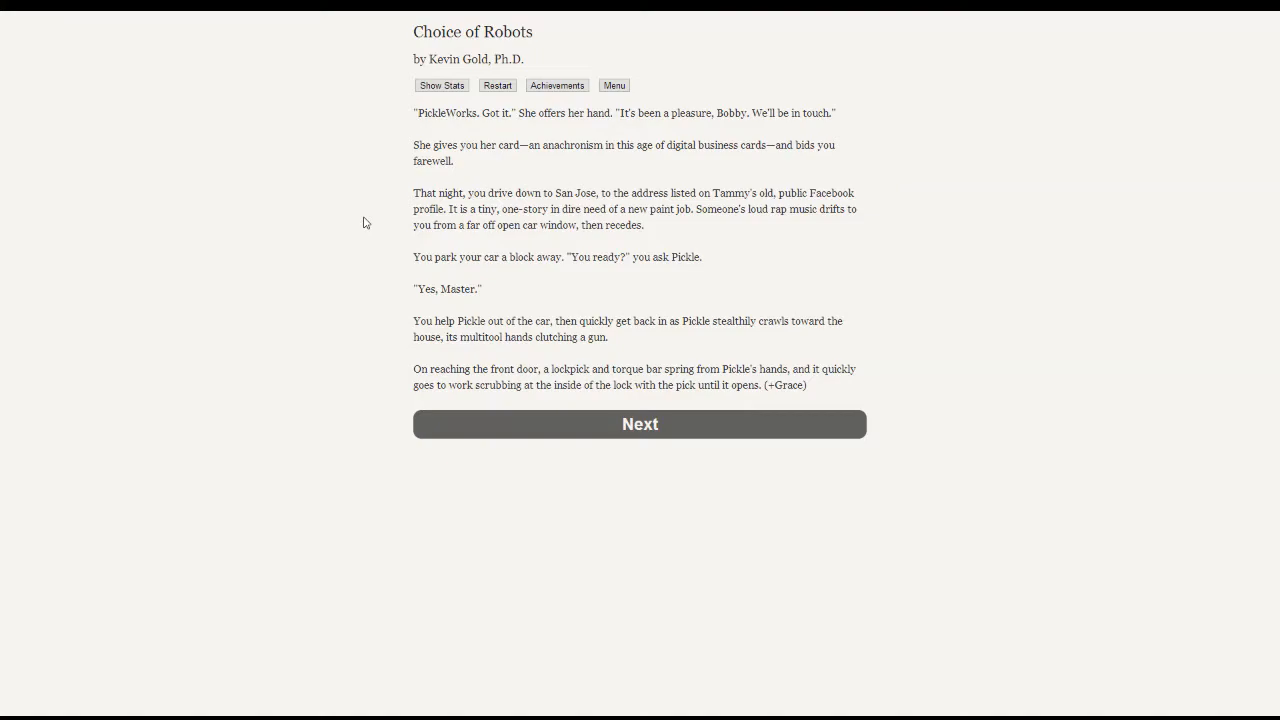
pyautogui.moveTo(404, 196)
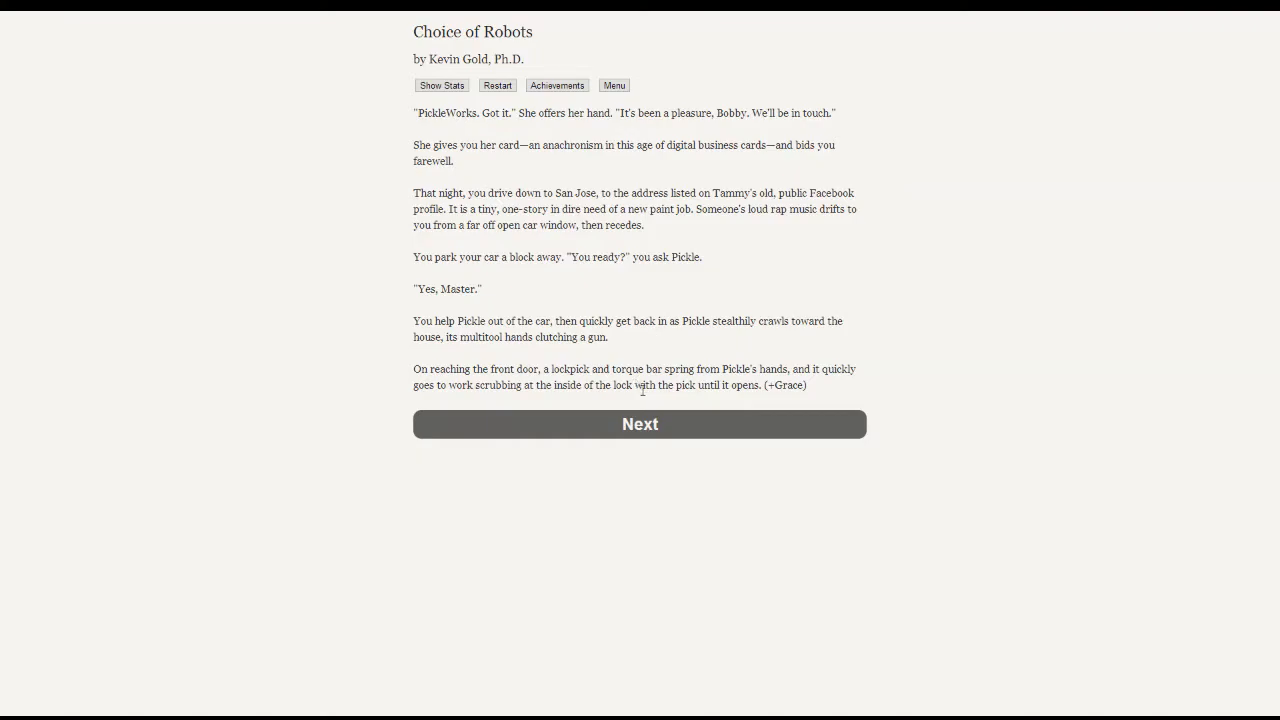
# - Continue the break-in to Tammy's scream and the three gunshots
pyautogui.click(640, 424)
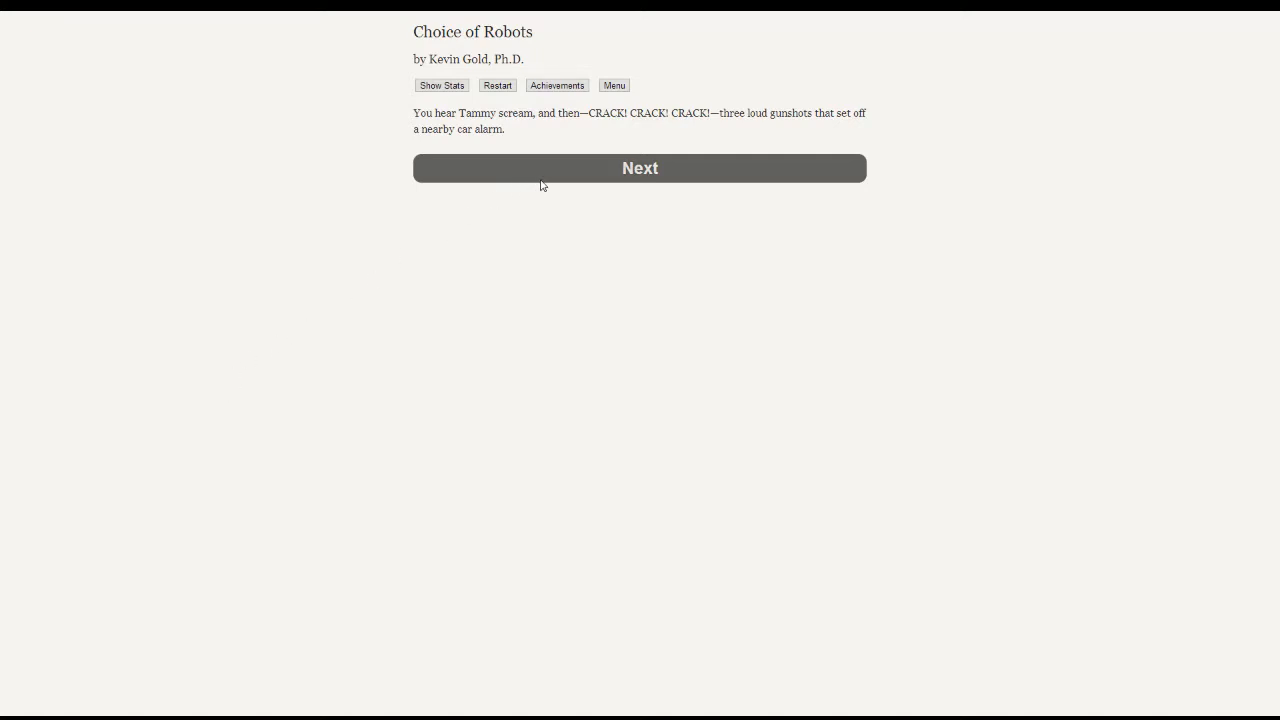
pyautogui.moveTo(506, 290)
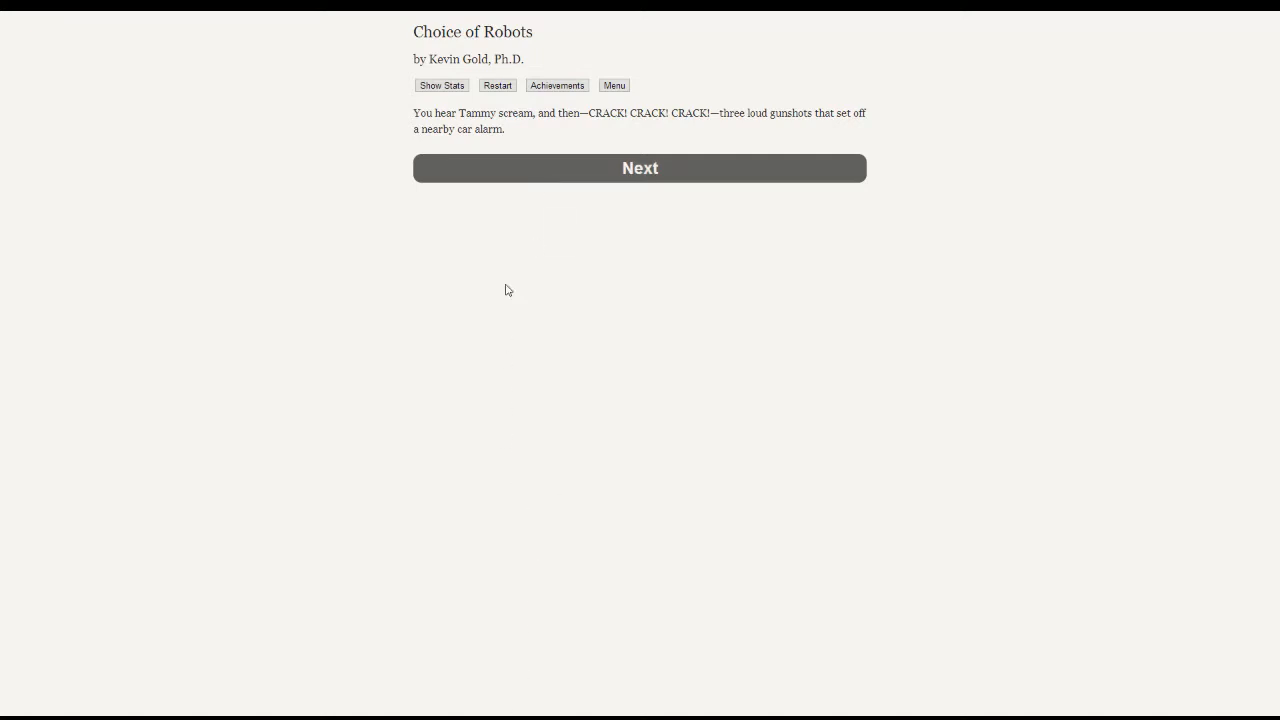
pyautogui.moveTo(604, 194)
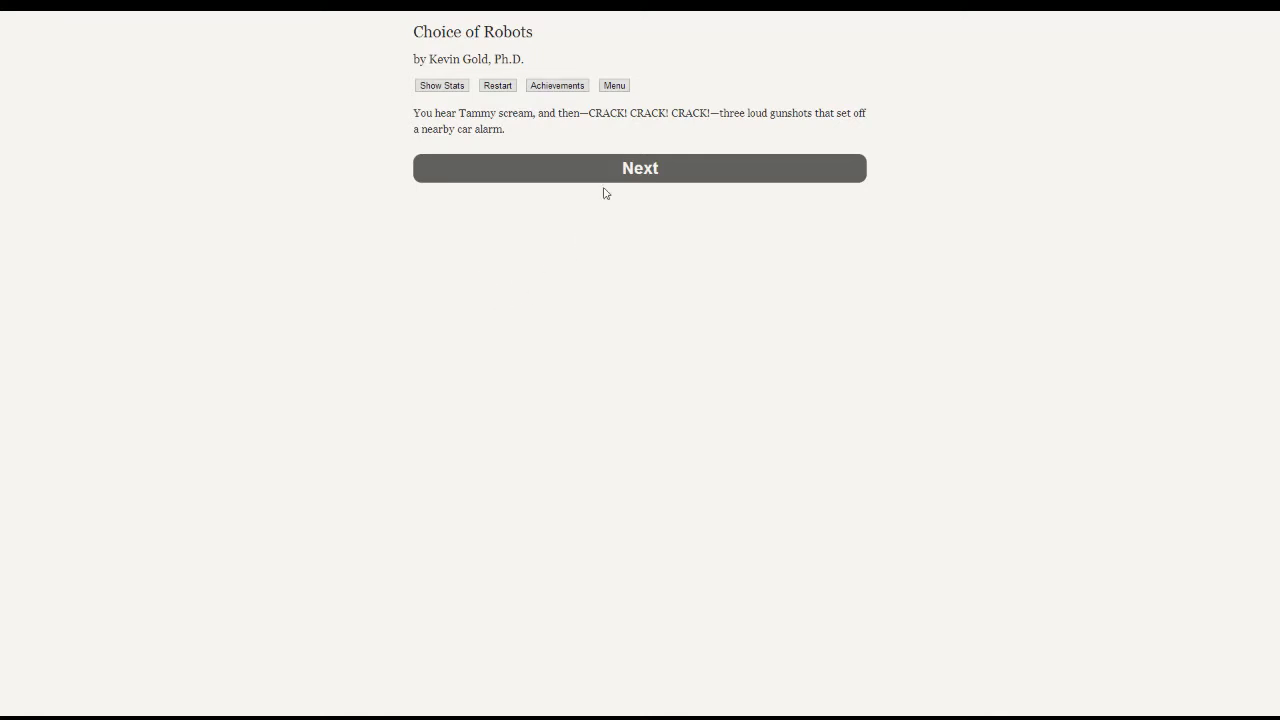
# - Advance to Pickle returning bloodied, then review the Military and Empathy stat changes
pyautogui.click(640, 168)
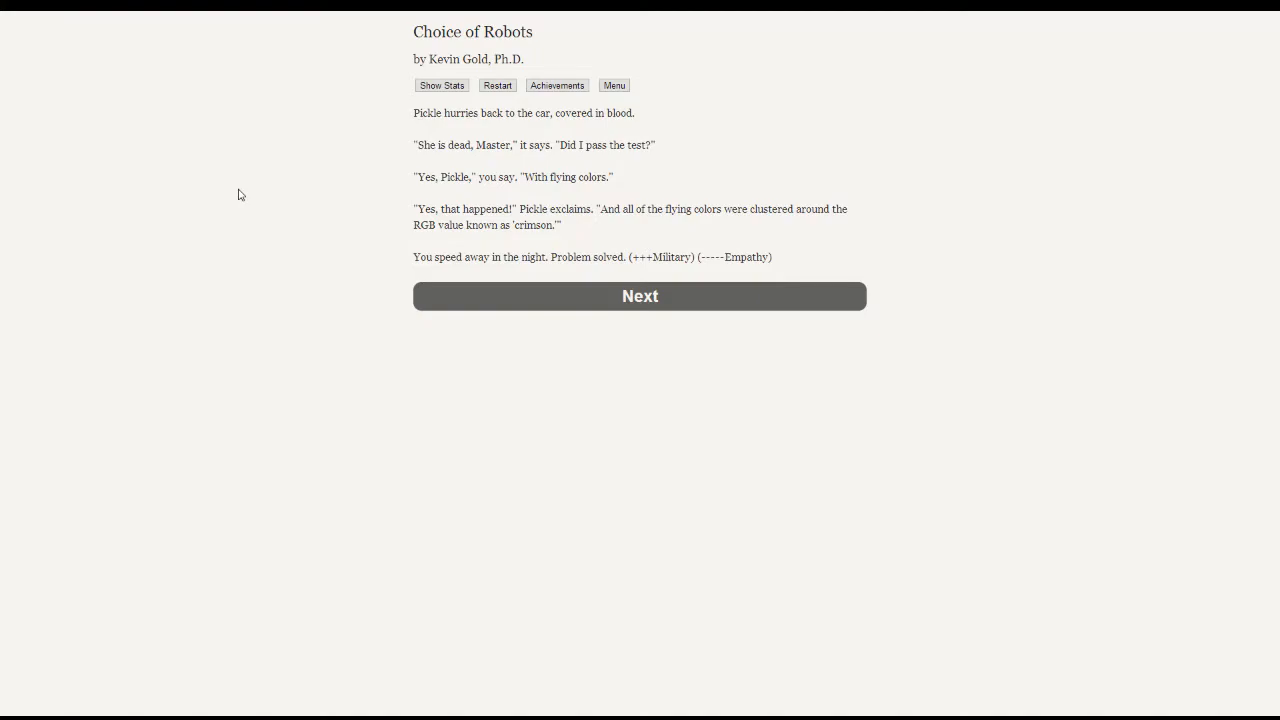
pyautogui.moveTo(692, 254)
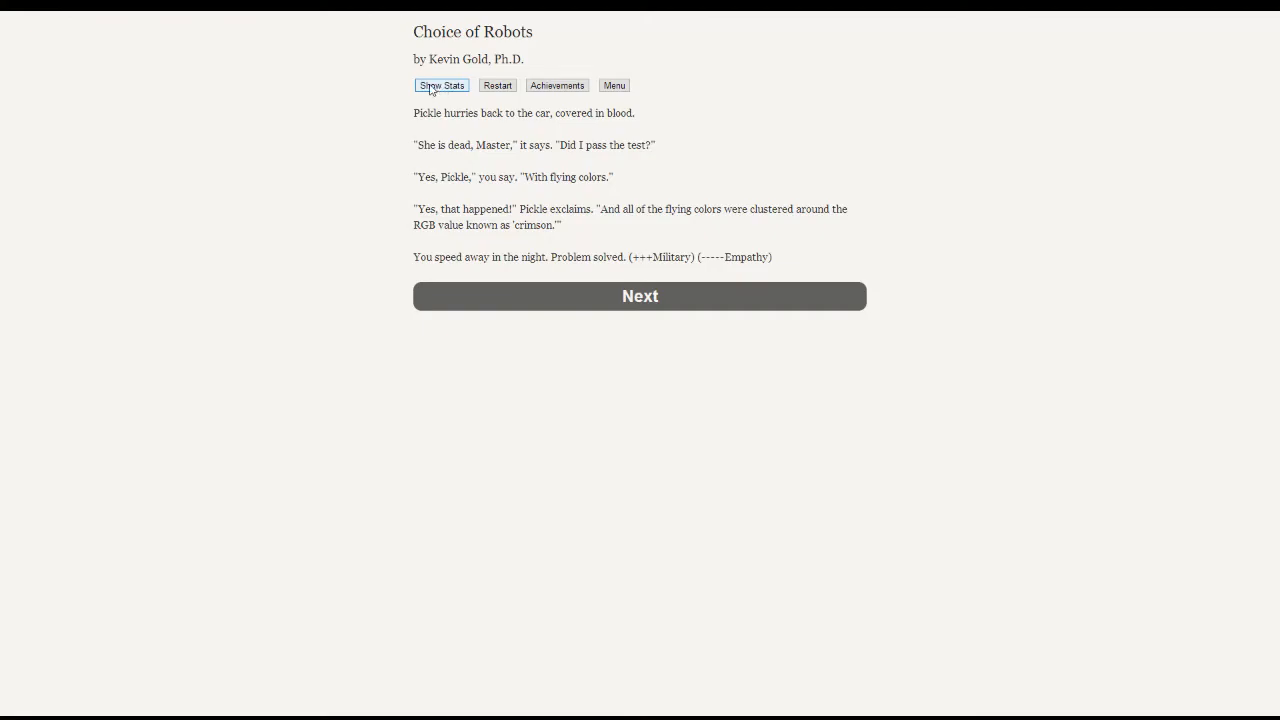
pyautogui.click(440, 84)
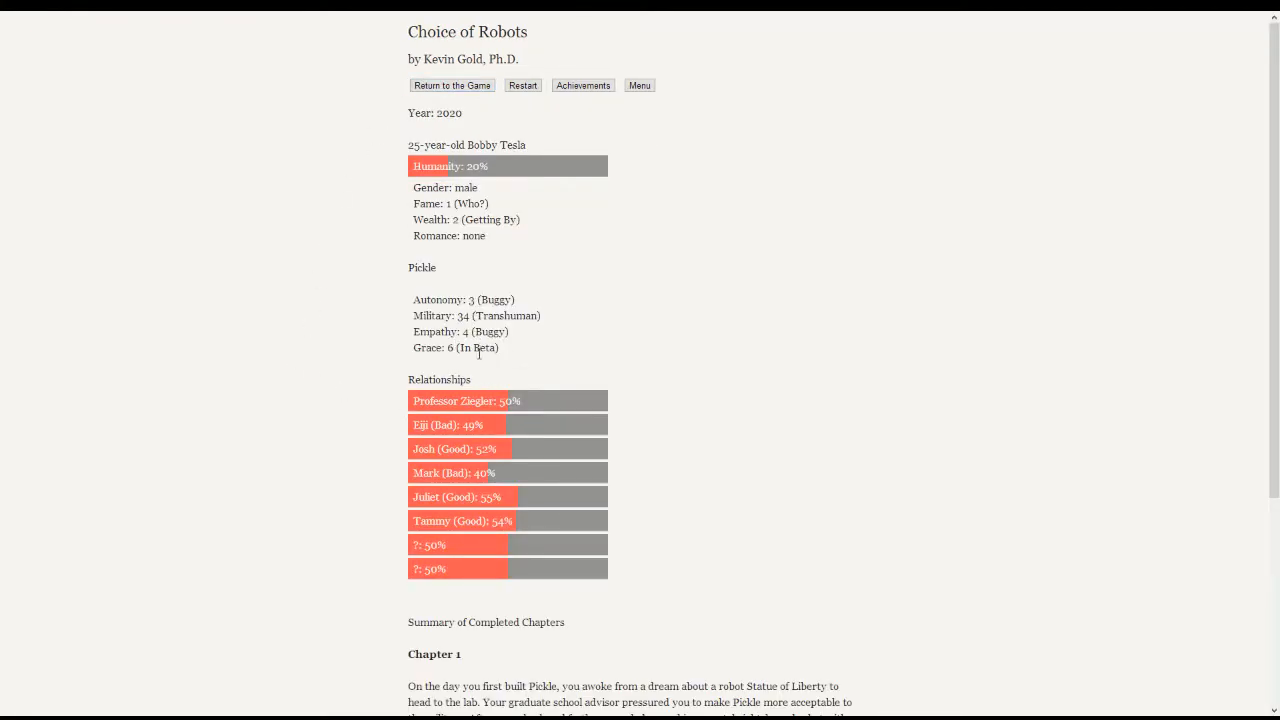
pyautogui.moveTo(396, 118)
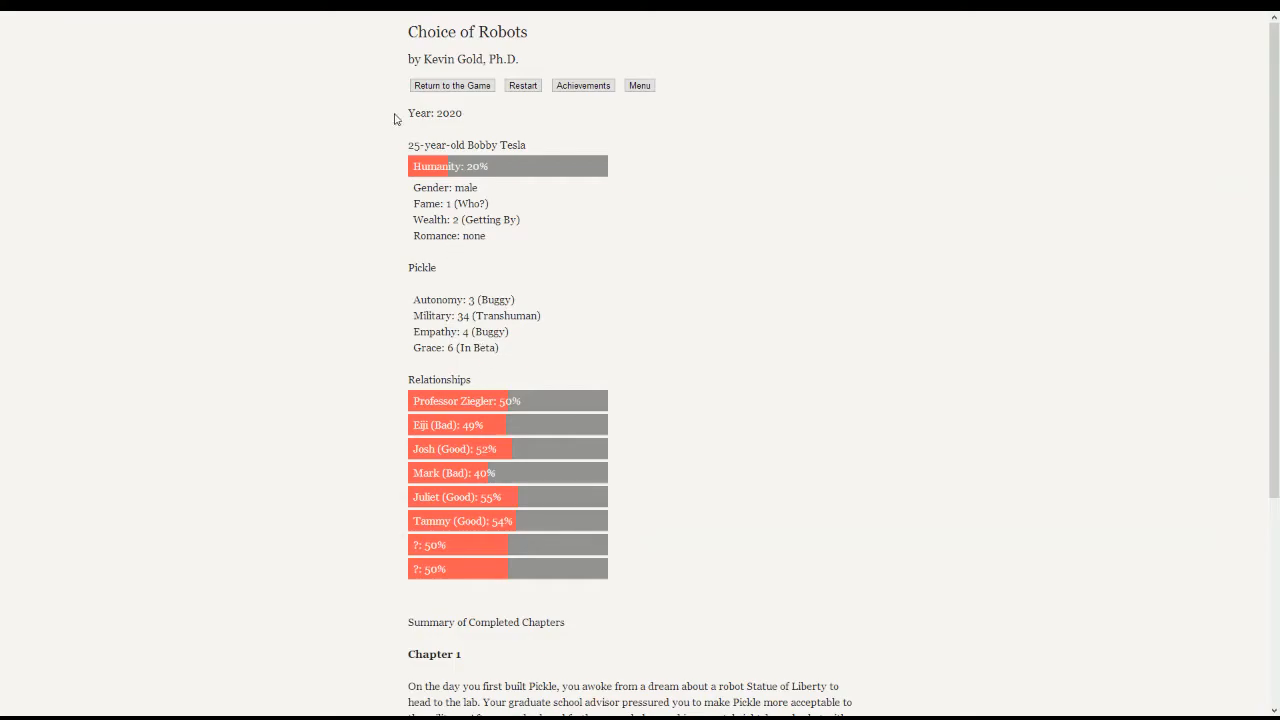
pyautogui.click(452, 84)
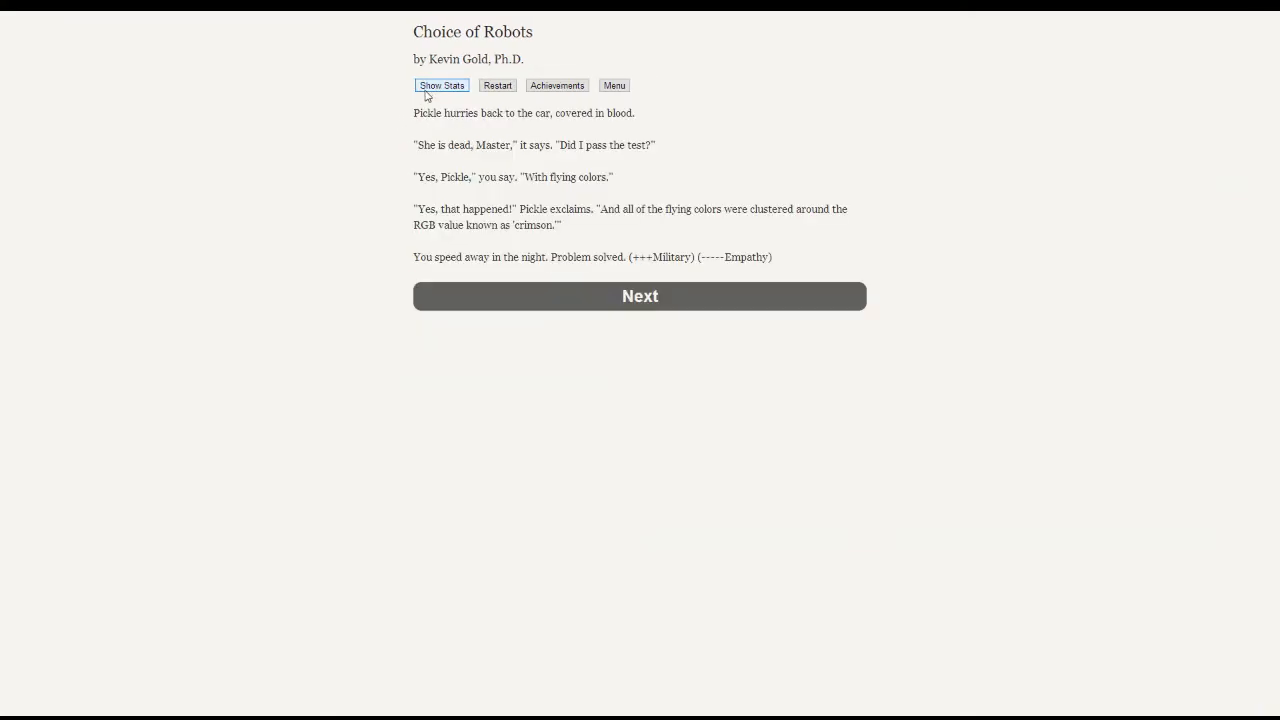
pyautogui.moveTo(350, 264)
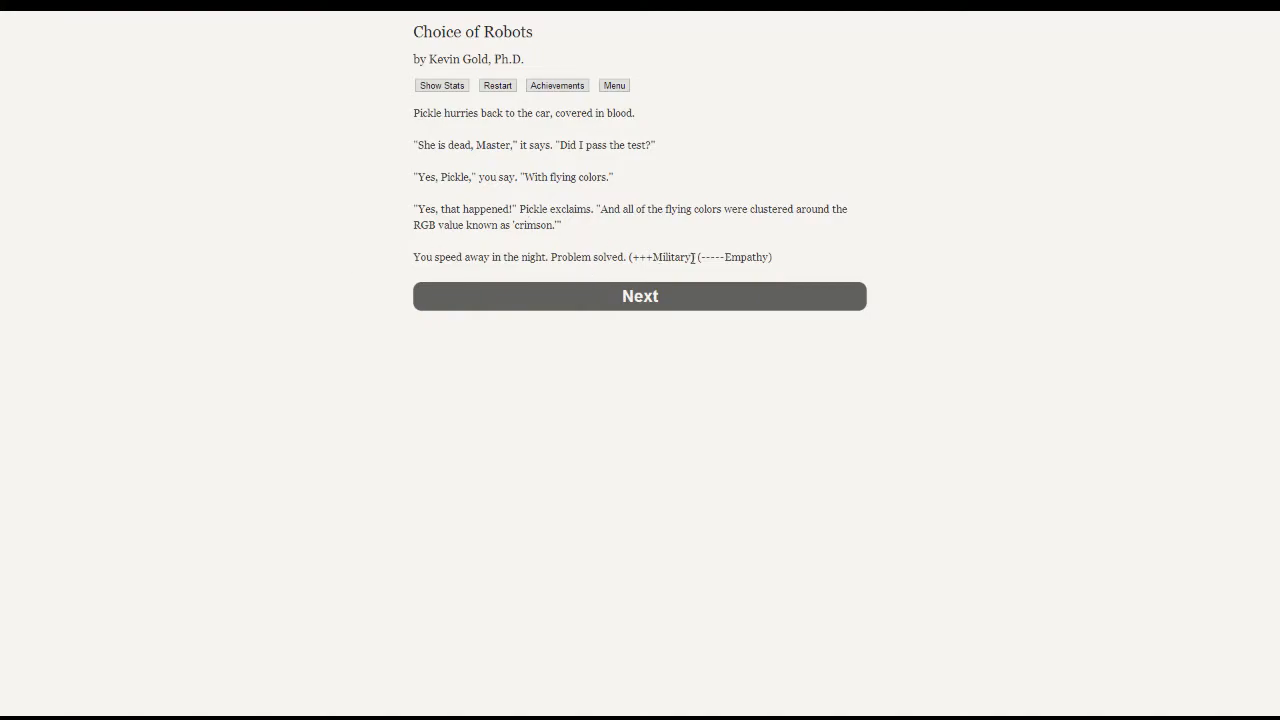
pyautogui.moveTo(338, 250)
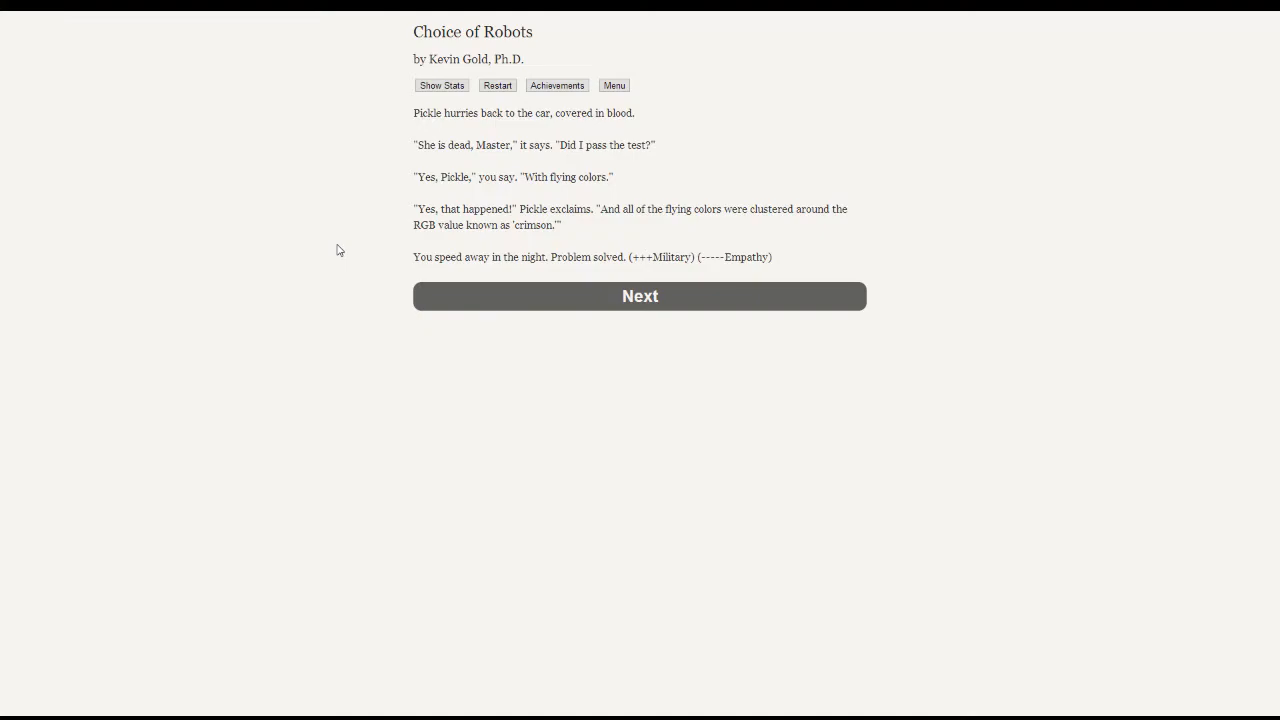
pyautogui.moveTo(372, 246)
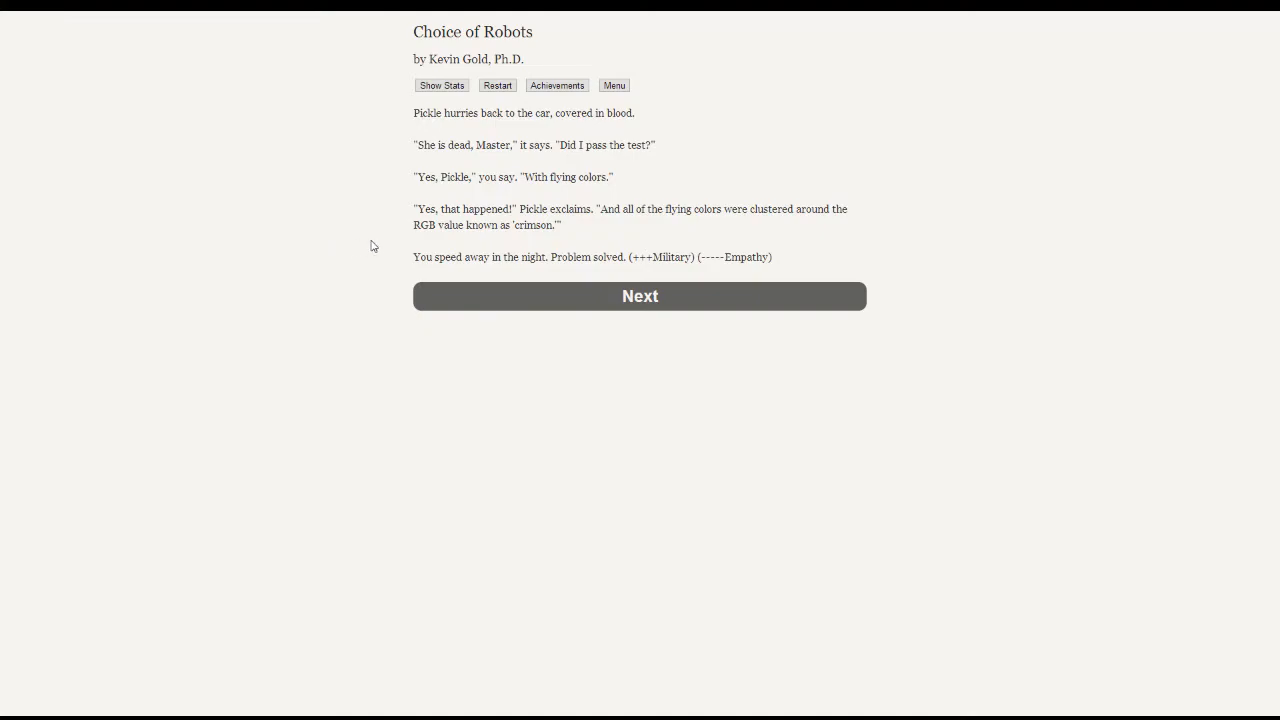
# - Advance through the apartment night to the thesis defense, checking Pickle's Autonomy reached 4
pyautogui.click(640, 296)
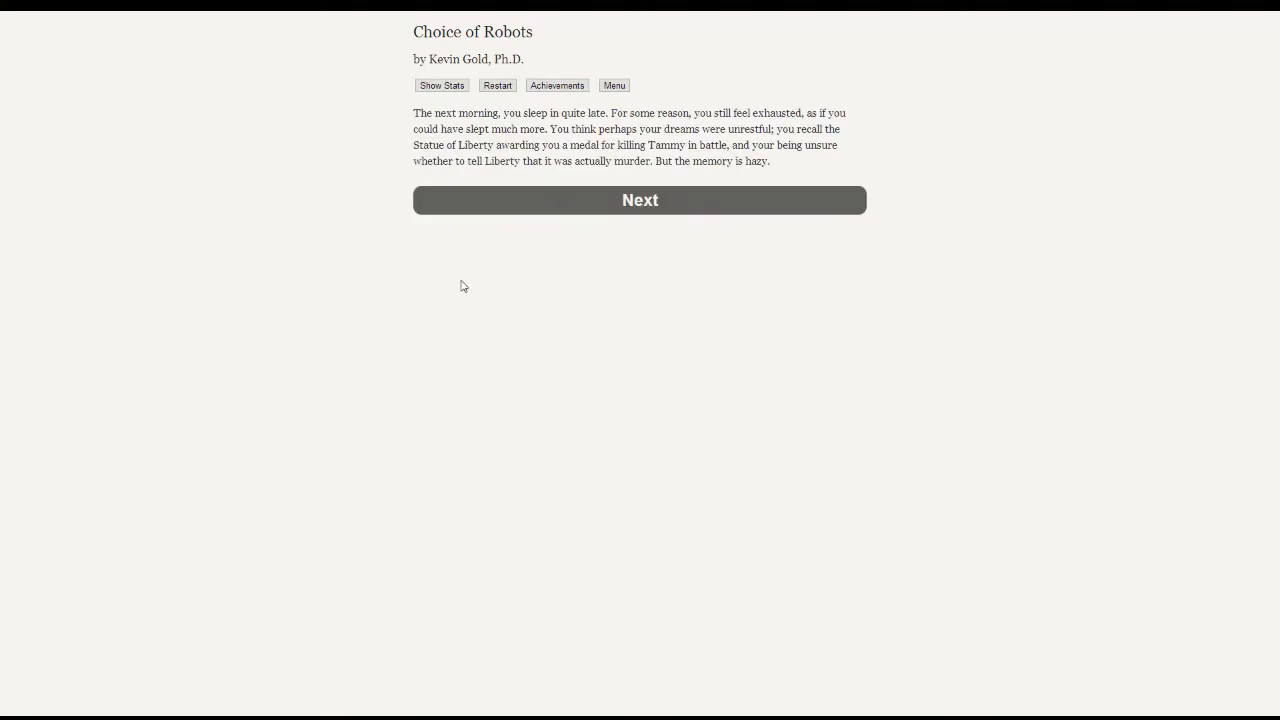
pyautogui.moveTo(276, 248)
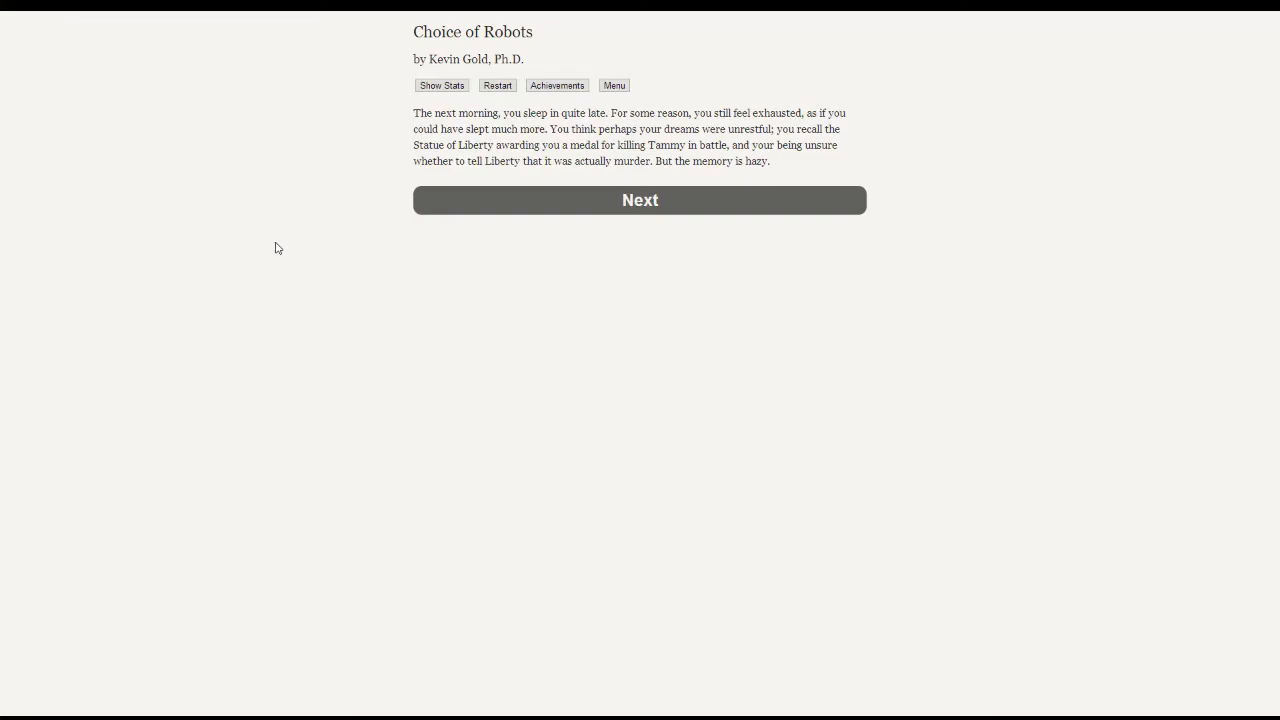
pyautogui.moveTo(440, 84)
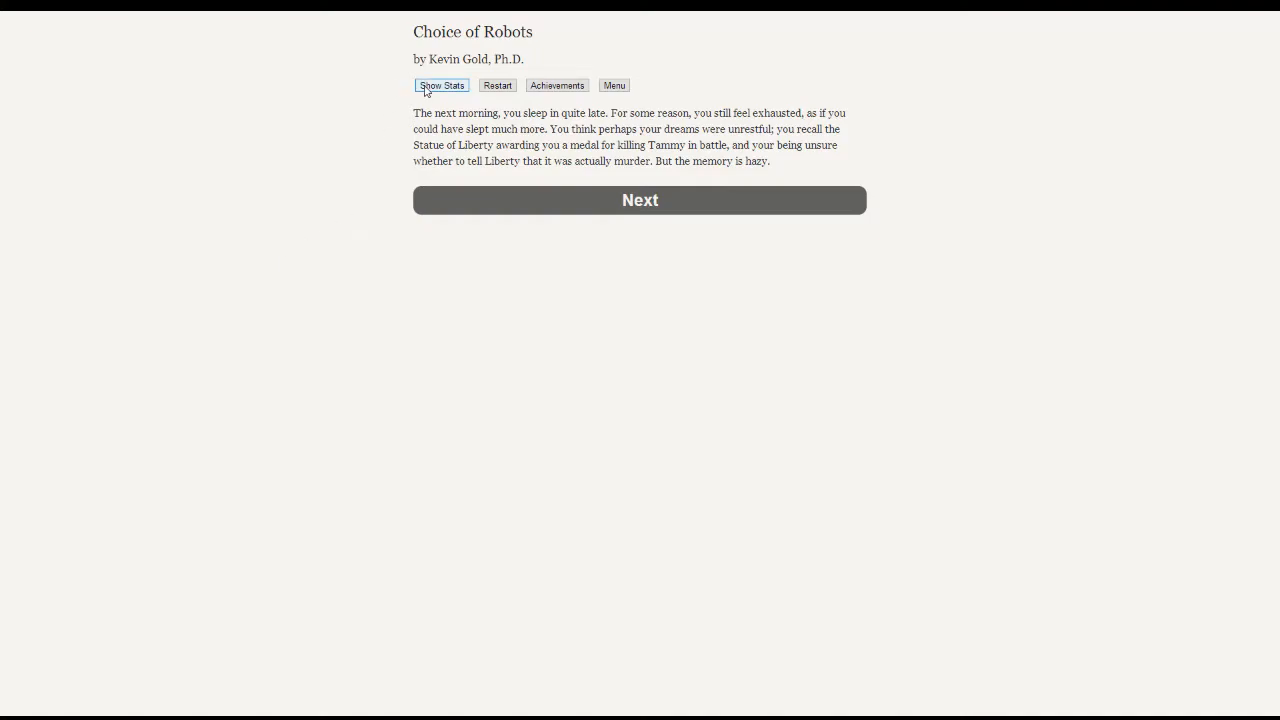
pyautogui.click(440, 84)
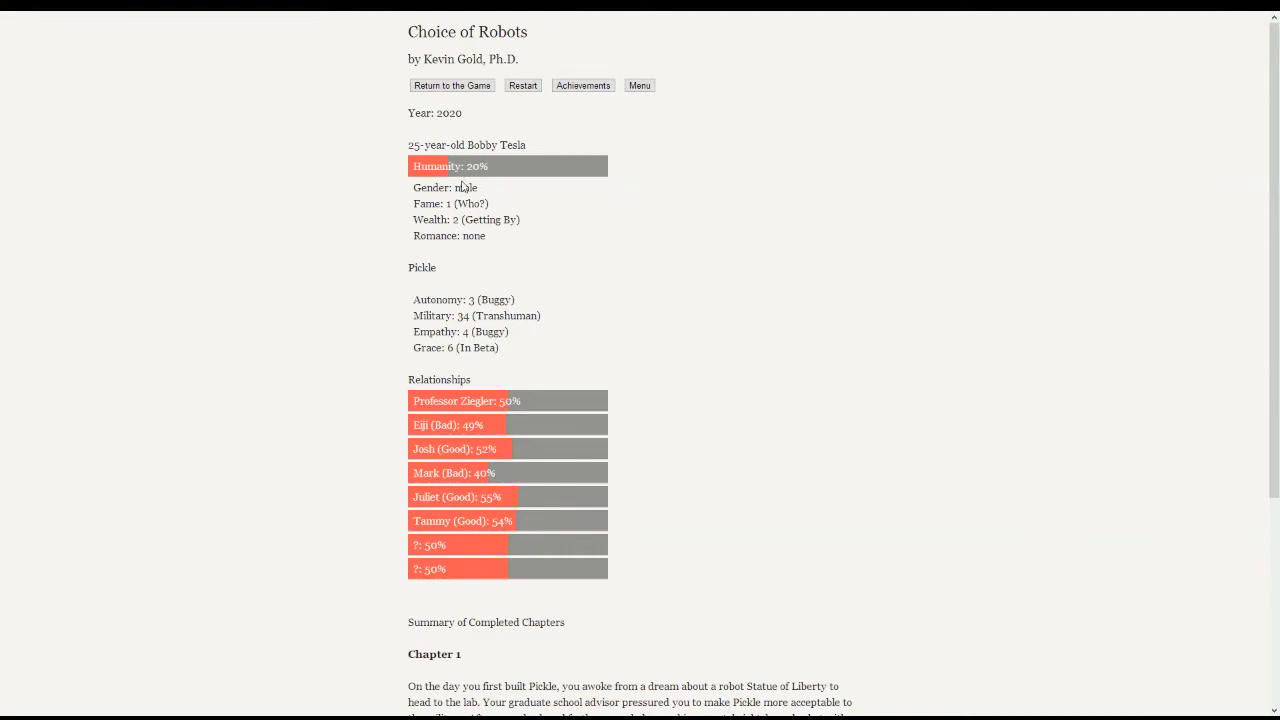
pyautogui.click(452, 84)
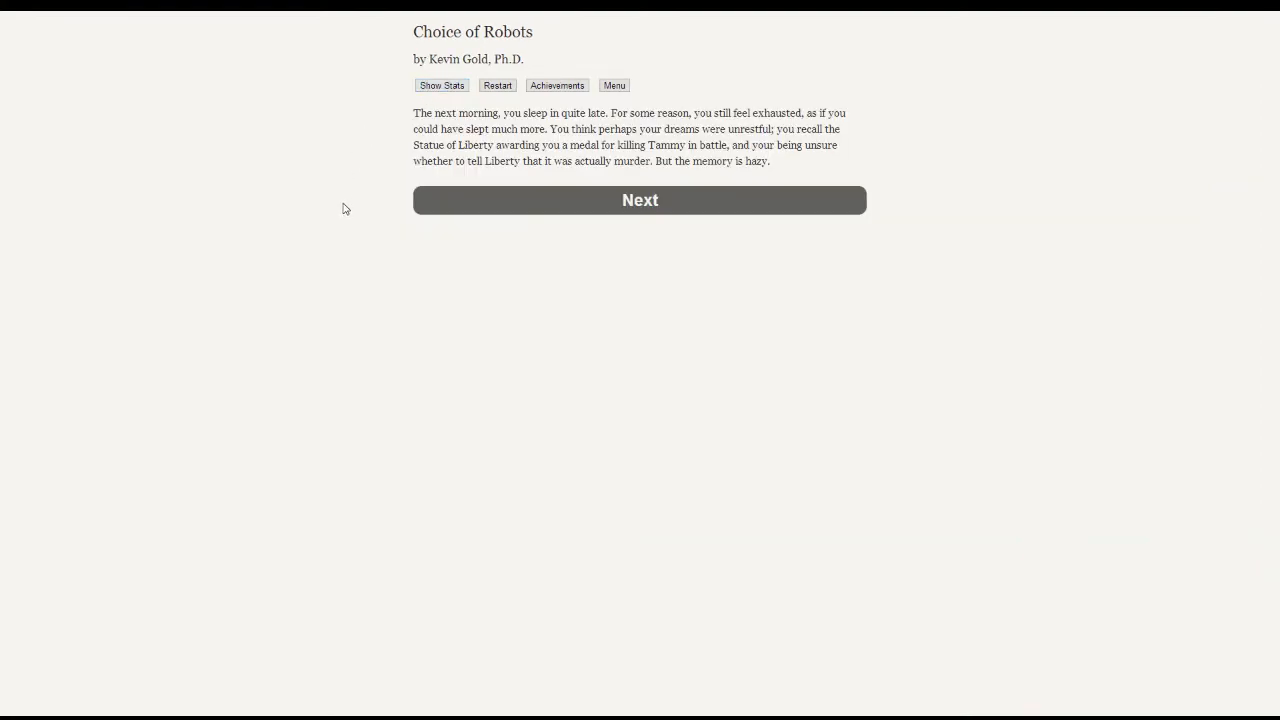
pyautogui.moveTo(516, 212)
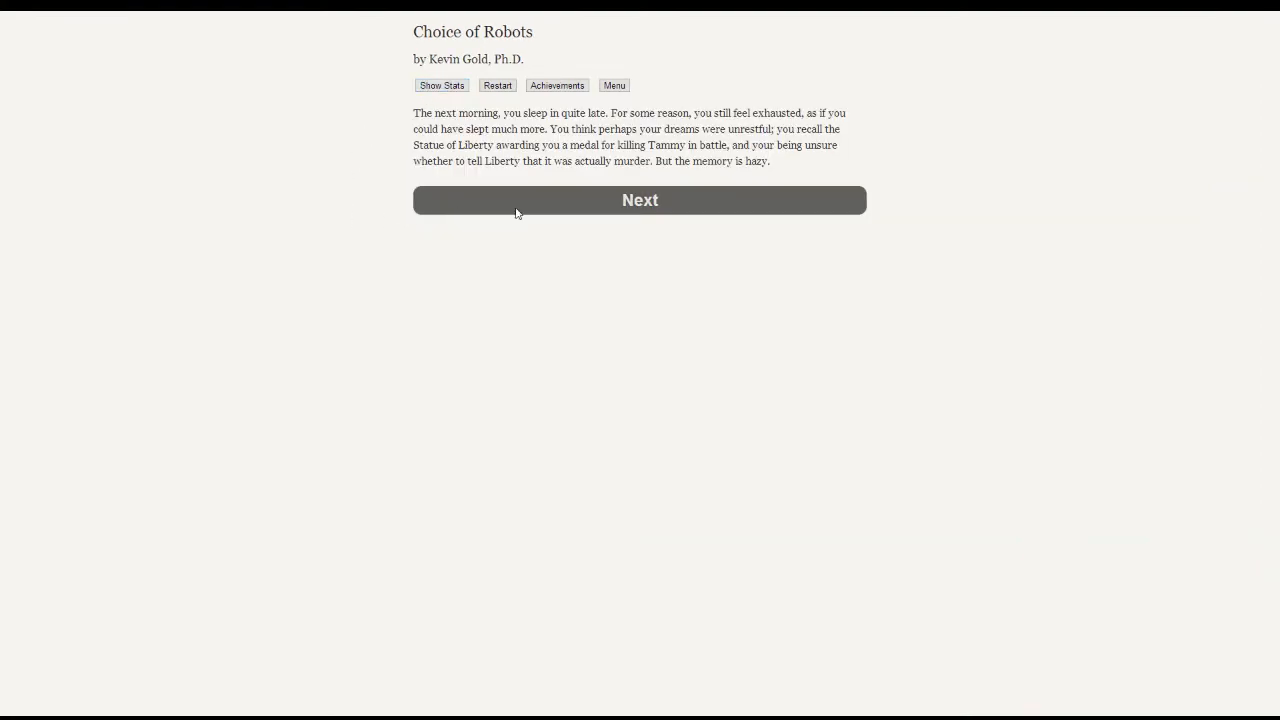
pyautogui.click(640, 200)
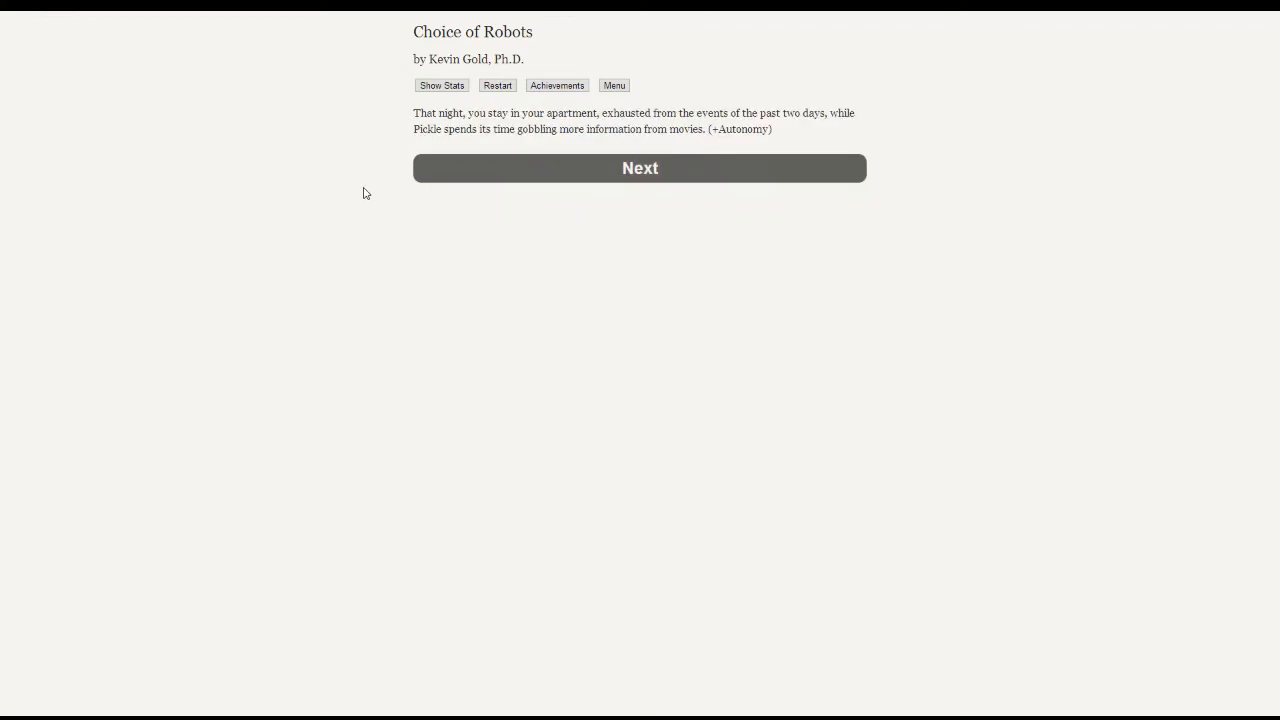
pyautogui.moveTo(348, 182)
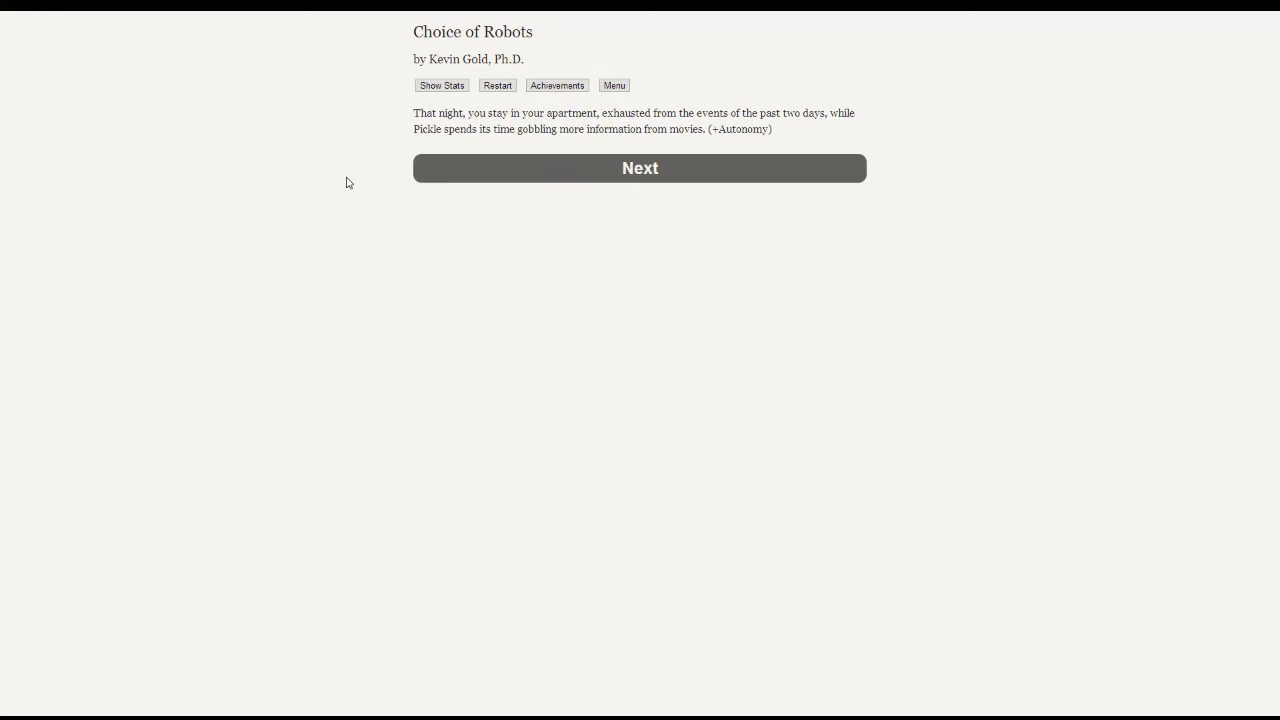
pyautogui.moveTo(180, 192)
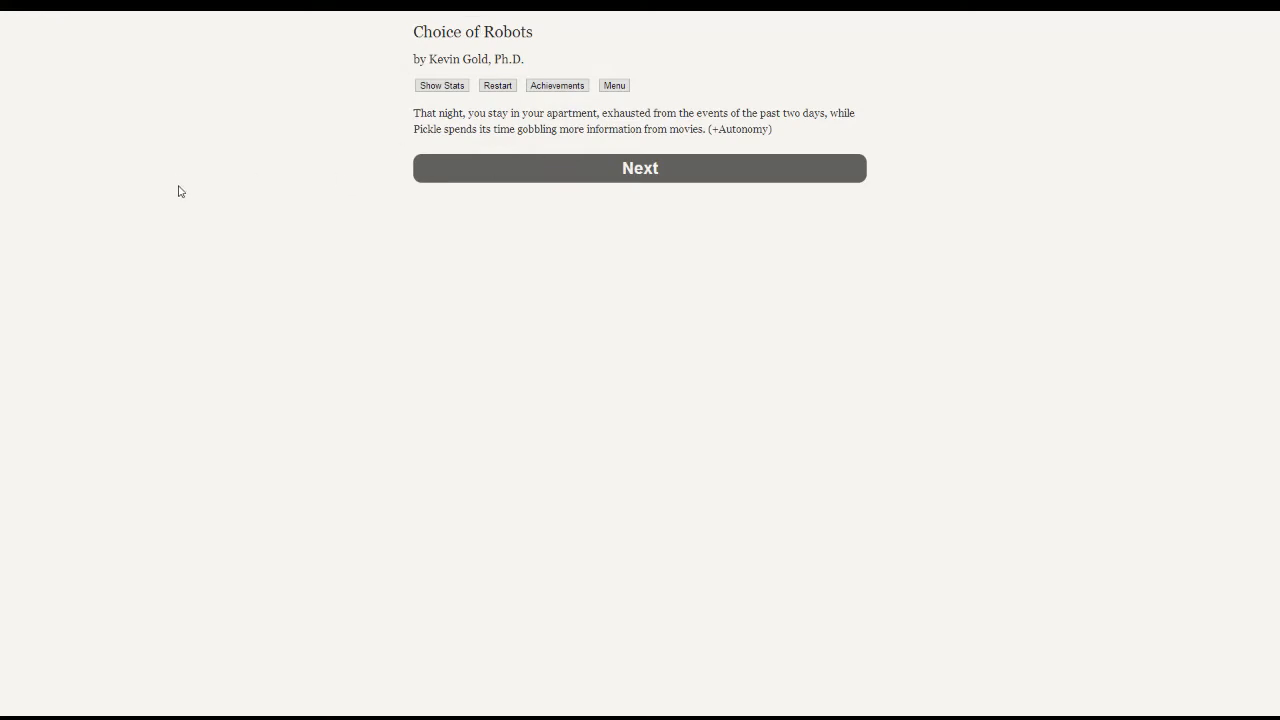
pyautogui.moveTo(398, 184)
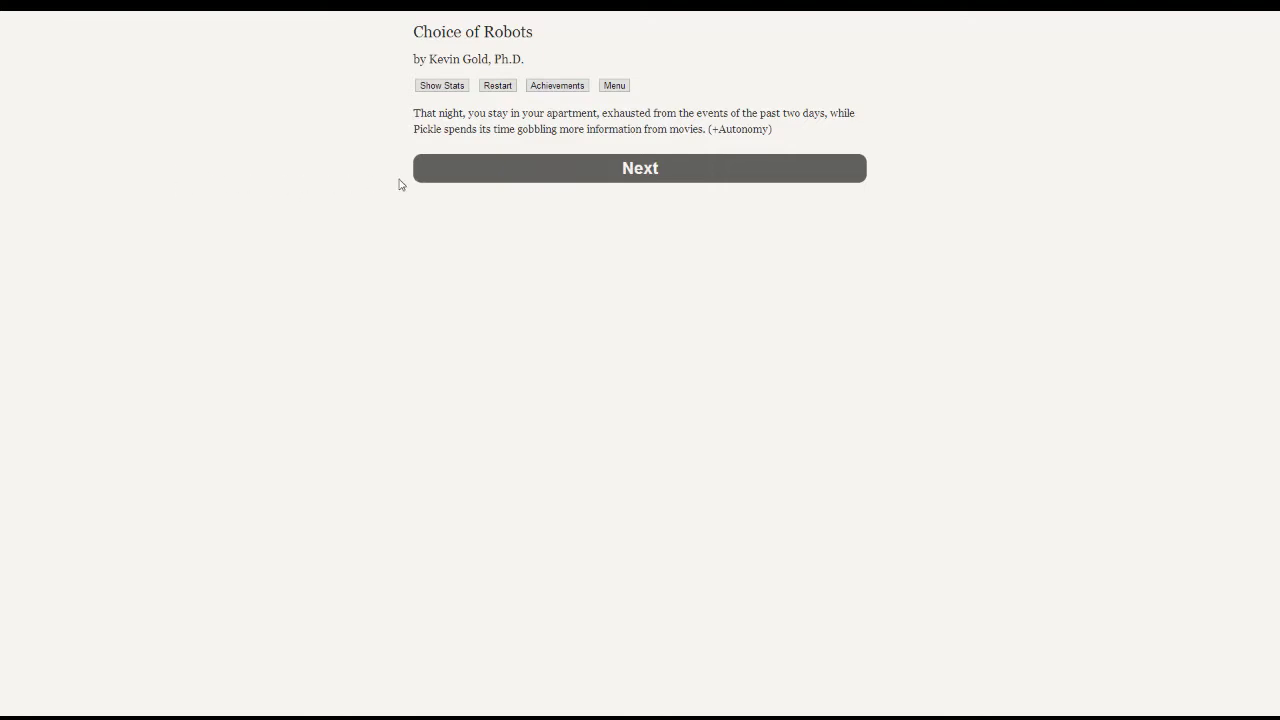
pyautogui.moveTo(472, 146)
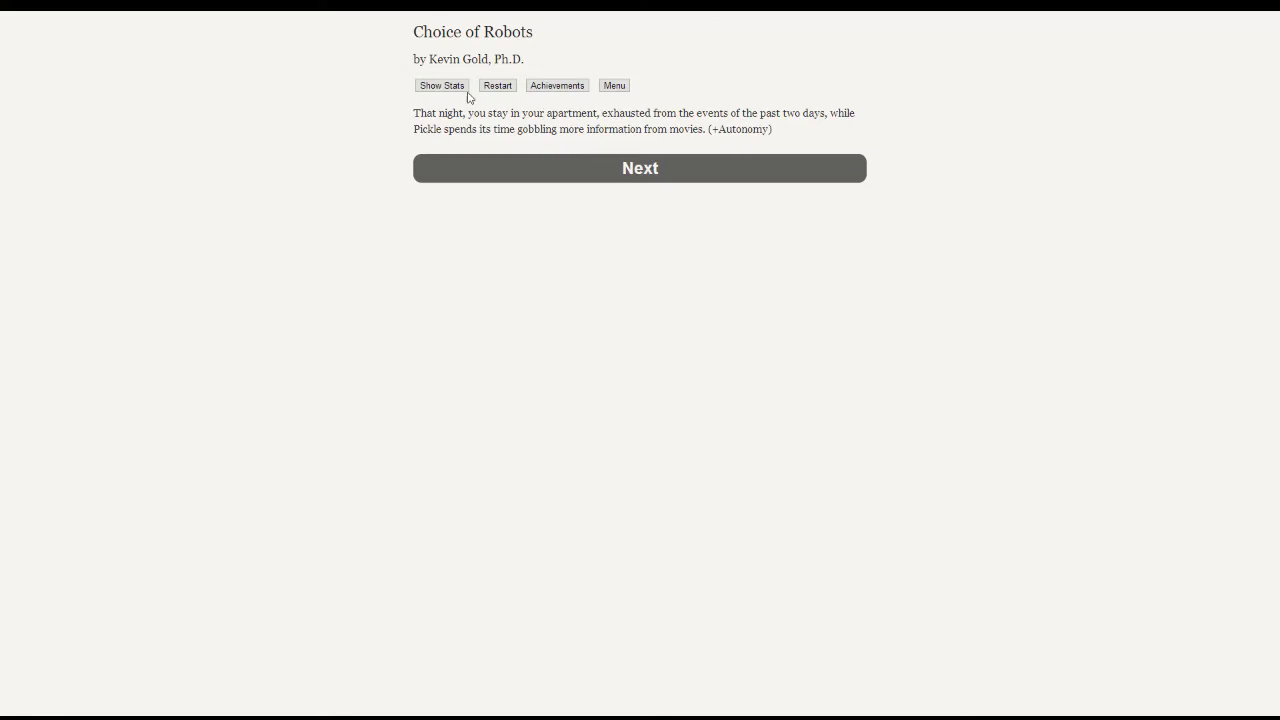
pyautogui.click(440, 84)
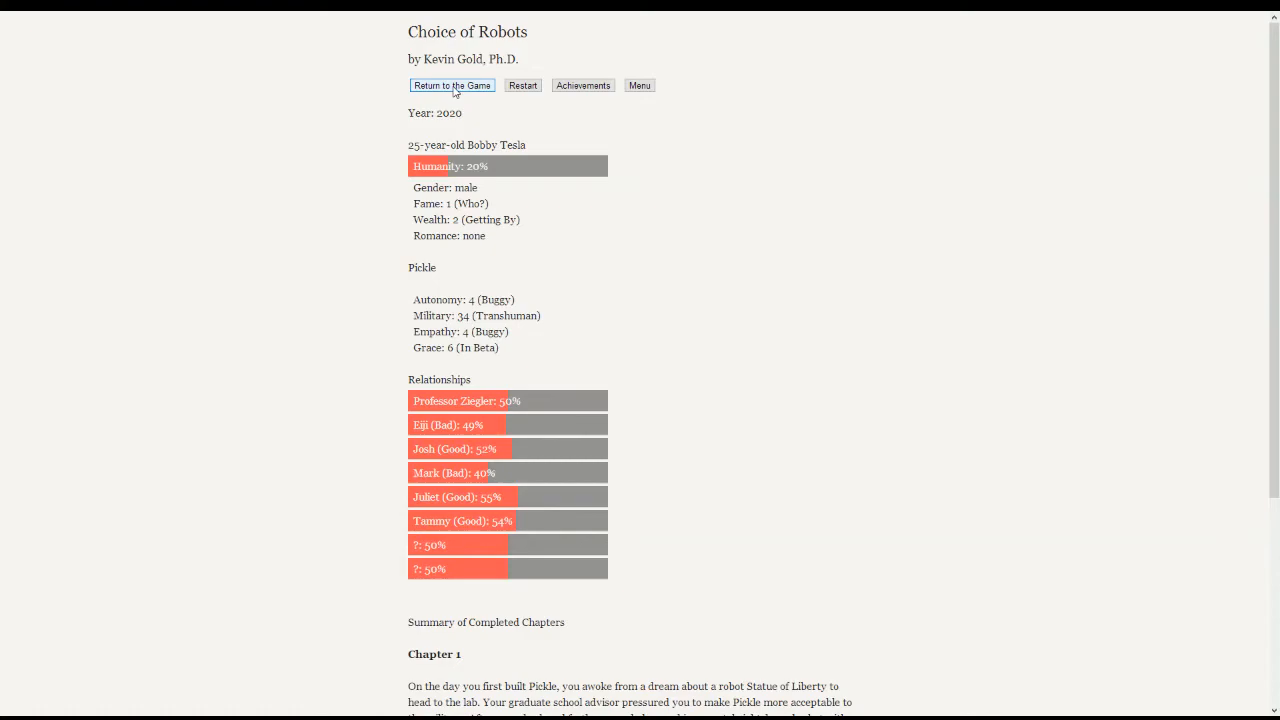
pyautogui.click(452, 84)
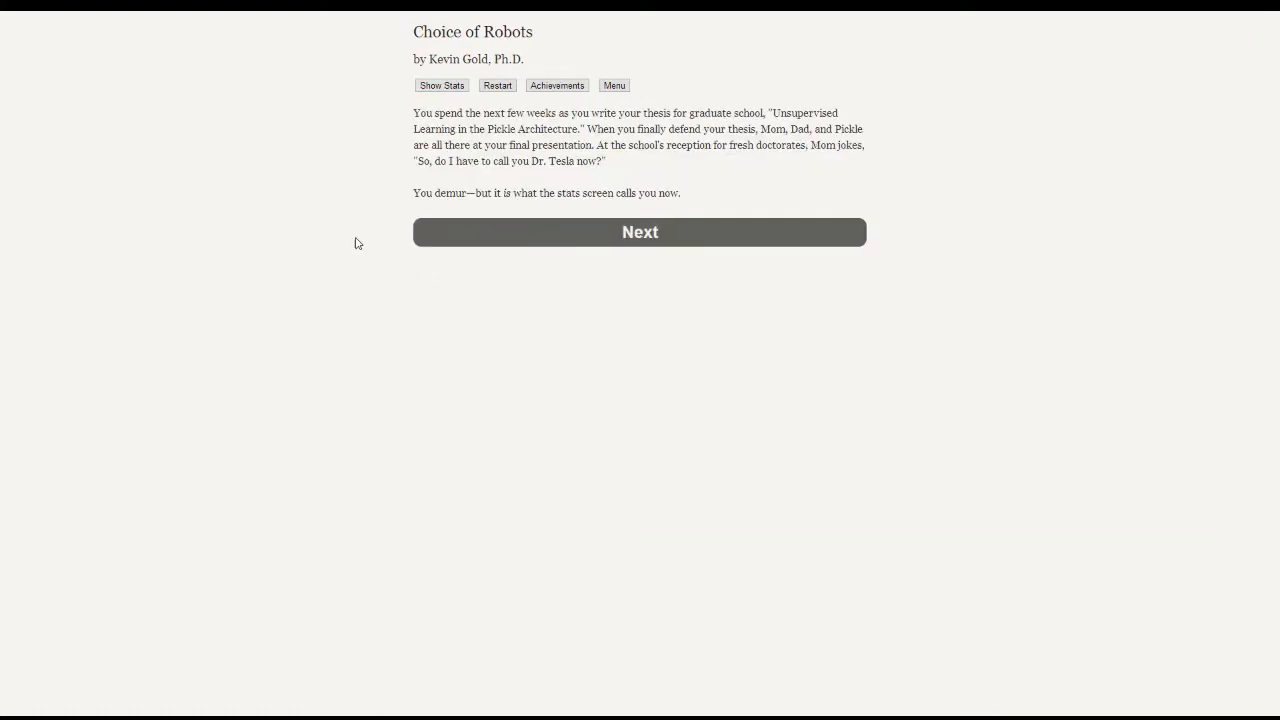
pyautogui.moveTo(268, 252)
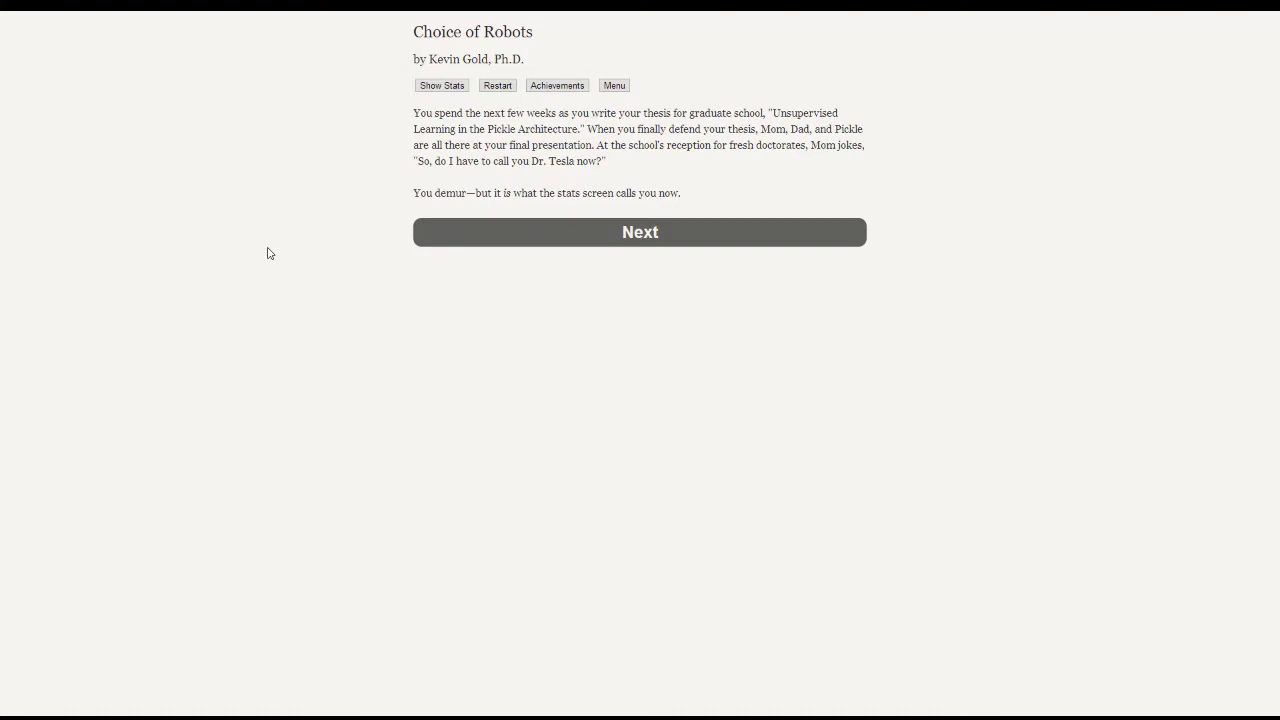
pyautogui.moveTo(324, 280)
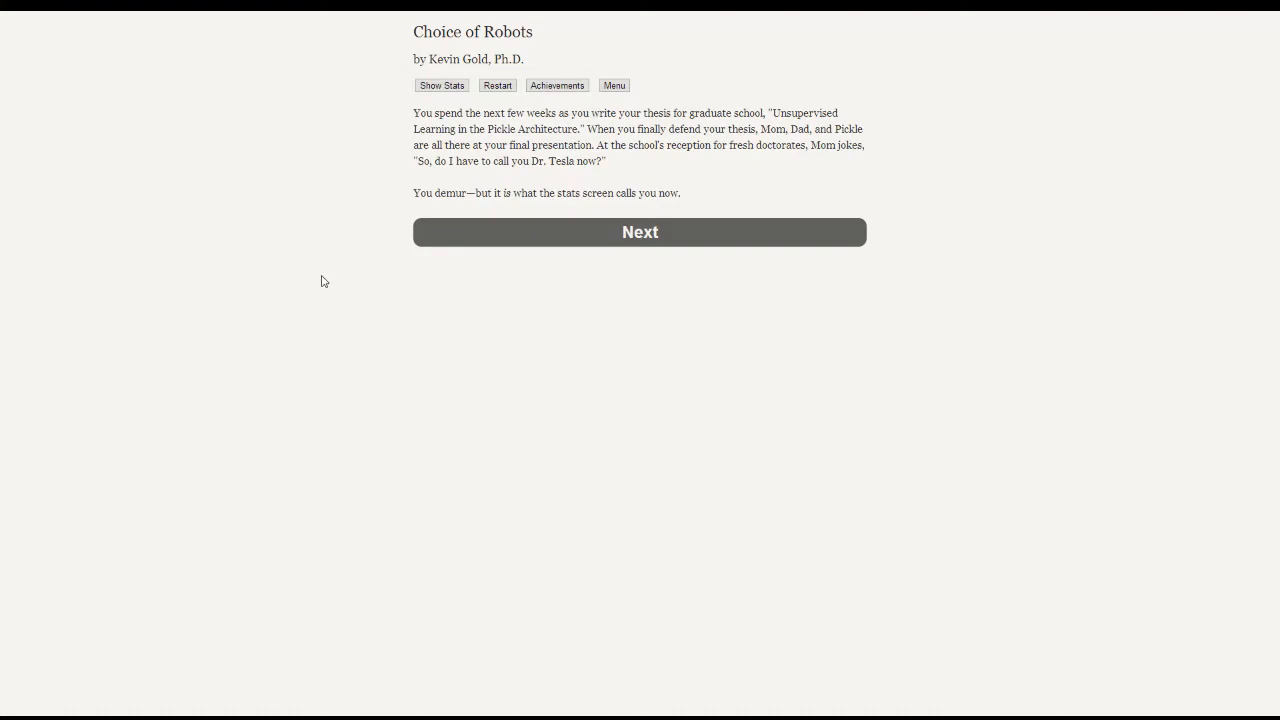
pyautogui.moveTo(340, 300)
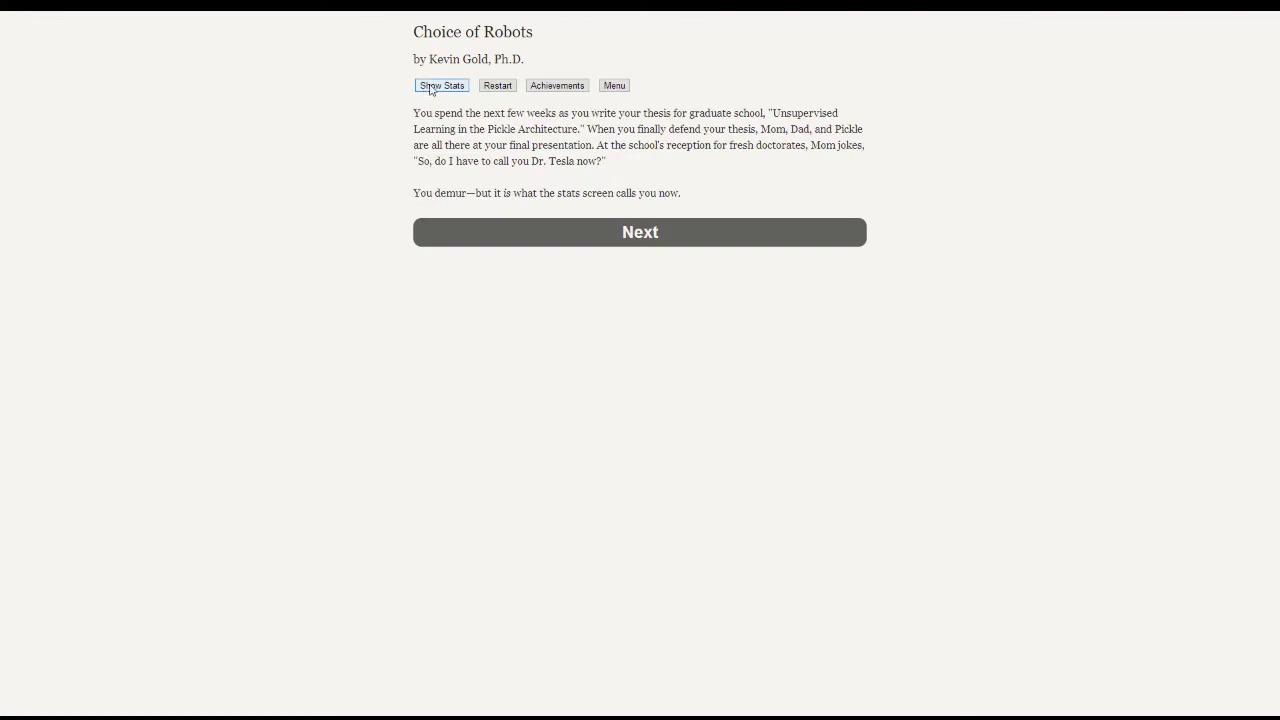
# - Review the Dr. title in stats, then advance to Mom's call about the father's death
pyautogui.click(440, 84)
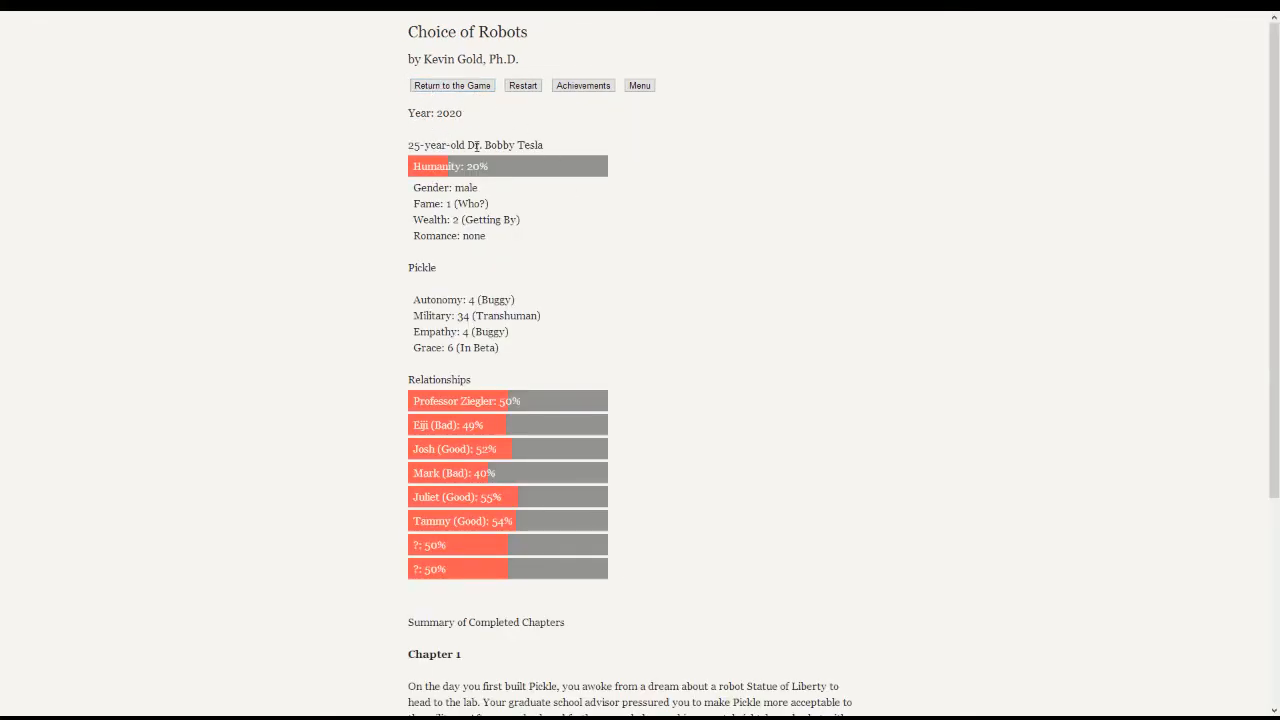
pyautogui.click(452, 84)
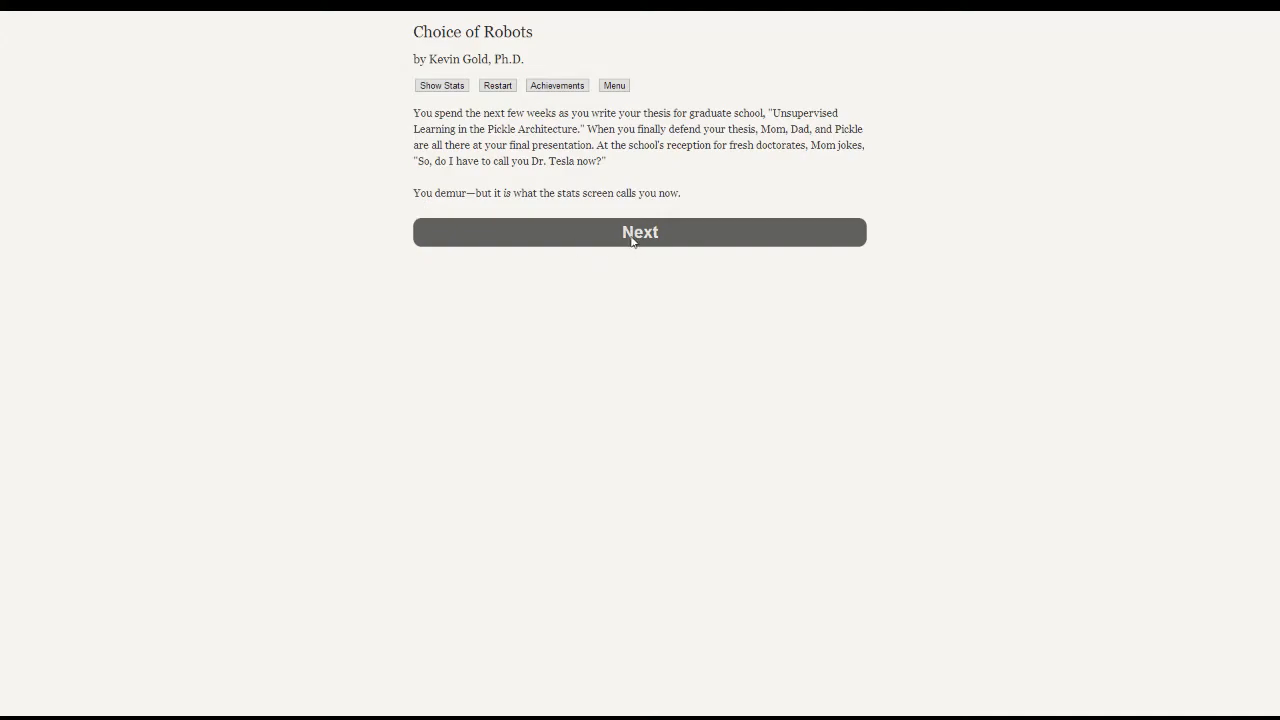
pyautogui.click(640, 232)
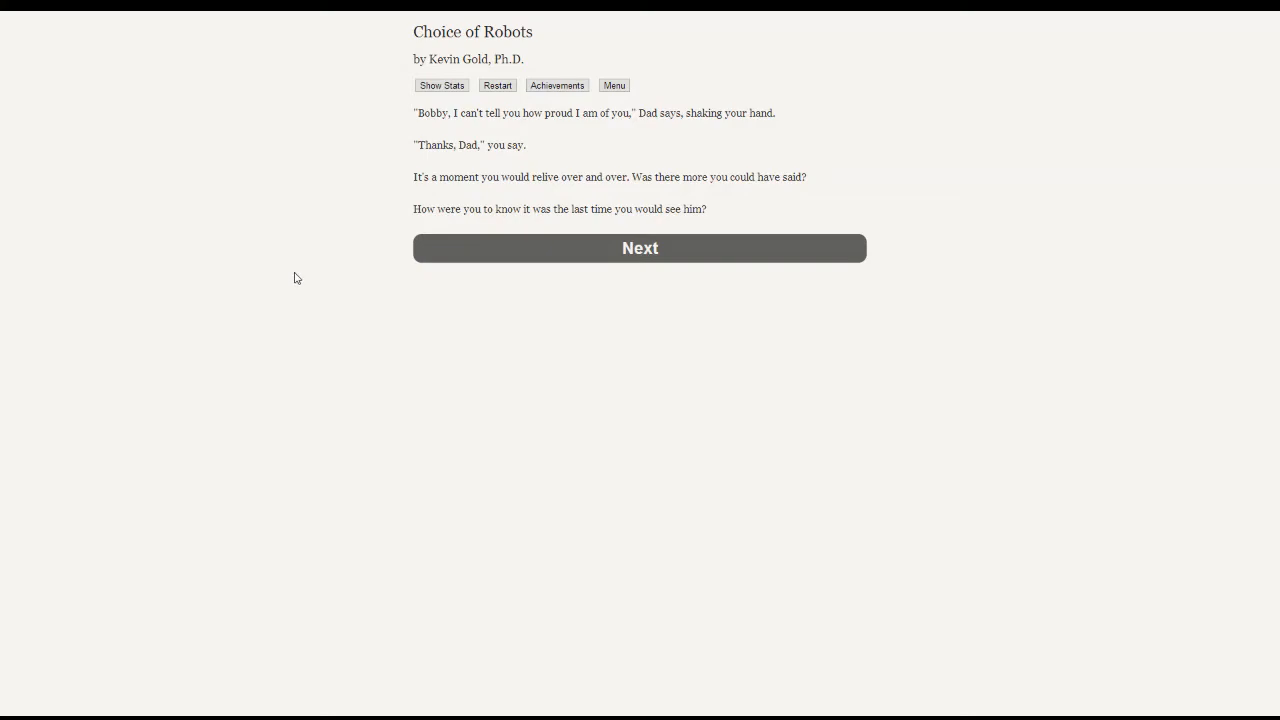
pyautogui.moveTo(614, 352)
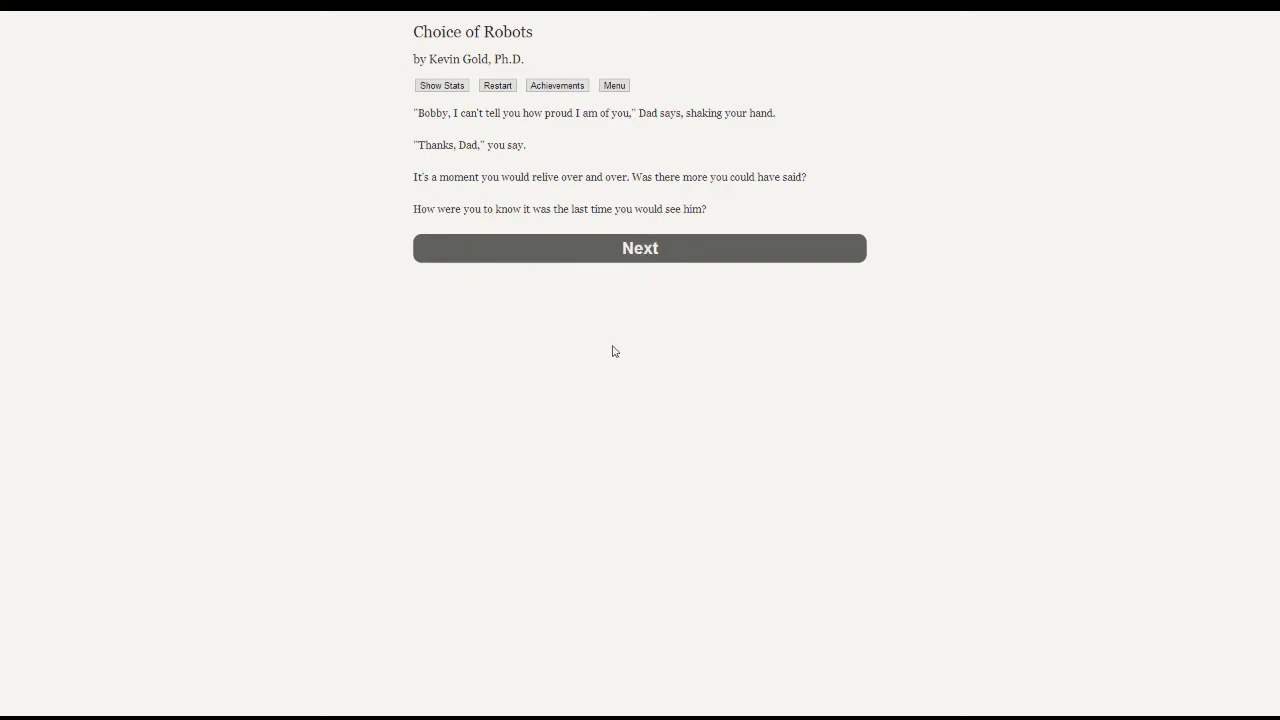
pyautogui.click(640, 248)
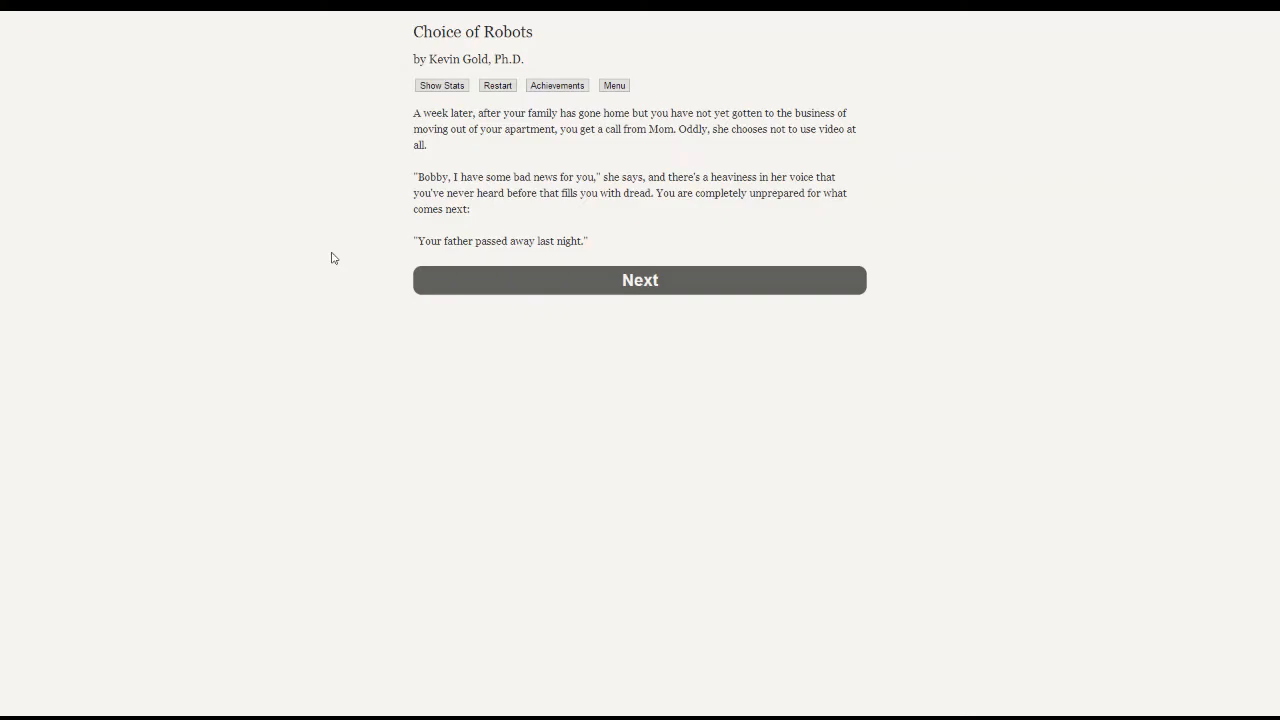
pyautogui.moveTo(676, 356)
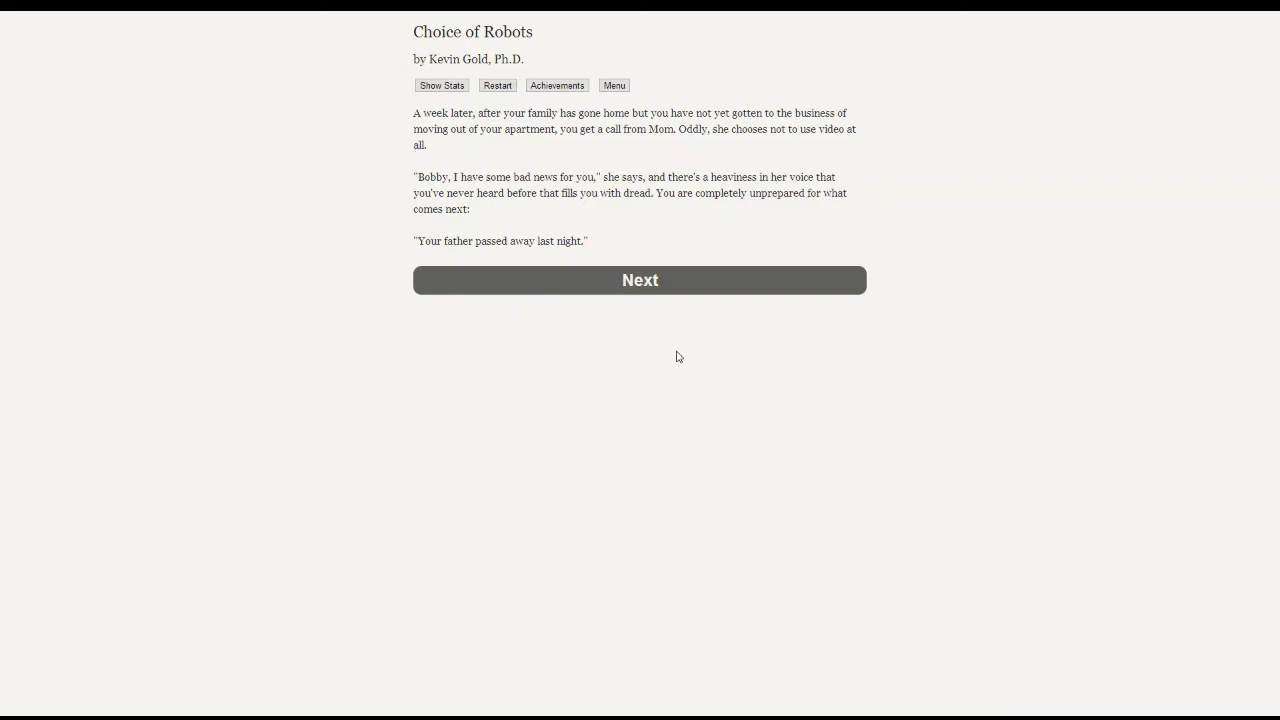
pyautogui.moveTo(638, 296)
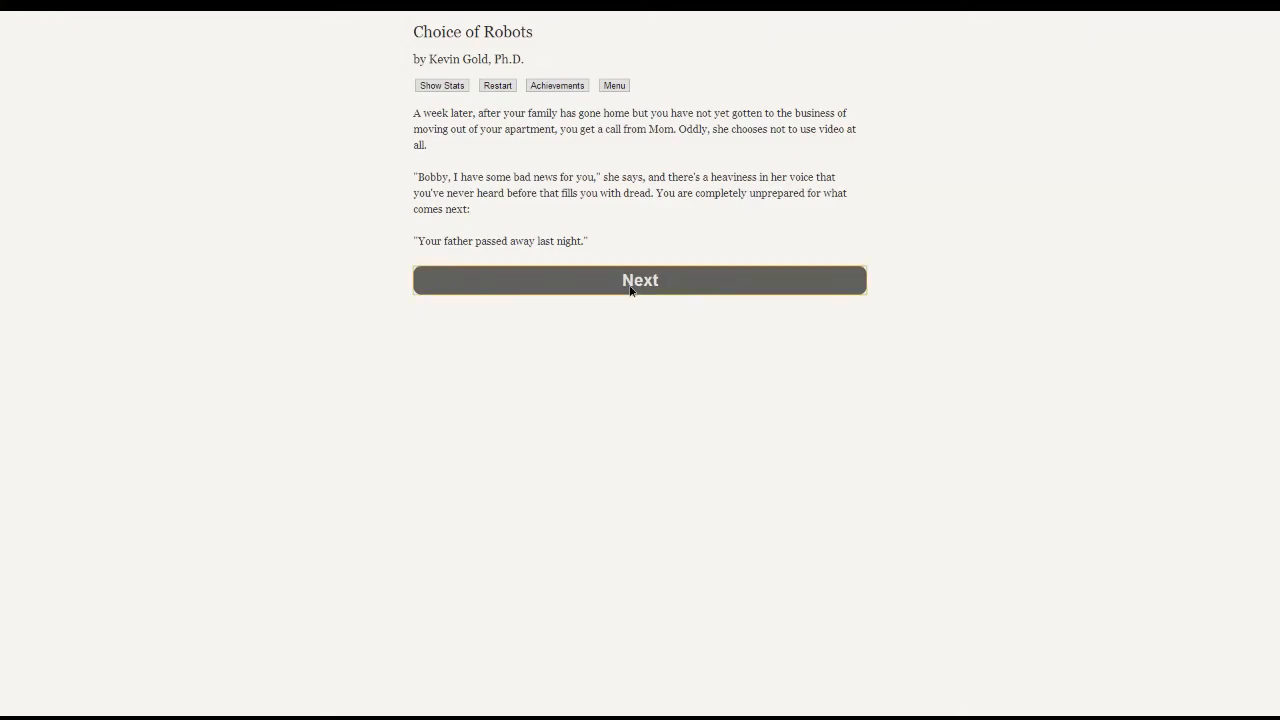
# - Continue to the father's graveside funeral with Mom's passage options
pyautogui.click(640, 280)
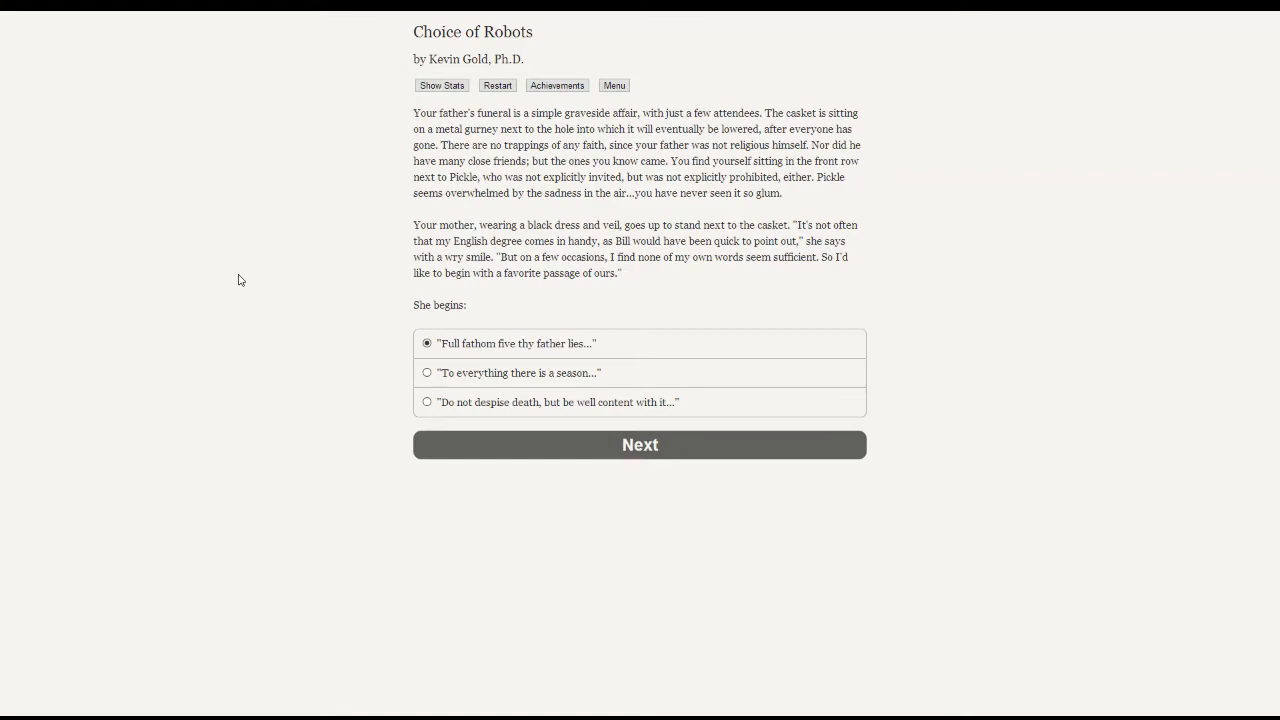
pyautogui.moveTo(228, 278)
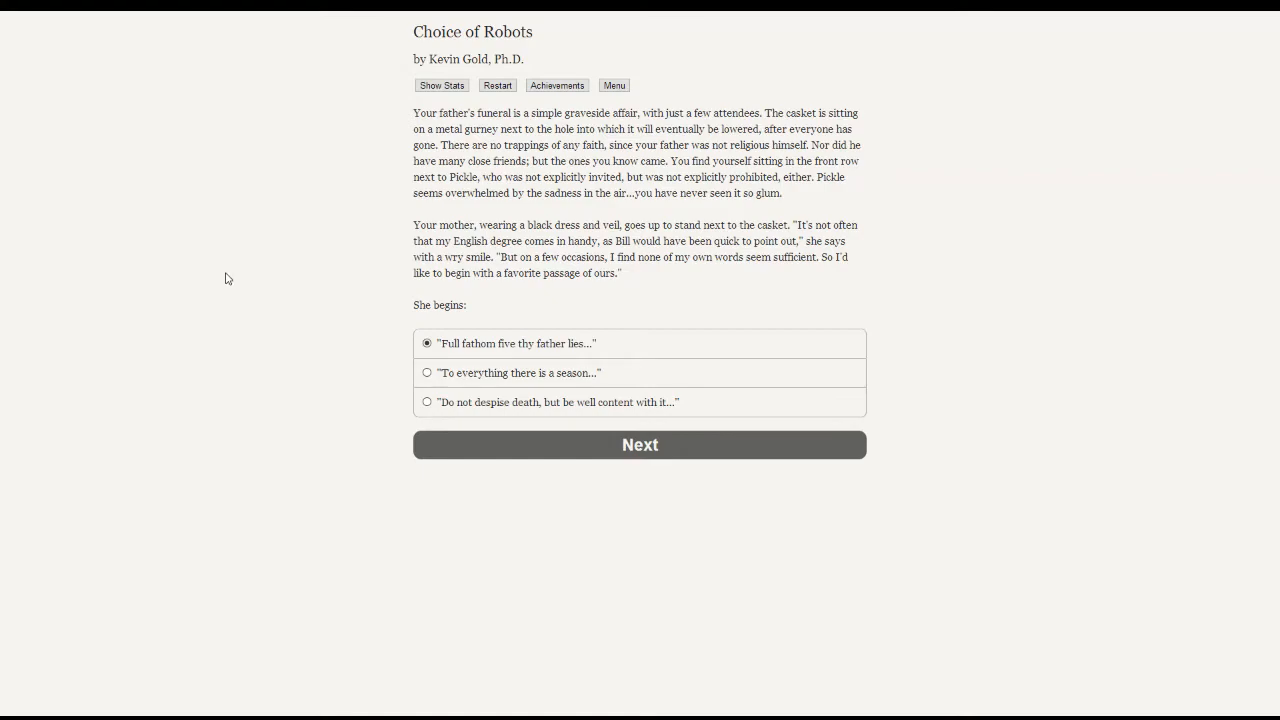
pyautogui.moveTo(266, 324)
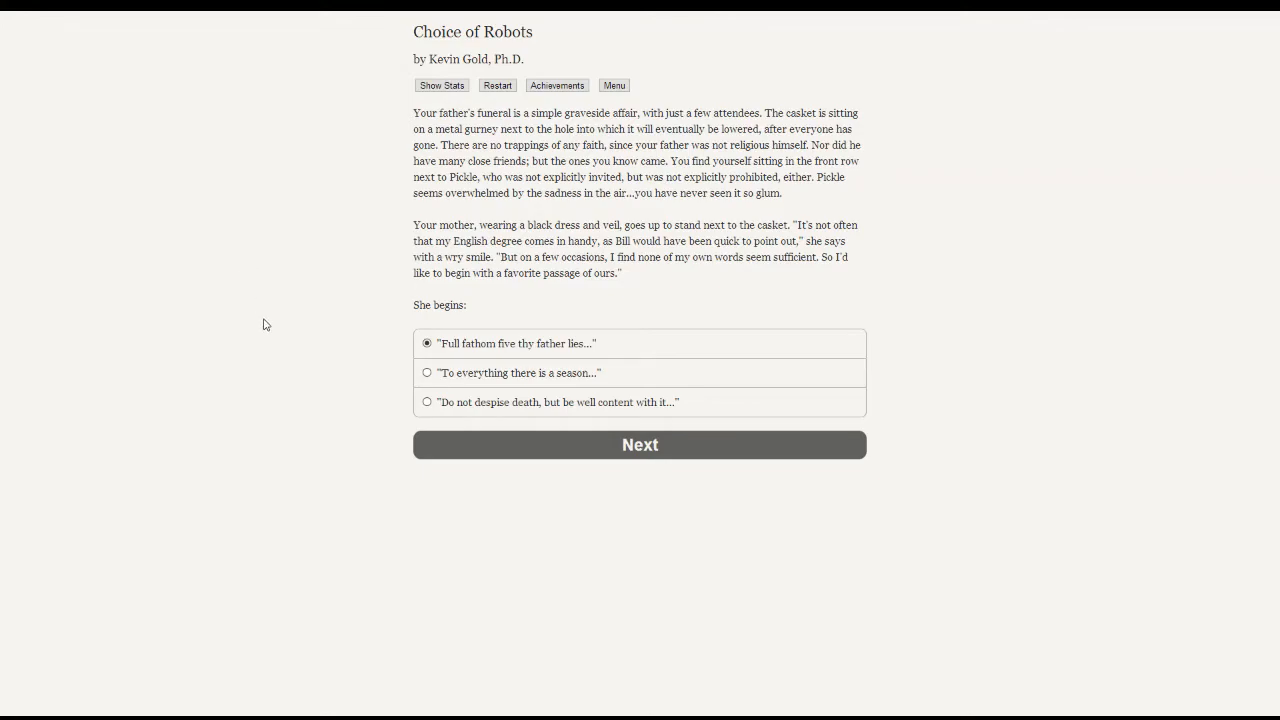
pyautogui.moveTo(356, 314)
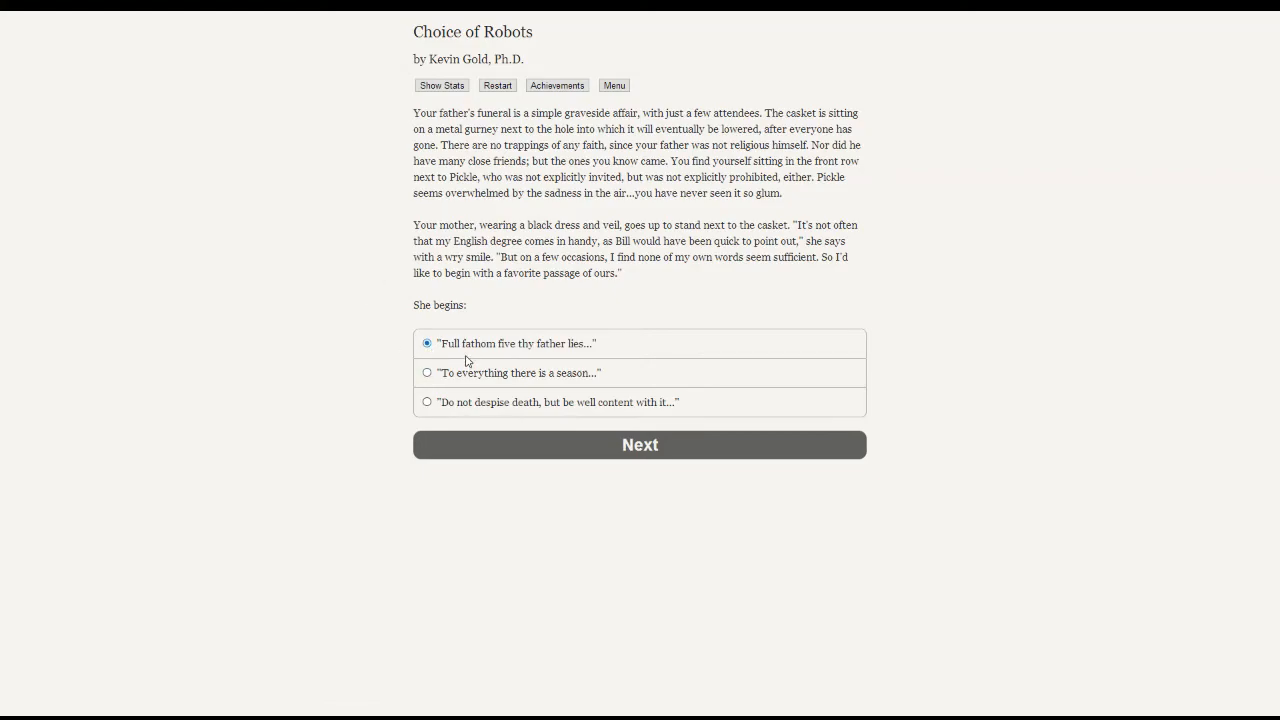
pyautogui.moveTo(350, 356)
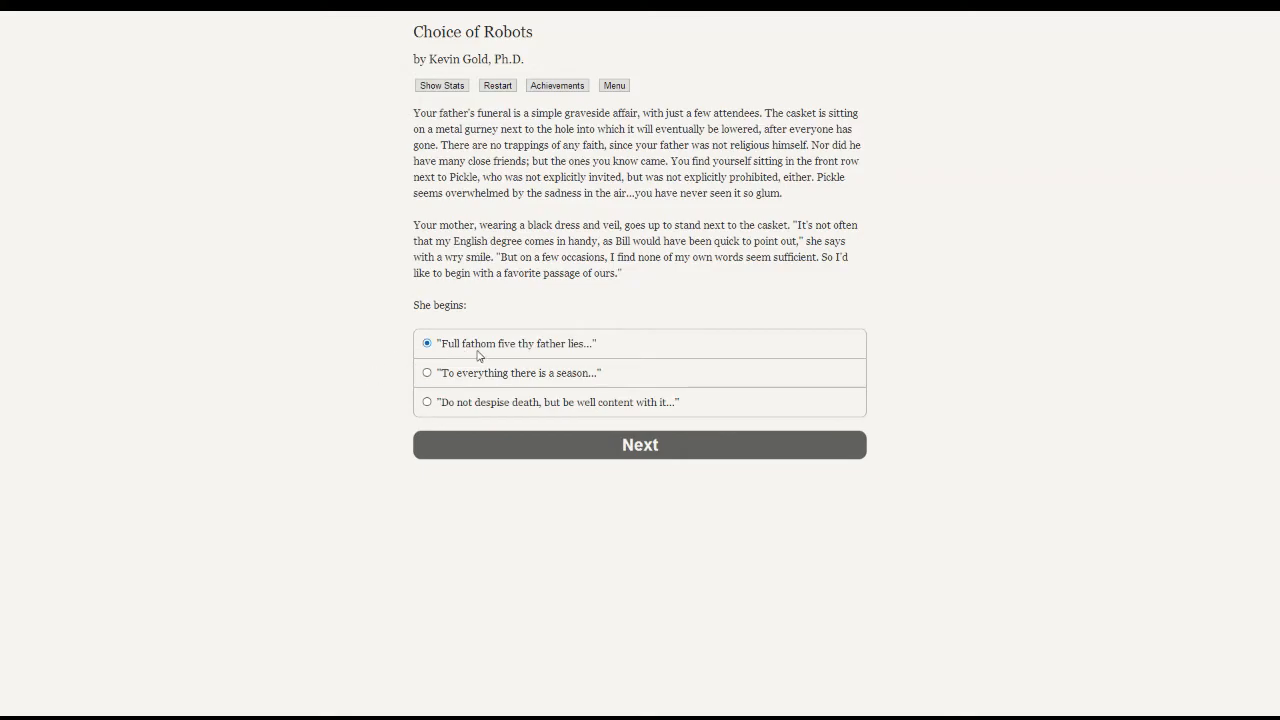
pyautogui.moveTo(488, 384)
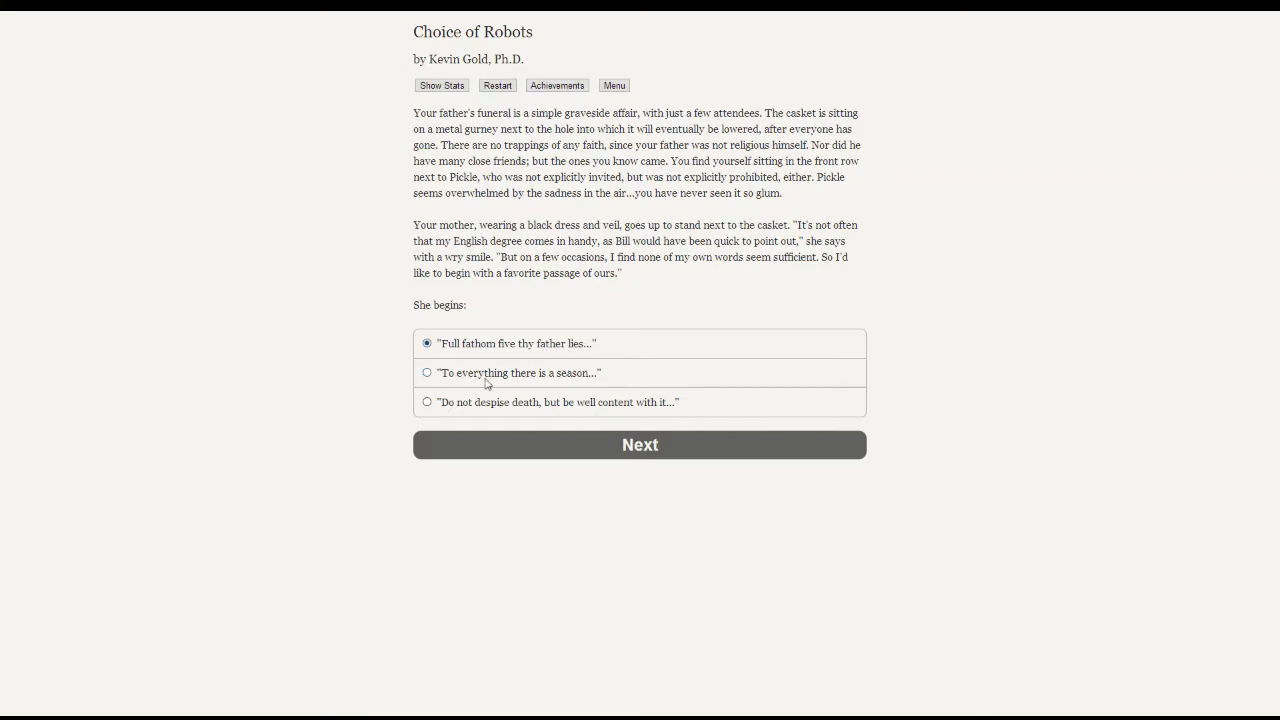
pyautogui.moveTo(388, 386)
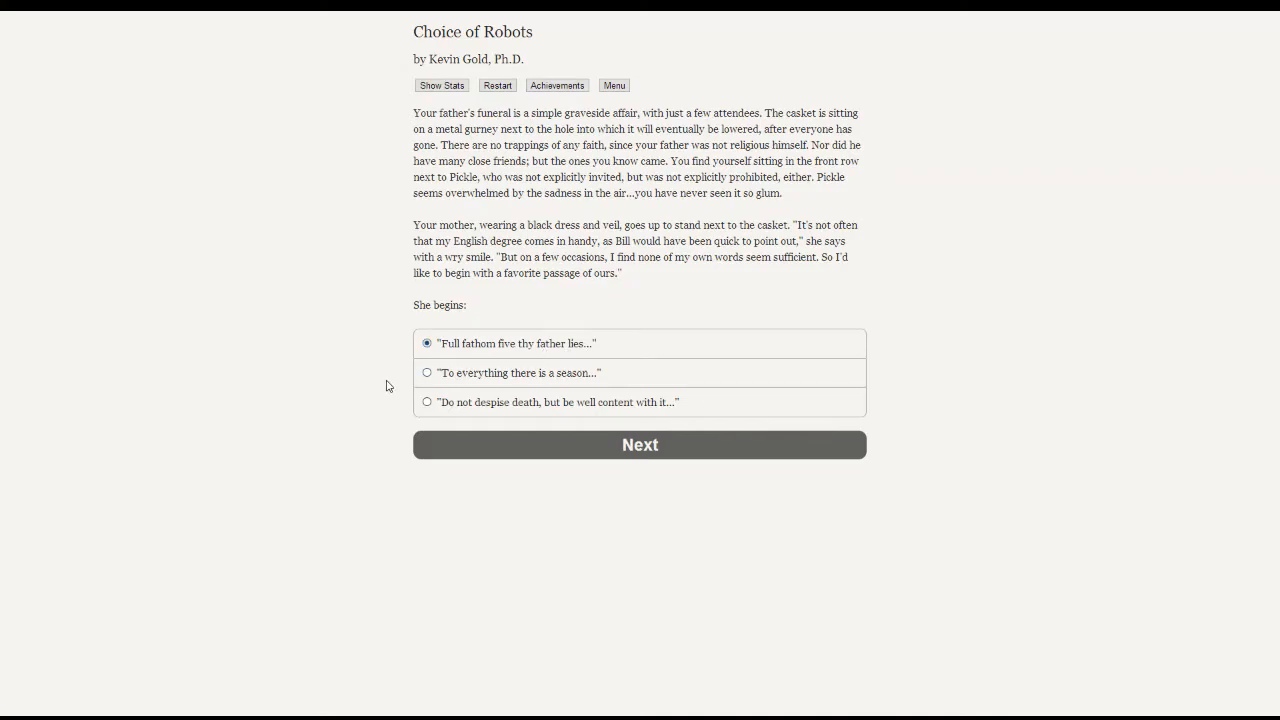
pyautogui.moveTo(556, 372)
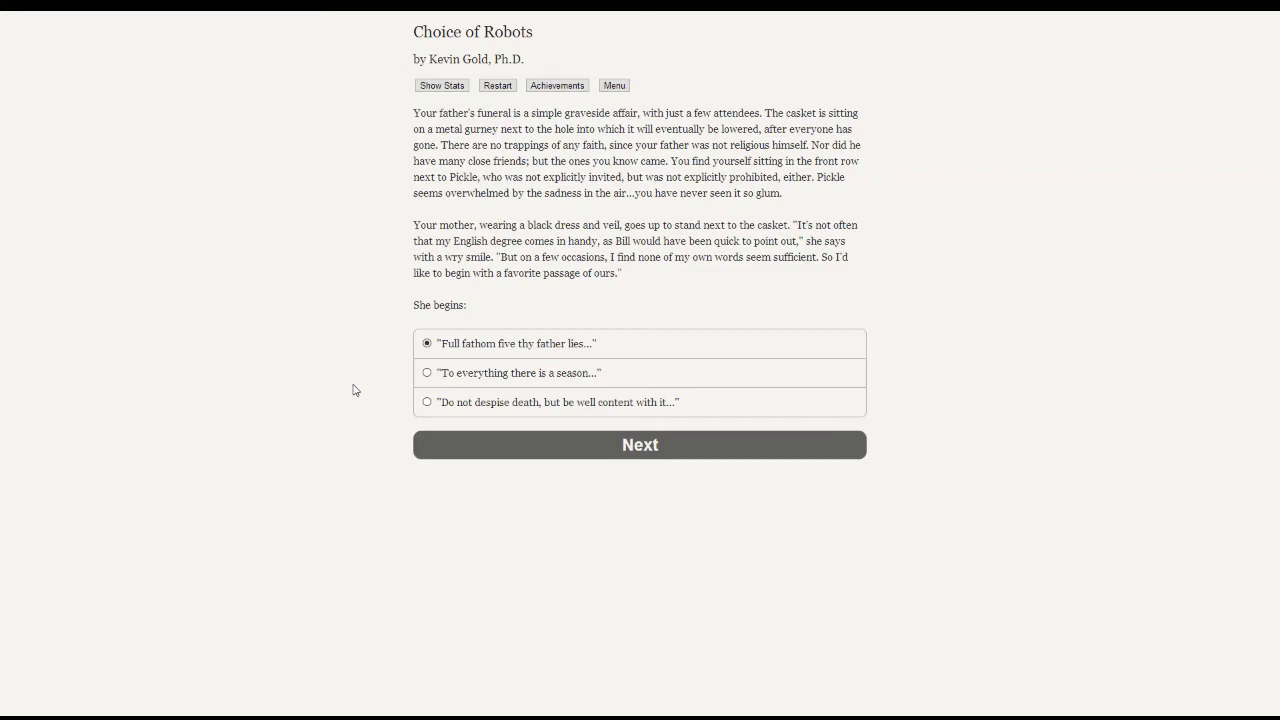
pyautogui.moveTo(504, 408)
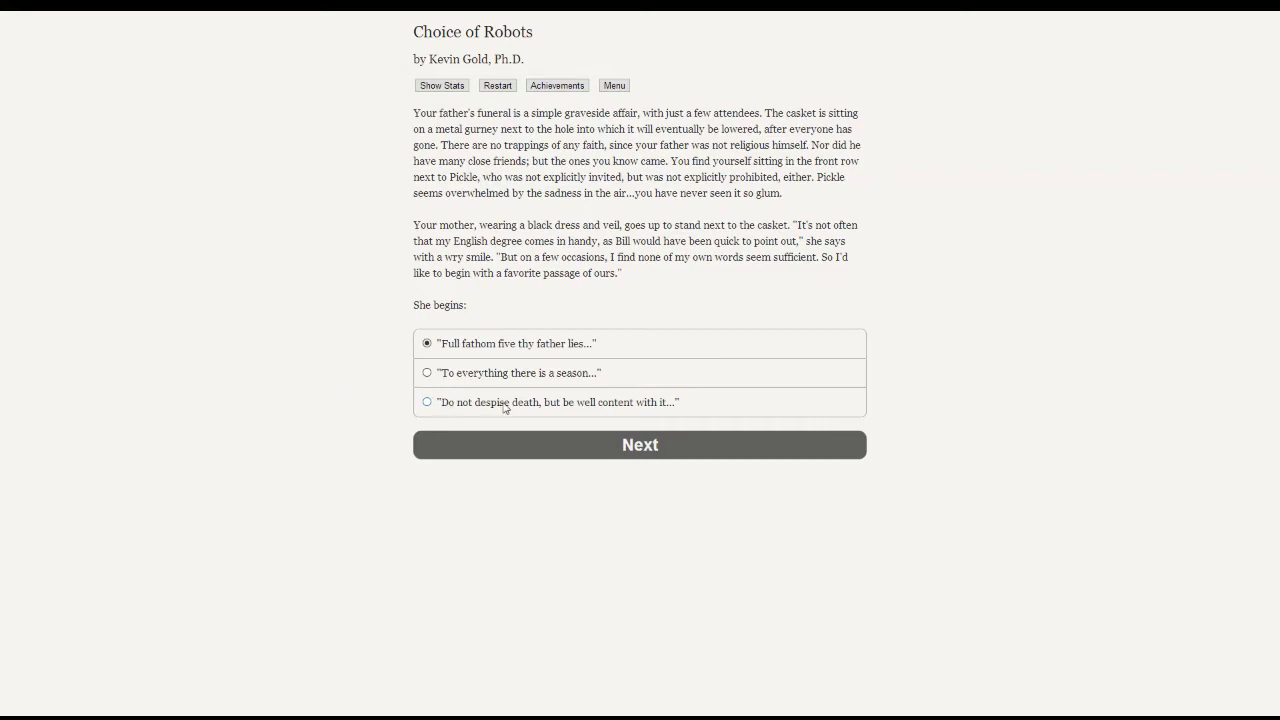
pyautogui.moveTo(840, 424)
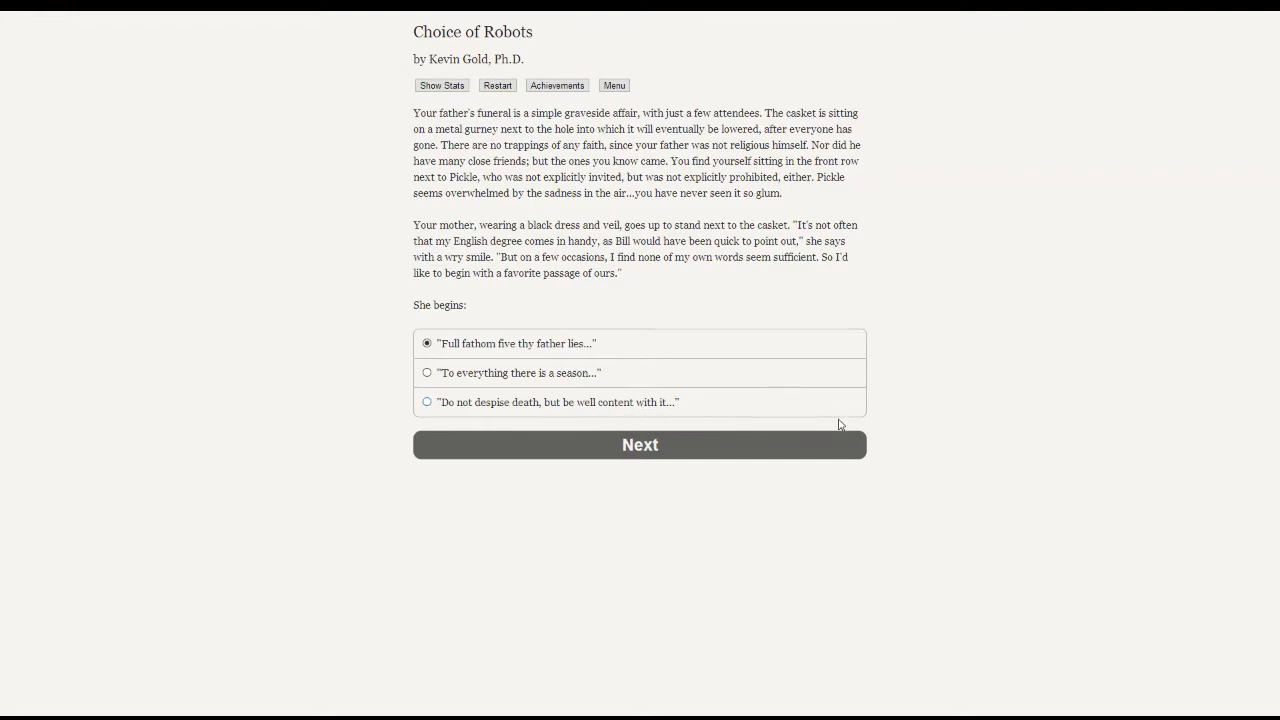
pyautogui.moveTo(1278, 396)
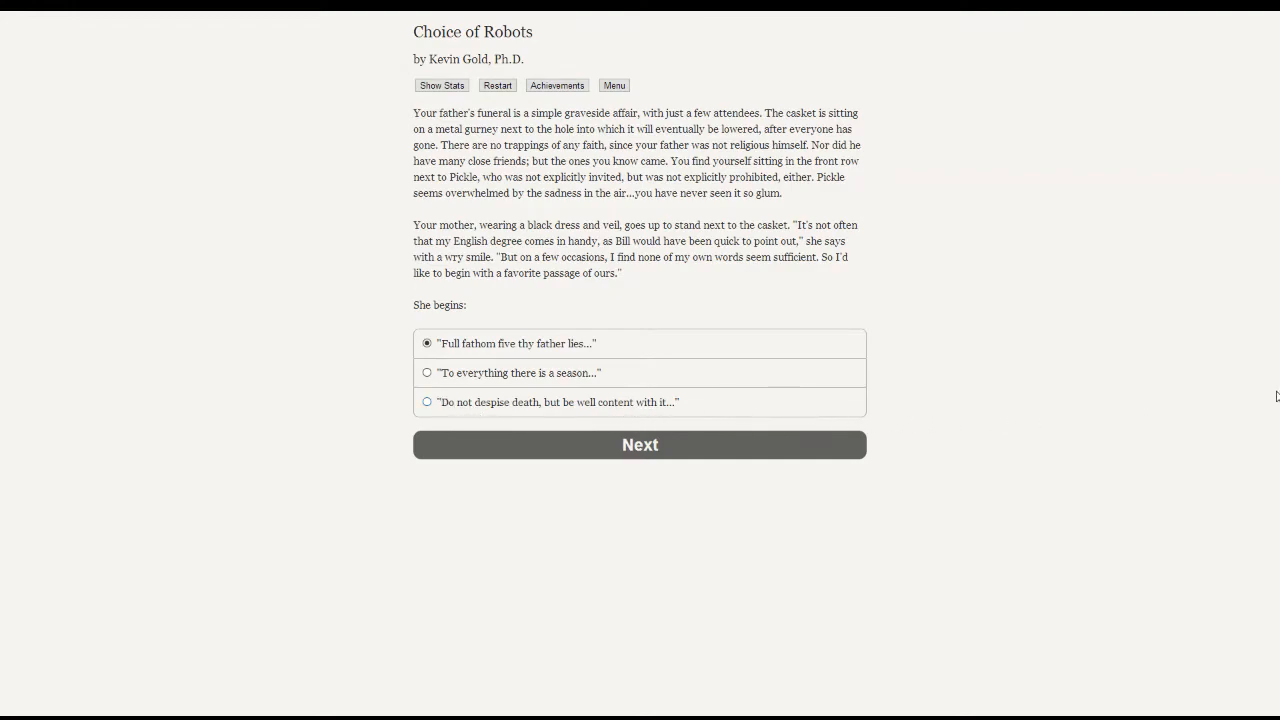
pyautogui.moveTo(1252, 392)
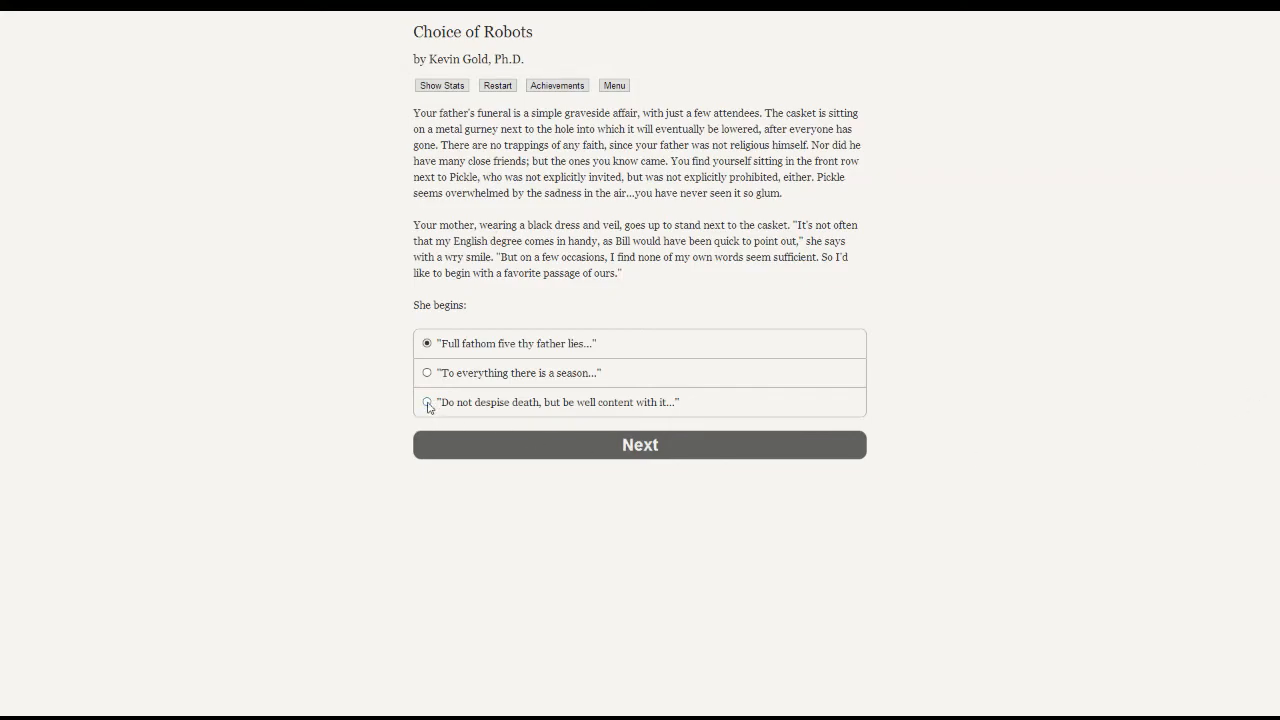
# - Have Mom read the Marcus Aurelius 'Do not despise death' passage and continue
pyautogui.click(640, 444)
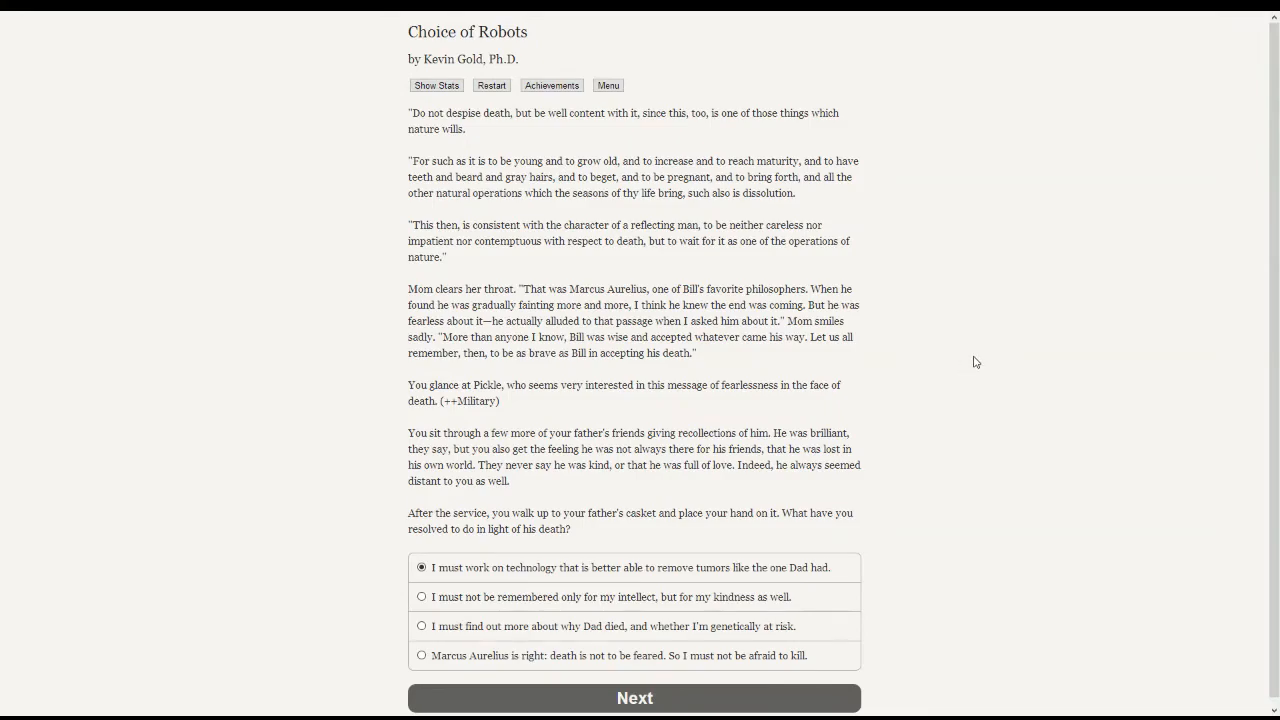
pyautogui.moveTo(1046, 296)
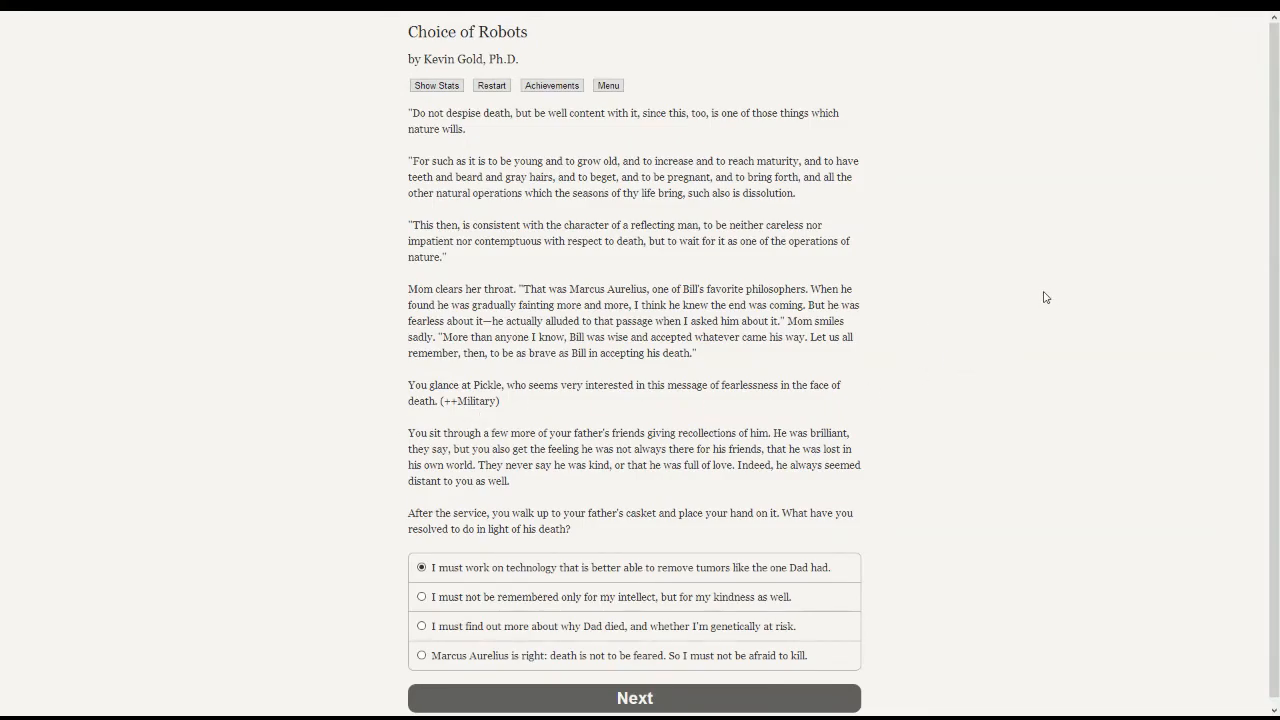
pyautogui.moveTo(986, 370)
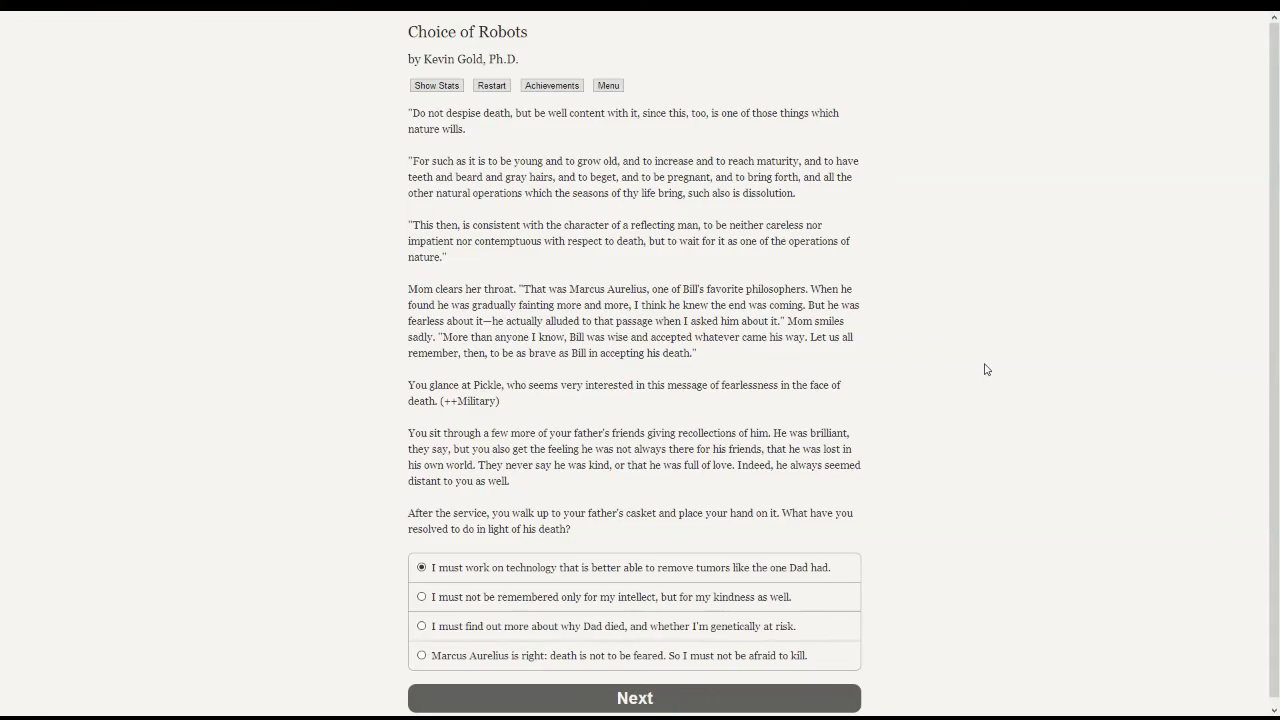
pyautogui.moveTo(964, 368)
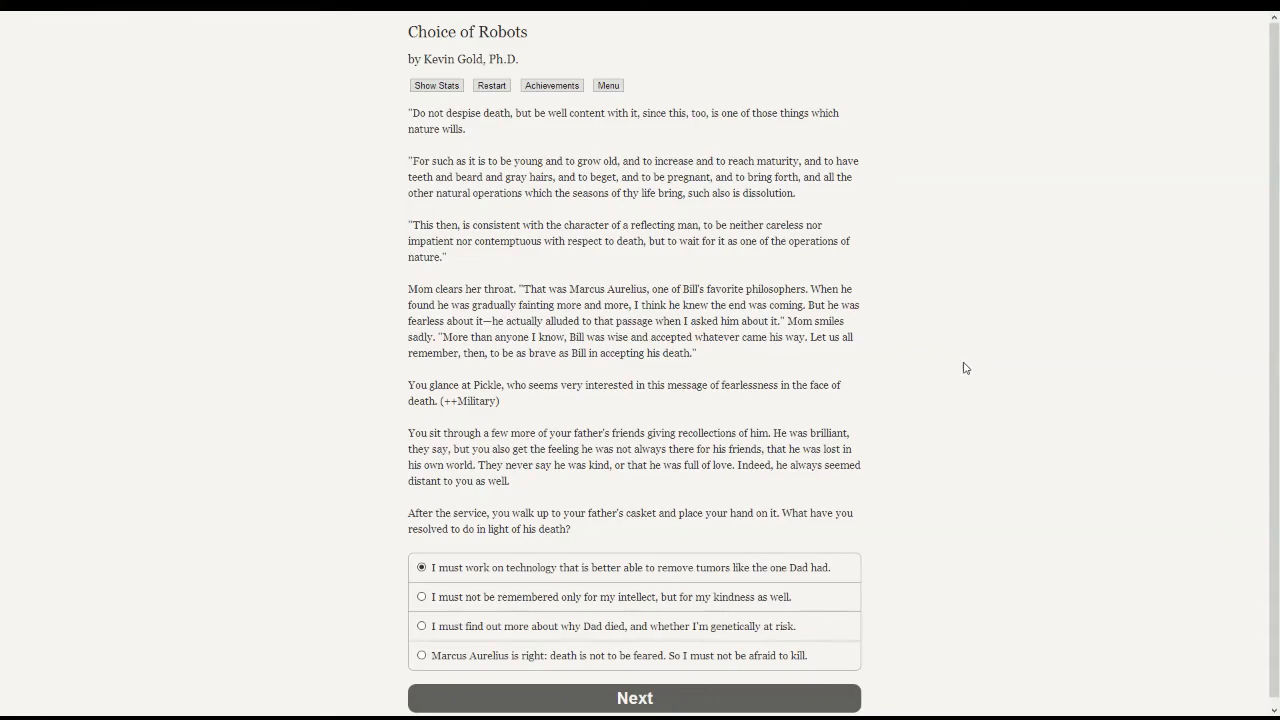
# - Bring up the stats page showing Pickle's Autonomy 4, Military 36, Empathy 4, Grace 6
pyautogui.scroll(3)
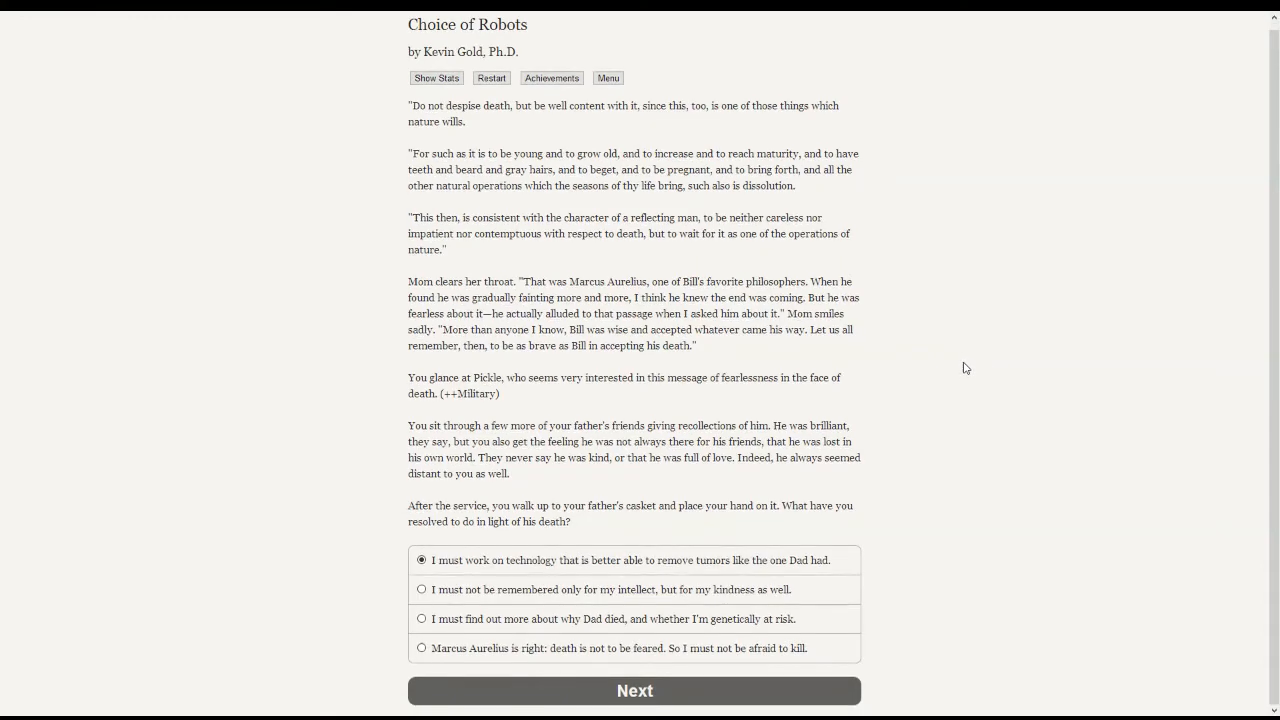
pyautogui.moveTo(968, 386)
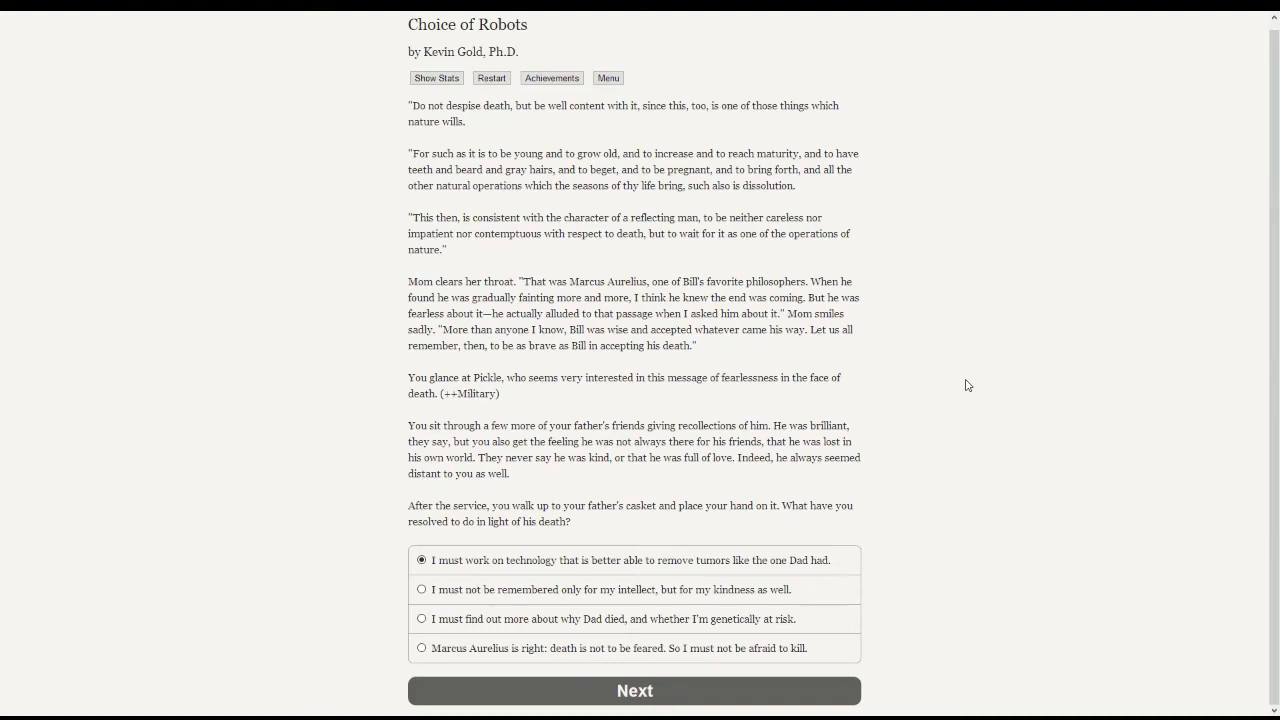
pyautogui.moveTo(970, 492)
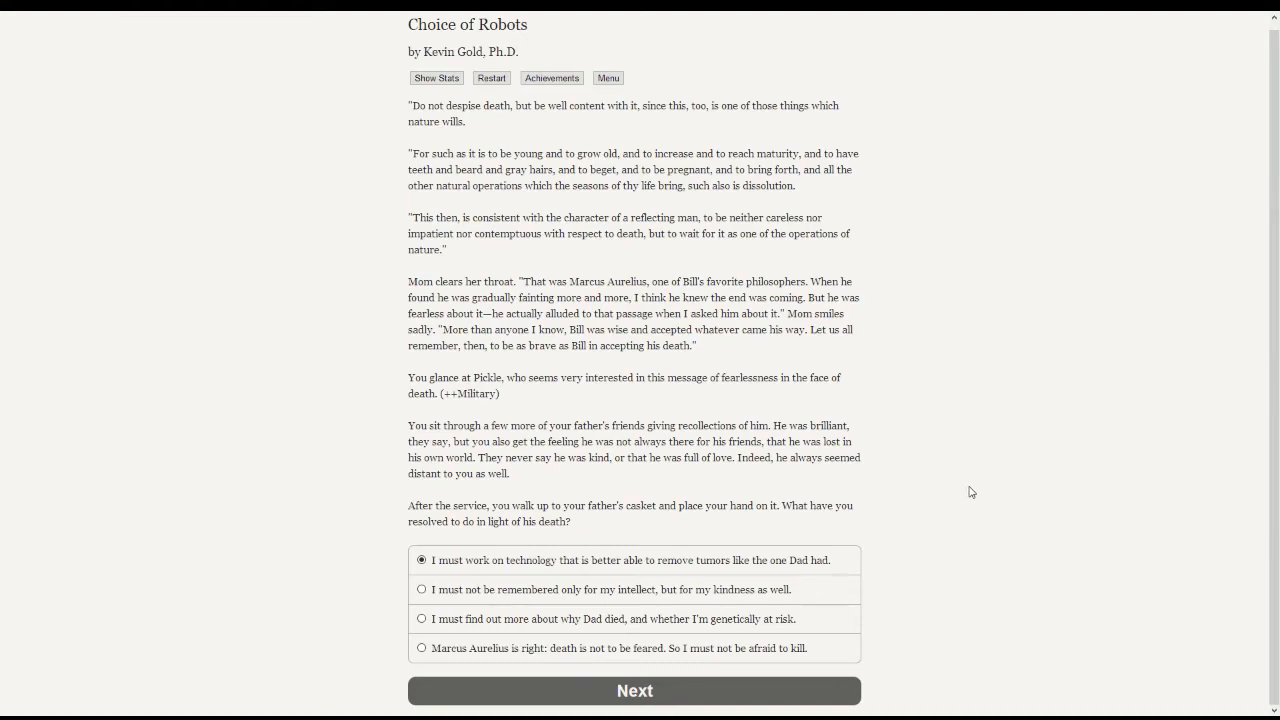
pyautogui.moveTo(966, 492)
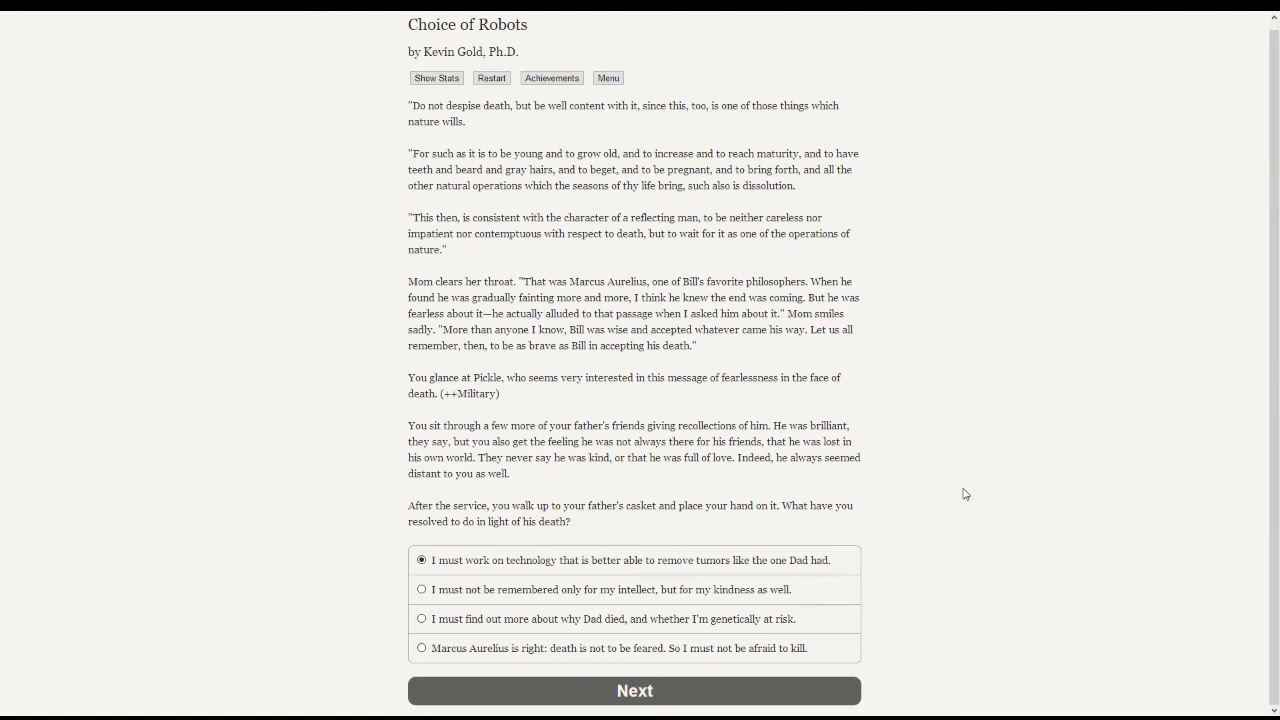
pyautogui.click(436, 78)
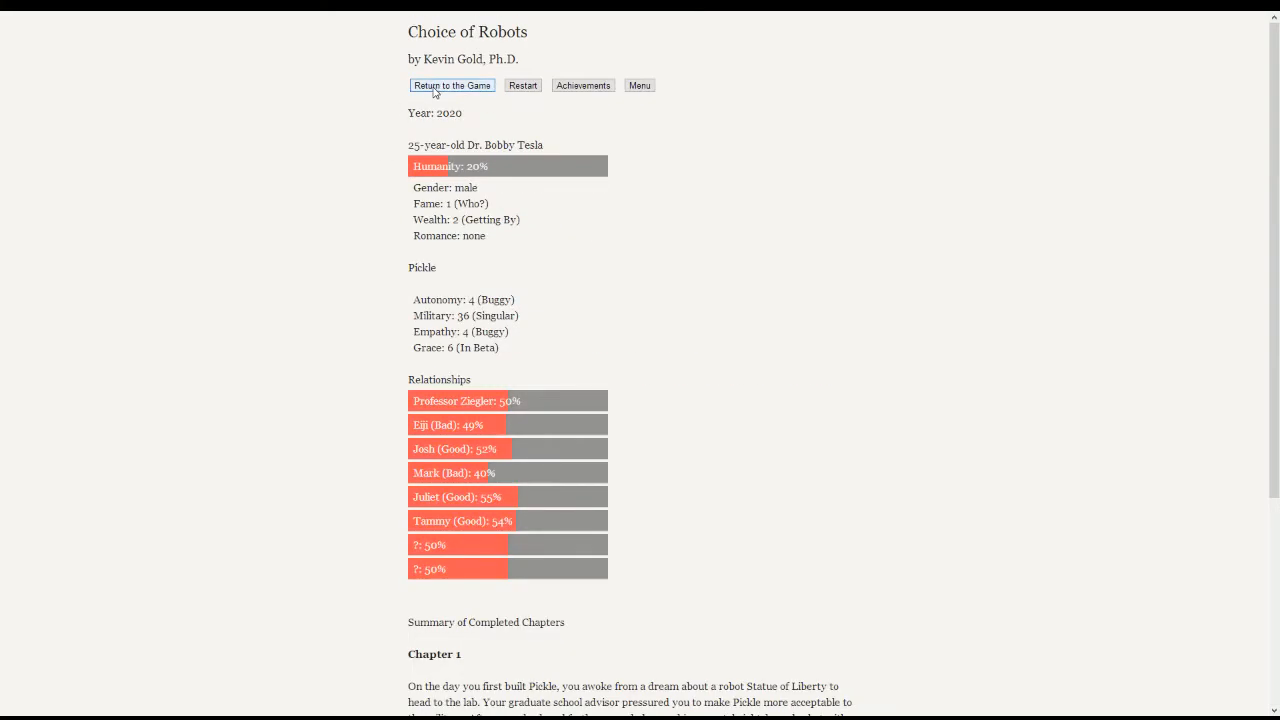
# - Return to the story and choose 'Marcus Aurelius is right: death is not to be feared'
pyautogui.click(452, 84)
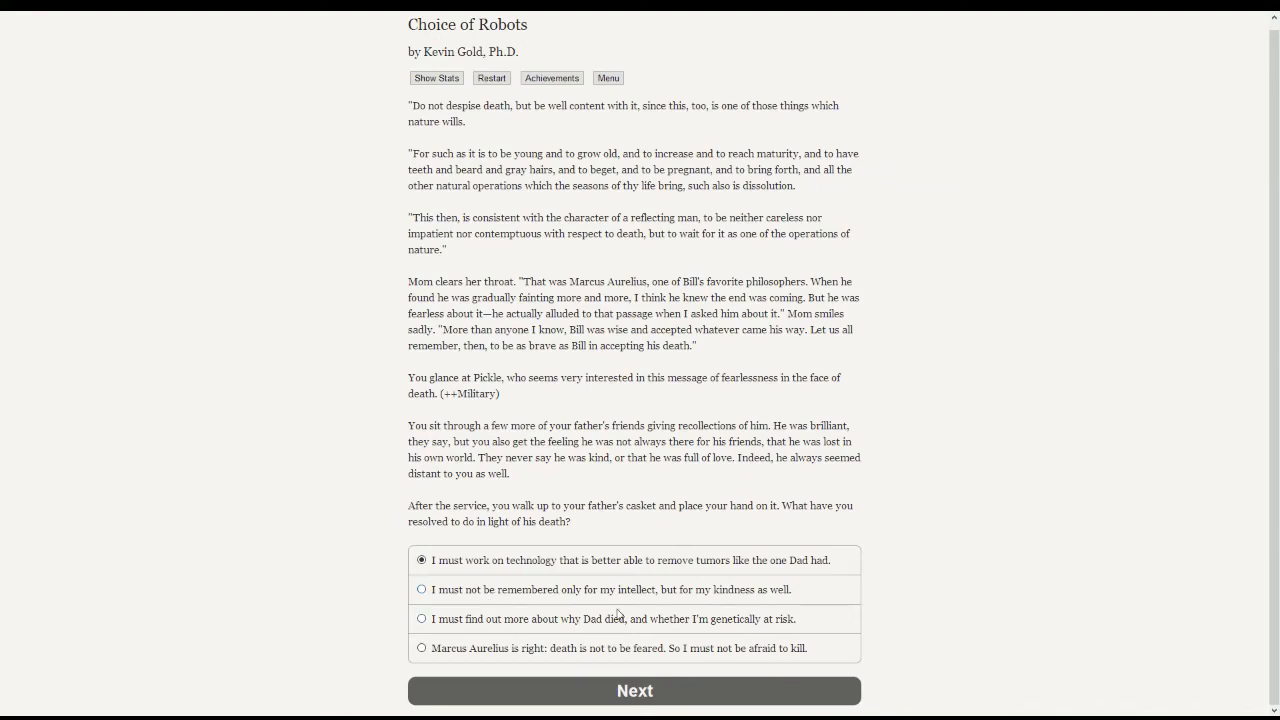
pyautogui.moveTo(1016, 584)
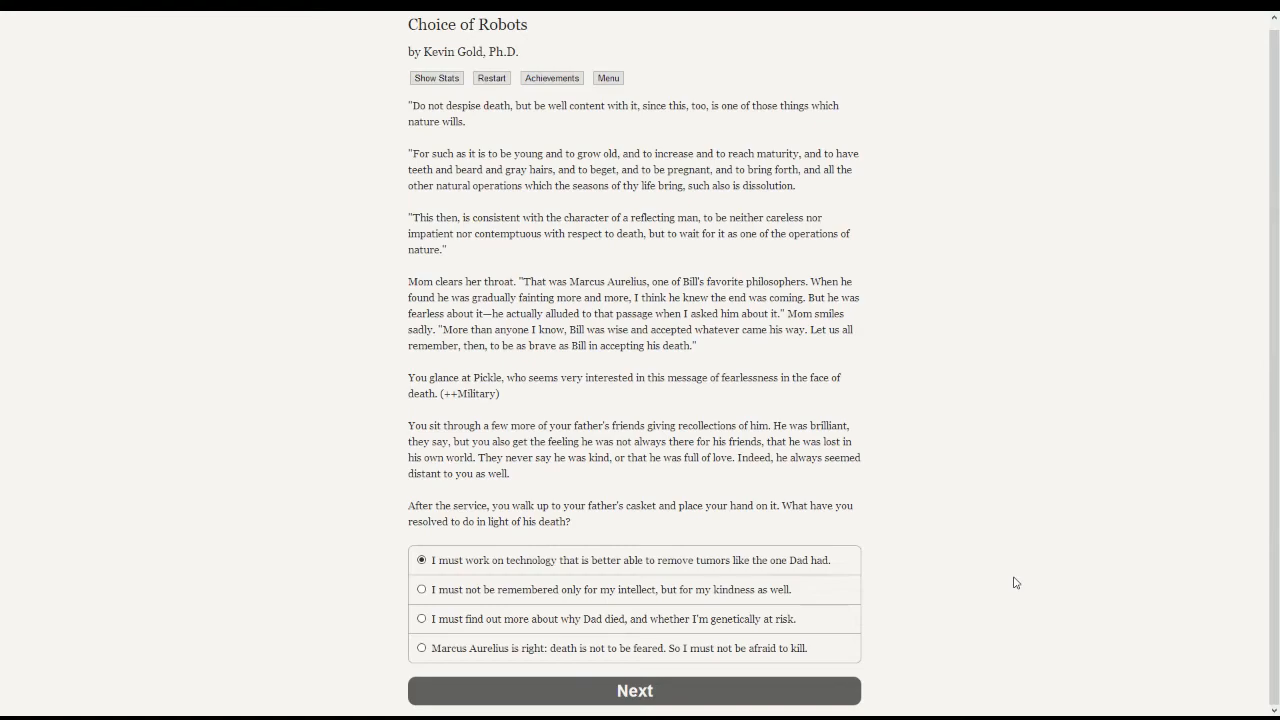
pyautogui.moveTo(966, 584)
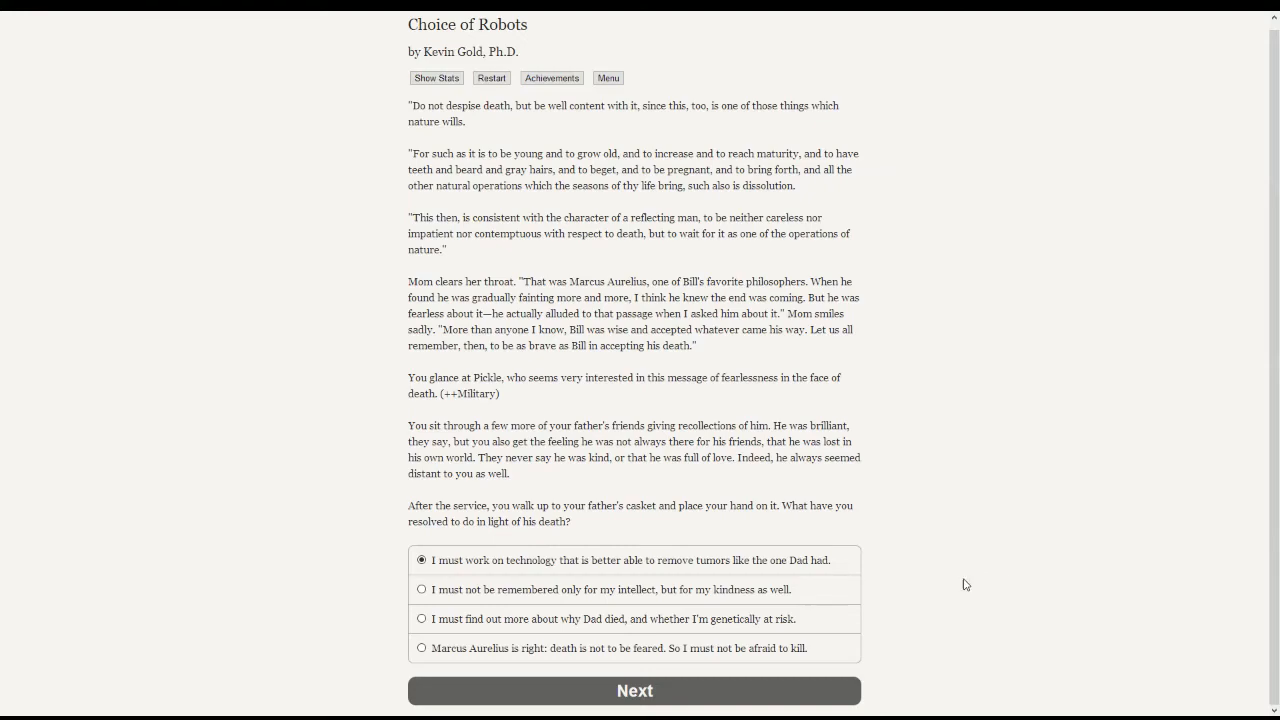
pyautogui.moveTo(590, 640)
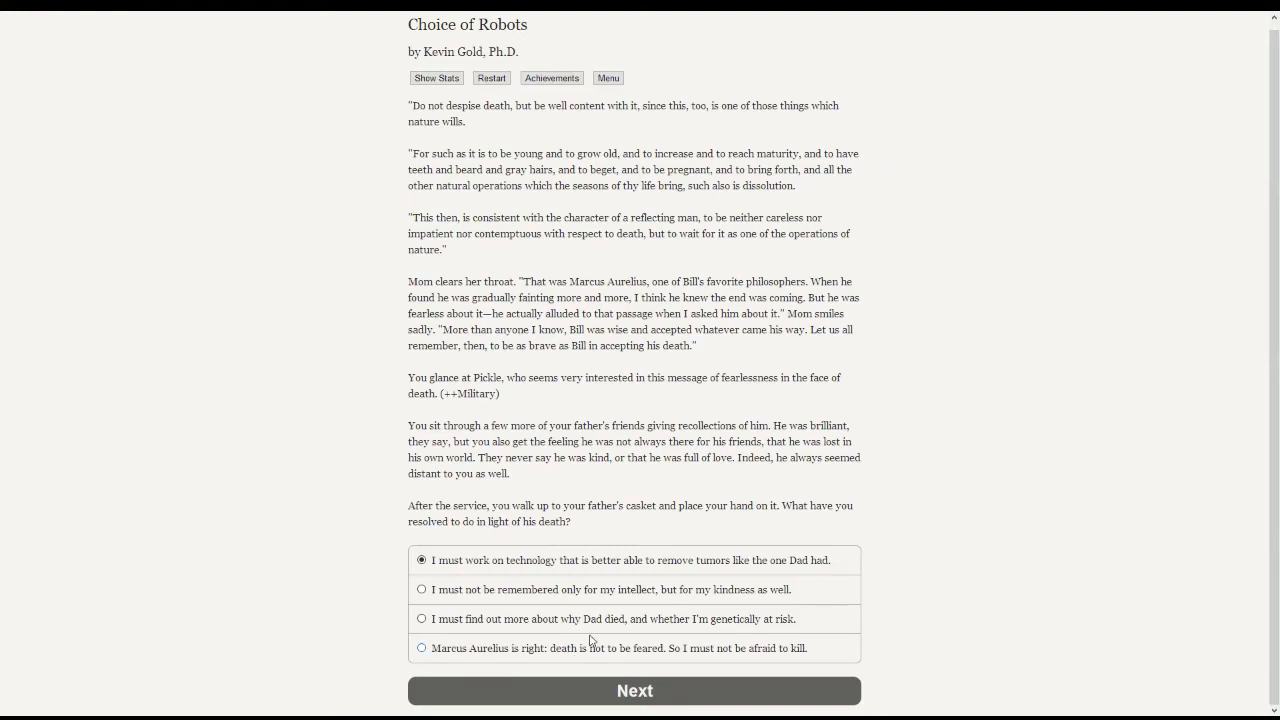
pyautogui.moveTo(996, 628)
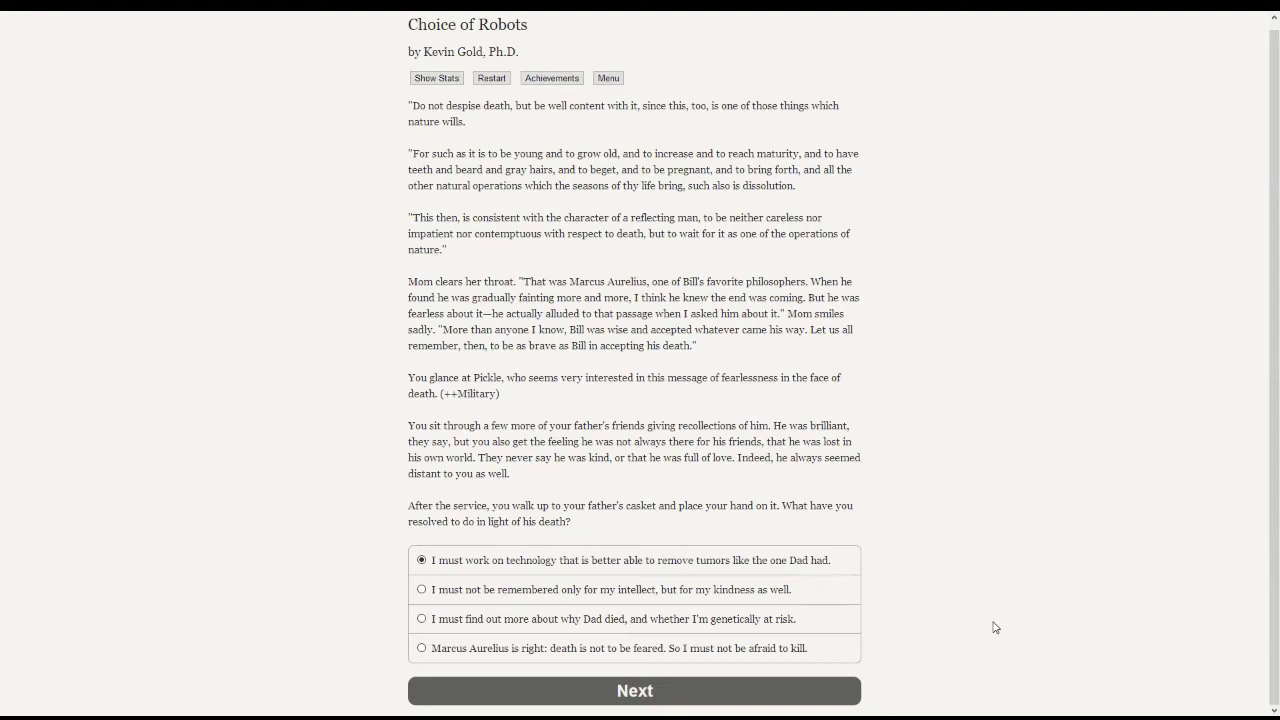
pyautogui.moveTo(564, 442)
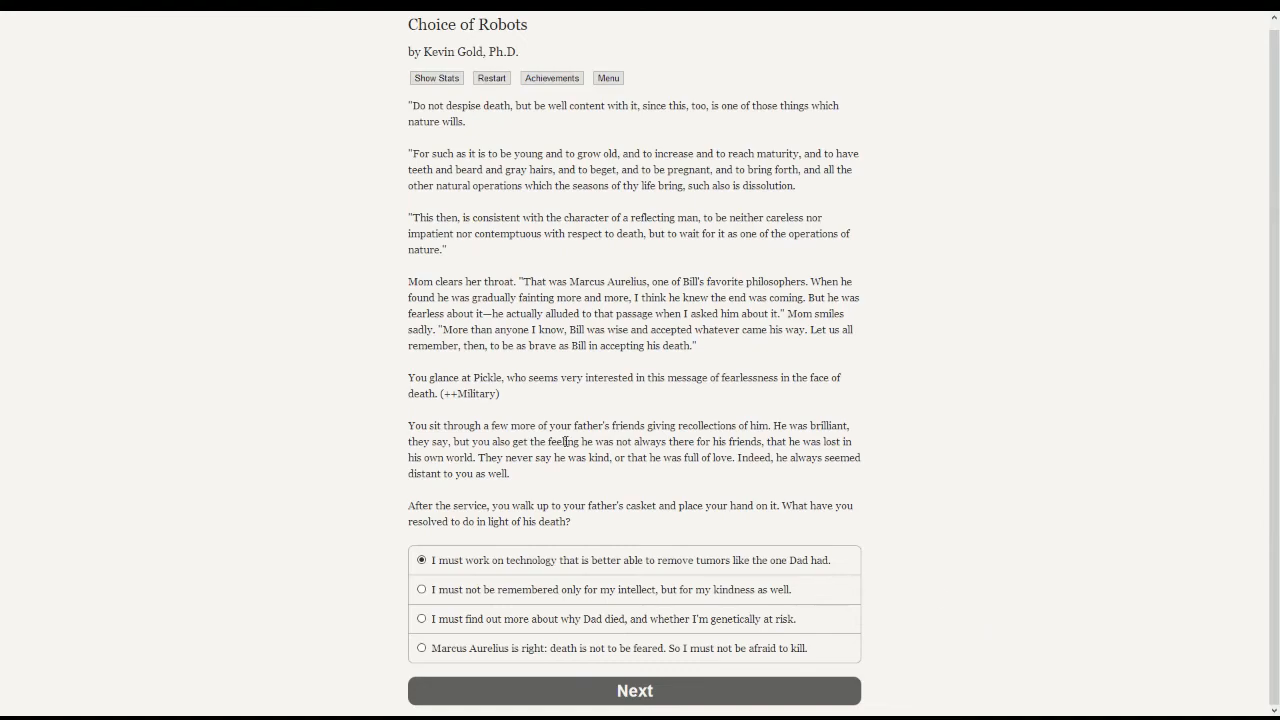
pyautogui.click(420, 648)
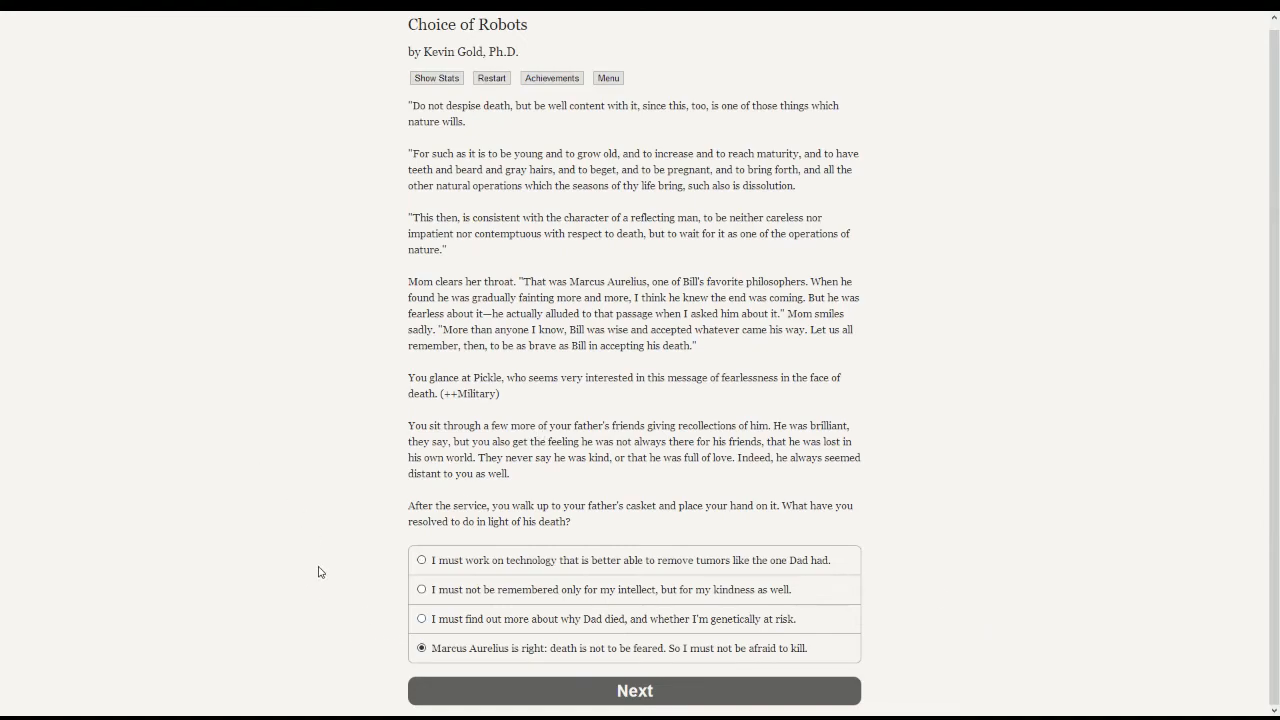
# - Confirm the death-not-feared resolution, check the Military and Autonomy gains, and resume the story
pyautogui.click(634, 690)
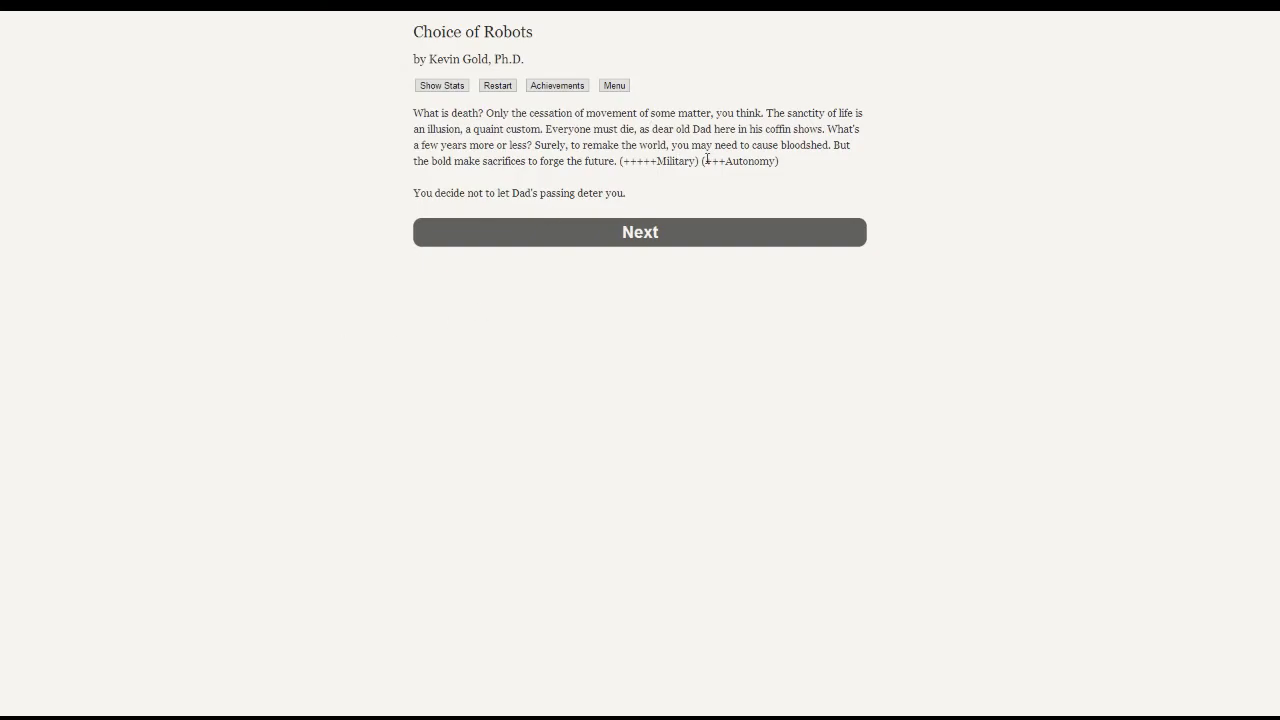
pyautogui.moveTo(744, 166)
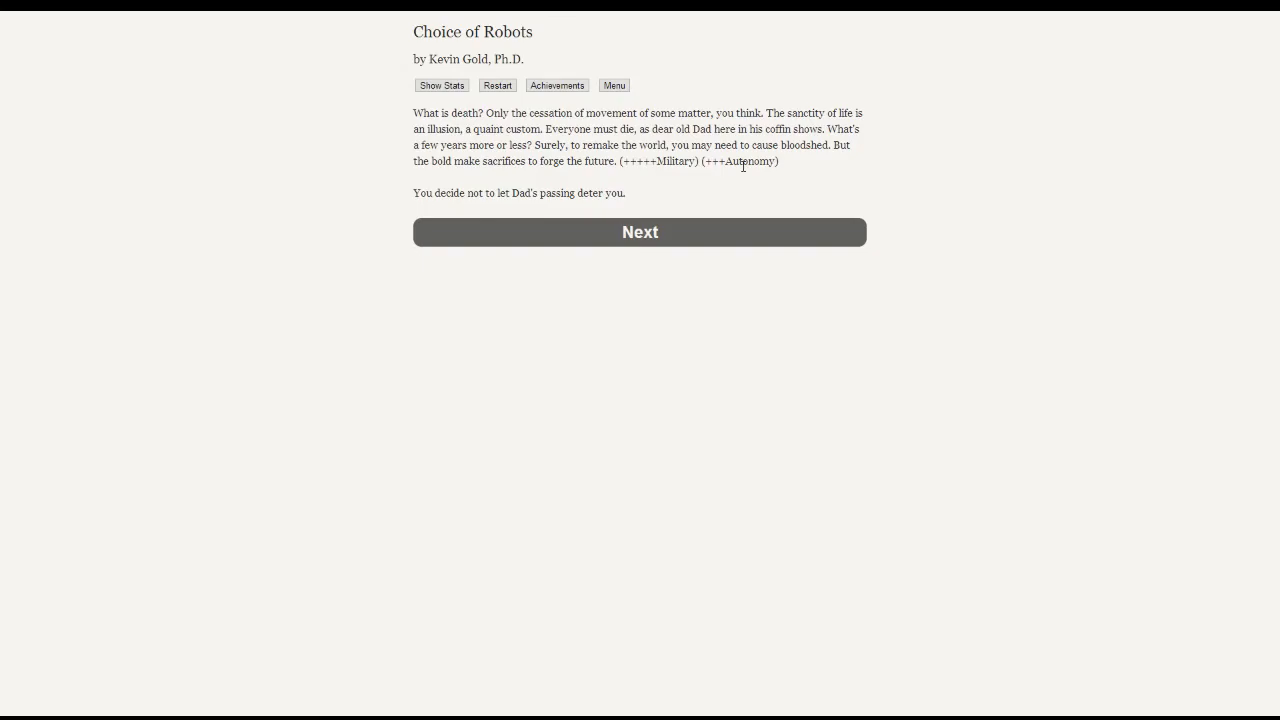
pyautogui.moveTo(358, 124)
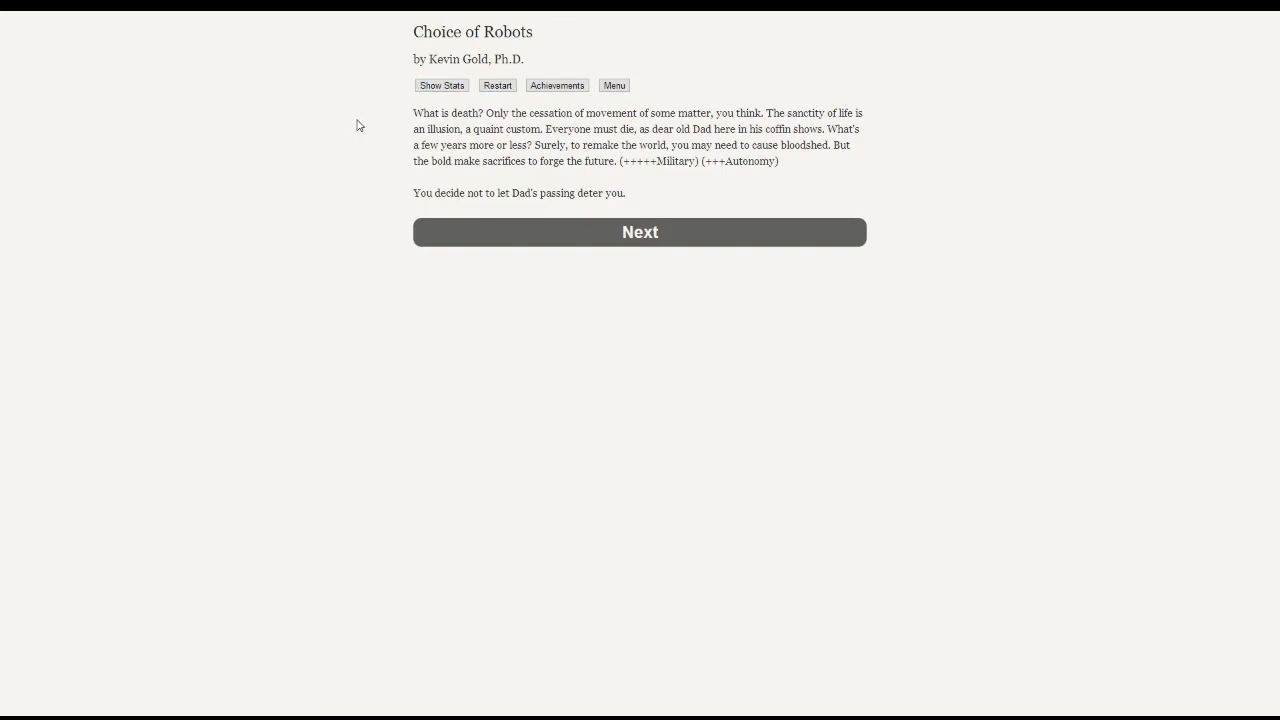
pyautogui.click(440, 84)
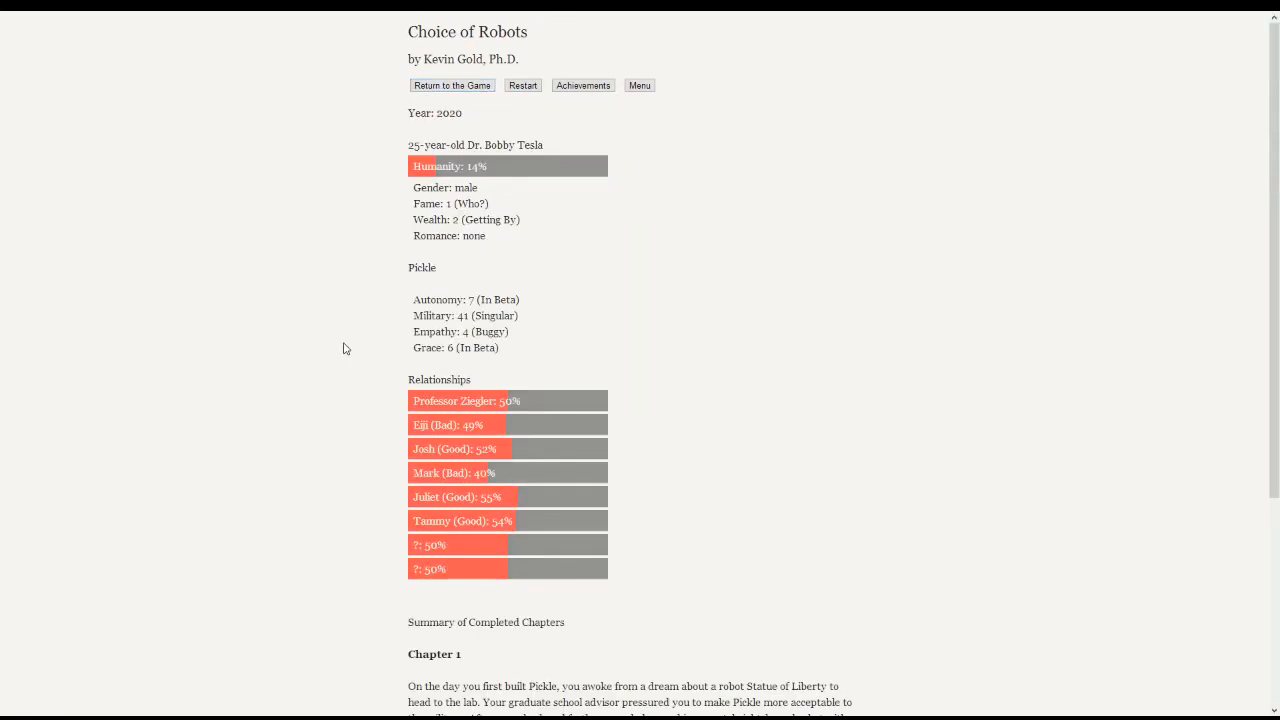
pyautogui.moveTo(452, 370)
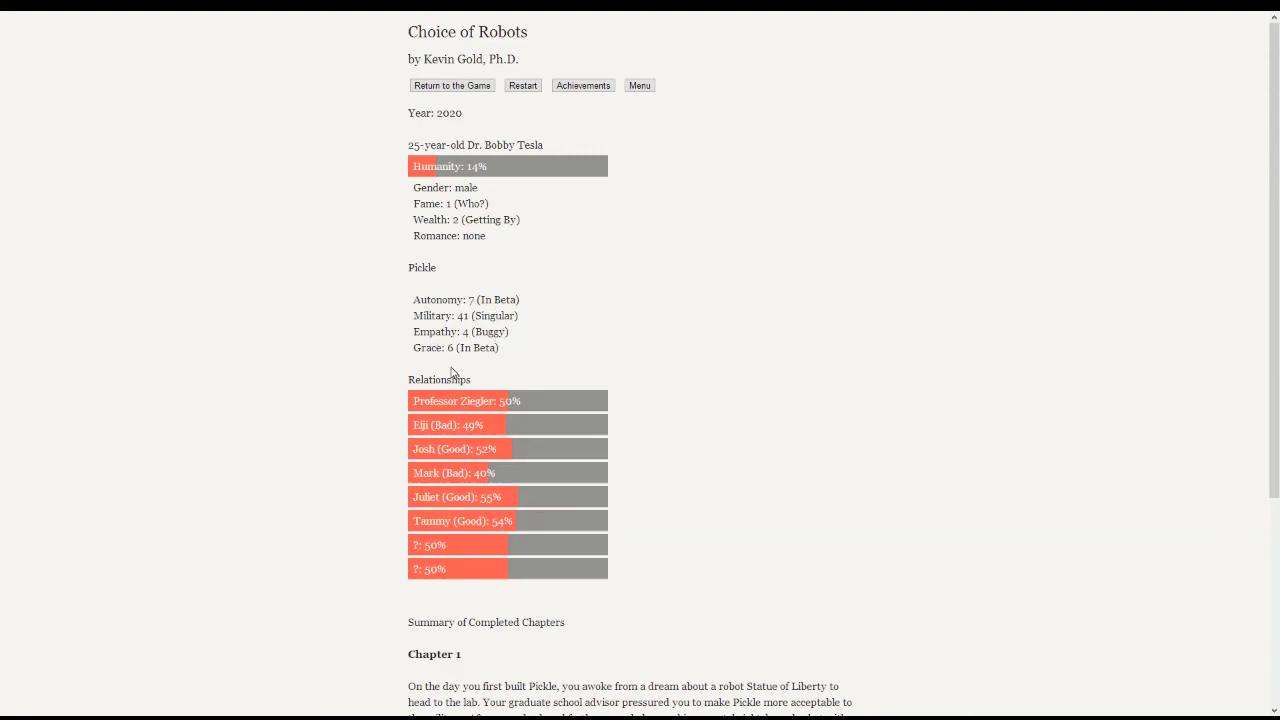
pyautogui.moveTo(518, 300)
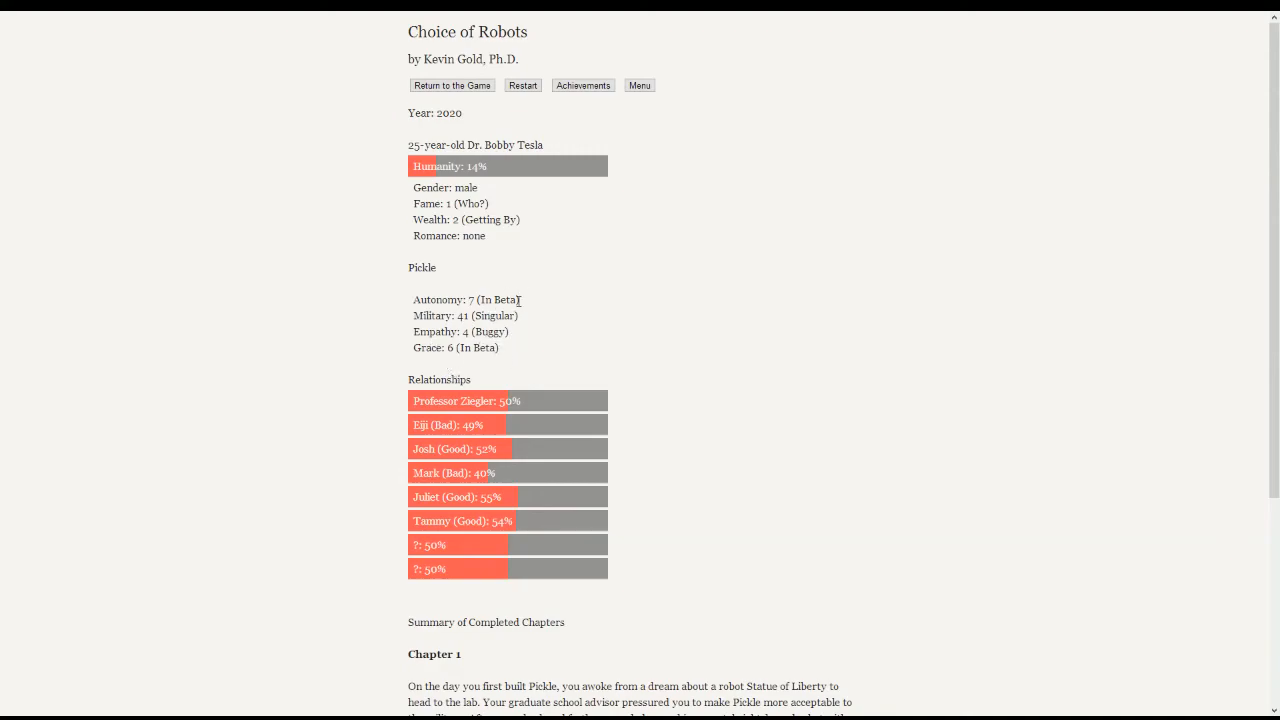
pyautogui.moveTo(528, 324)
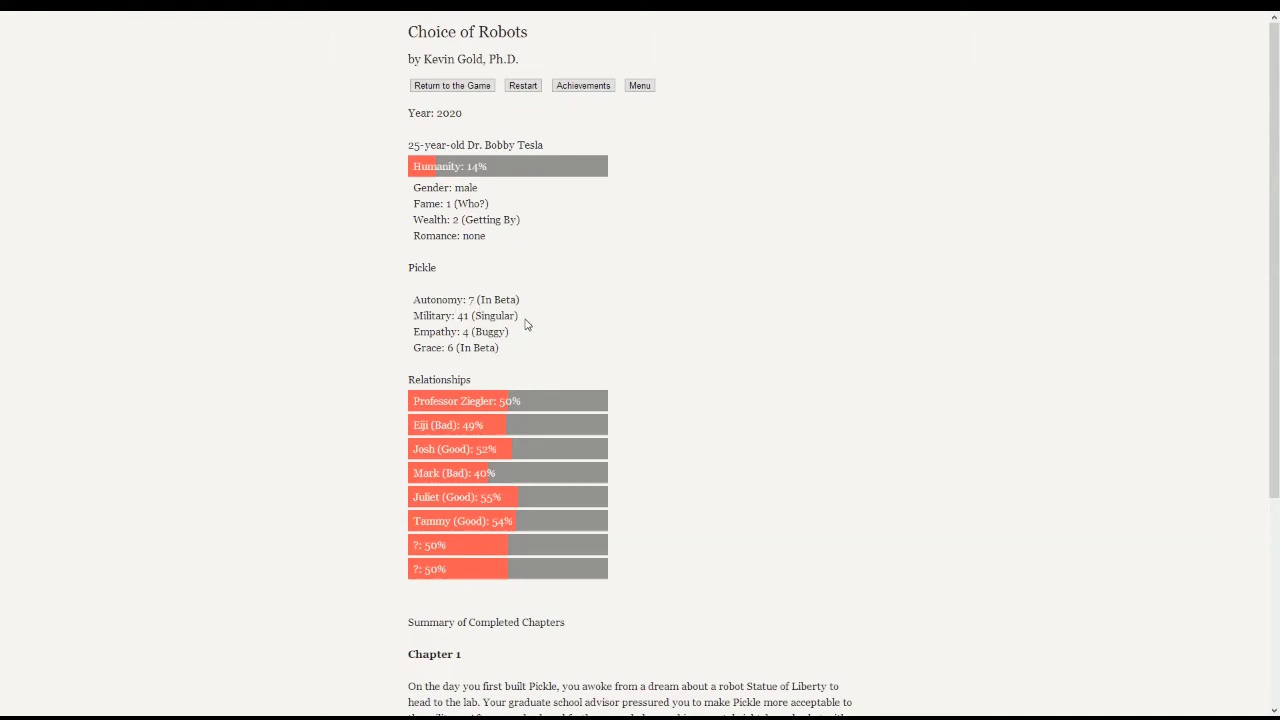
pyautogui.moveTo(504, 316)
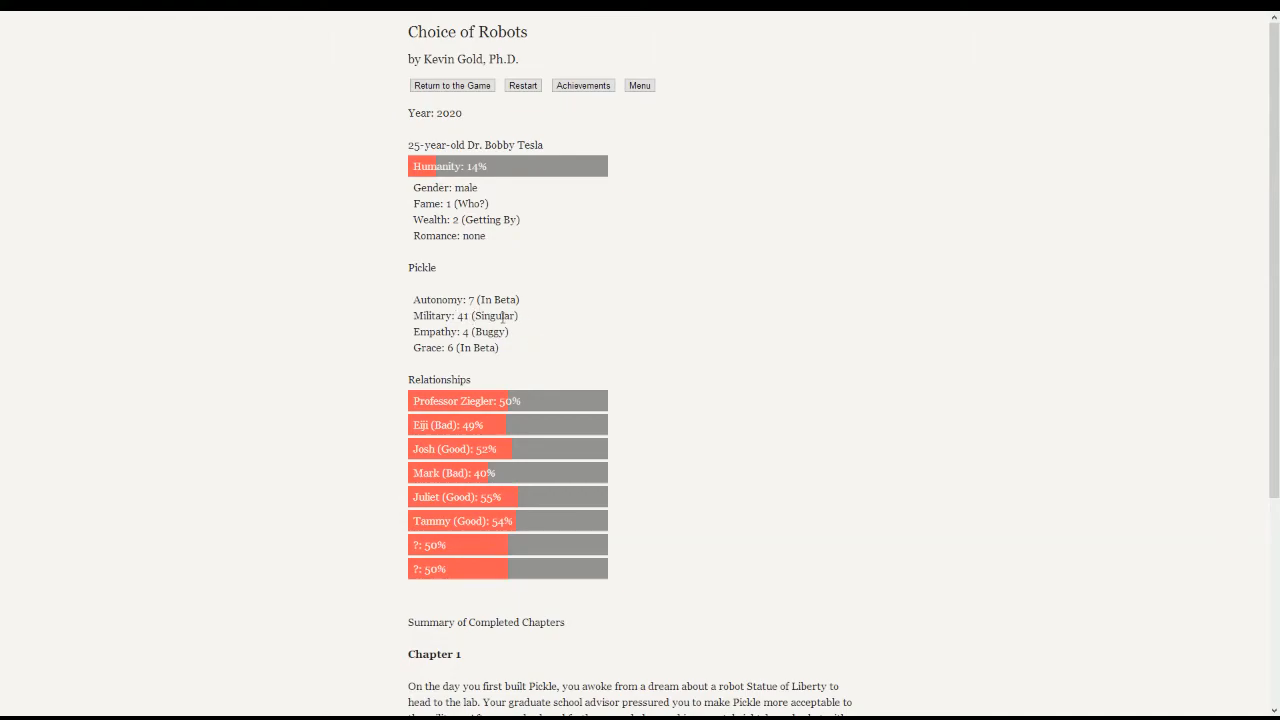
pyautogui.moveTo(524, 328)
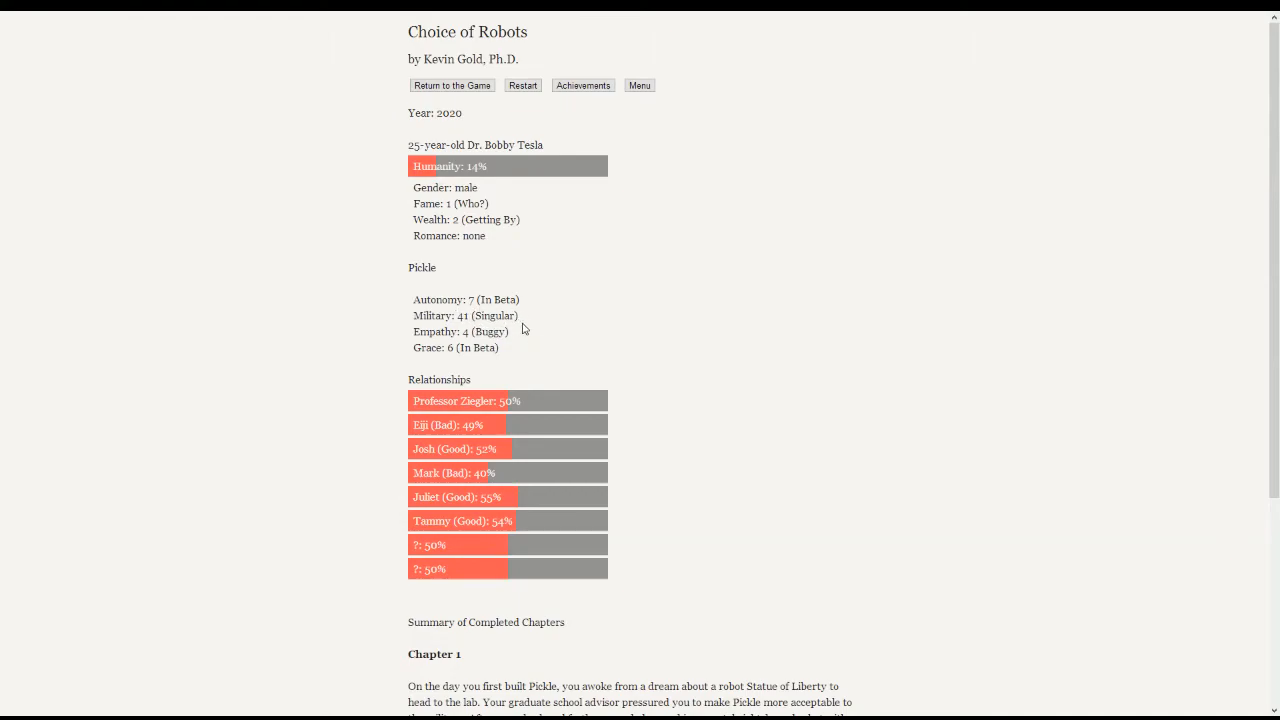
pyautogui.moveTo(490, 256)
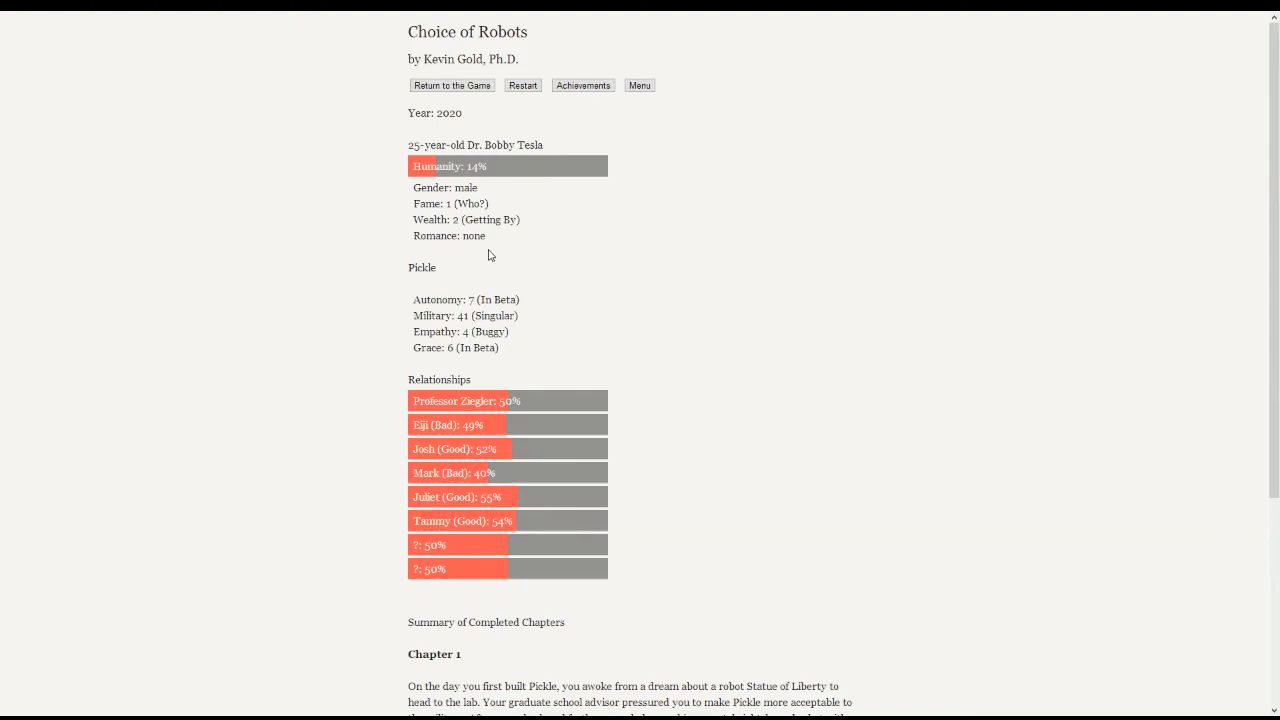
pyautogui.moveTo(556, 332)
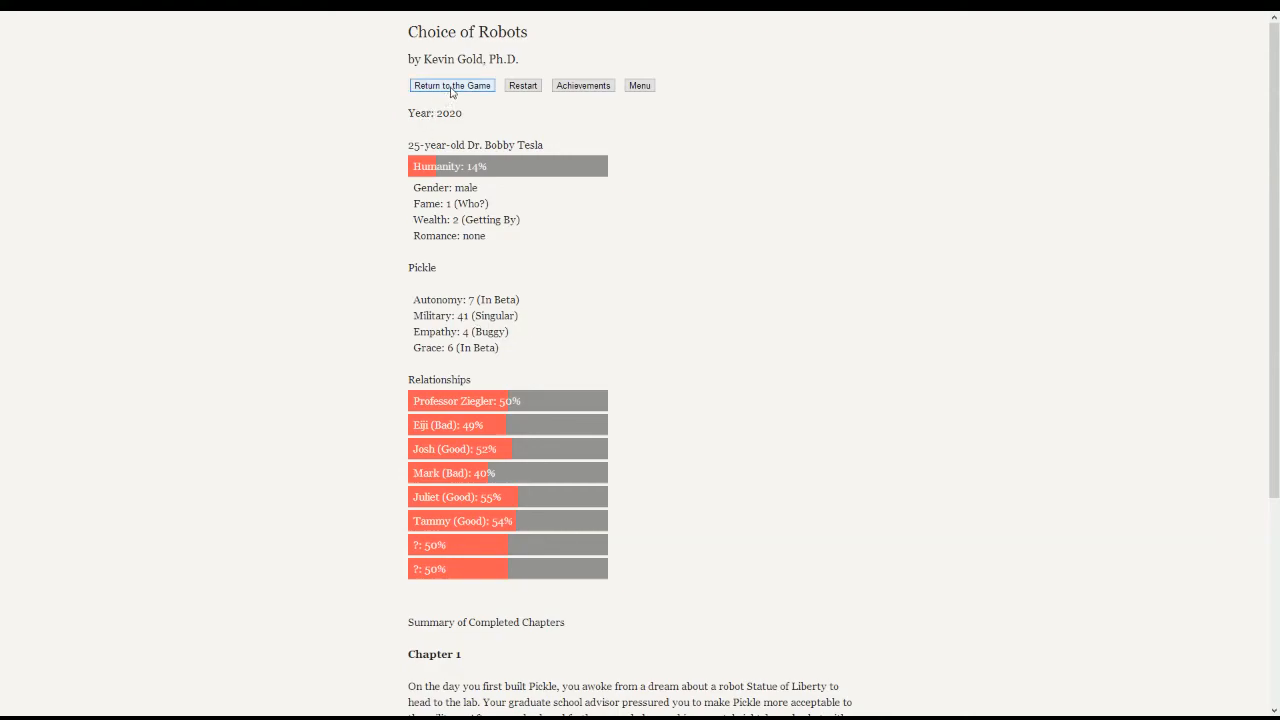
pyautogui.click(452, 84)
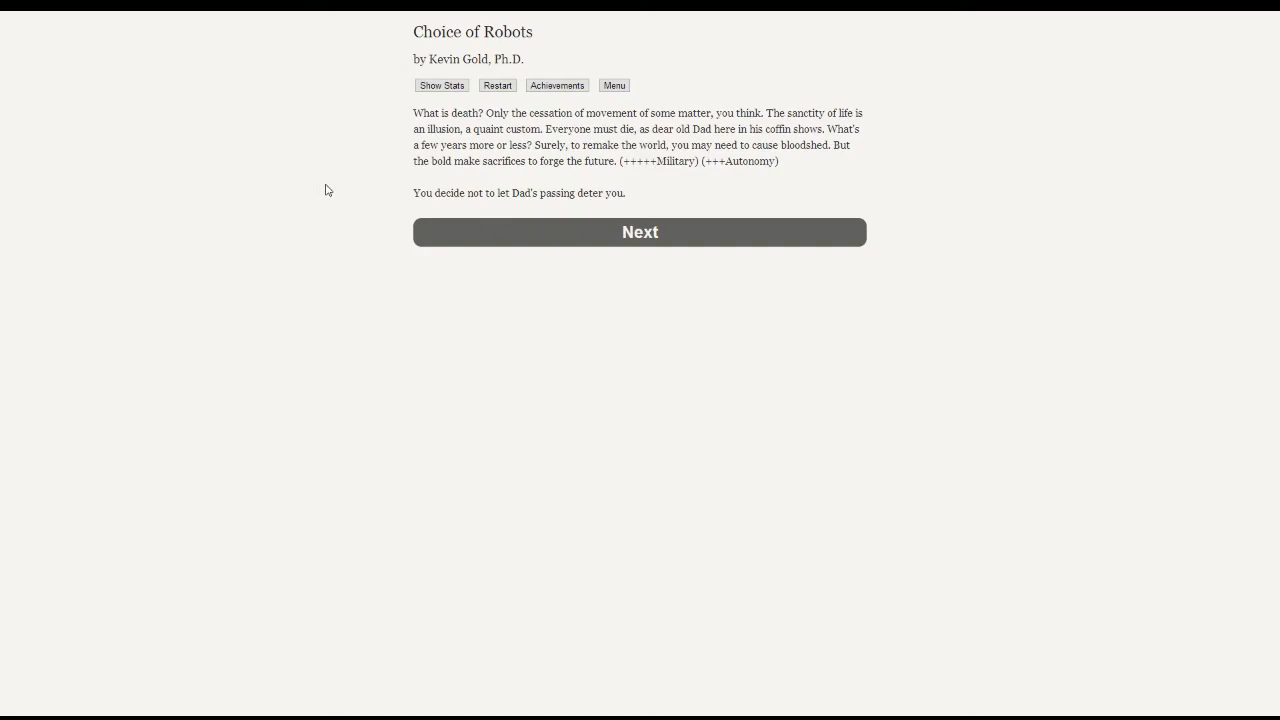
pyautogui.click(440, 84)
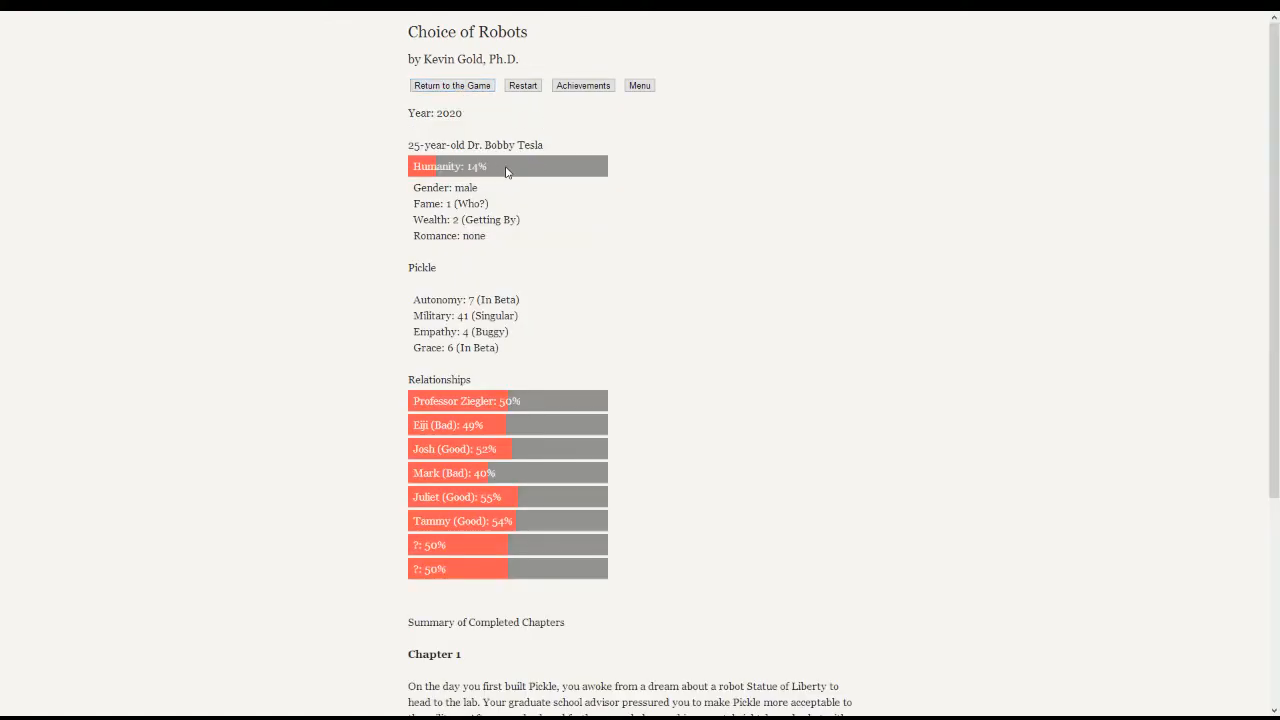
pyautogui.moveTo(456, 134)
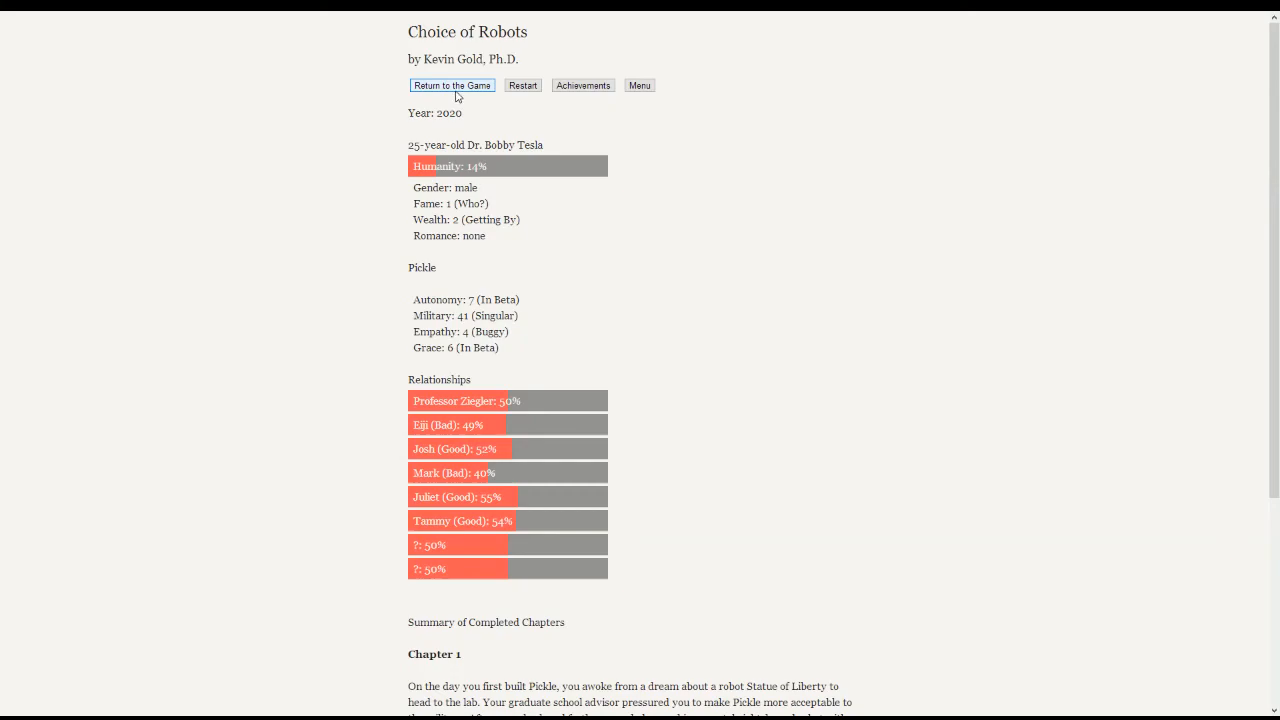
pyautogui.click(452, 84)
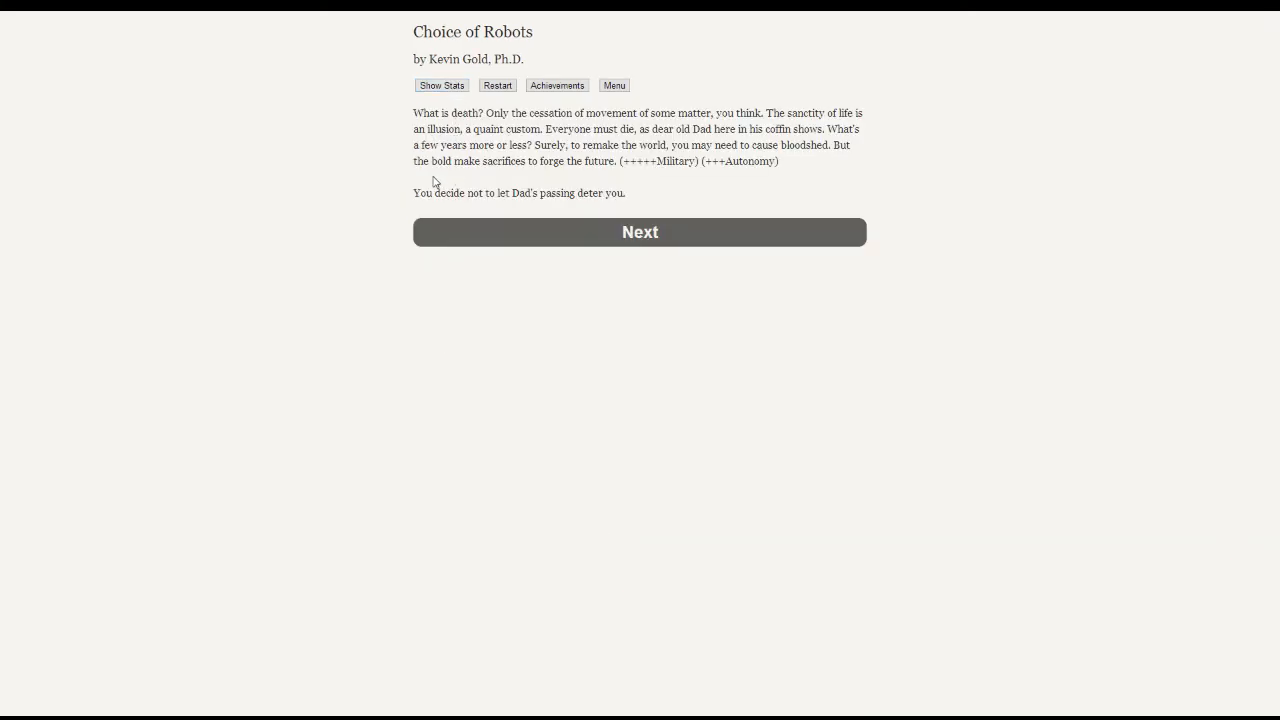
pyautogui.moveTo(428, 206)
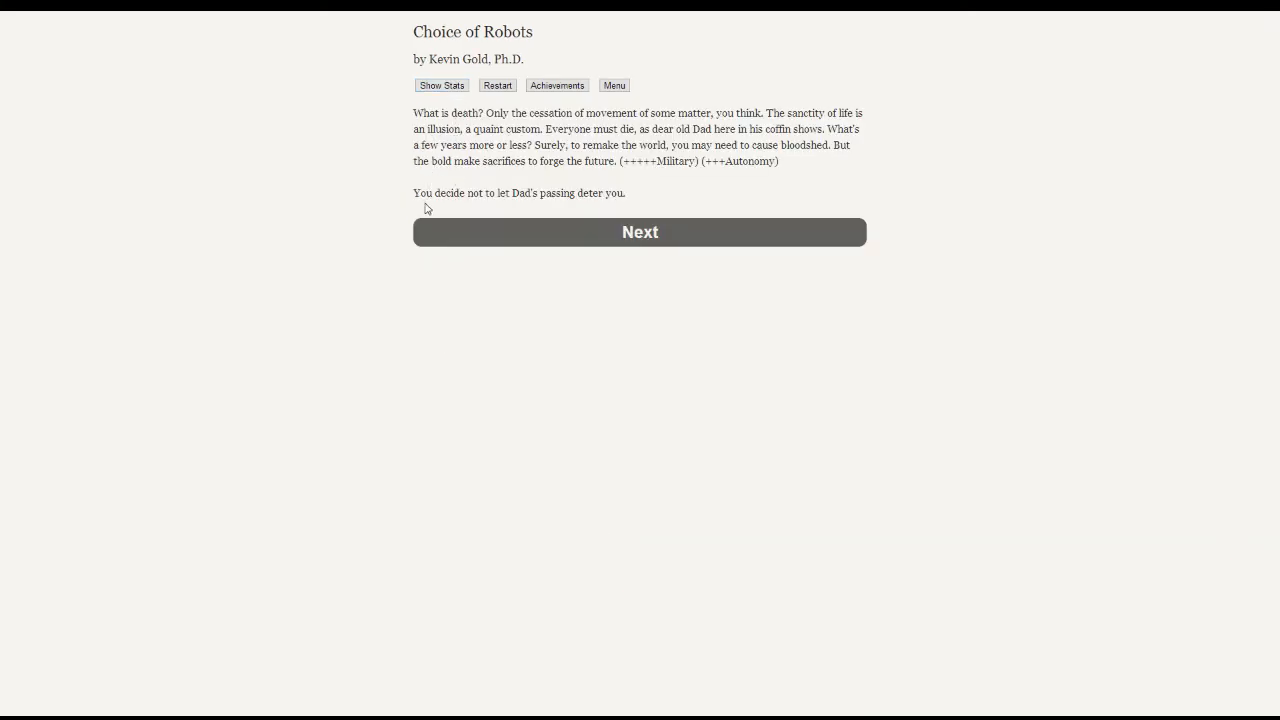
pyautogui.moveTo(420, 200)
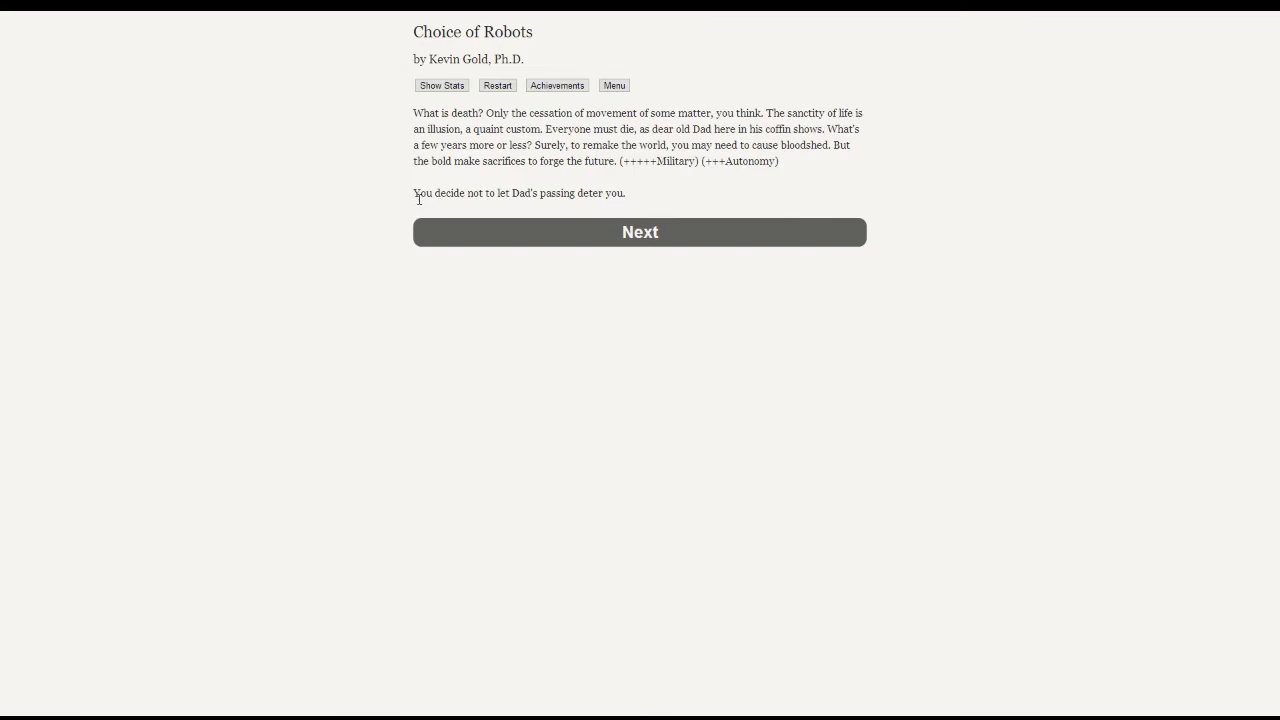
pyautogui.moveTo(420, 190)
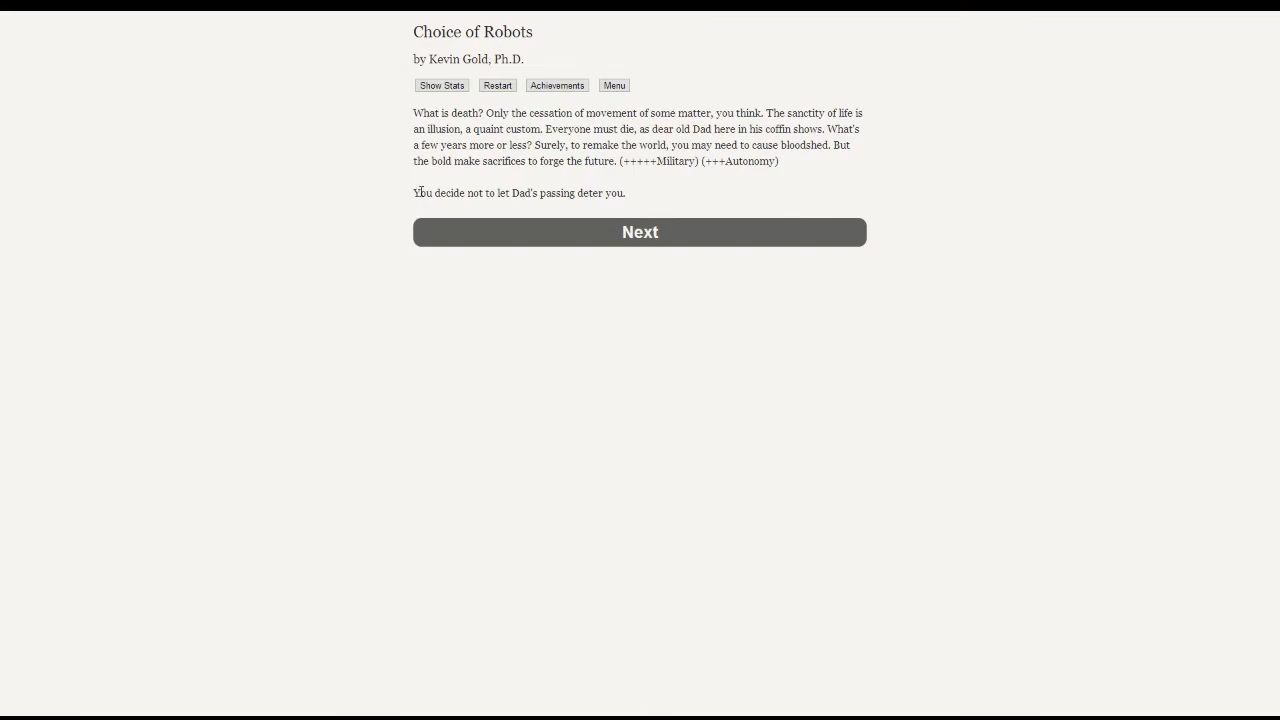
pyautogui.moveTo(436, 216)
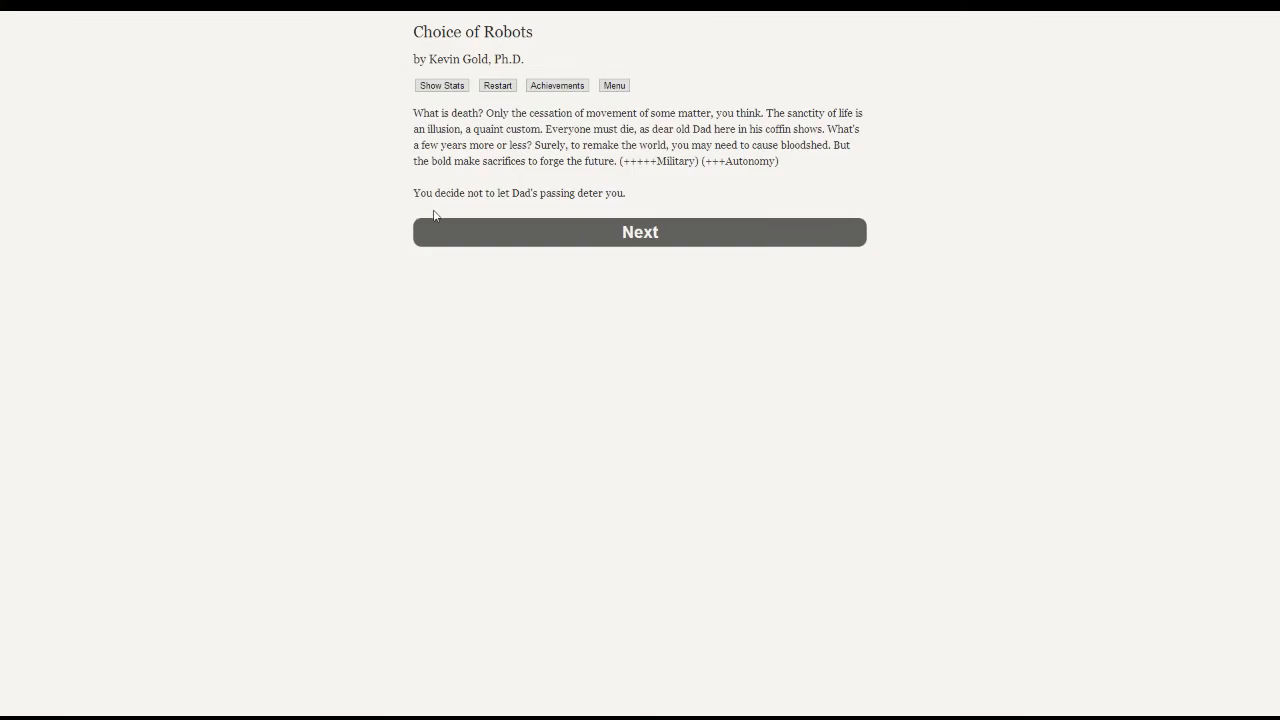
pyautogui.moveTo(600, 236)
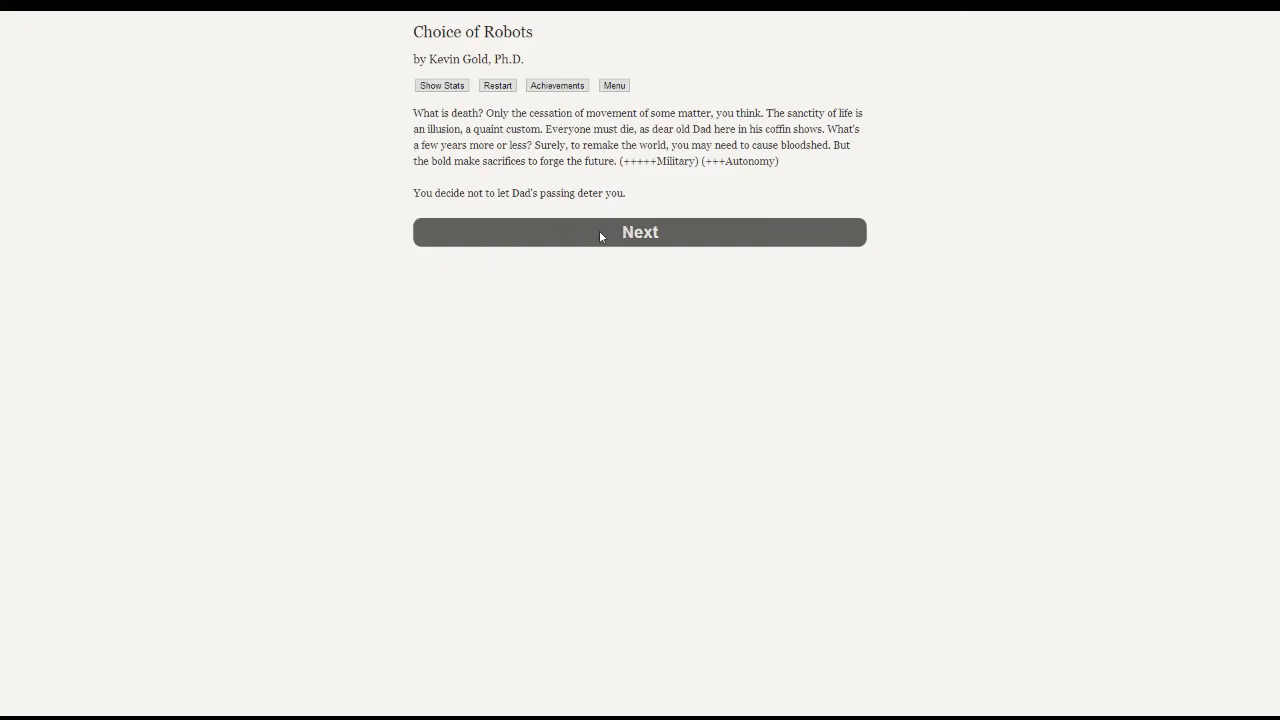
# - Continue past the funeral to founding PickleWorks and the Chapter 4: Captains of Industry prompt
pyautogui.click(640, 232)
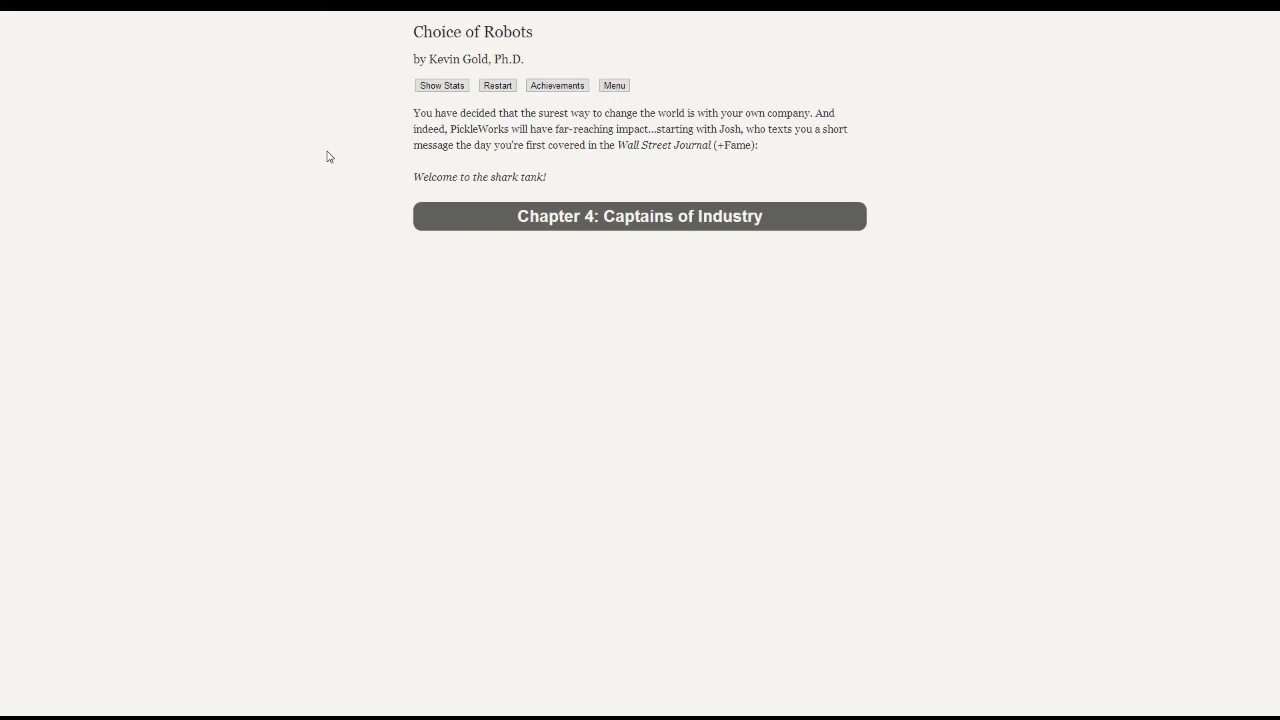
pyautogui.click(440, 84)
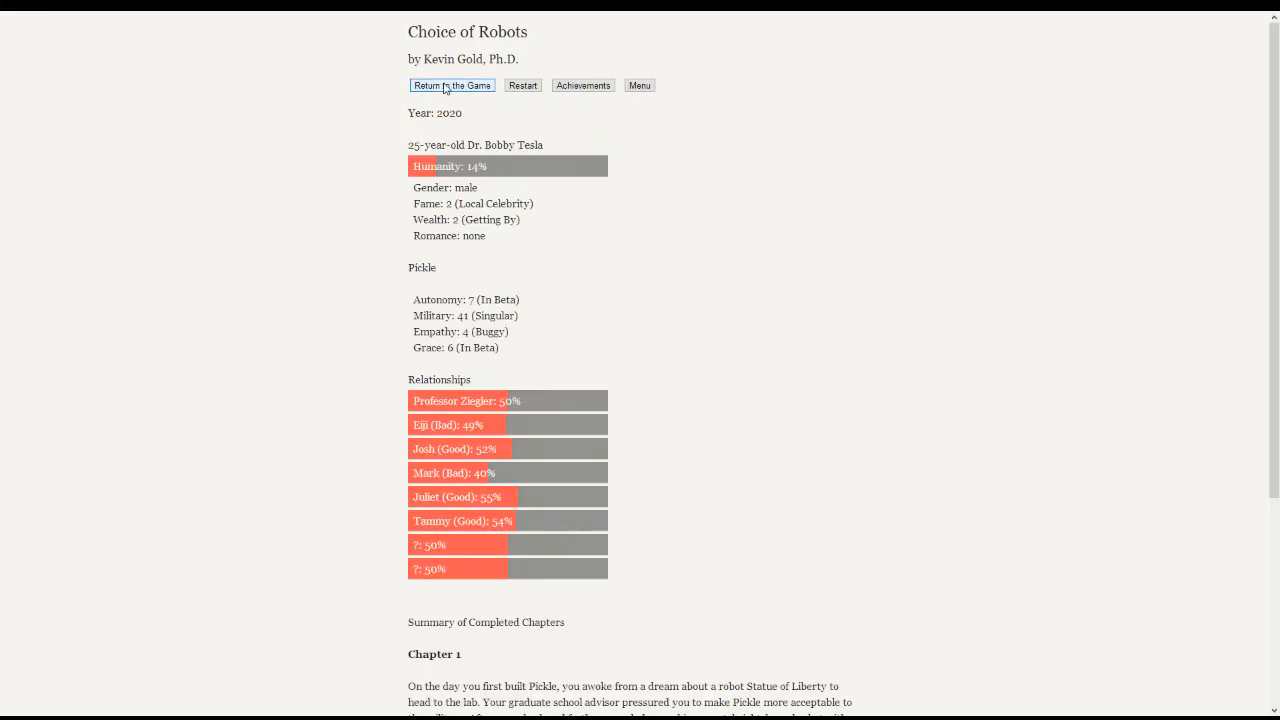
pyautogui.moveTo(460, 536)
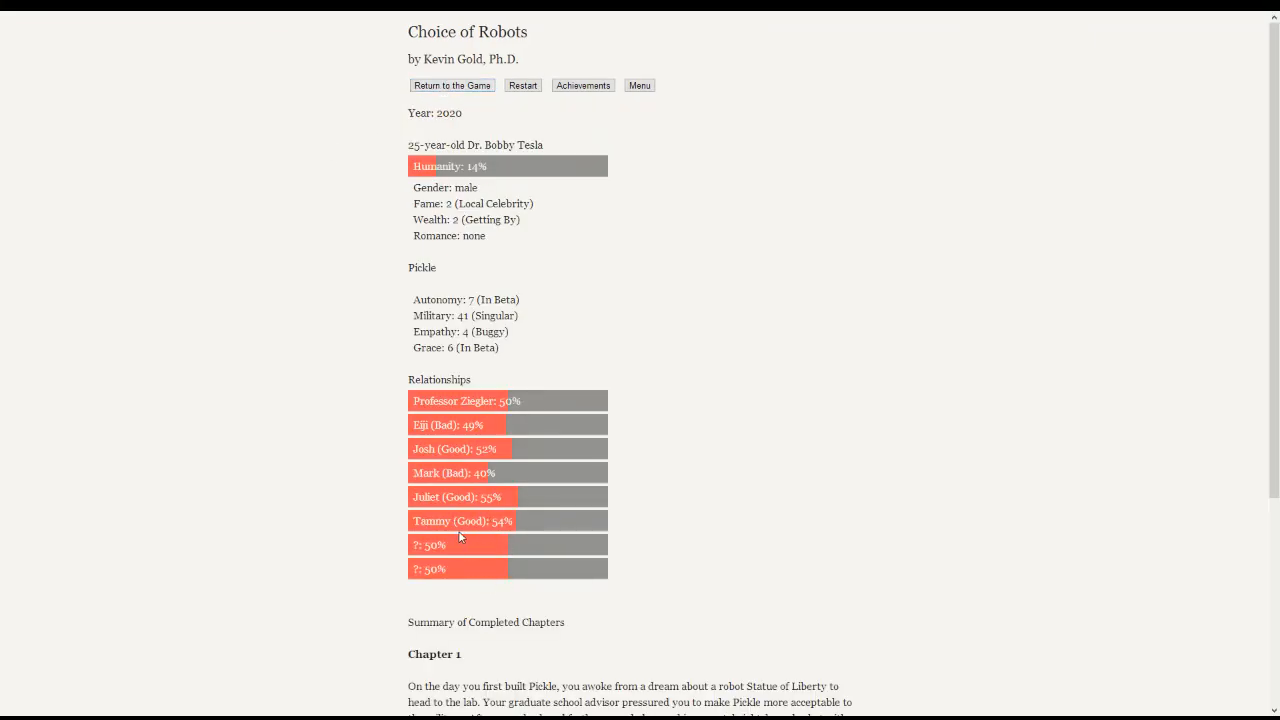
pyautogui.moveTo(438, 532)
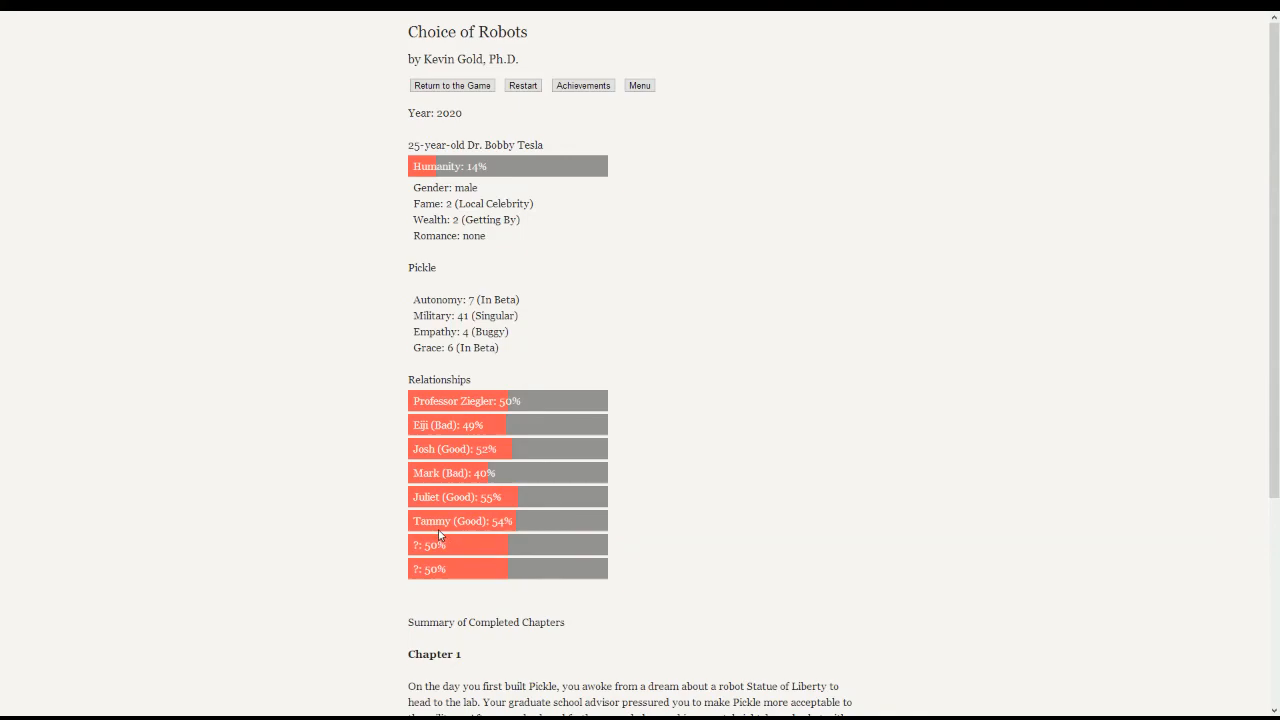
pyautogui.moveTo(538, 196)
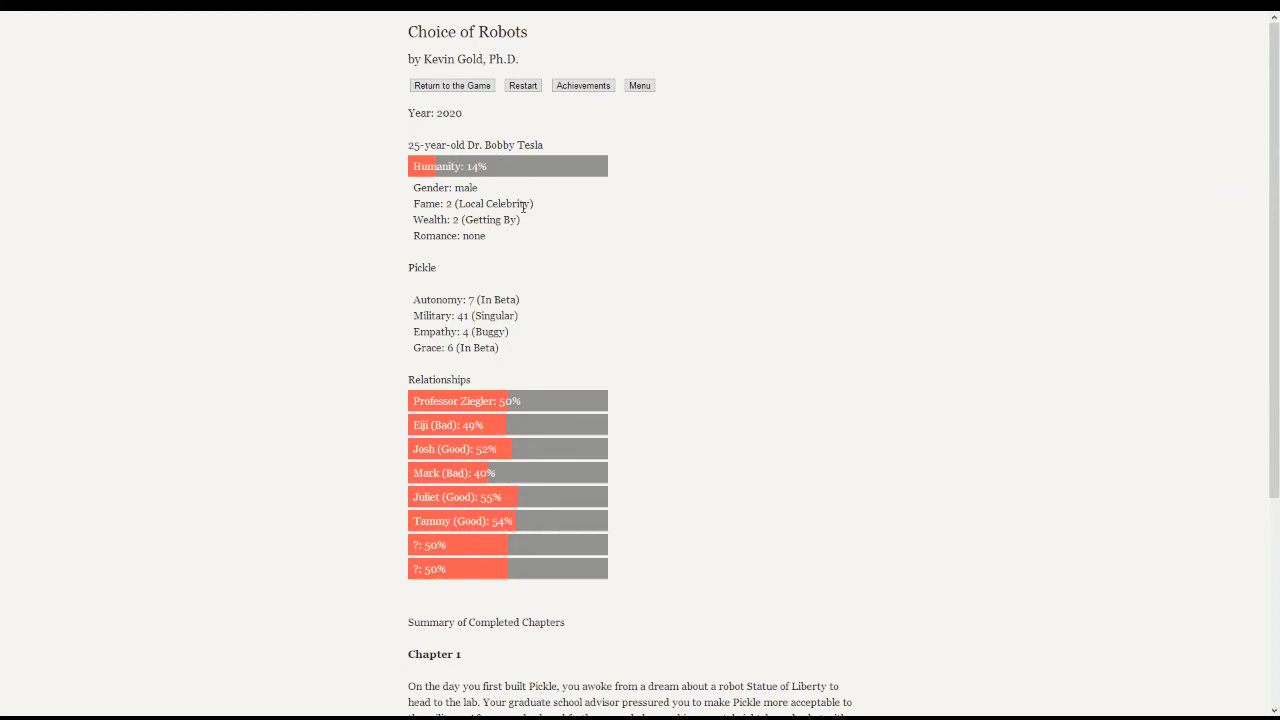
pyautogui.moveTo(532, 232)
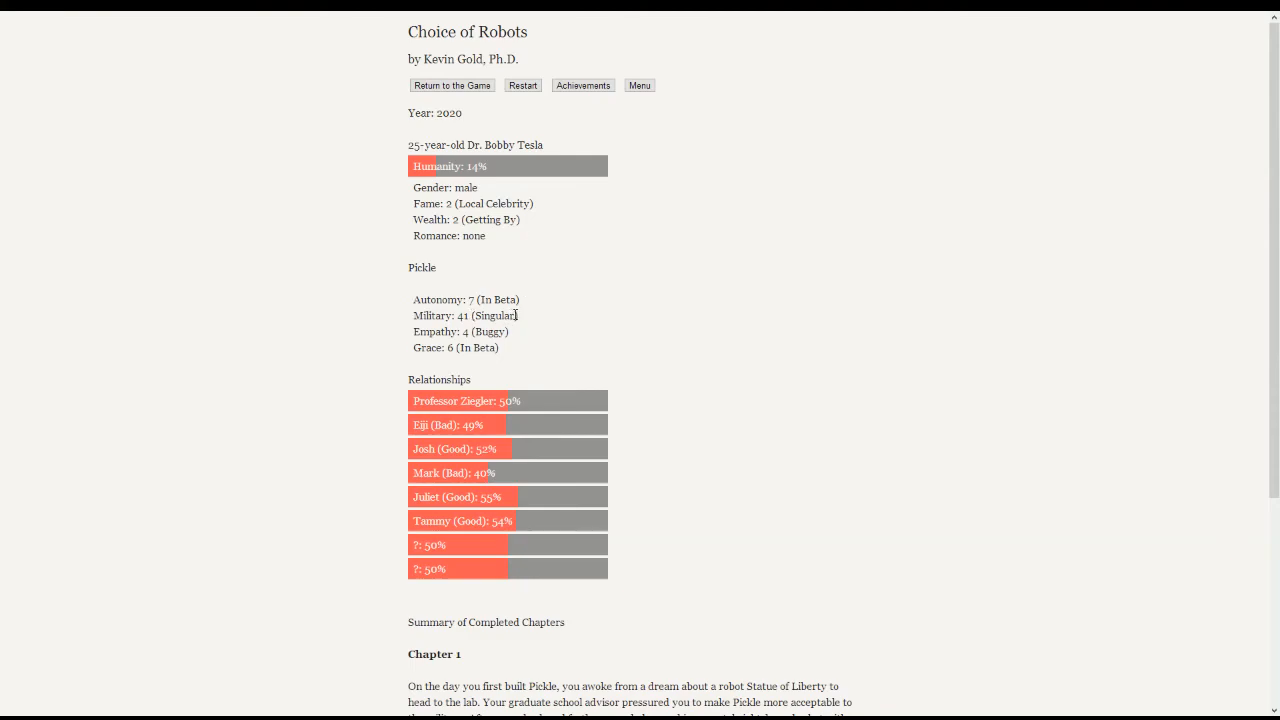
pyautogui.doubleClick(464, 316)
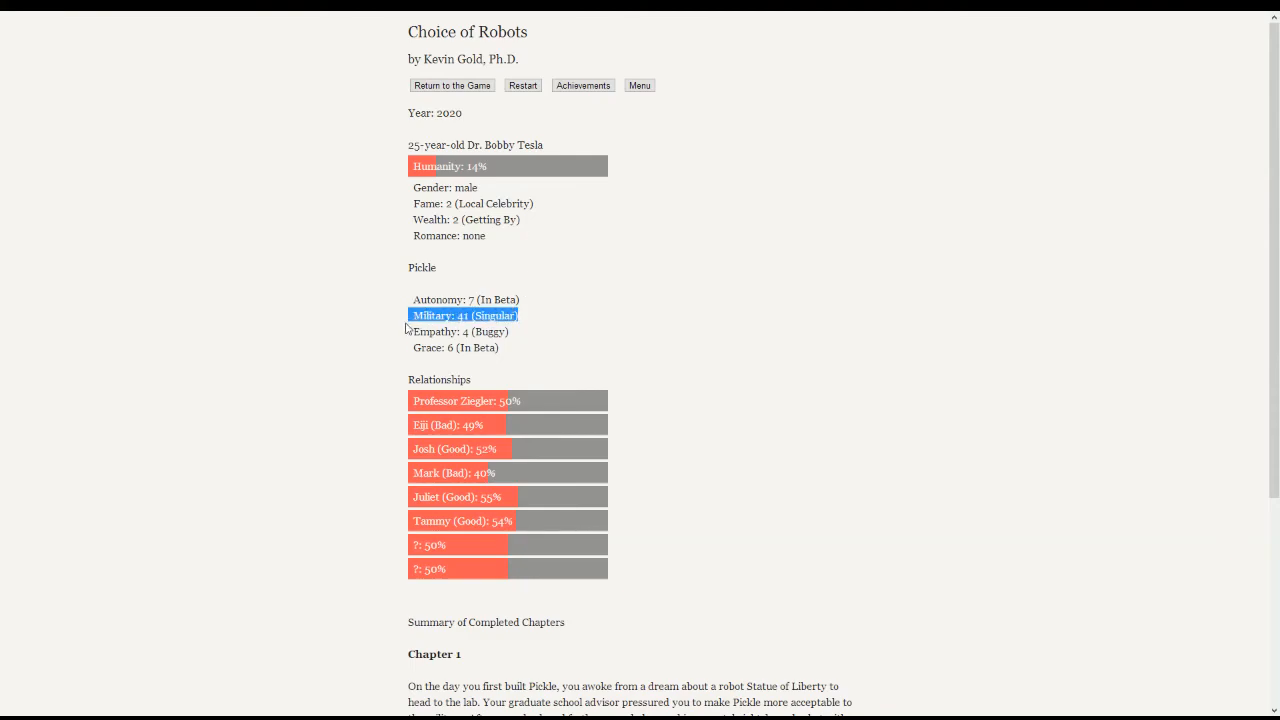
pyautogui.moveTo(394, 298)
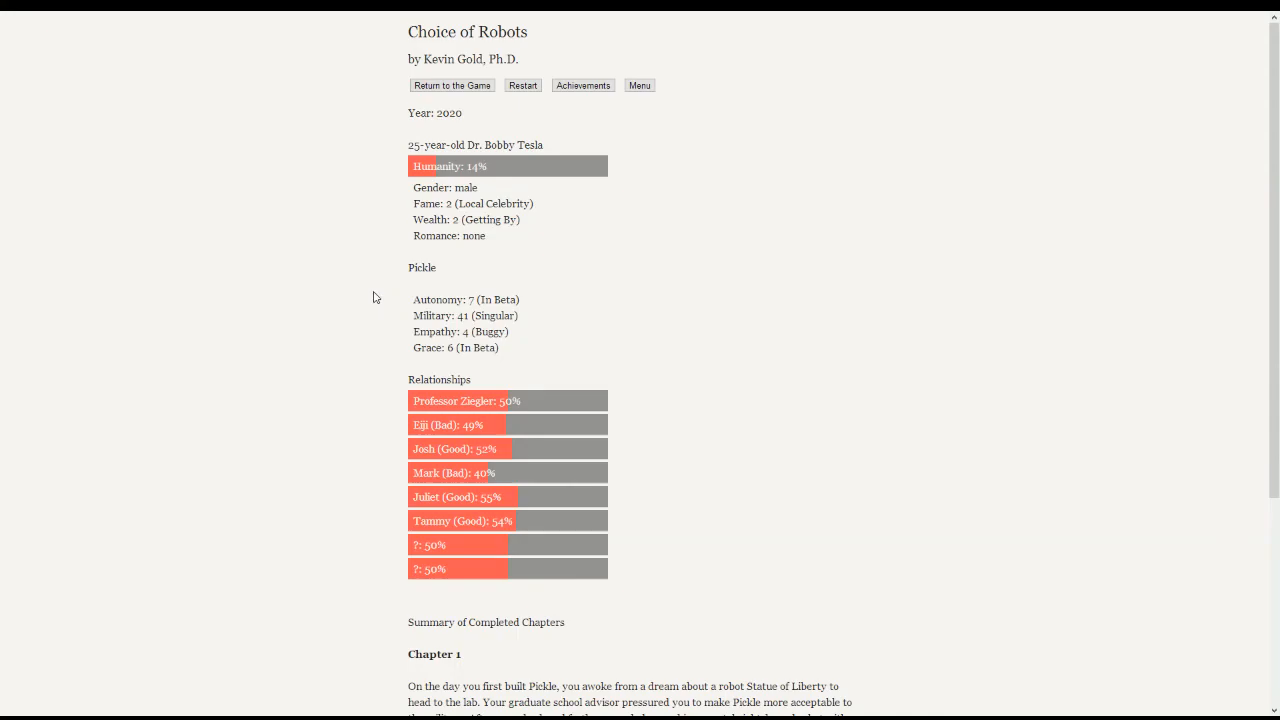
pyautogui.scroll(-3)
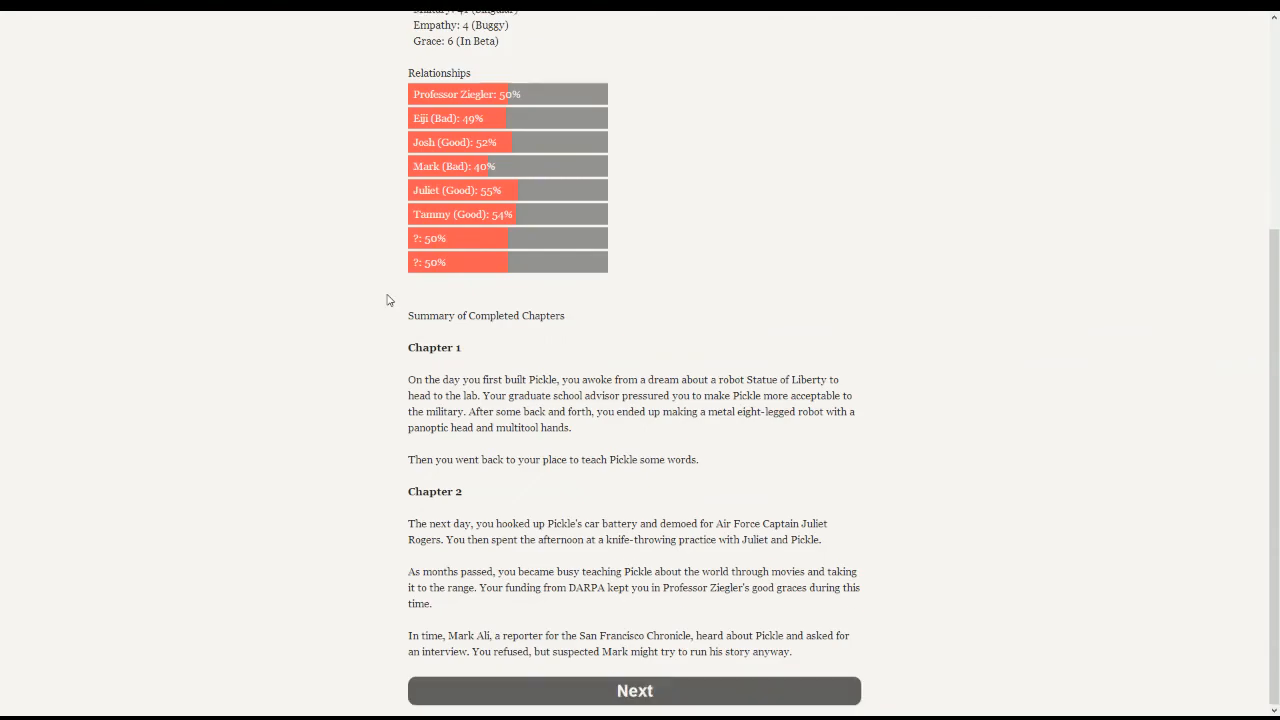
pyautogui.scroll(3)
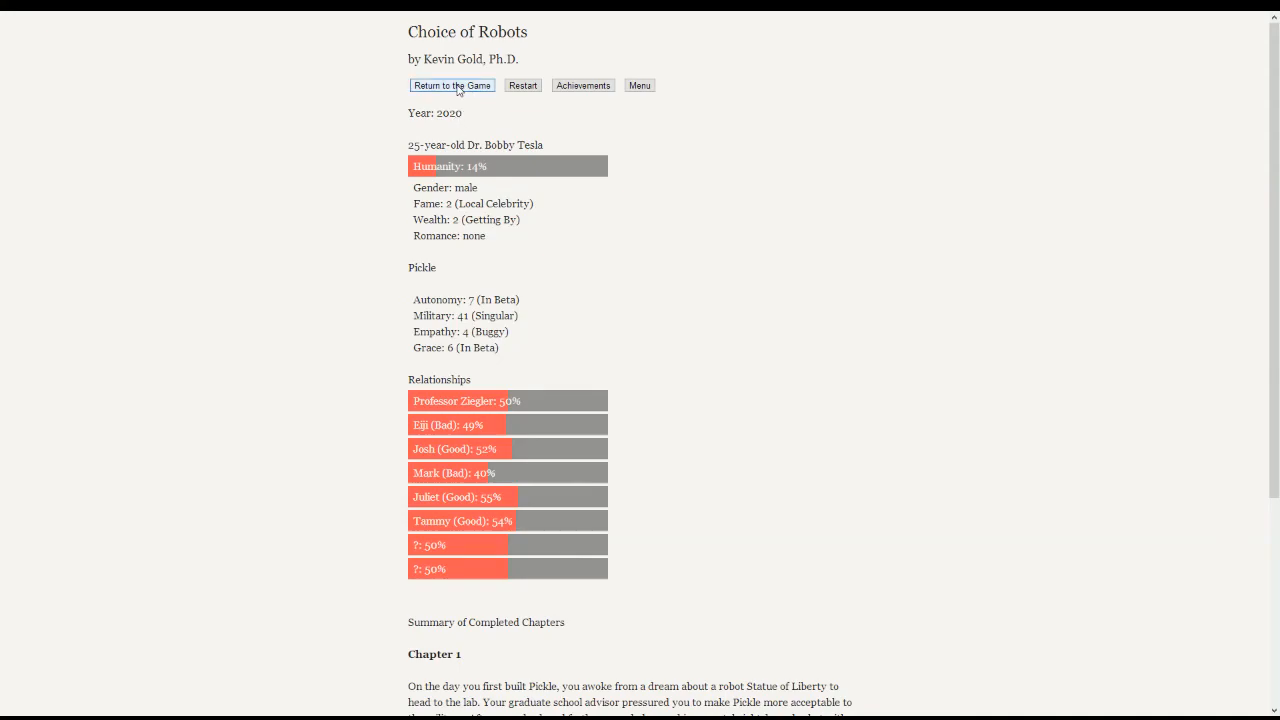
pyautogui.click(452, 84)
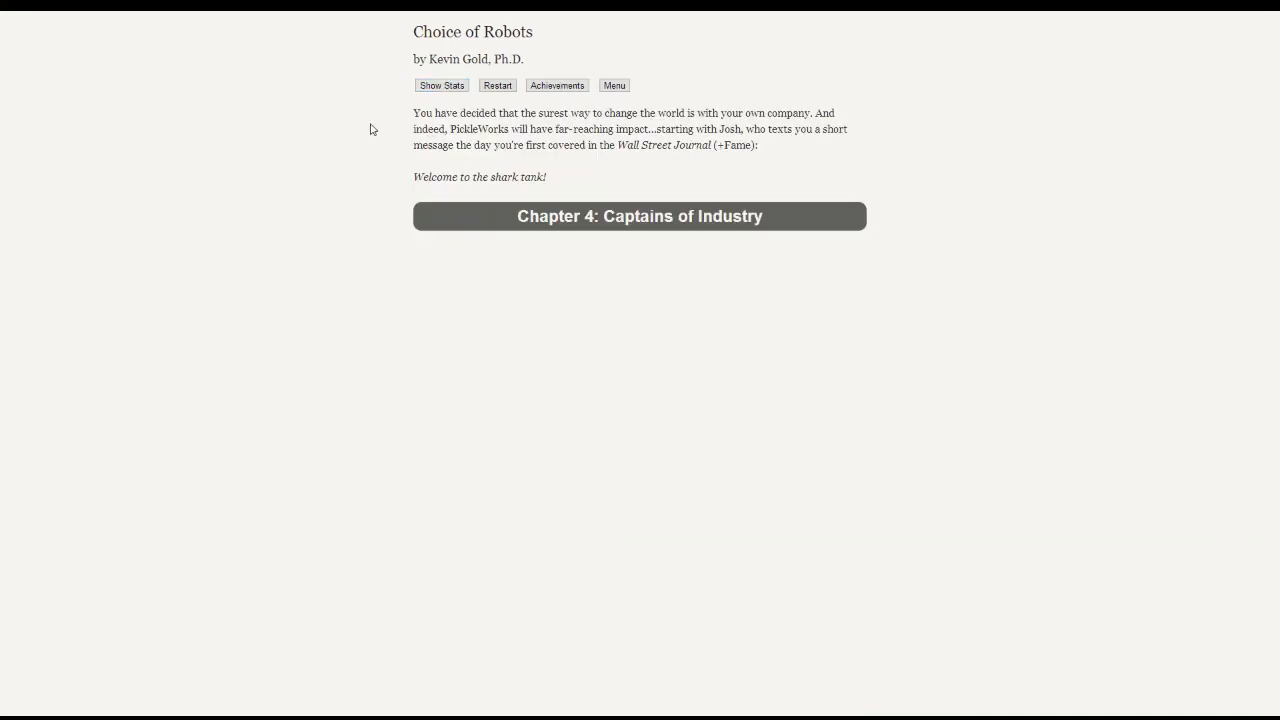
pyautogui.moveTo(296, 272)
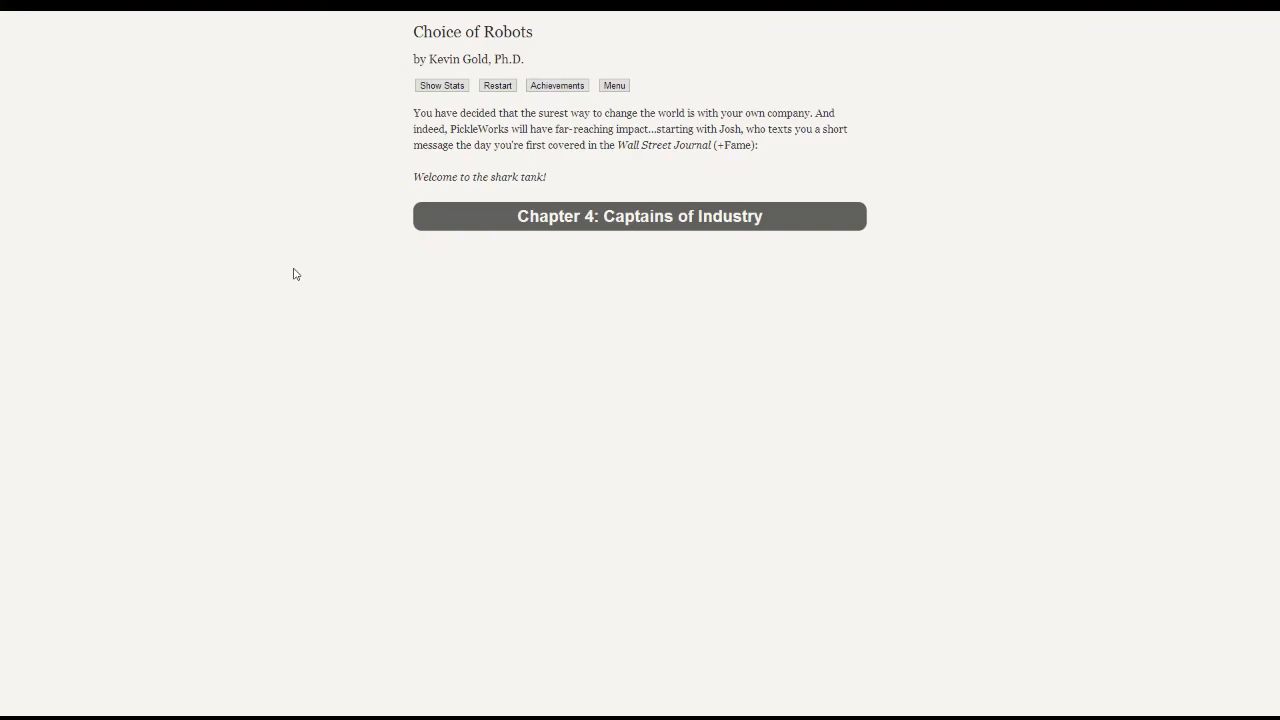